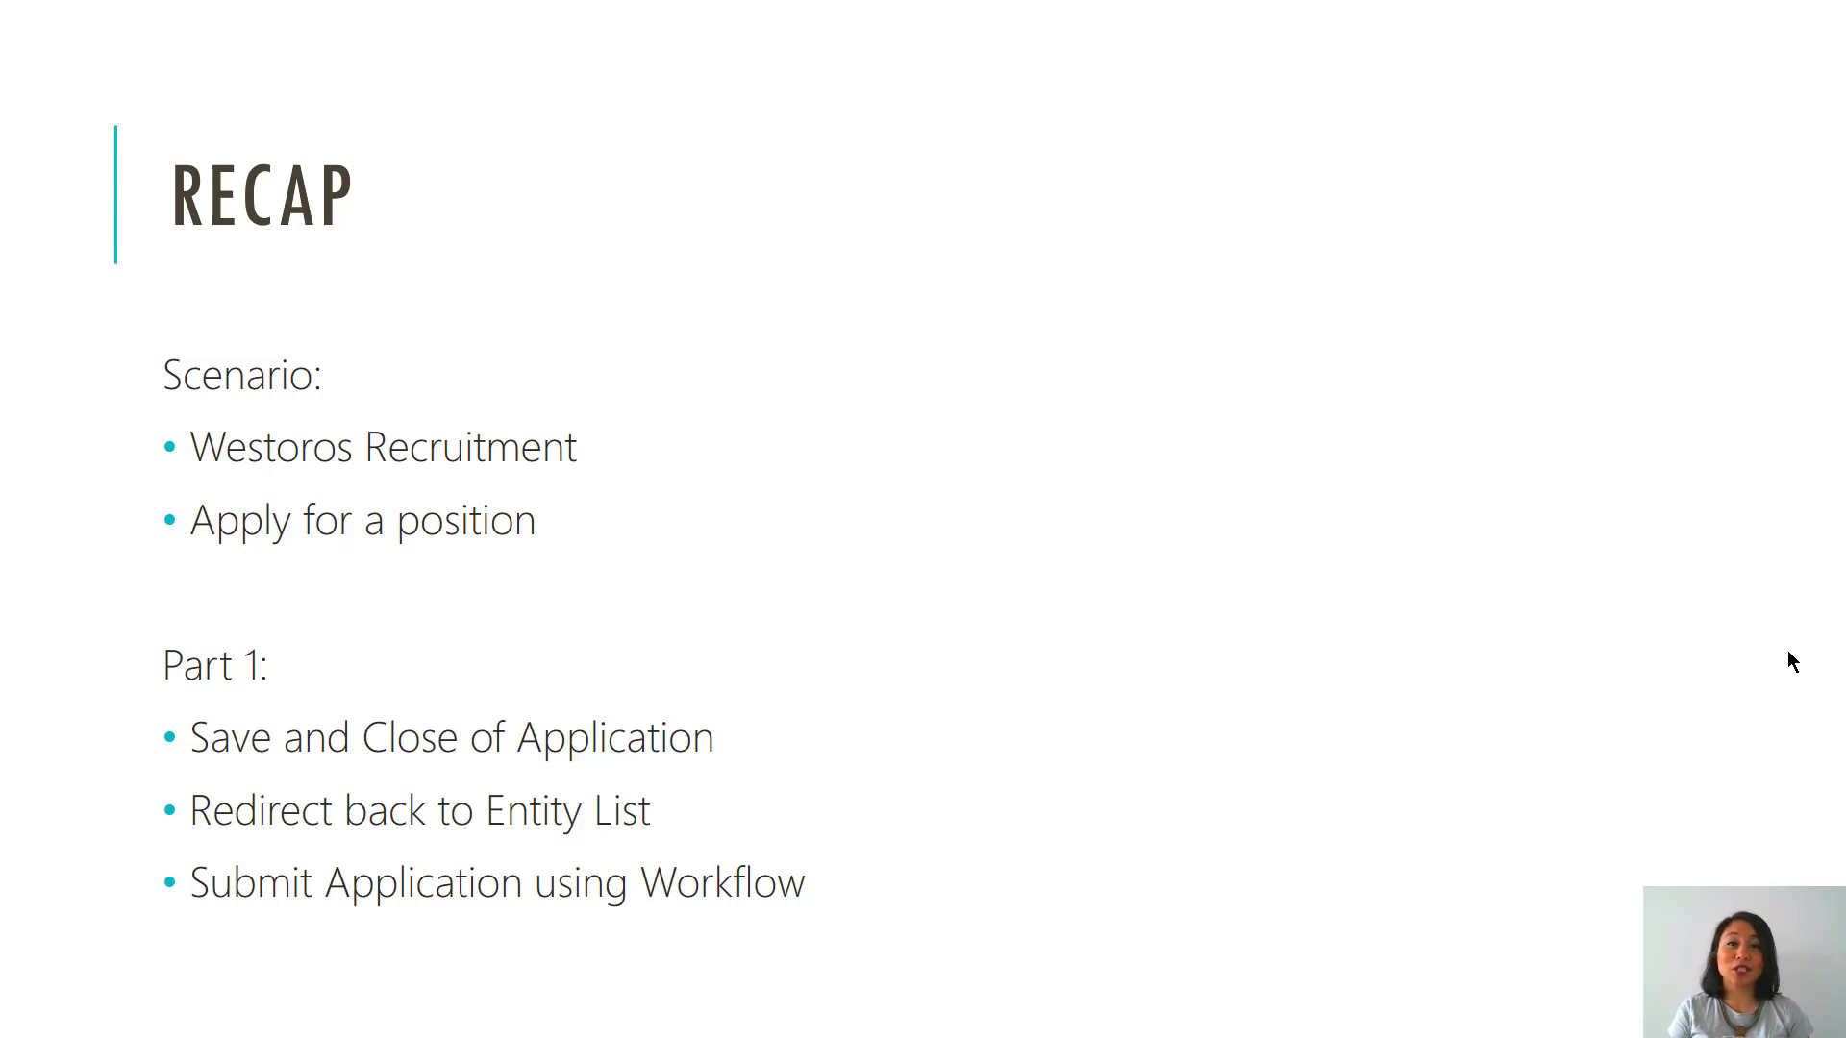
Advance past the slides to the Westoros Recruitment portal home page
{"action": "key", "text": "right"}
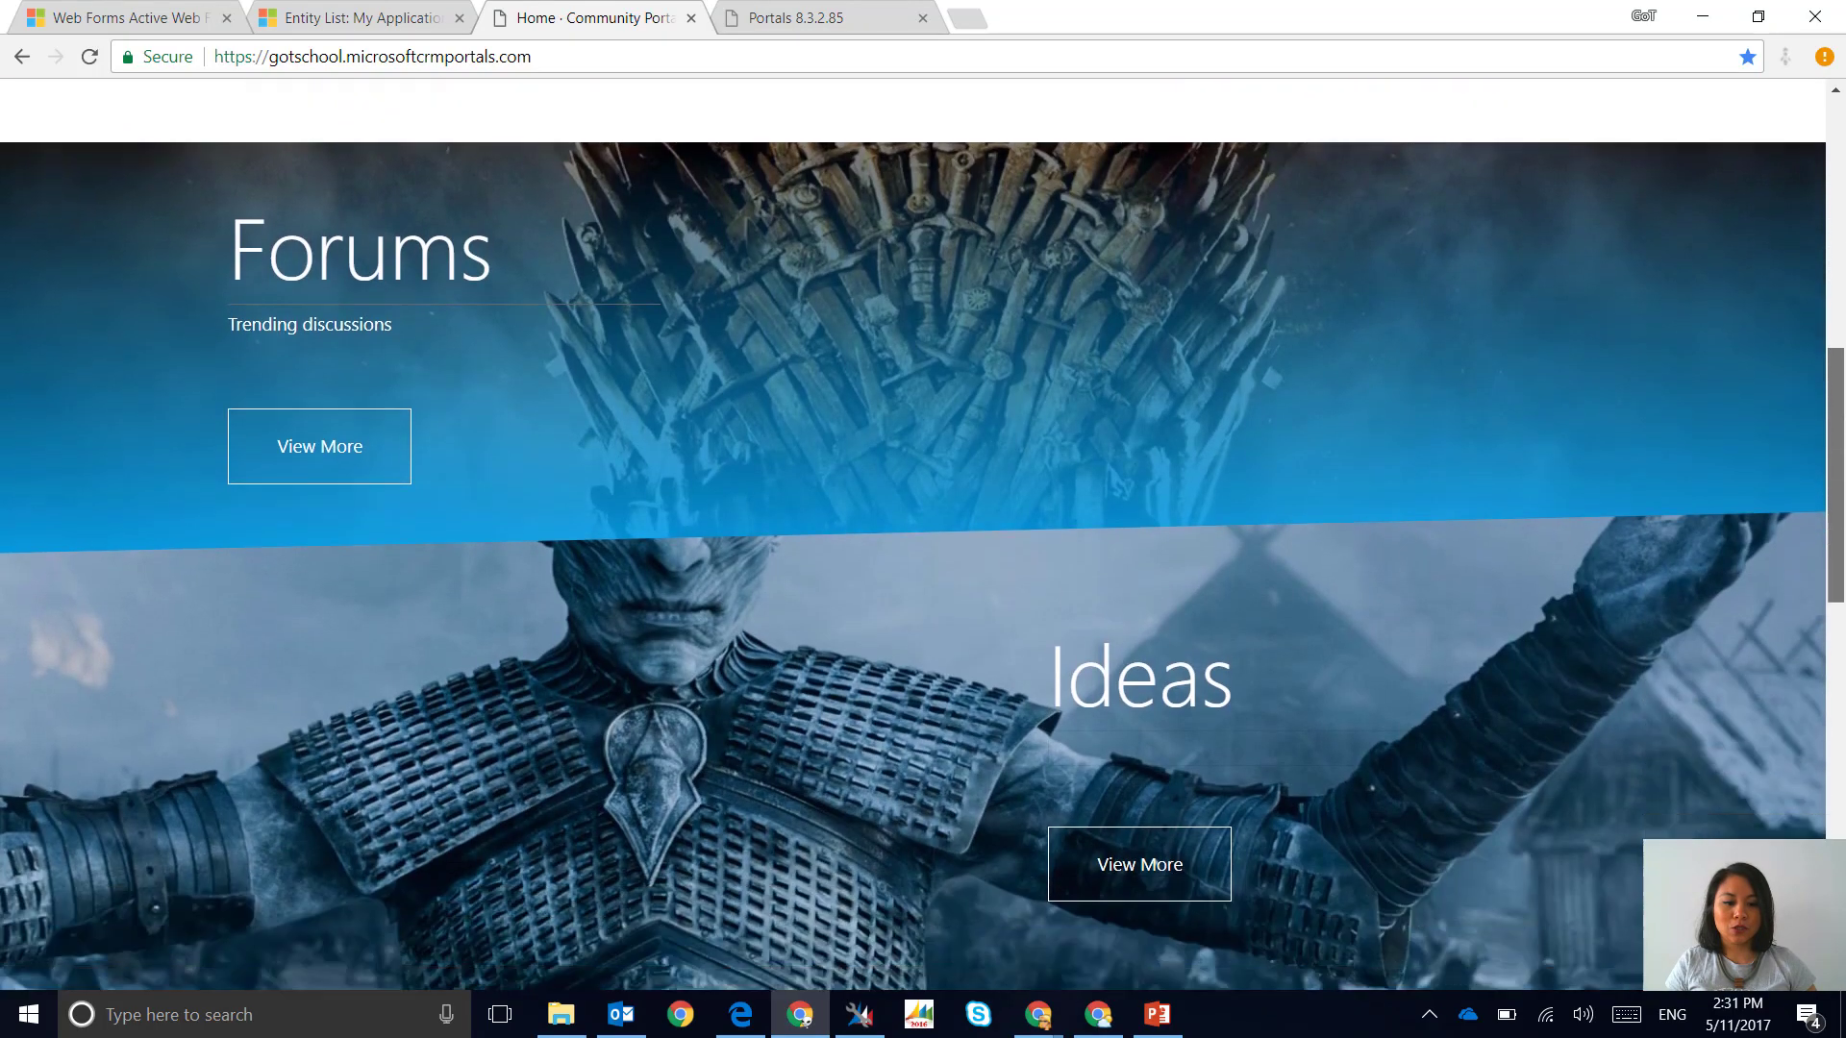
Open the portal's My Applications page and the My Applications entity list record in Dynamics 365
{"action": "scroll", "scroll_direction": "down", "scroll_amount": 3}
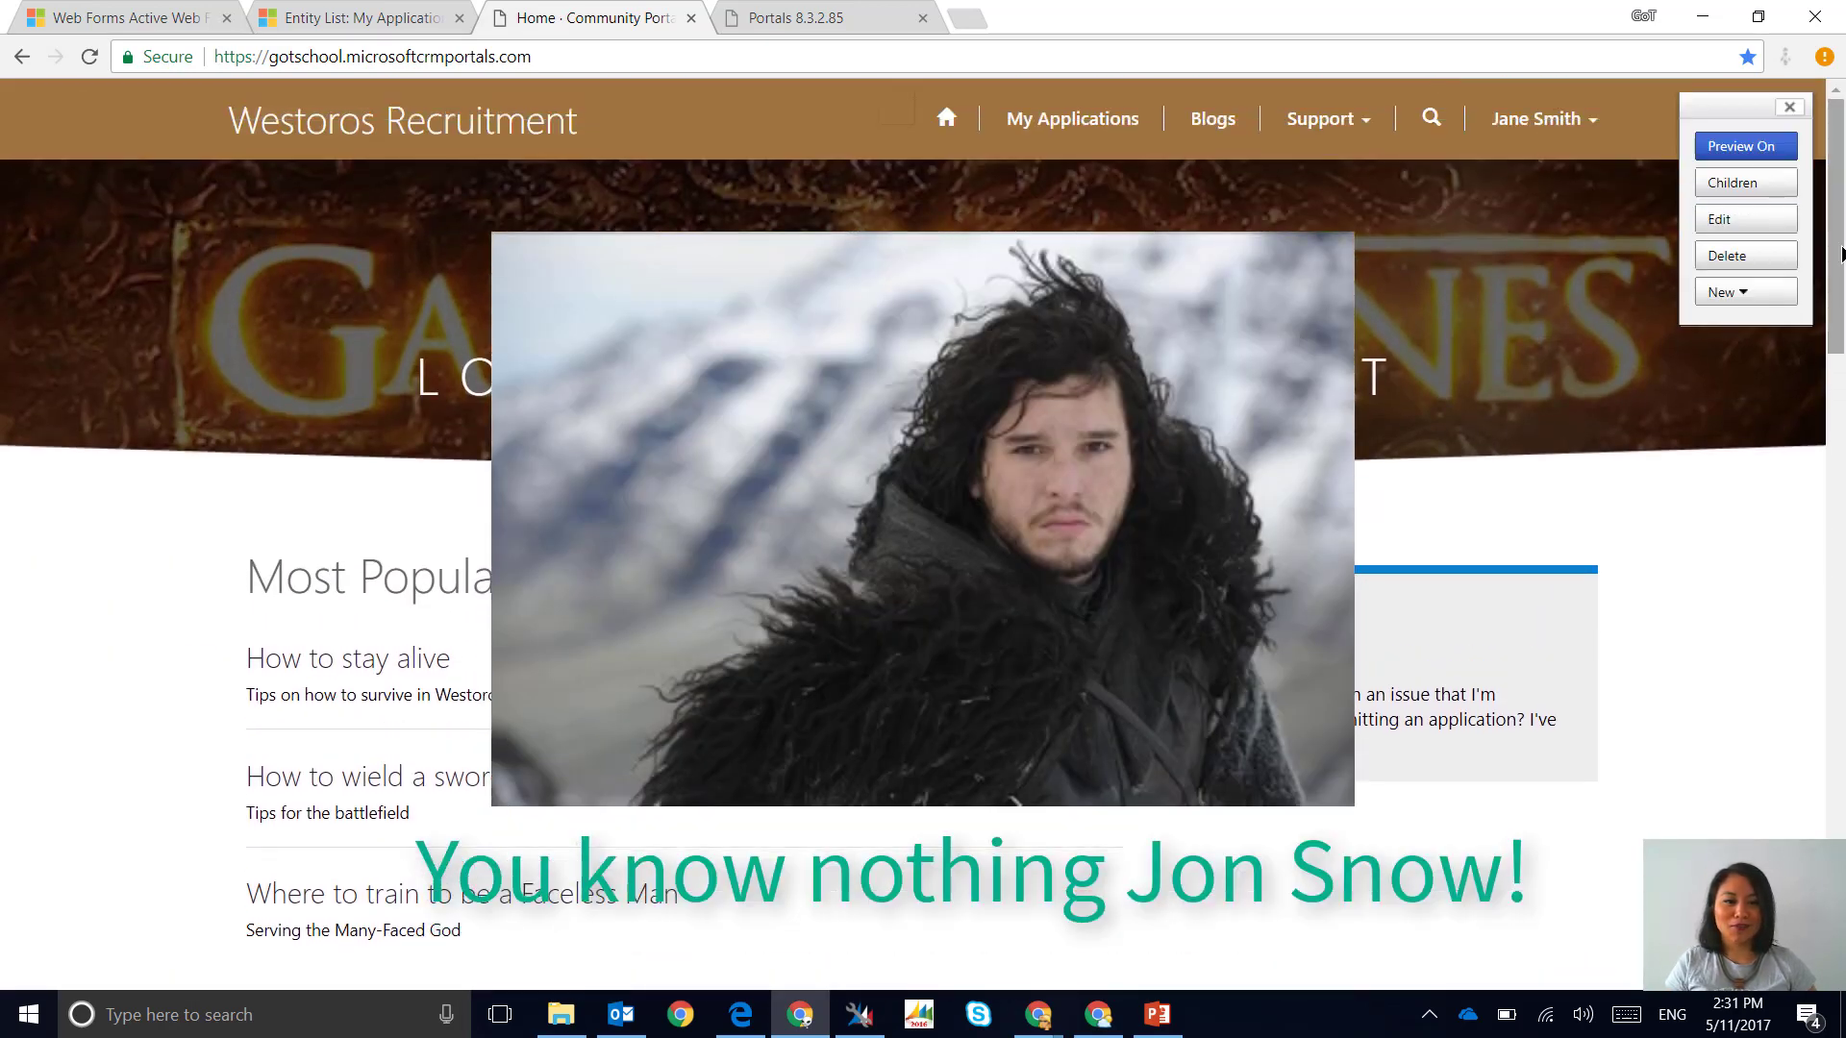
{"action": "left_click", "coordinate": [1081, 118]}
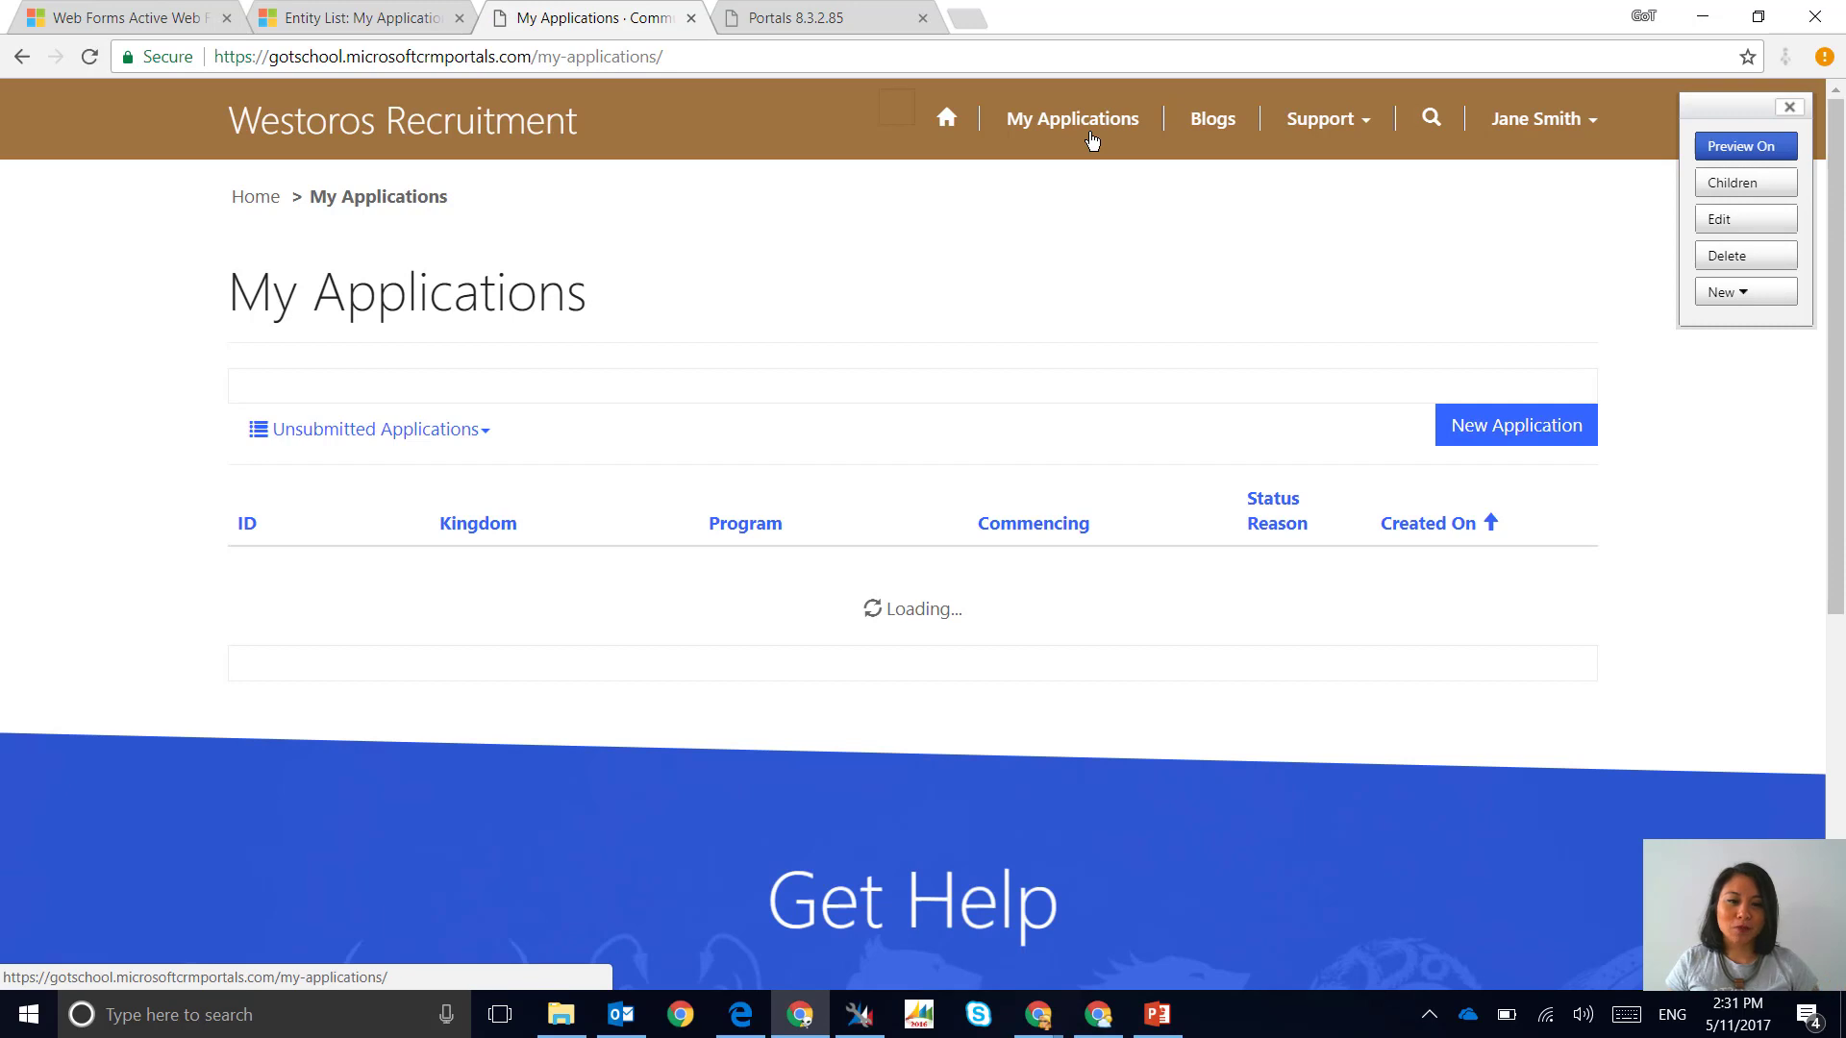
{"action": "mouse_move", "coordinate": [171, 307]}
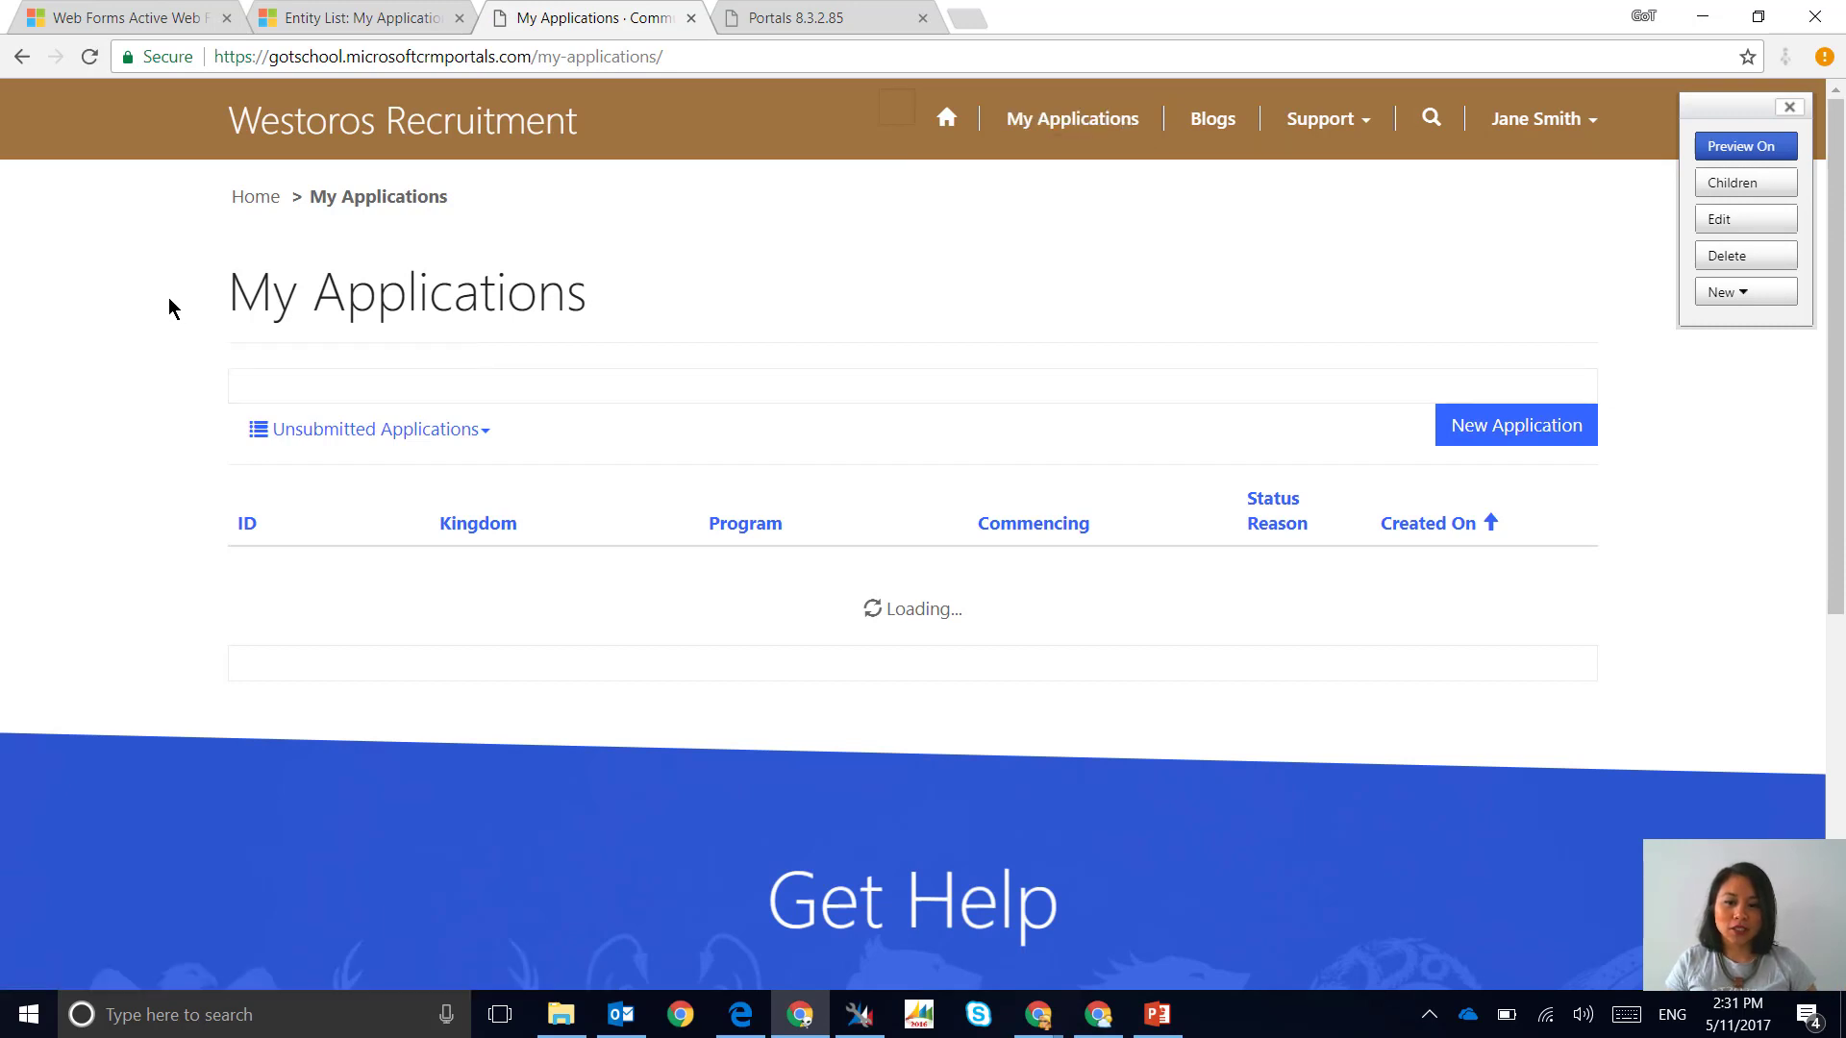
{"action": "left_click", "coordinate": [358, 17]}
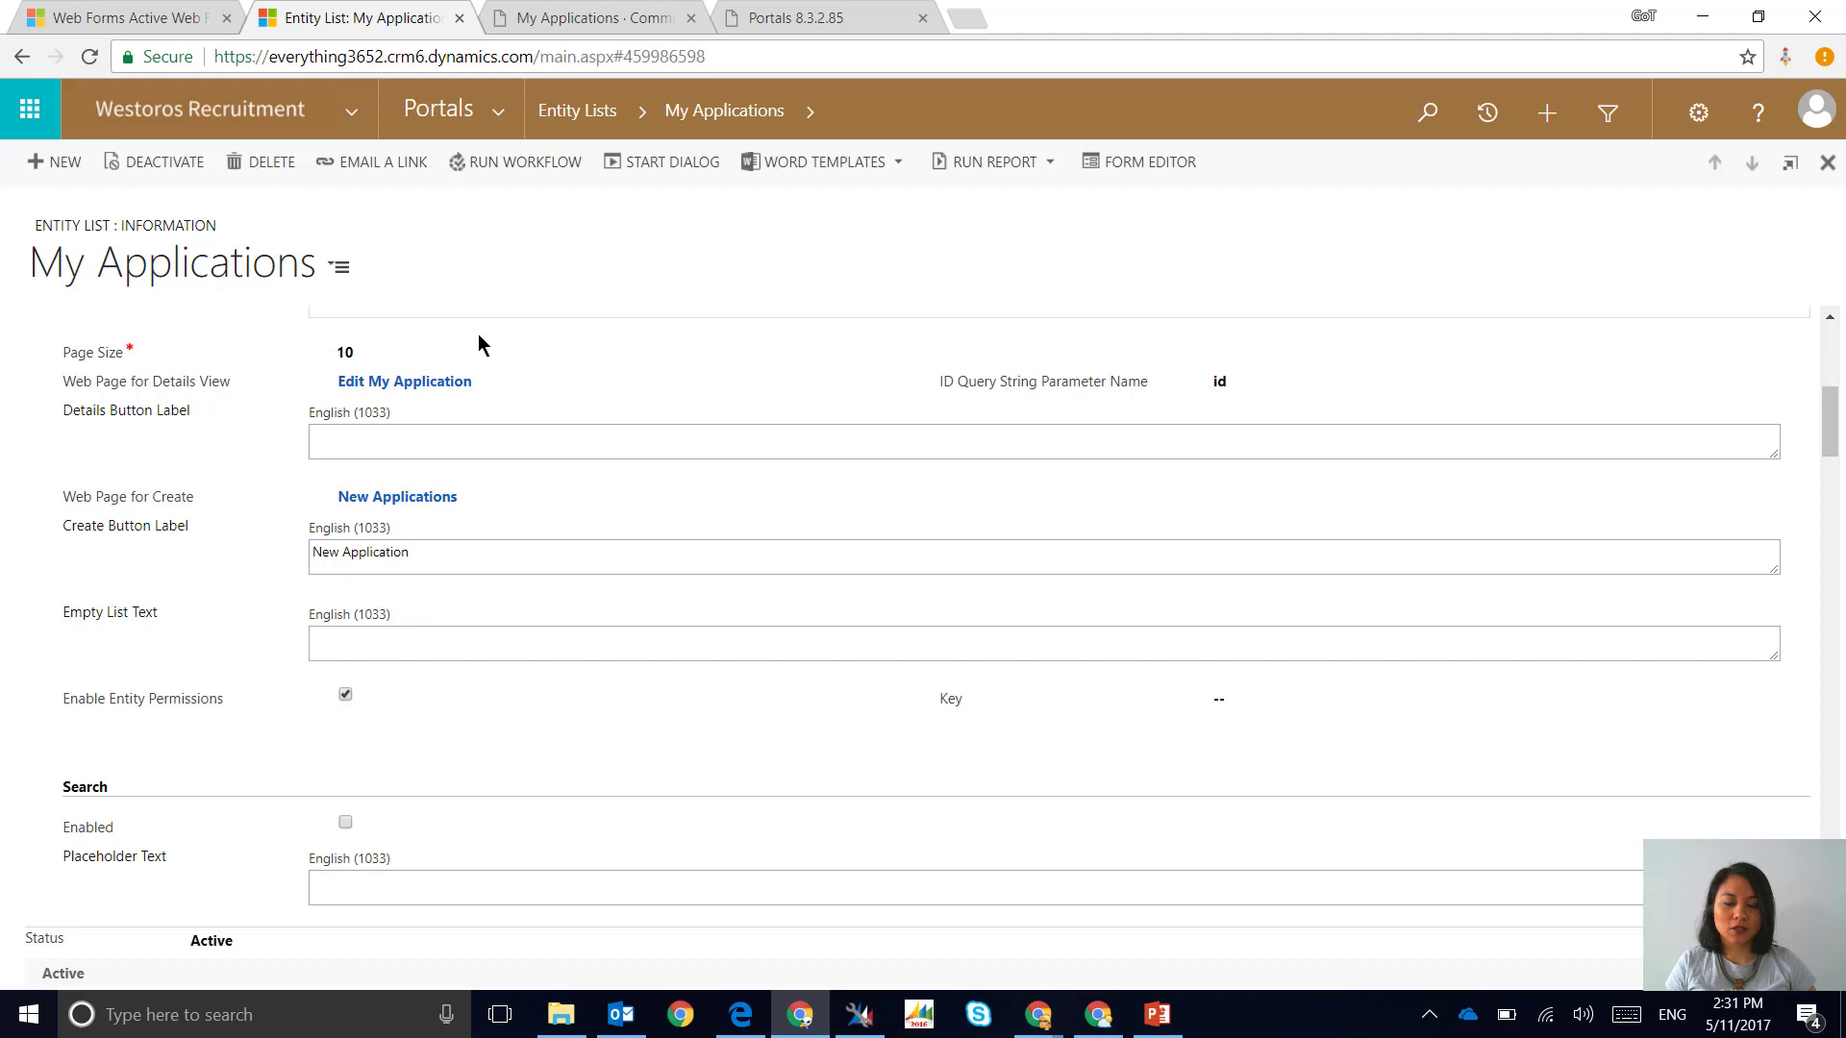
{"action": "mouse_move", "coordinate": [447, 377]}
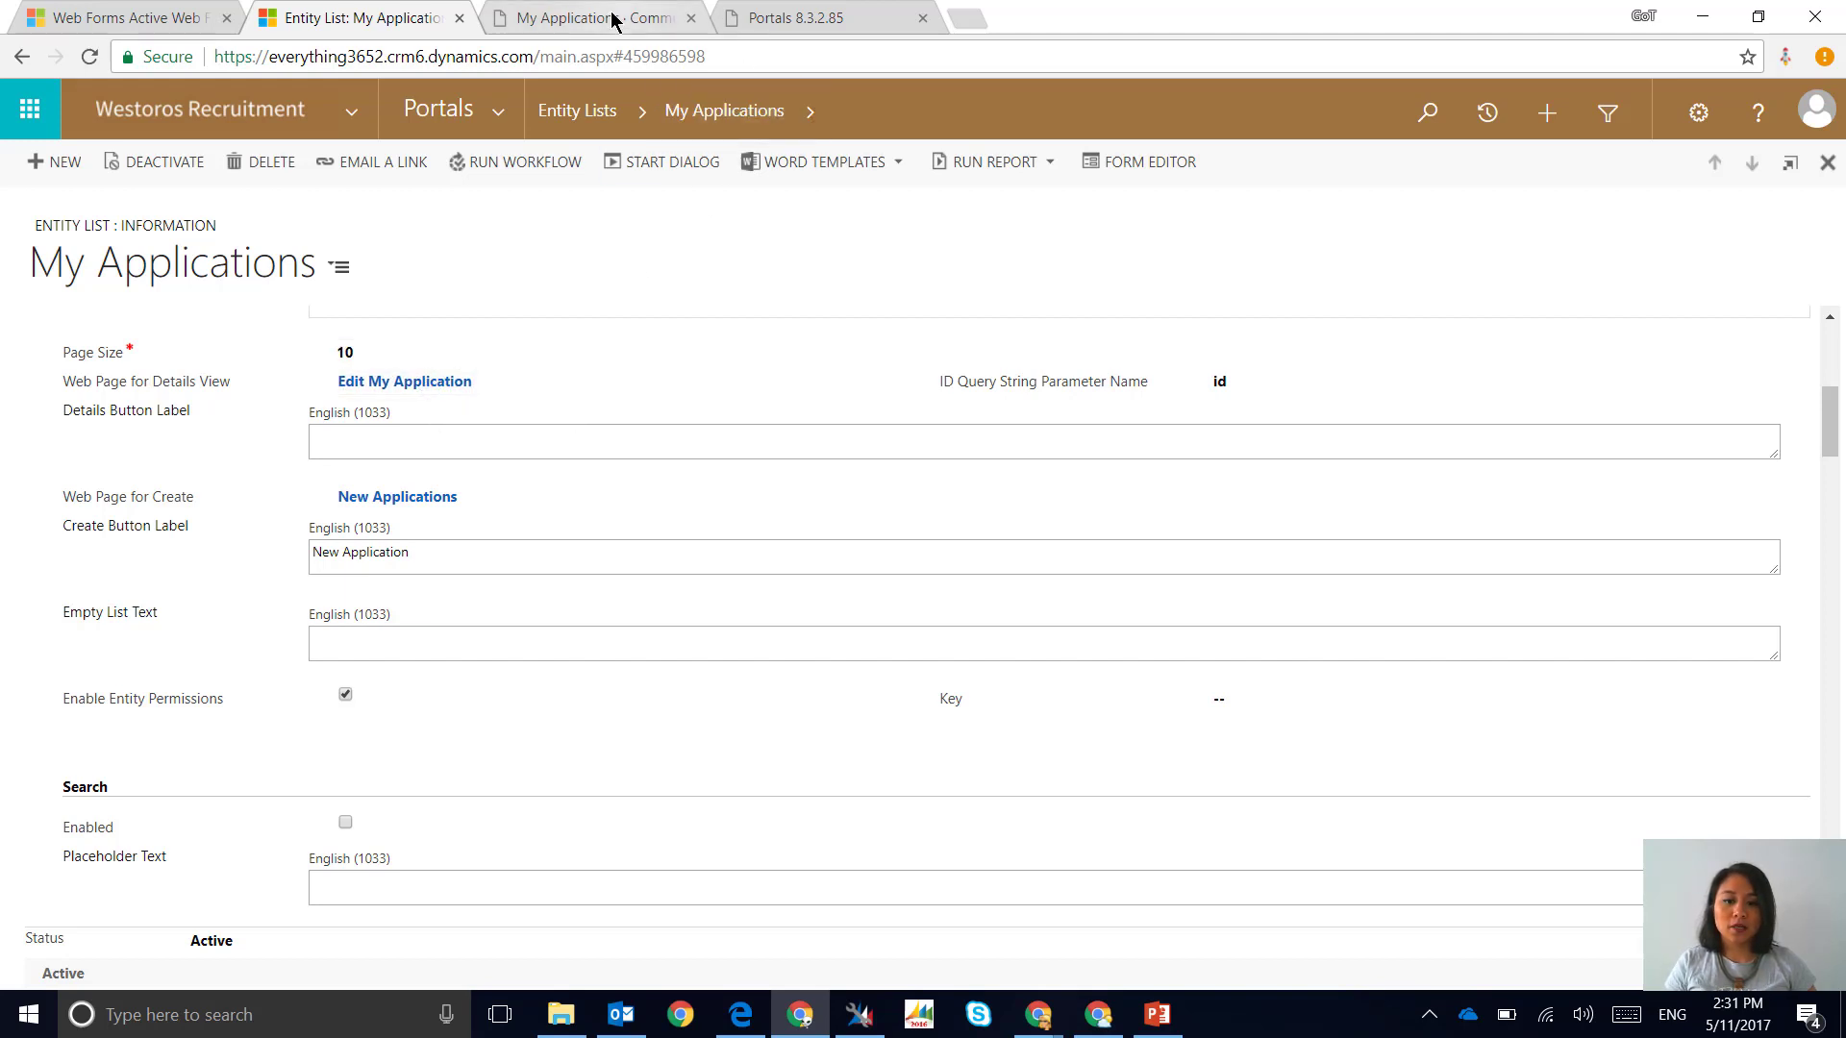
Open the Edit My Application web page record showing the View Application web form
{"action": "left_click", "coordinate": [585, 17]}
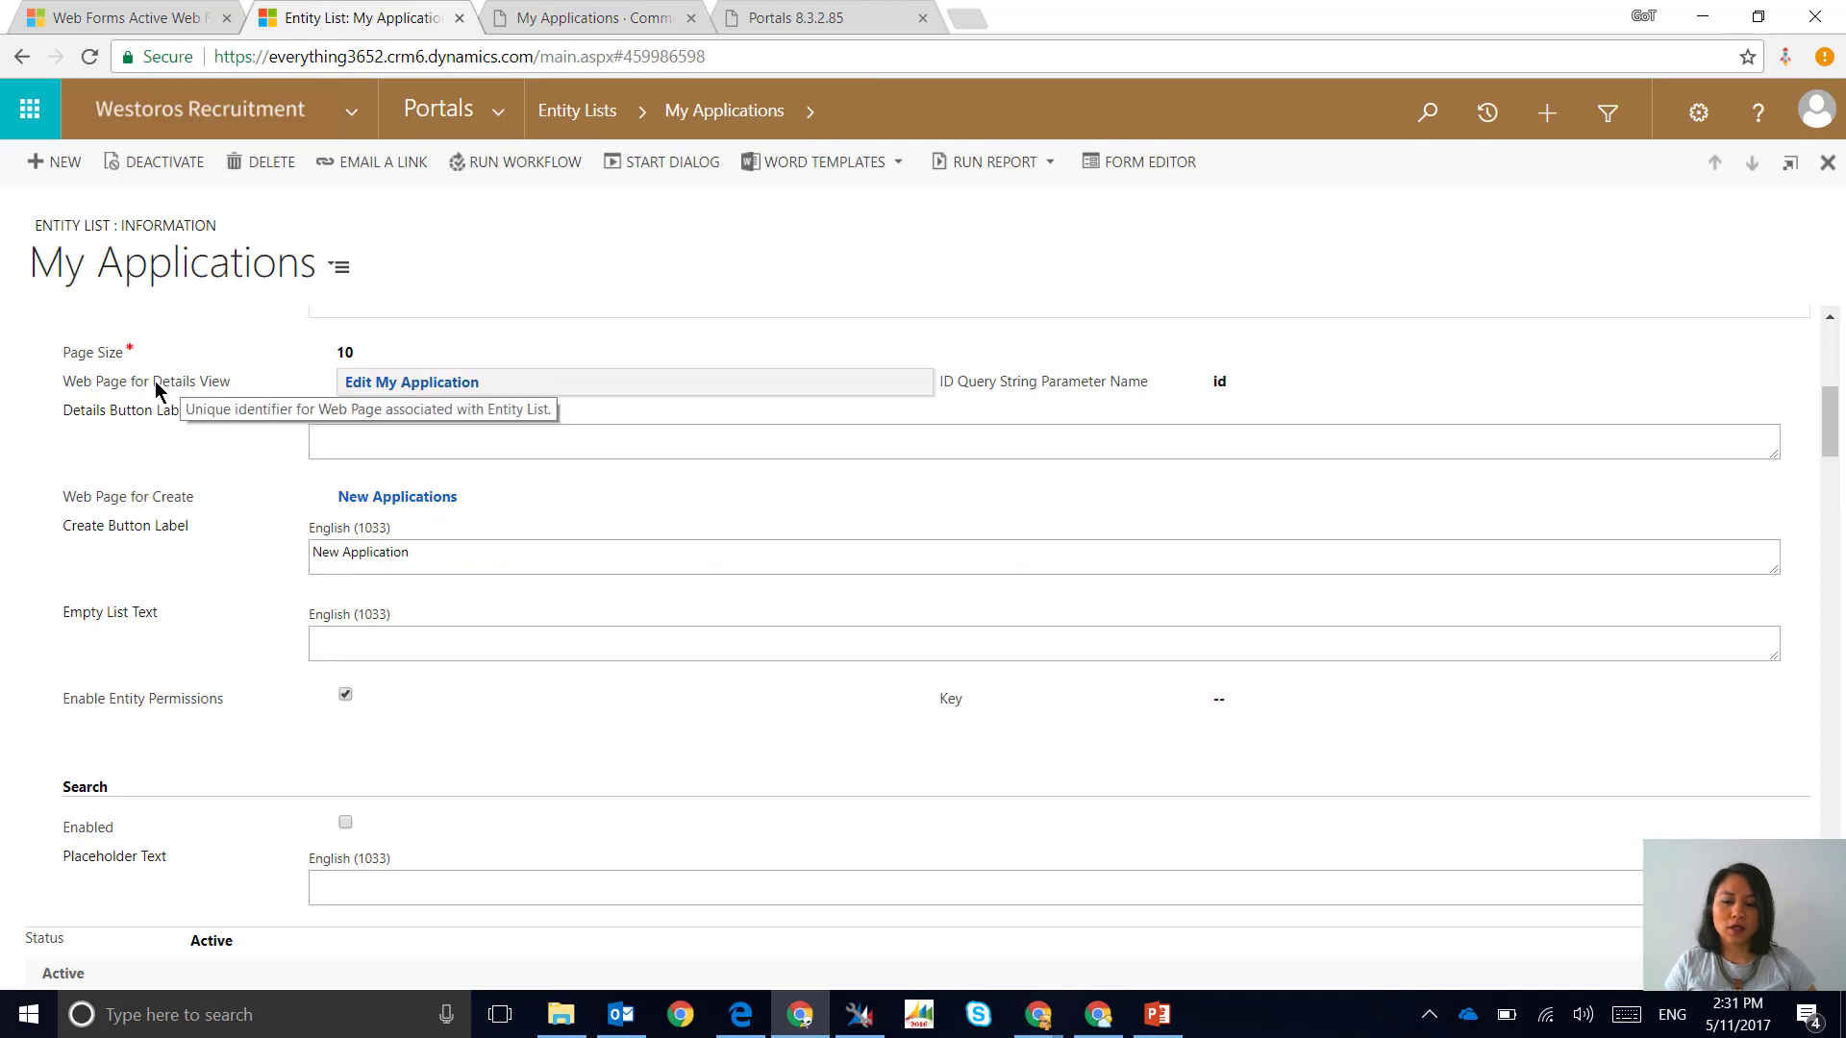
{"action": "mouse_move", "coordinate": [234, 398]}
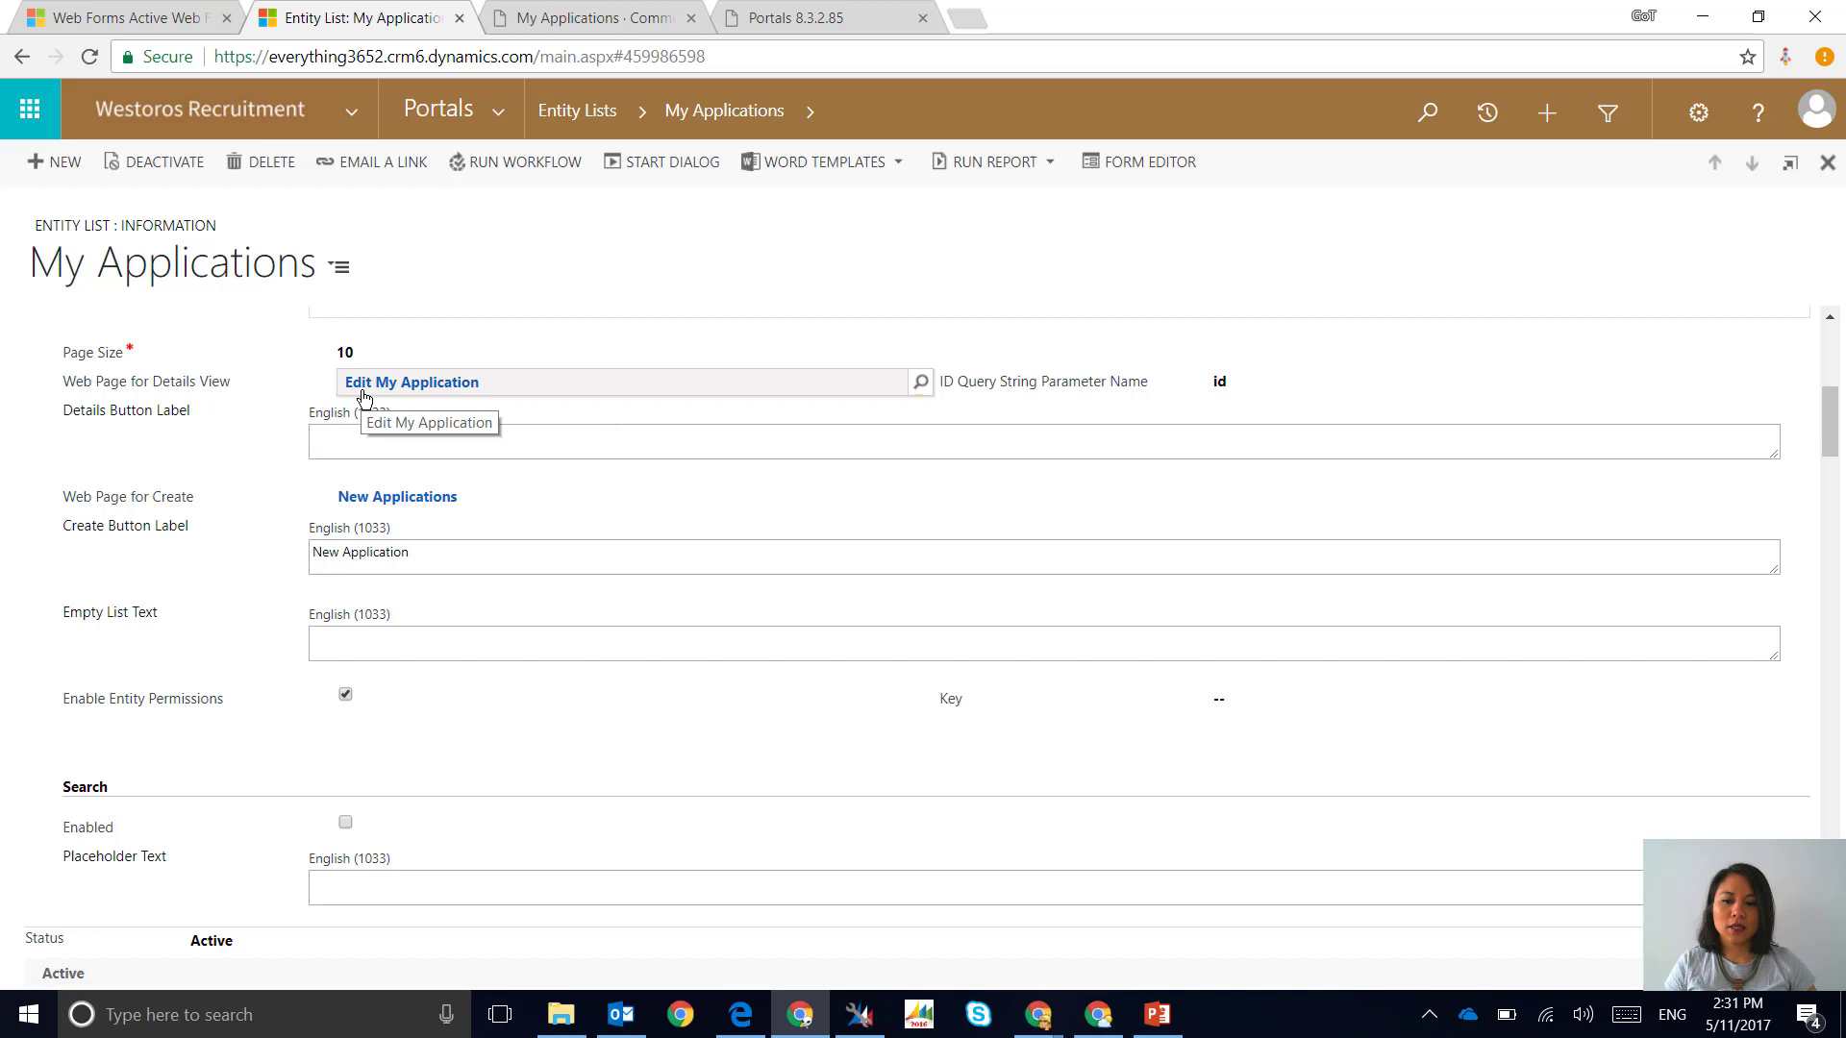
{"action": "left_click", "coordinate": [411, 382]}
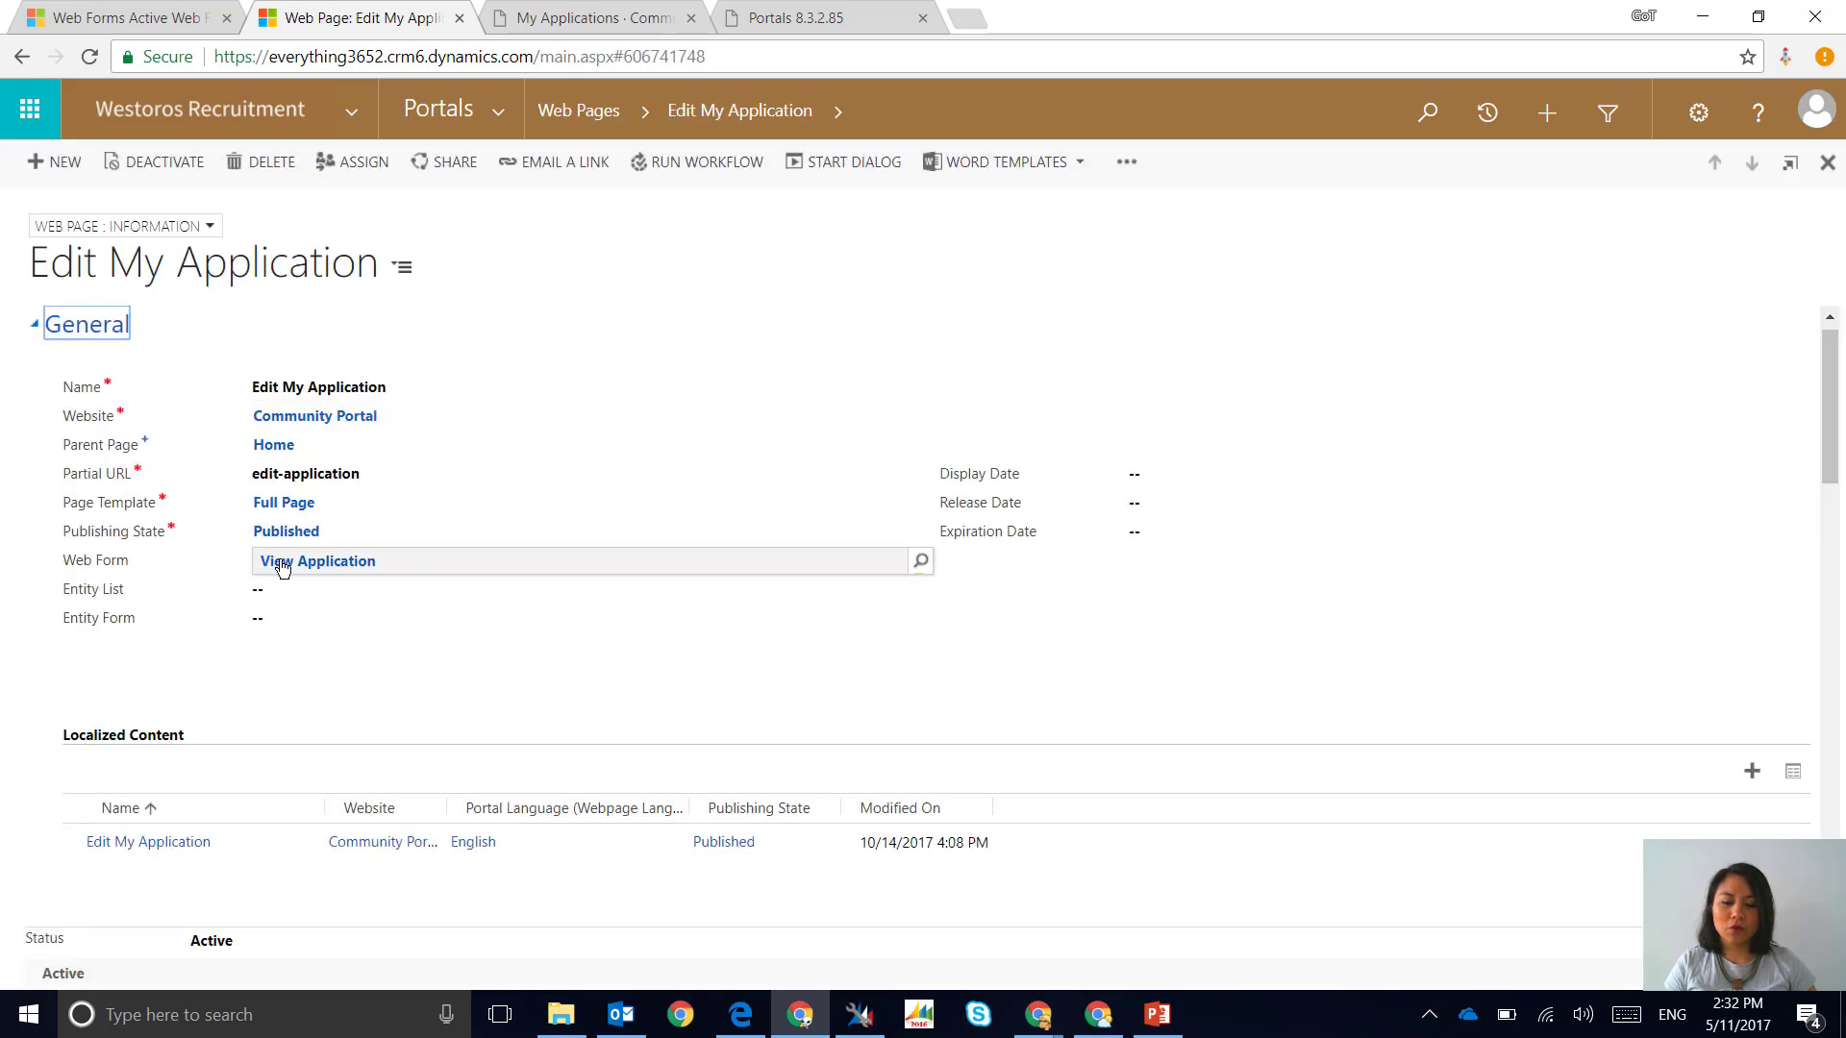
{"action": "mouse_move", "coordinate": [317, 561]}
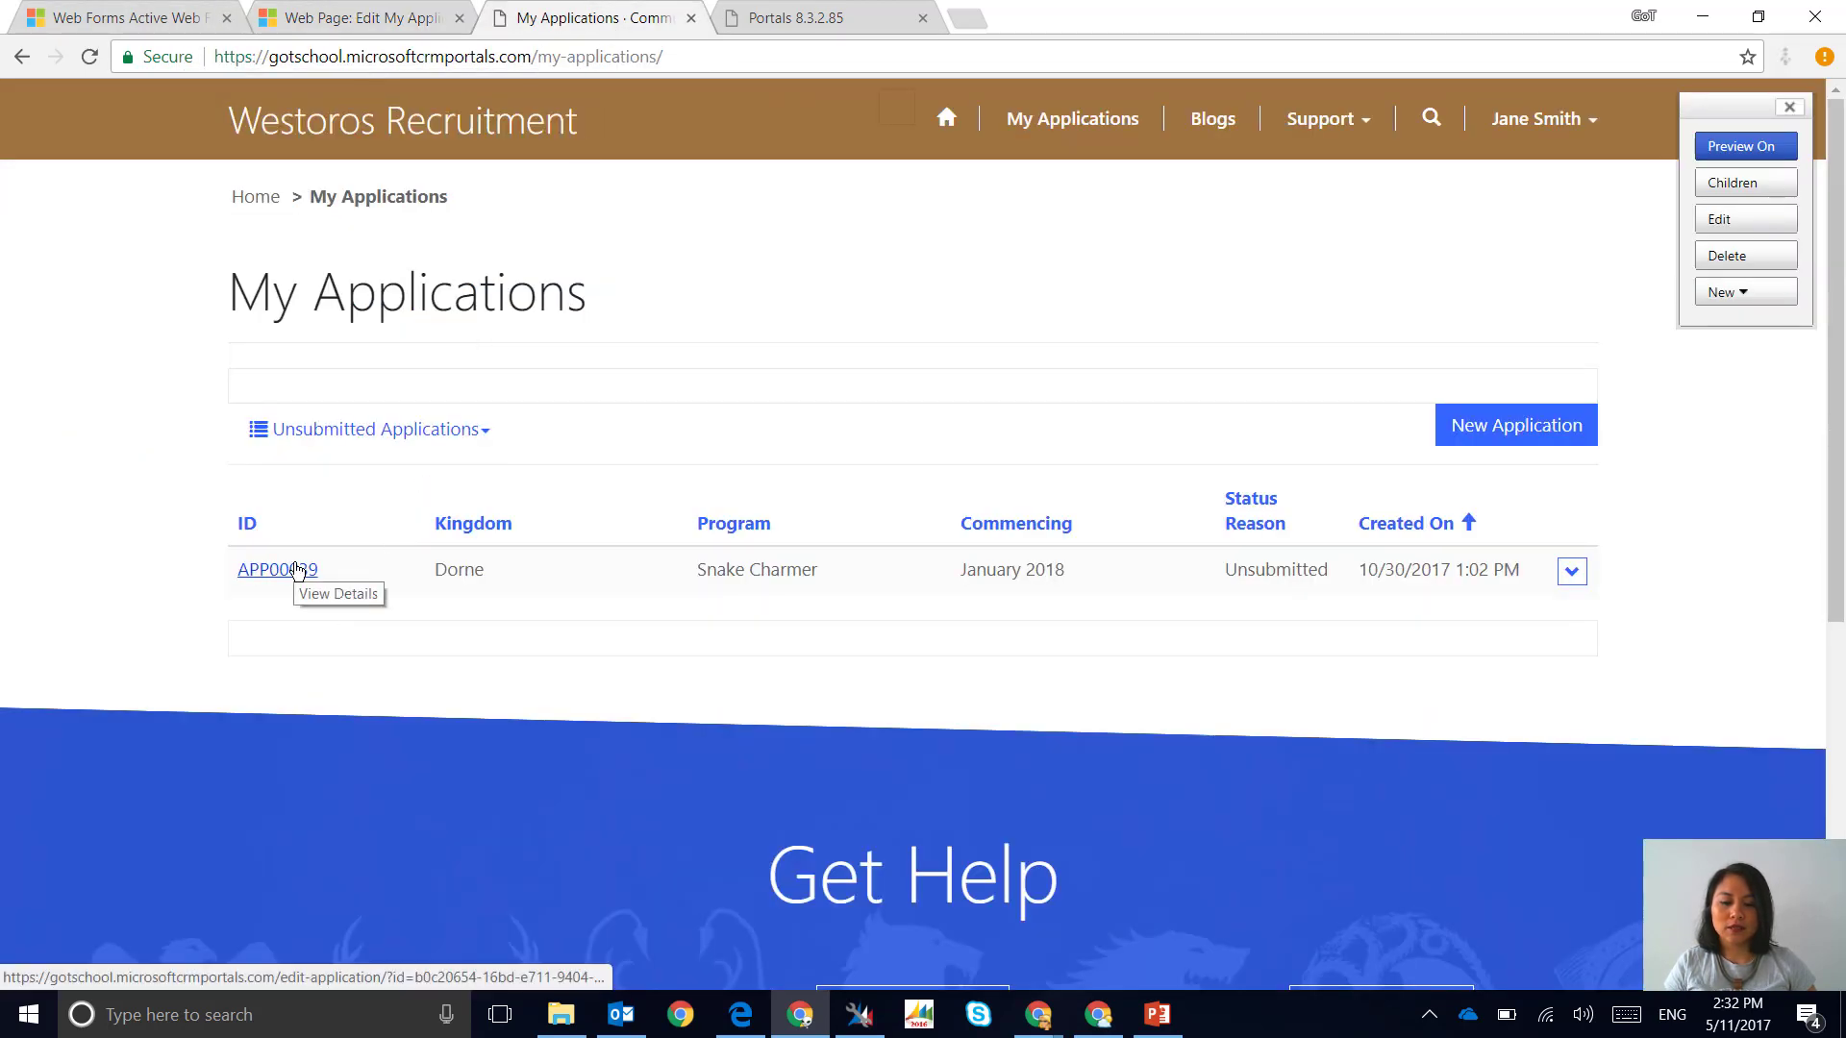
Open APP00039, try the Kingdom lookup, cancel it, and return to My Applications
{"action": "left_click", "coordinate": [277, 568]}
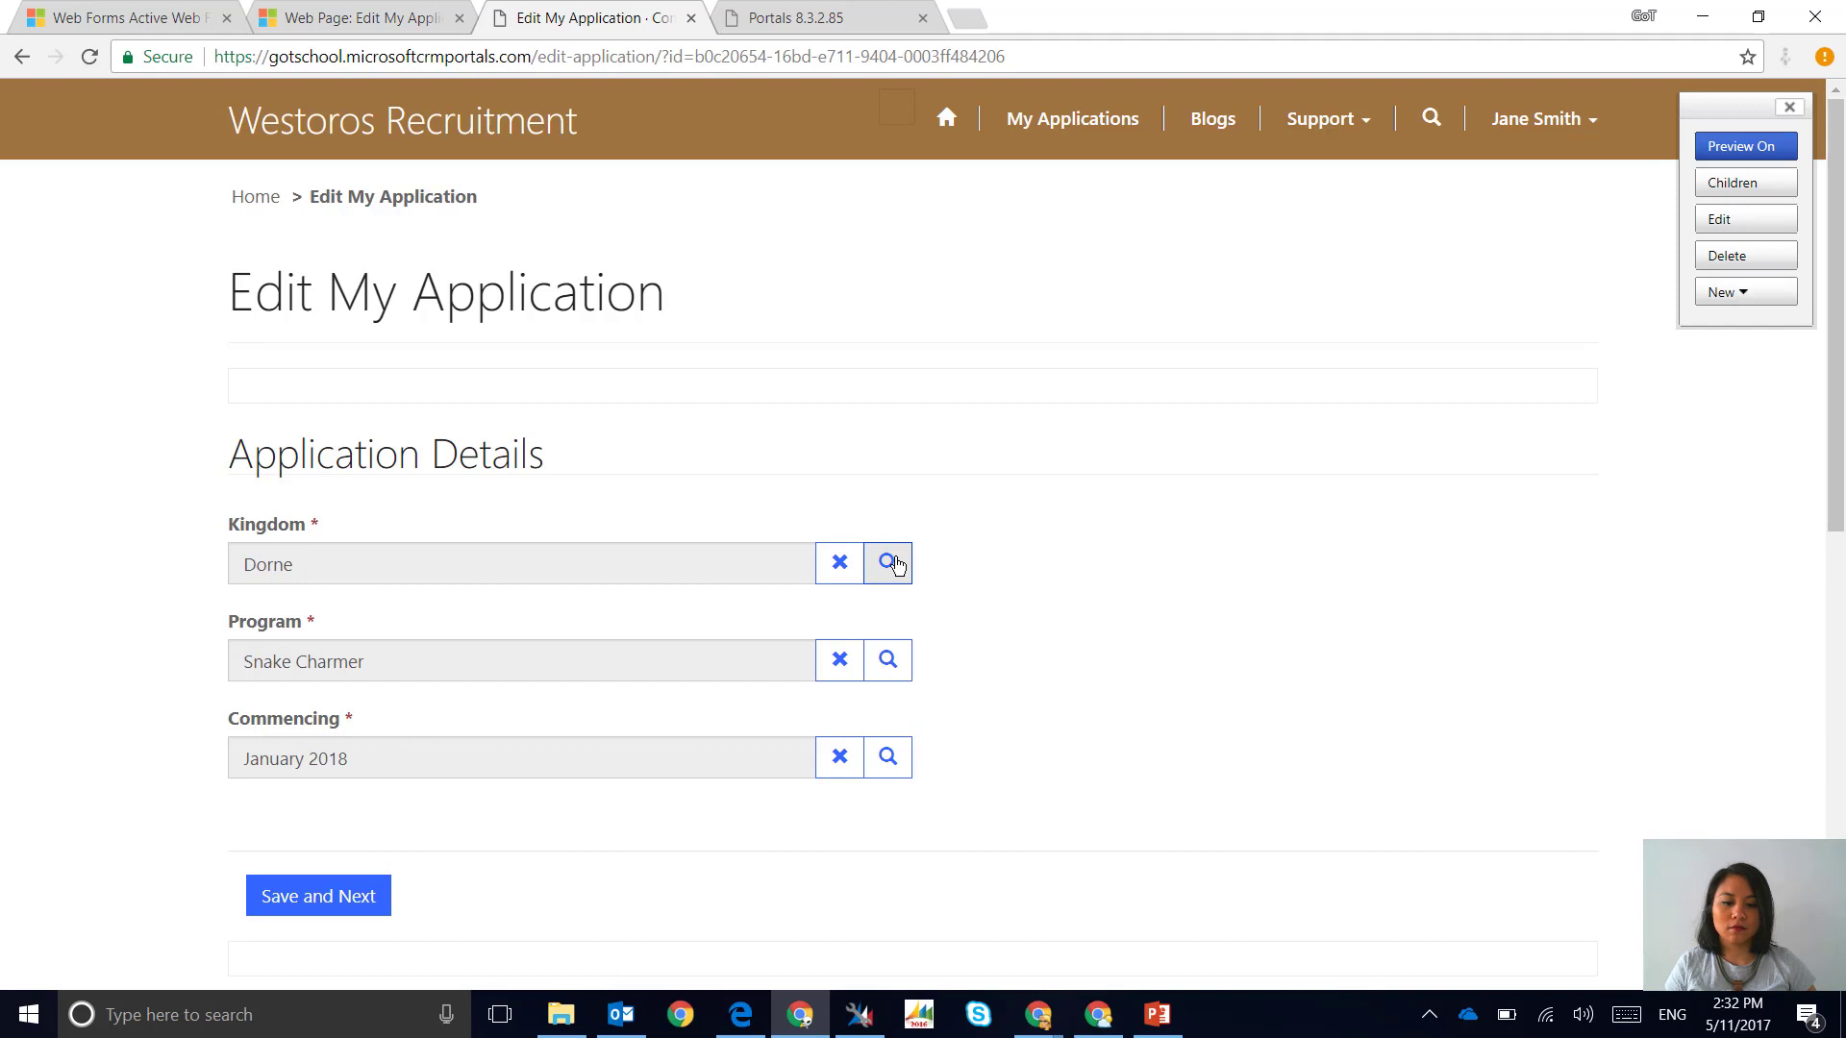
{"action": "left_click", "coordinate": [888, 562]}
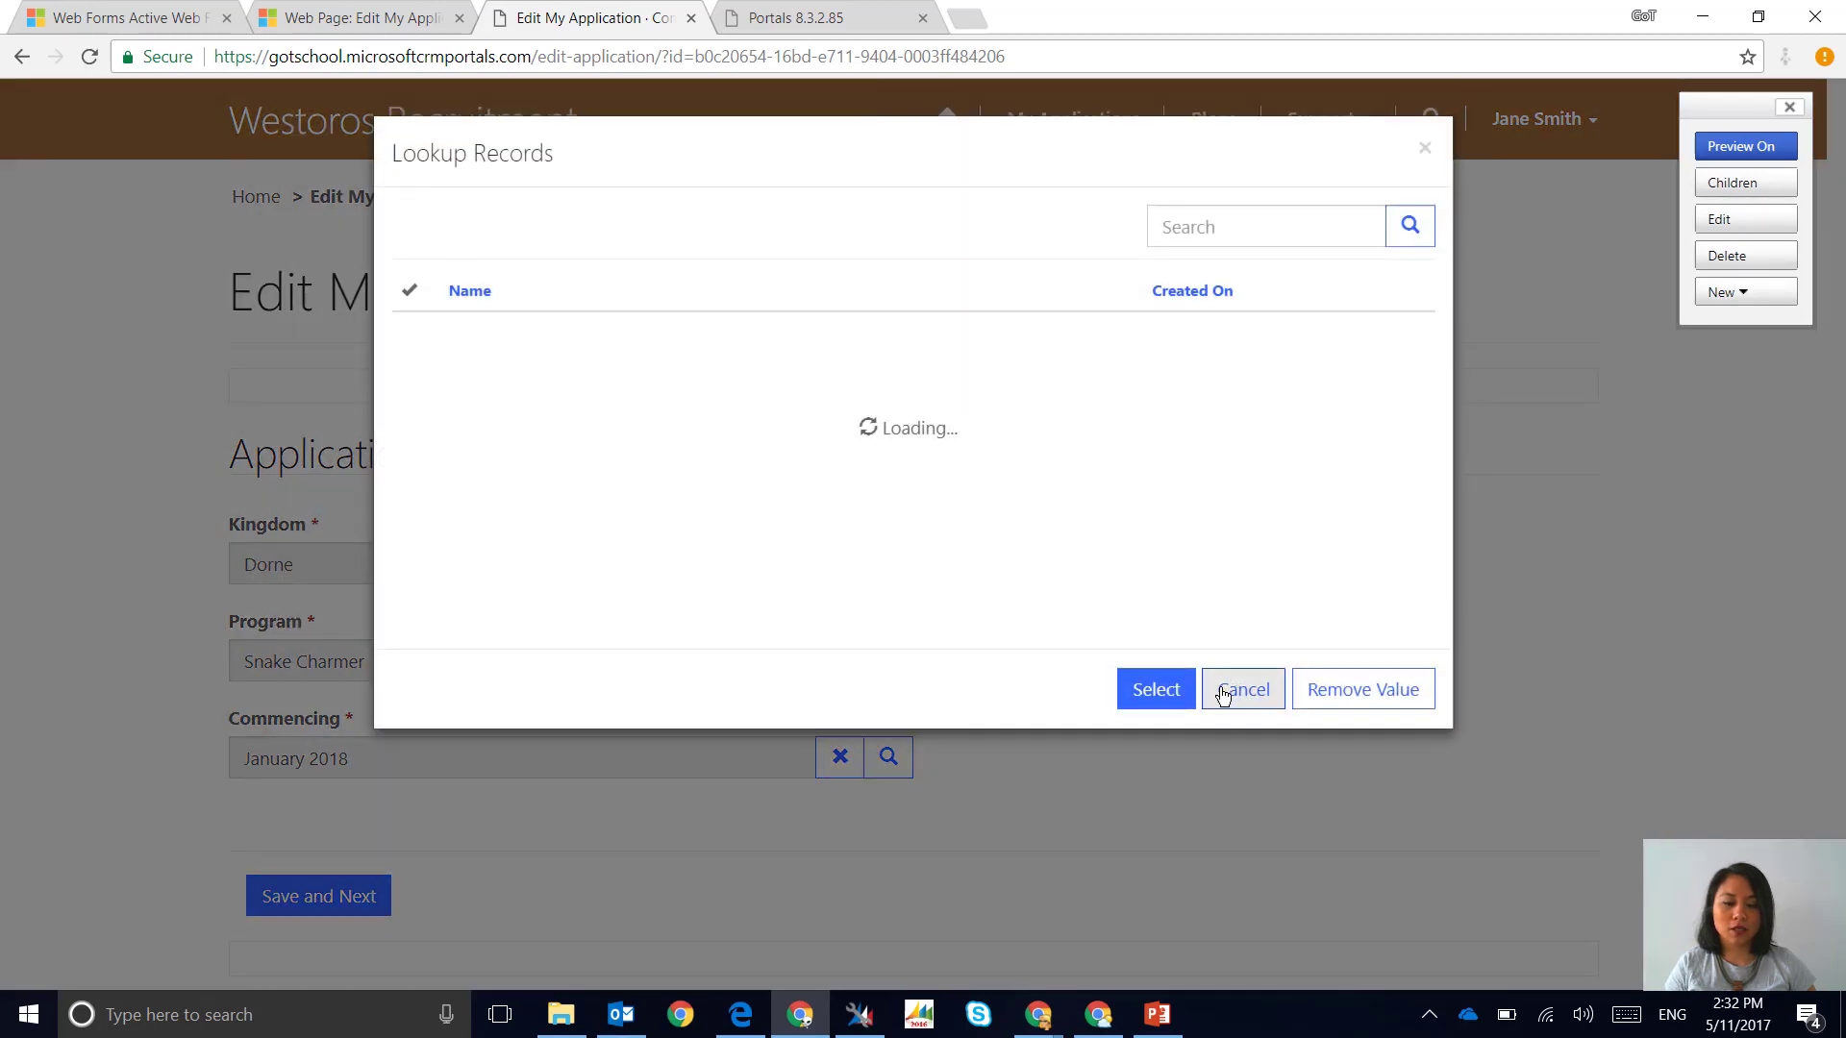
{"action": "mouse_move", "coordinate": [1242, 689]}
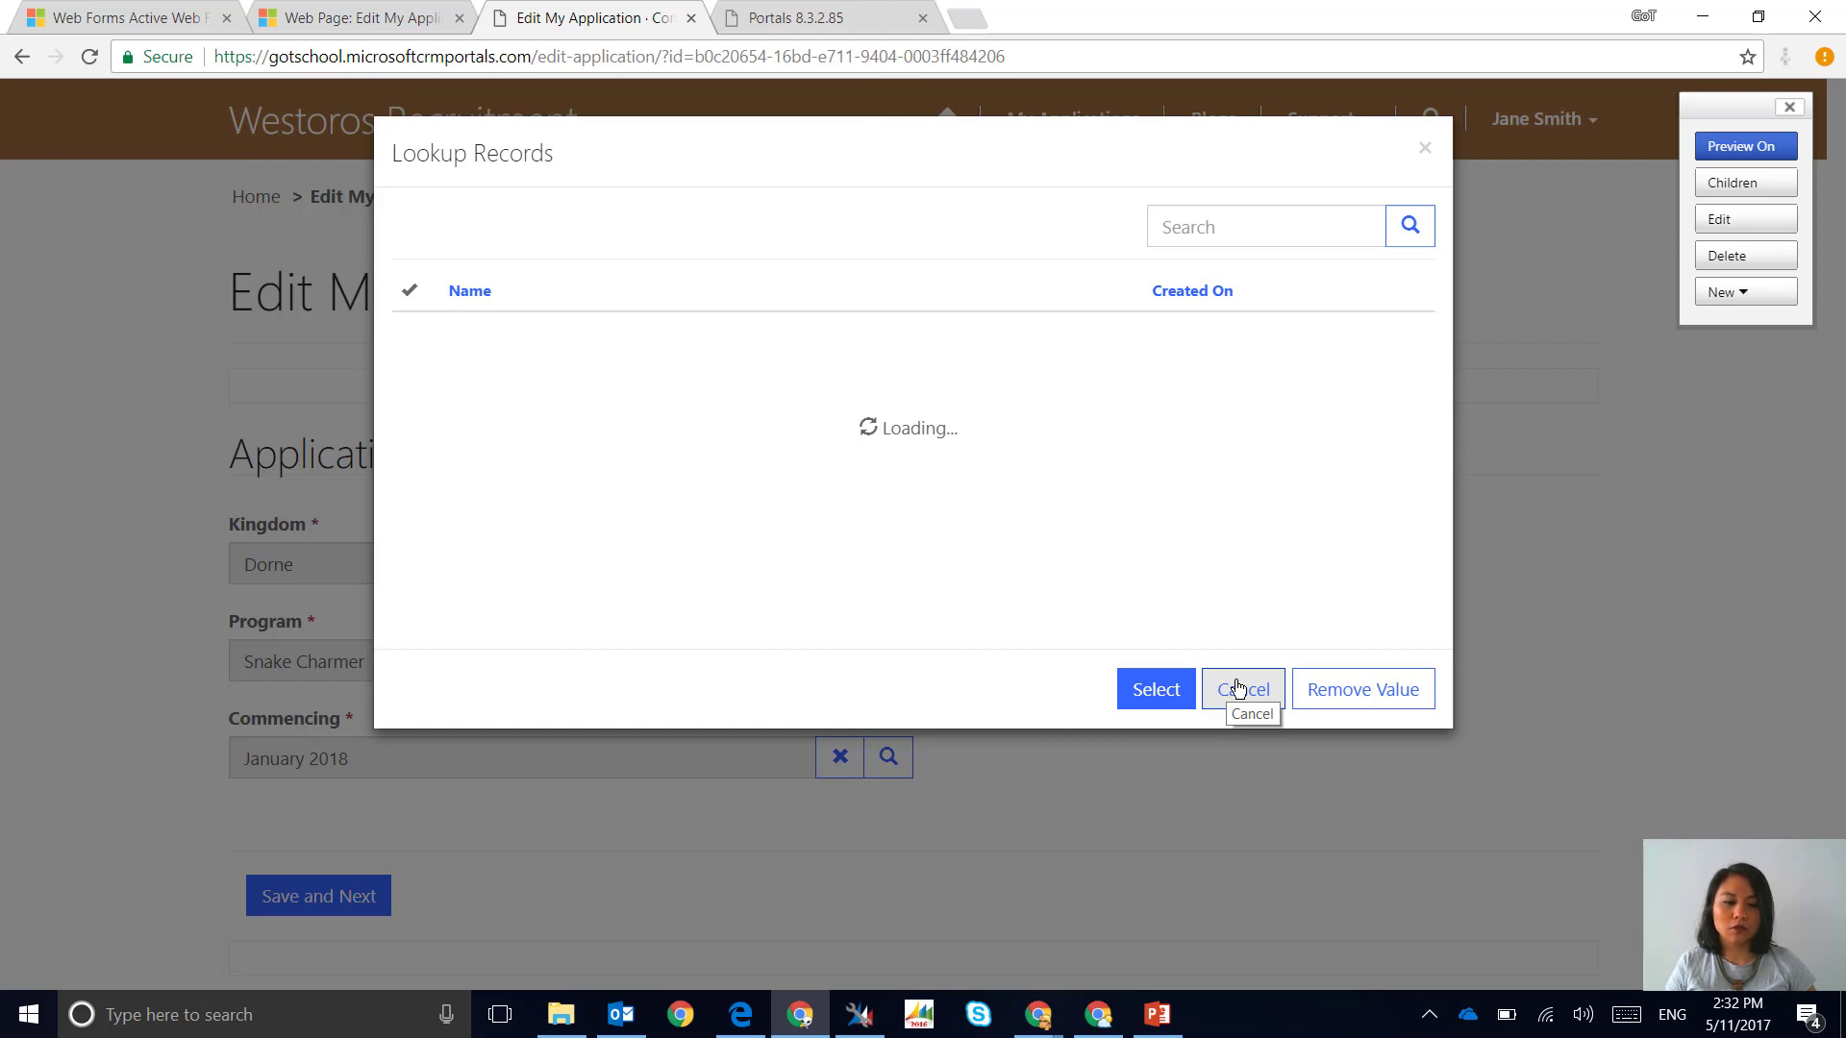
{"action": "left_click", "coordinate": [1242, 689]}
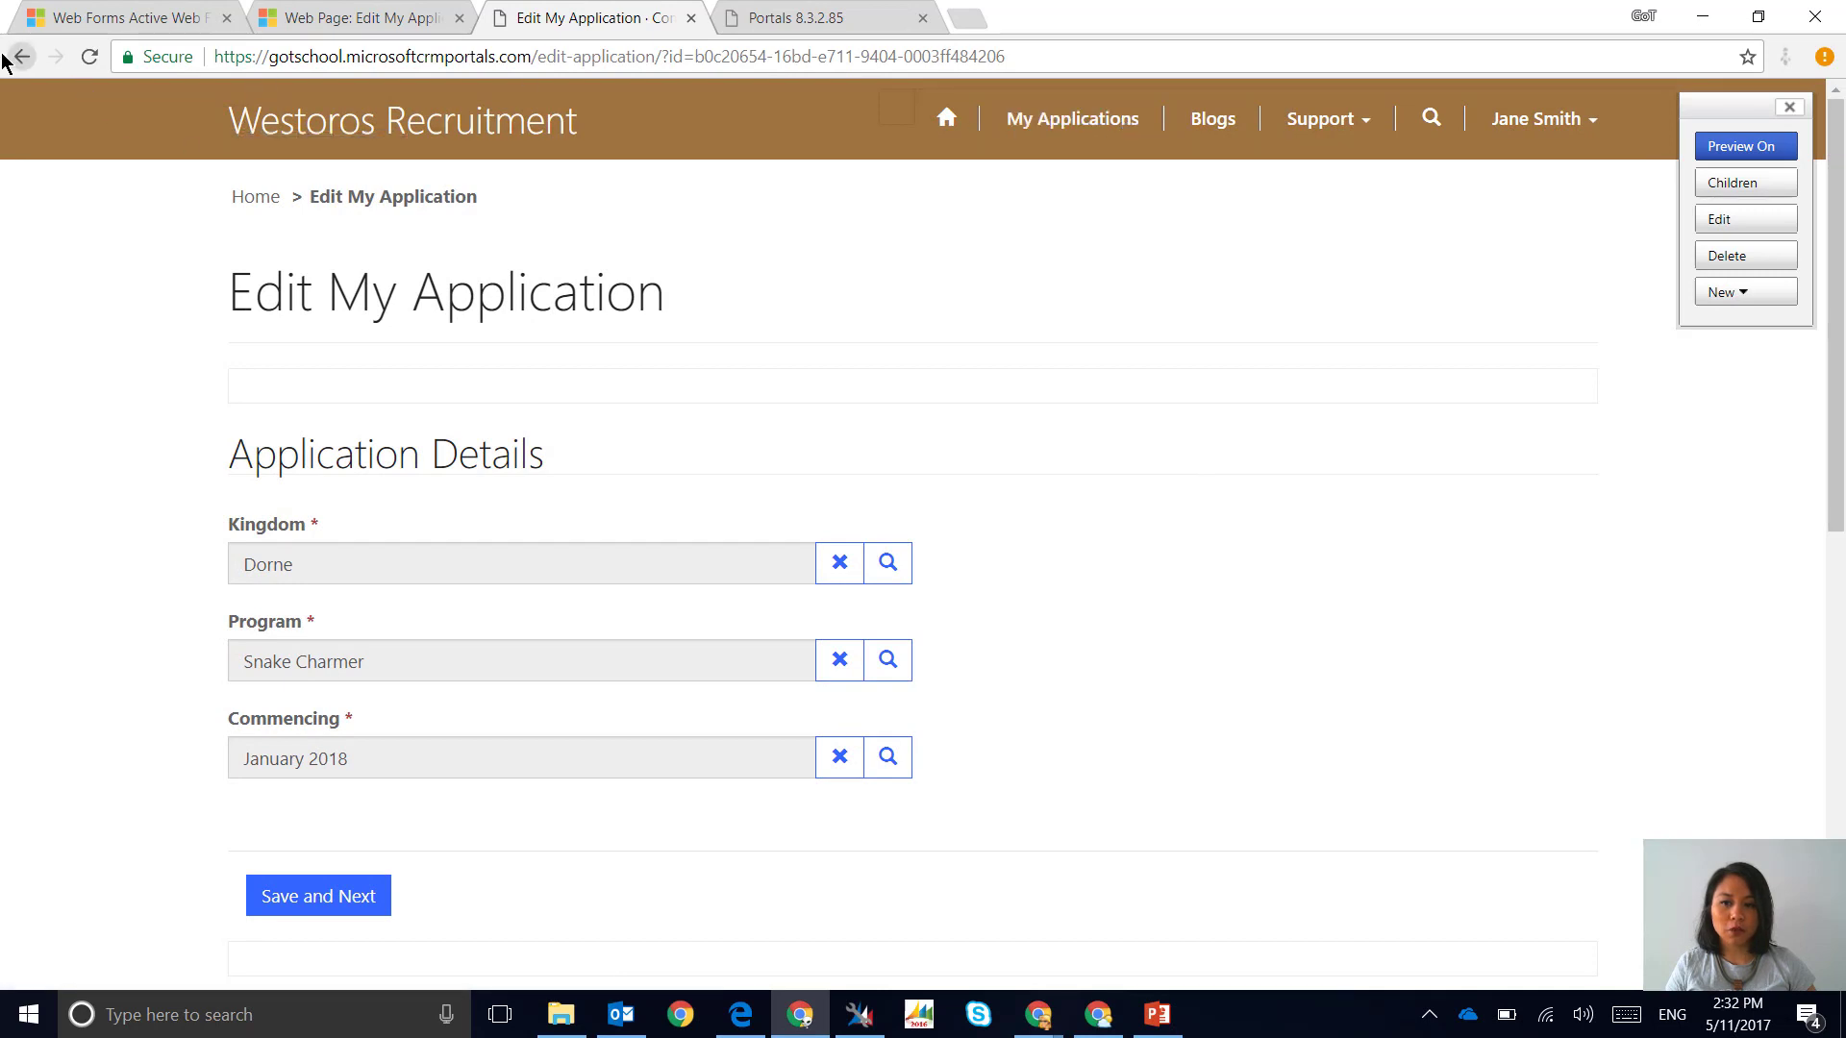
{"action": "left_click", "coordinate": [1071, 118]}
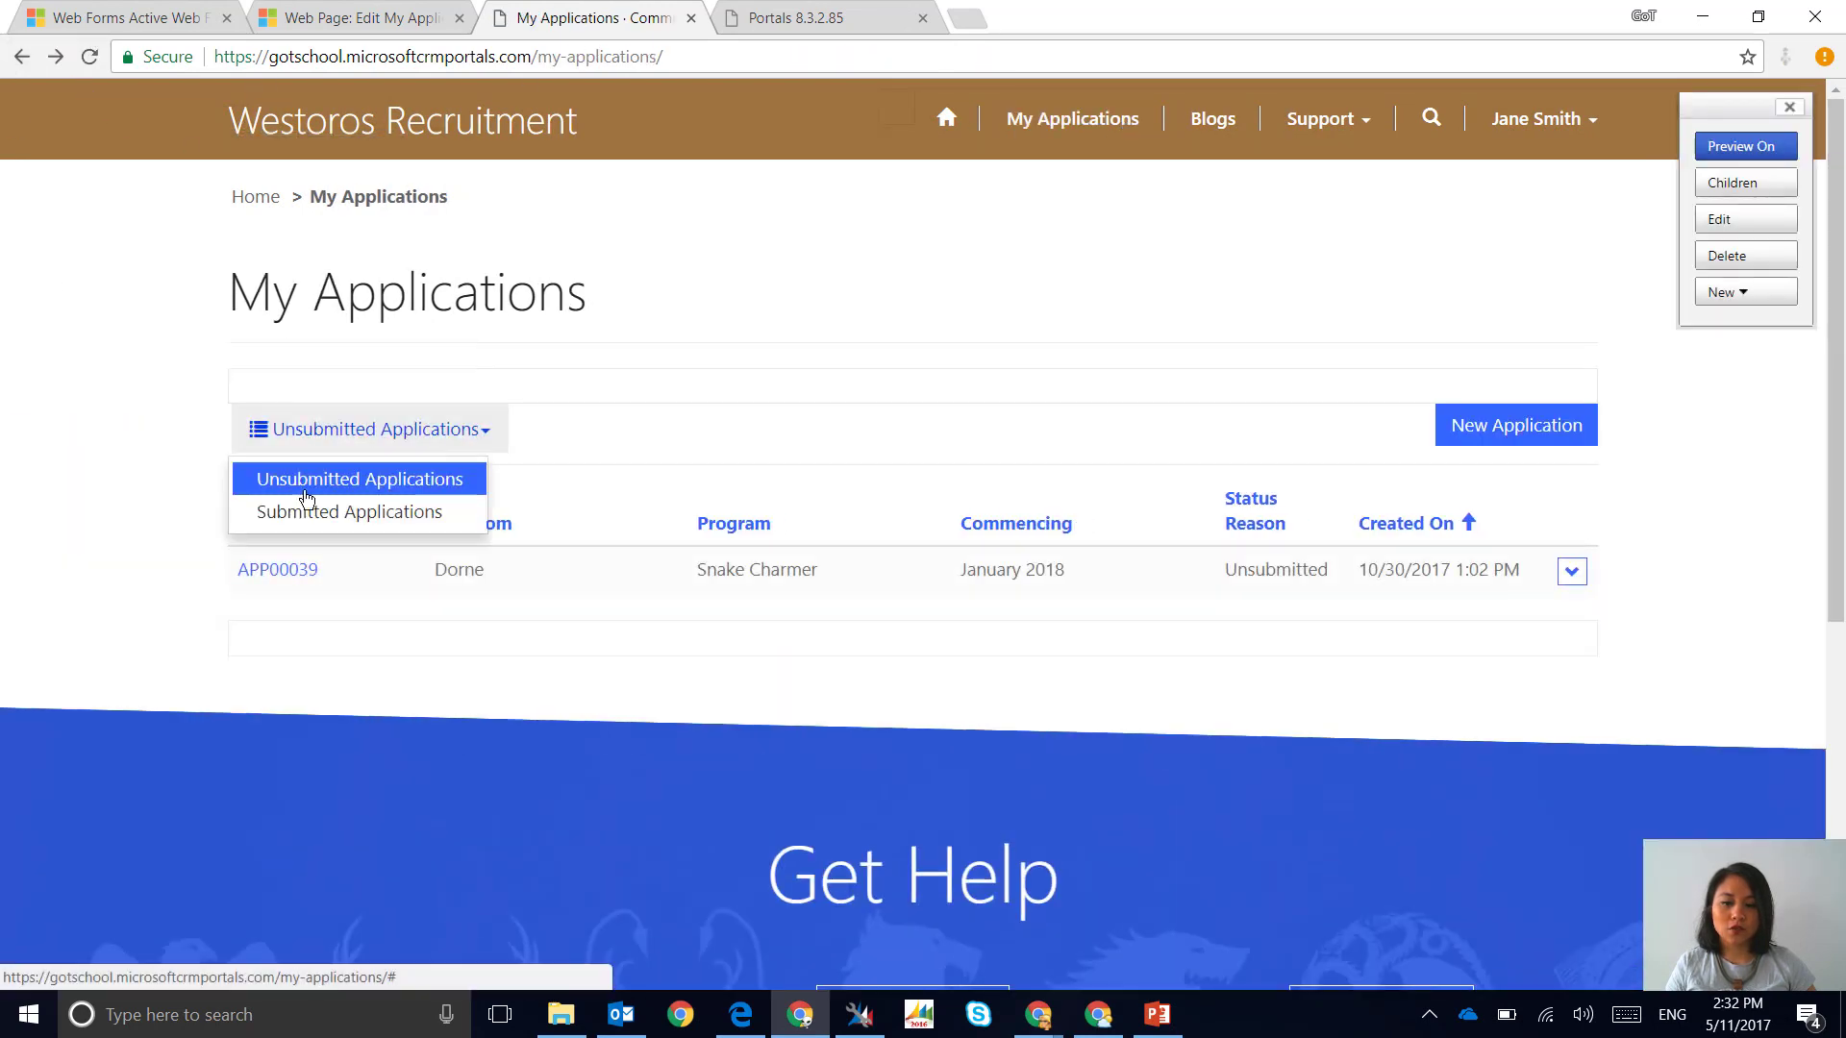
View submitted application APP00038, then open the View Application web form record in Dynamics 365
{"action": "left_click", "coordinate": [350, 511]}
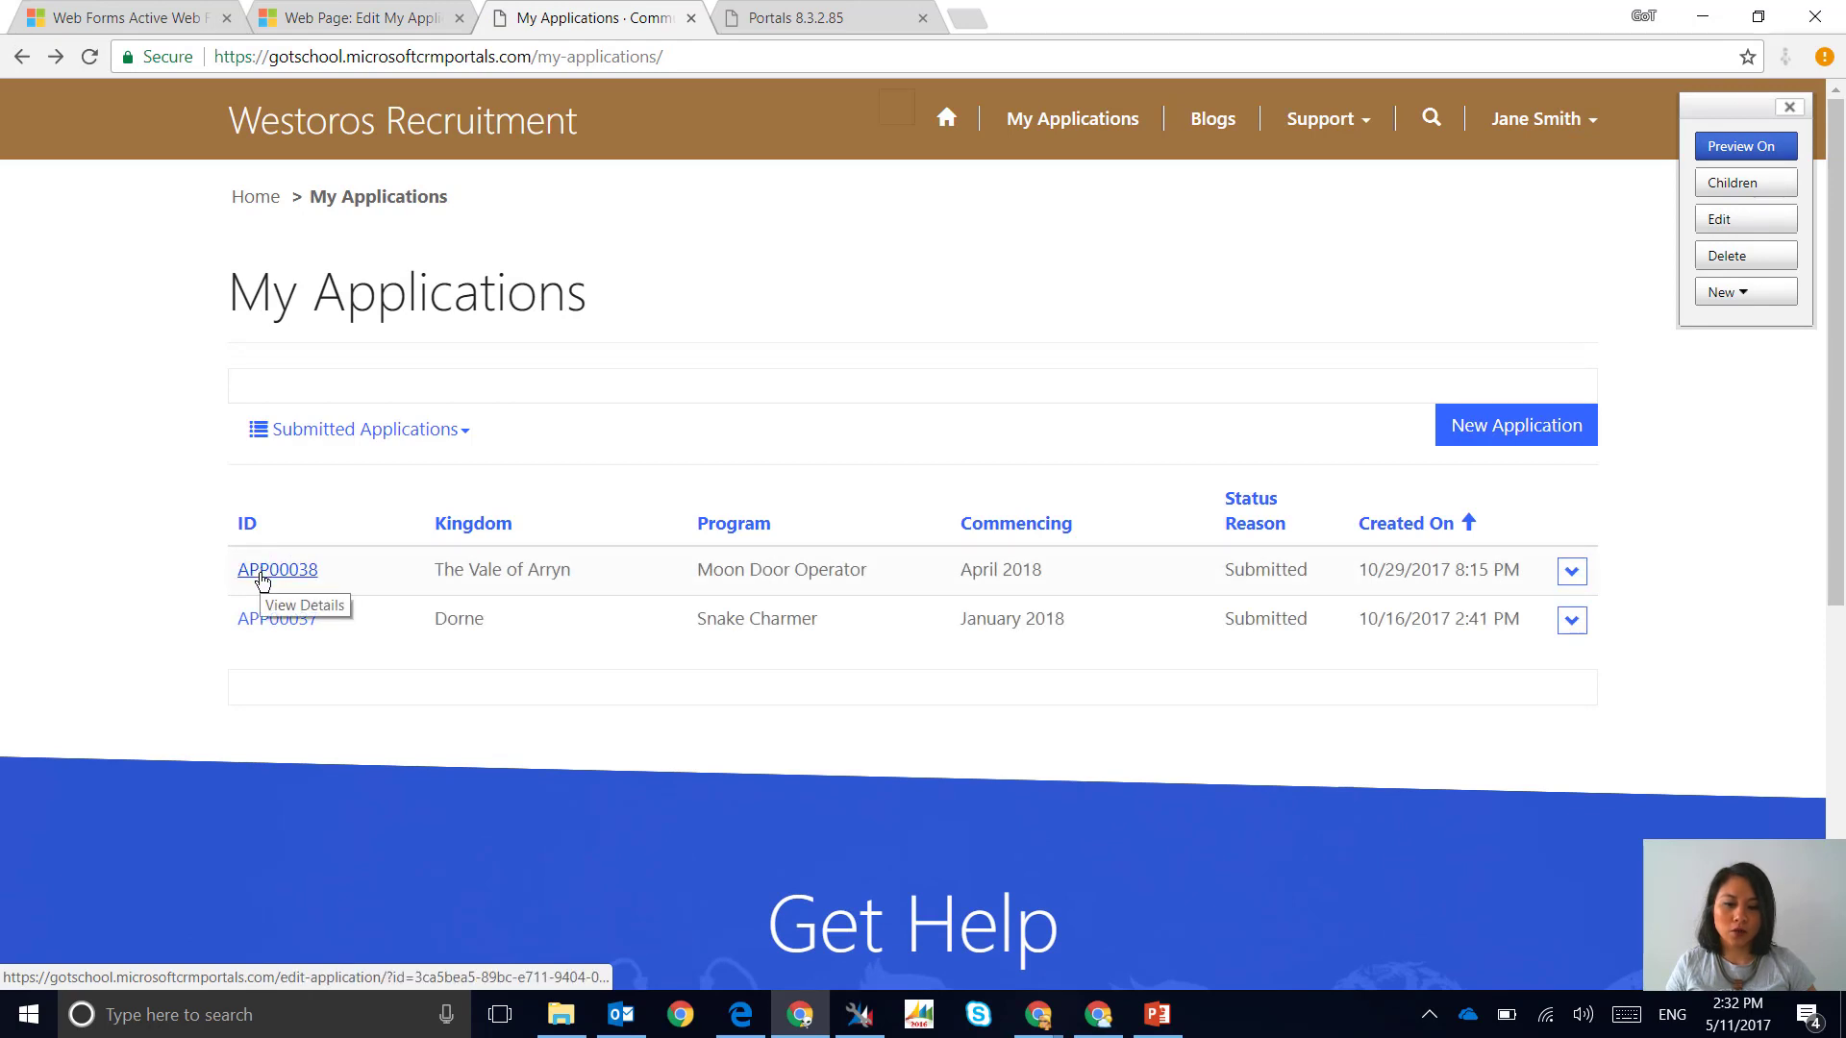
{"action": "left_click", "coordinate": [277, 571]}
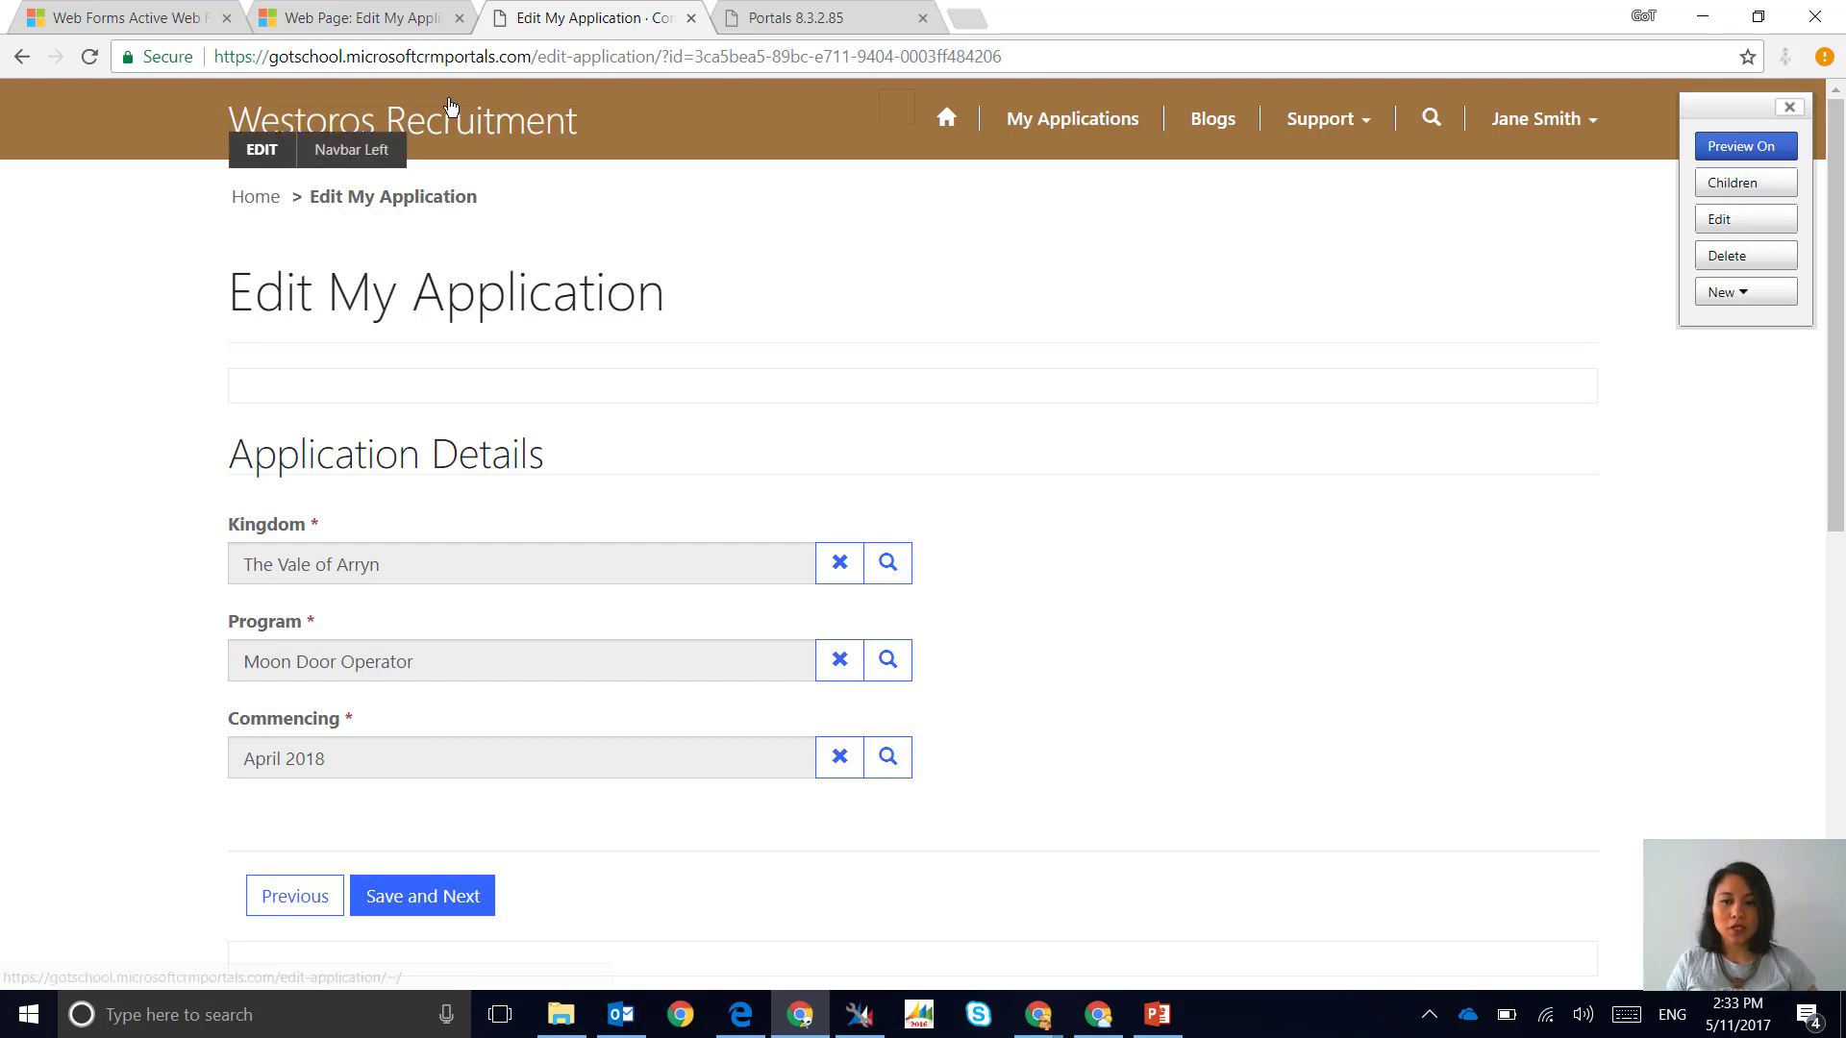
{"action": "left_click", "coordinate": [117, 17]}
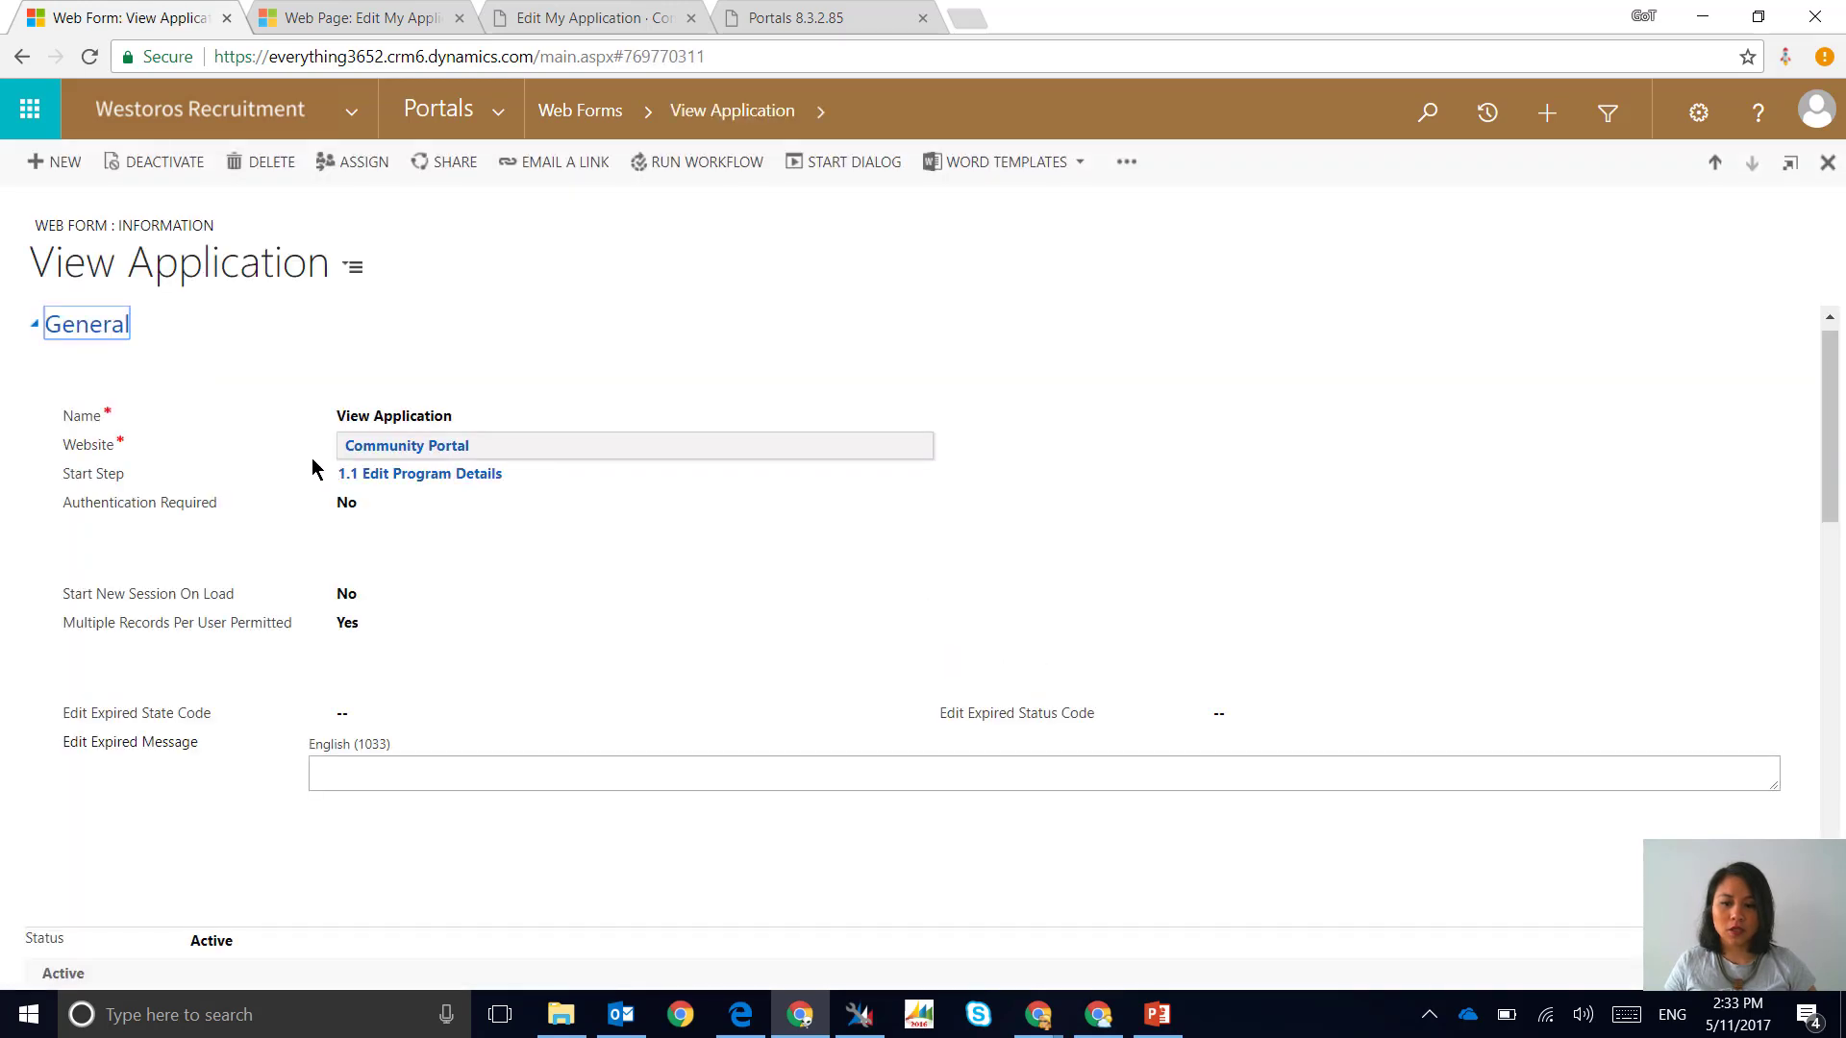
Bring up the Web Form Steps list, from Load General tab through Read Only Application
{"action": "left_click", "coordinate": [426, 473]}
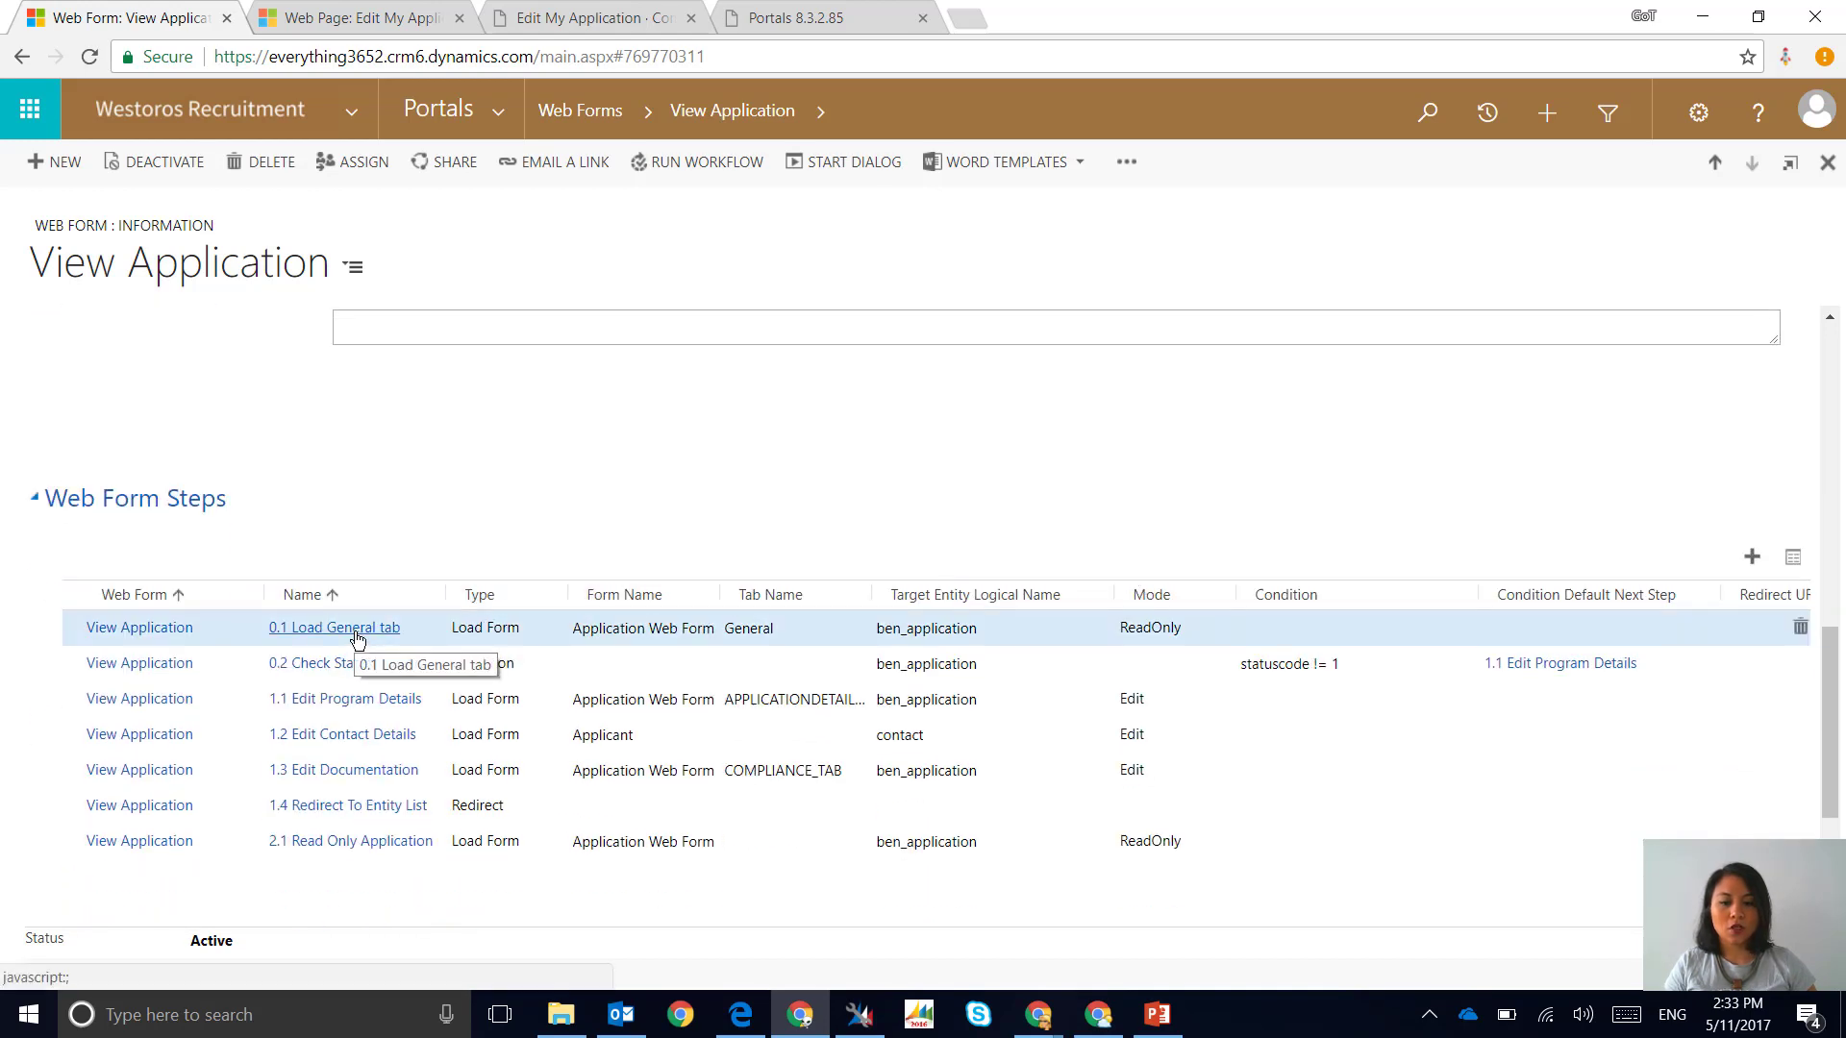
Open step 0.1 Load General tab to review its read-only General tab settings
{"action": "left_click", "coordinate": [334, 628]}
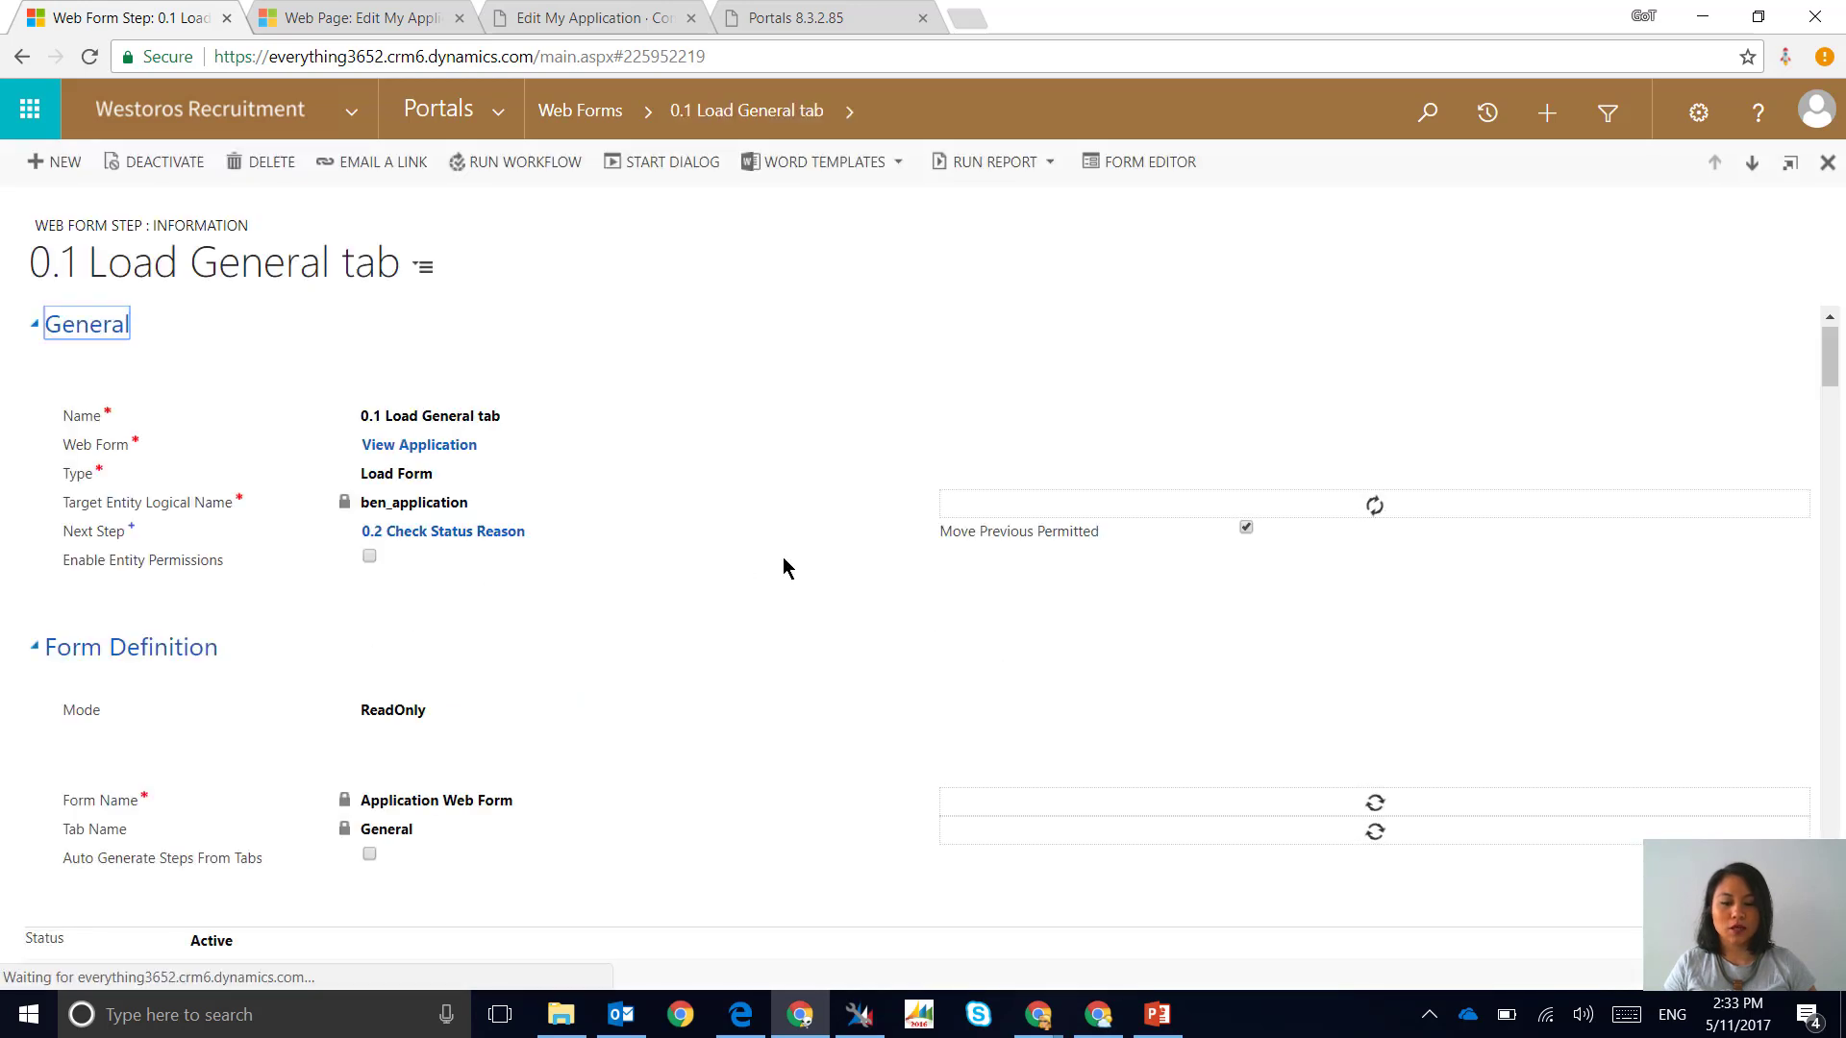
{"action": "mouse_move", "coordinate": [782, 565]}
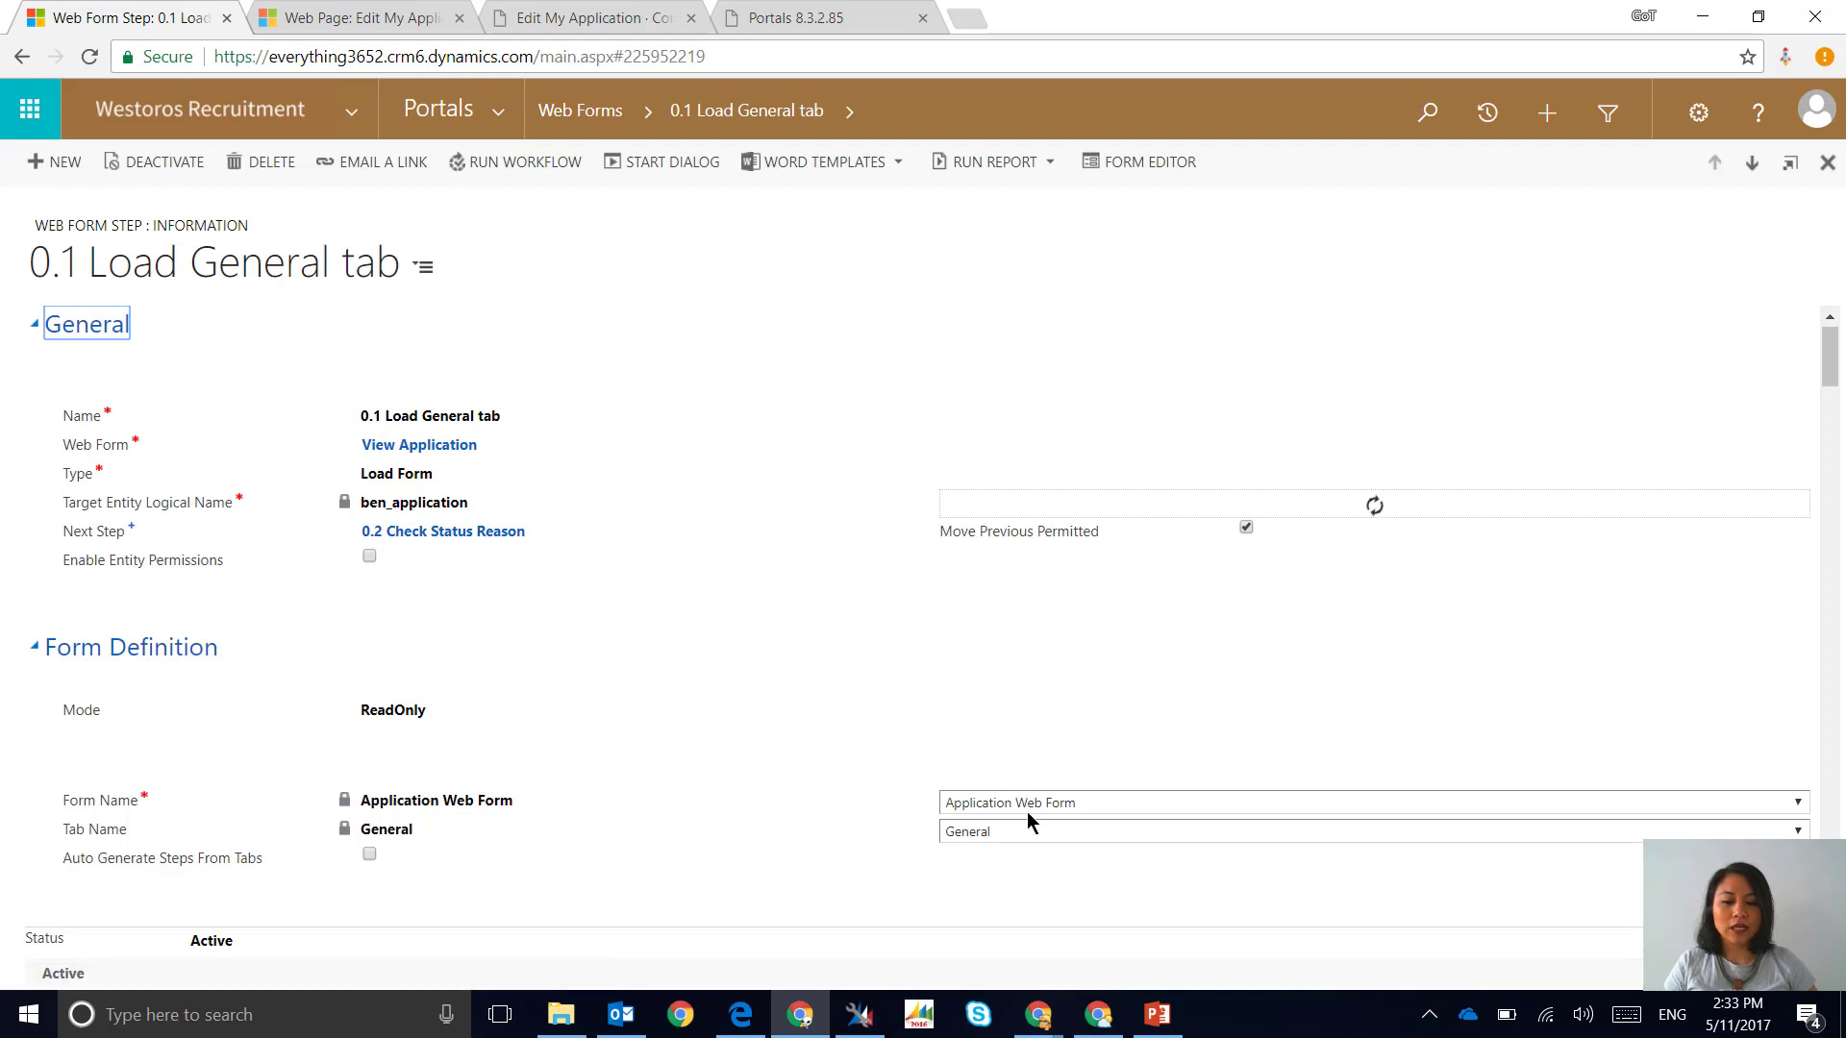
{"action": "mouse_move", "coordinate": [989, 859]}
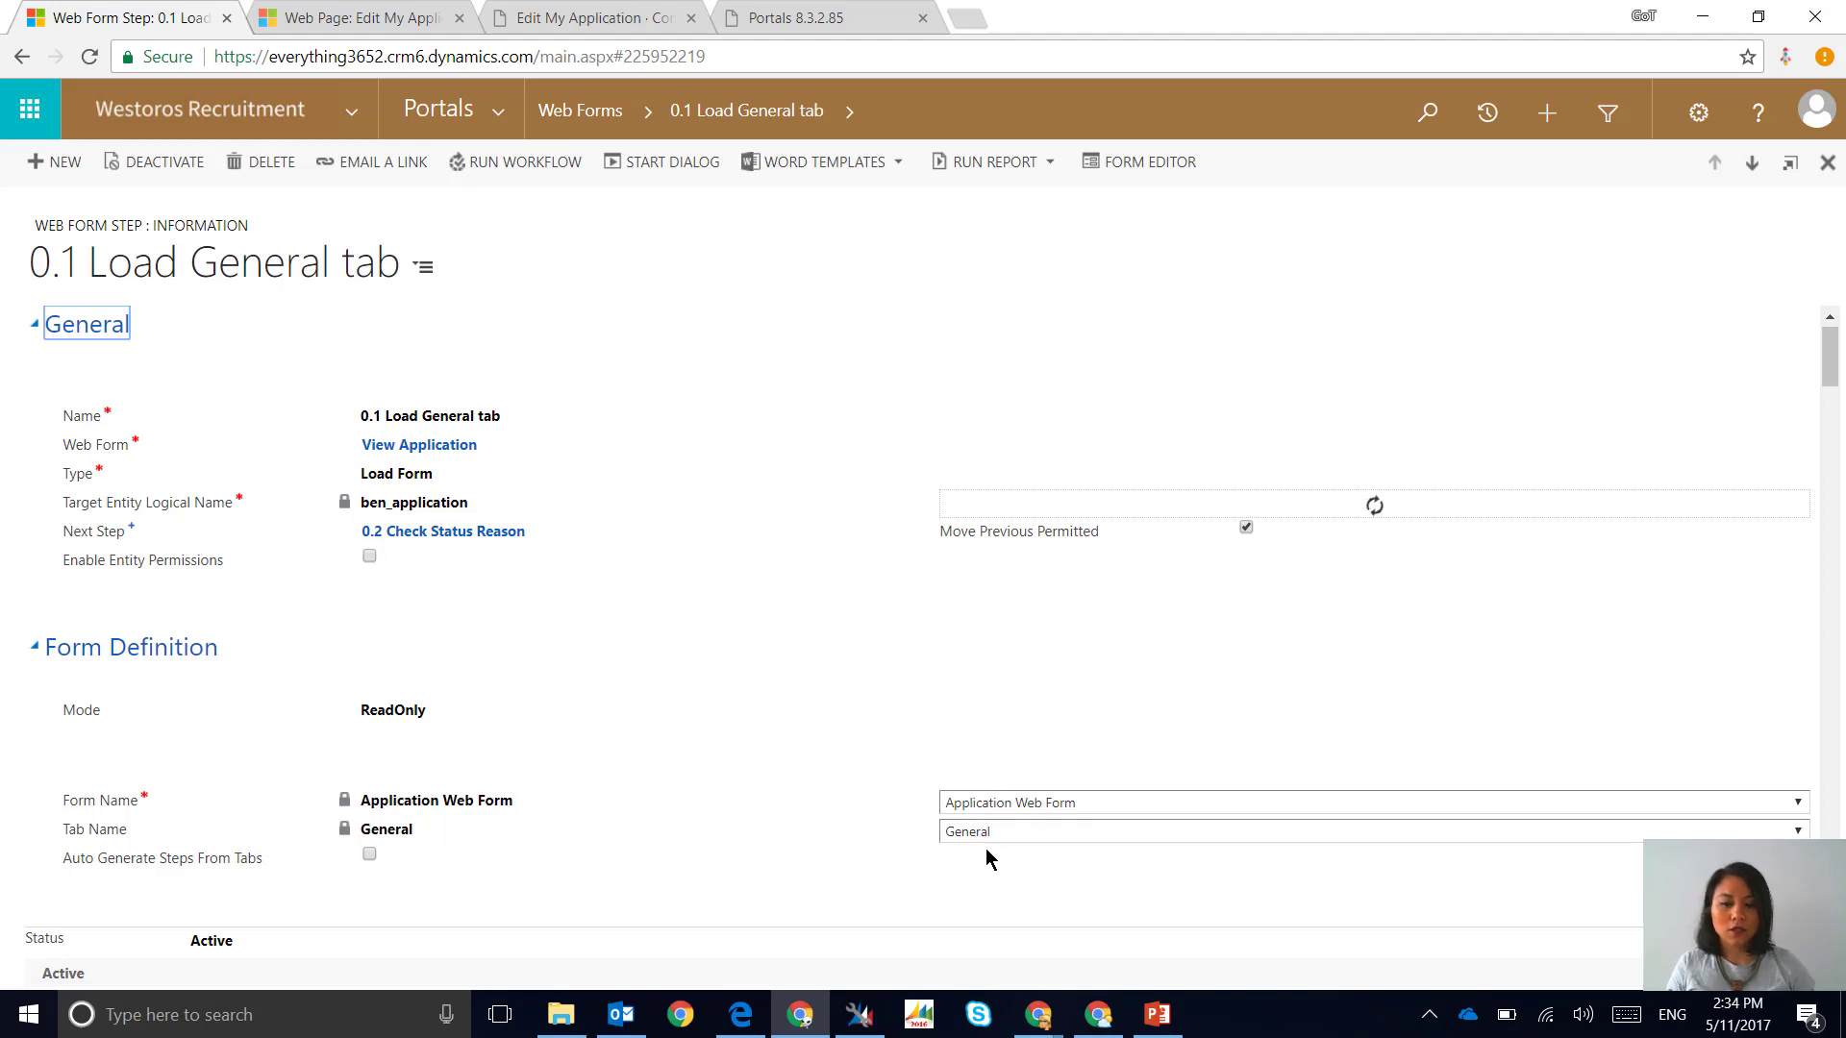
{"action": "mouse_move", "coordinate": [739, 613]}
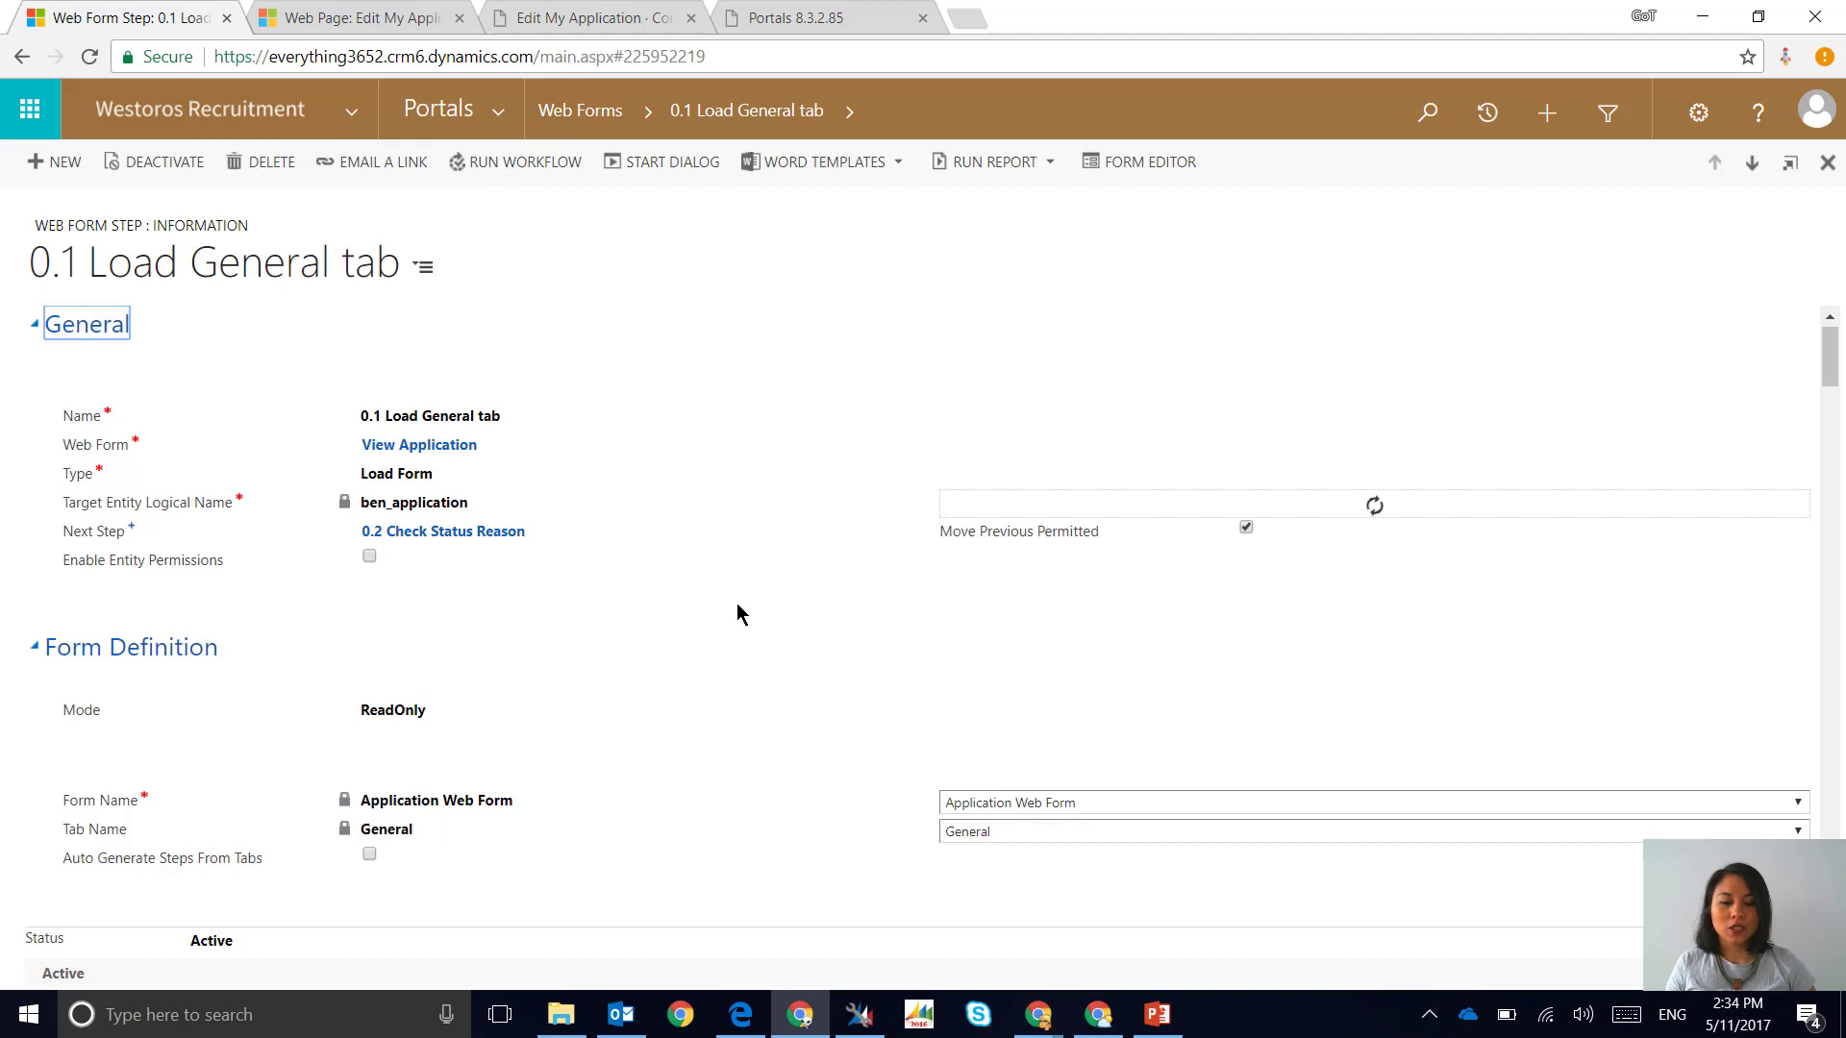
{"action": "left_click", "coordinate": [442, 531]}
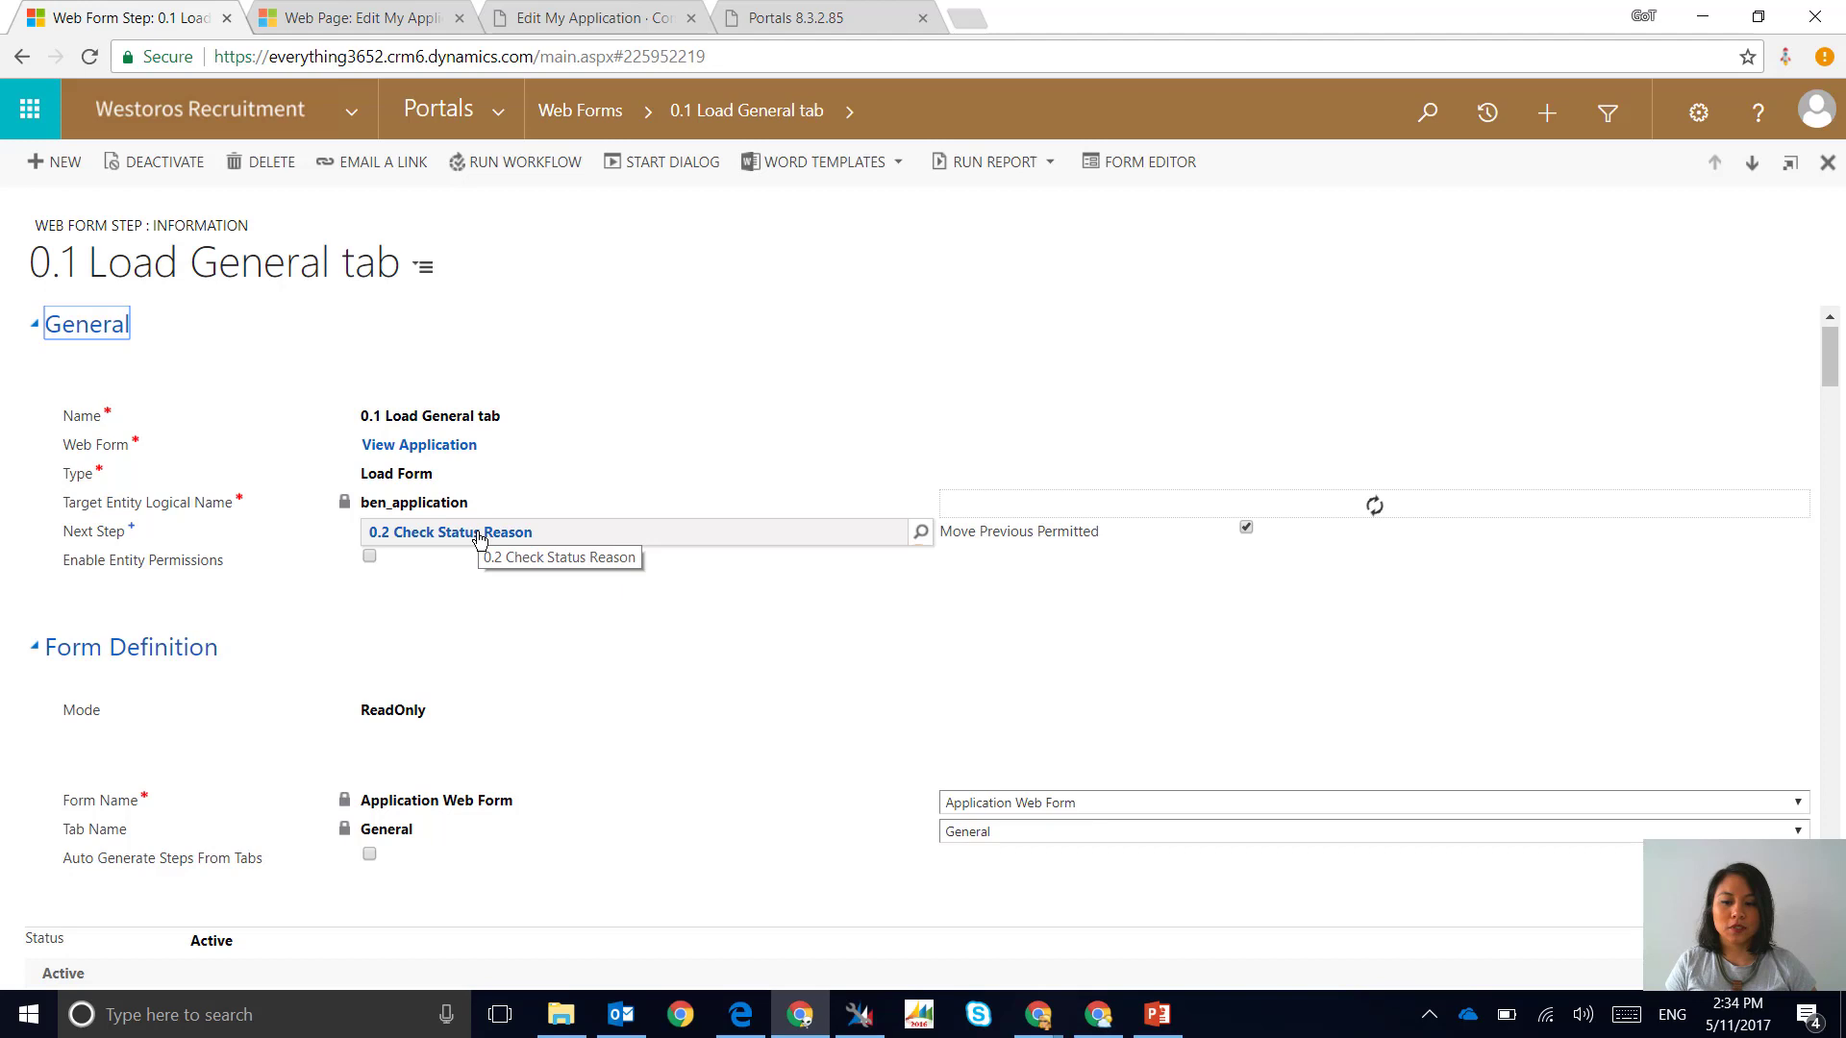
Inspect the 0.2 Check Status Reason Condition step and its next step 2.1 Read Only Application
{"action": "left_click", "coordinate": [449, 531]}
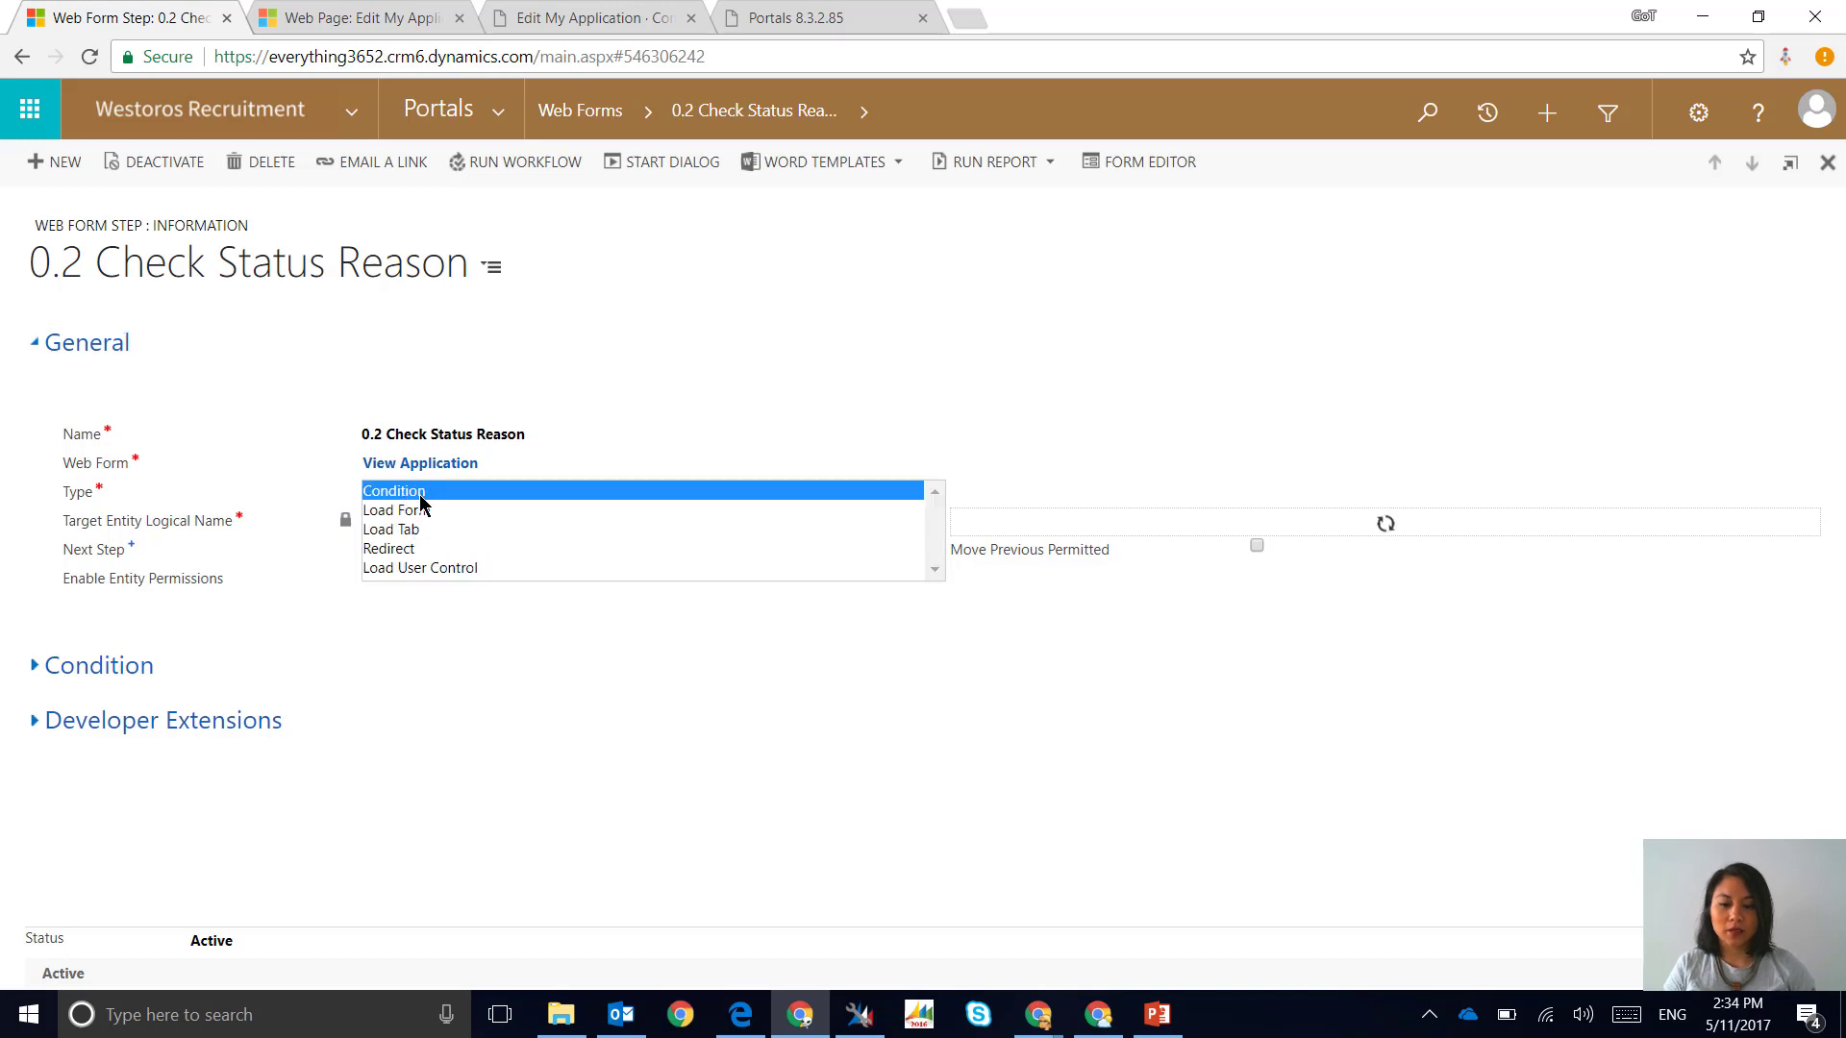
{"action": "left_click", "coordinate": [393, 491]}
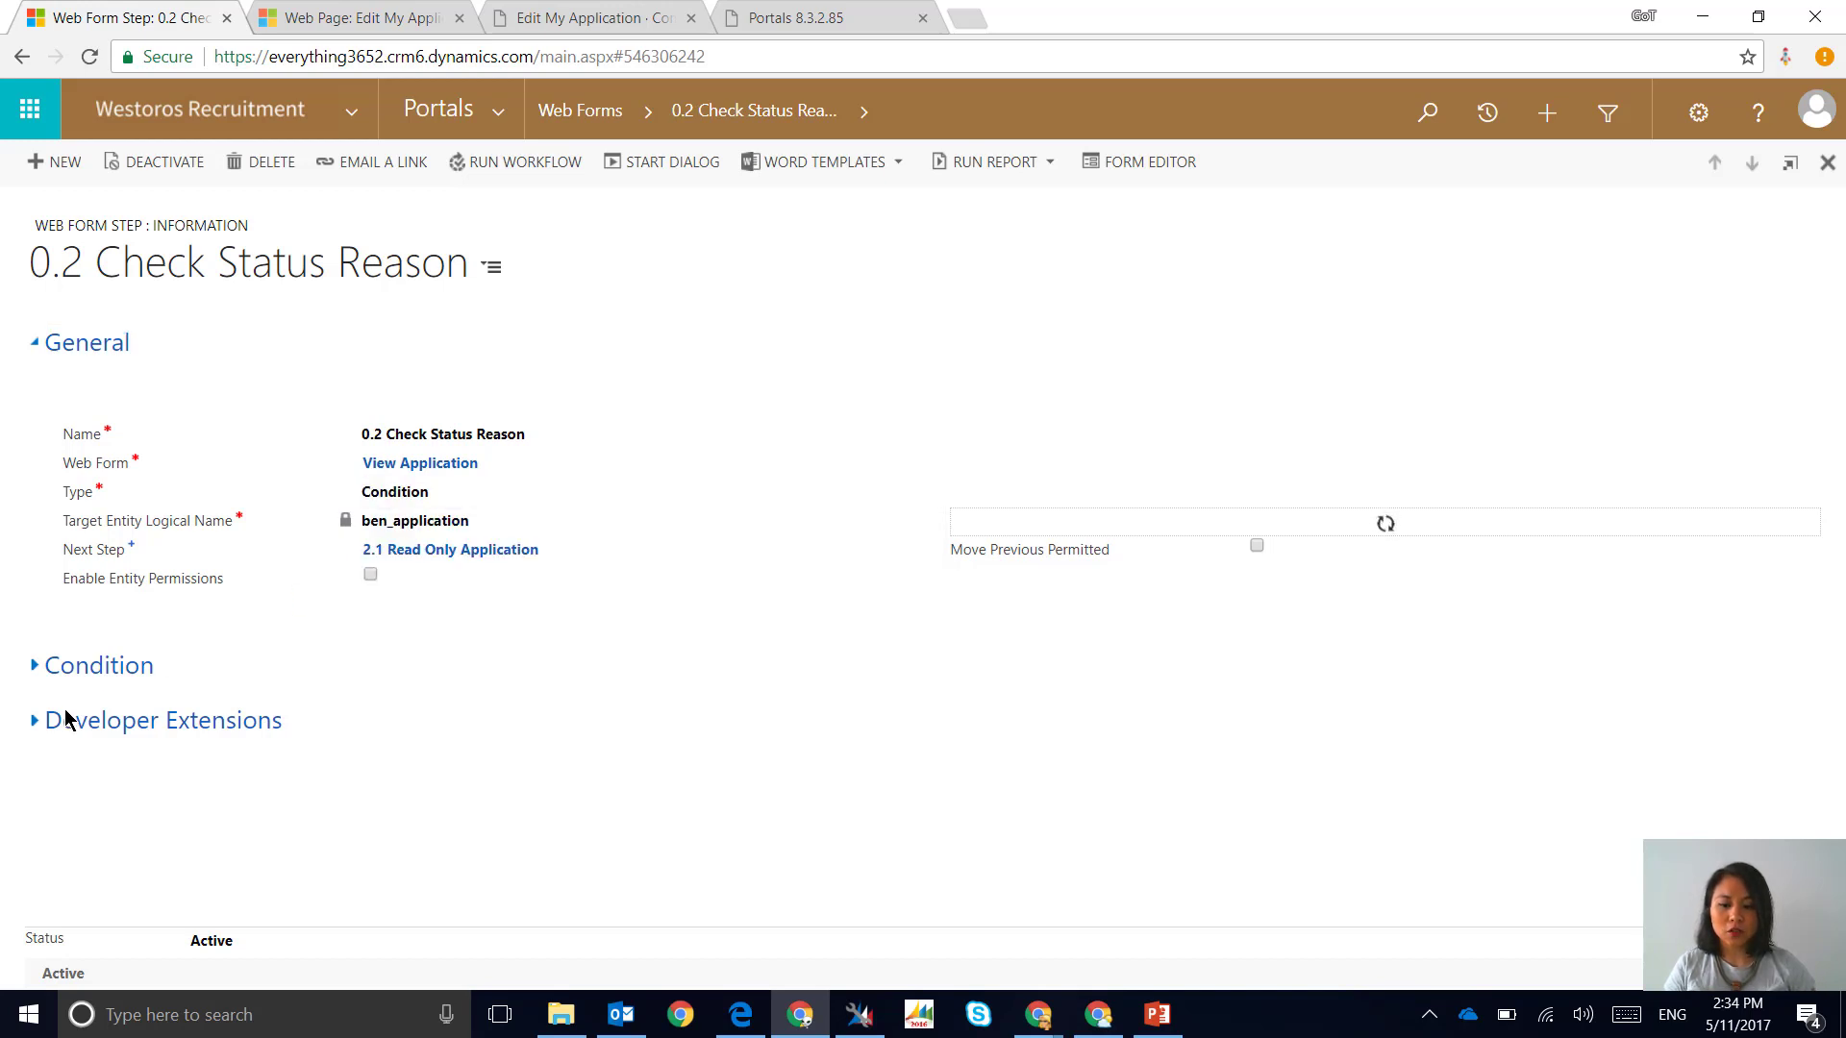
{"action": "left_click", "coordinate": [98, 665]}
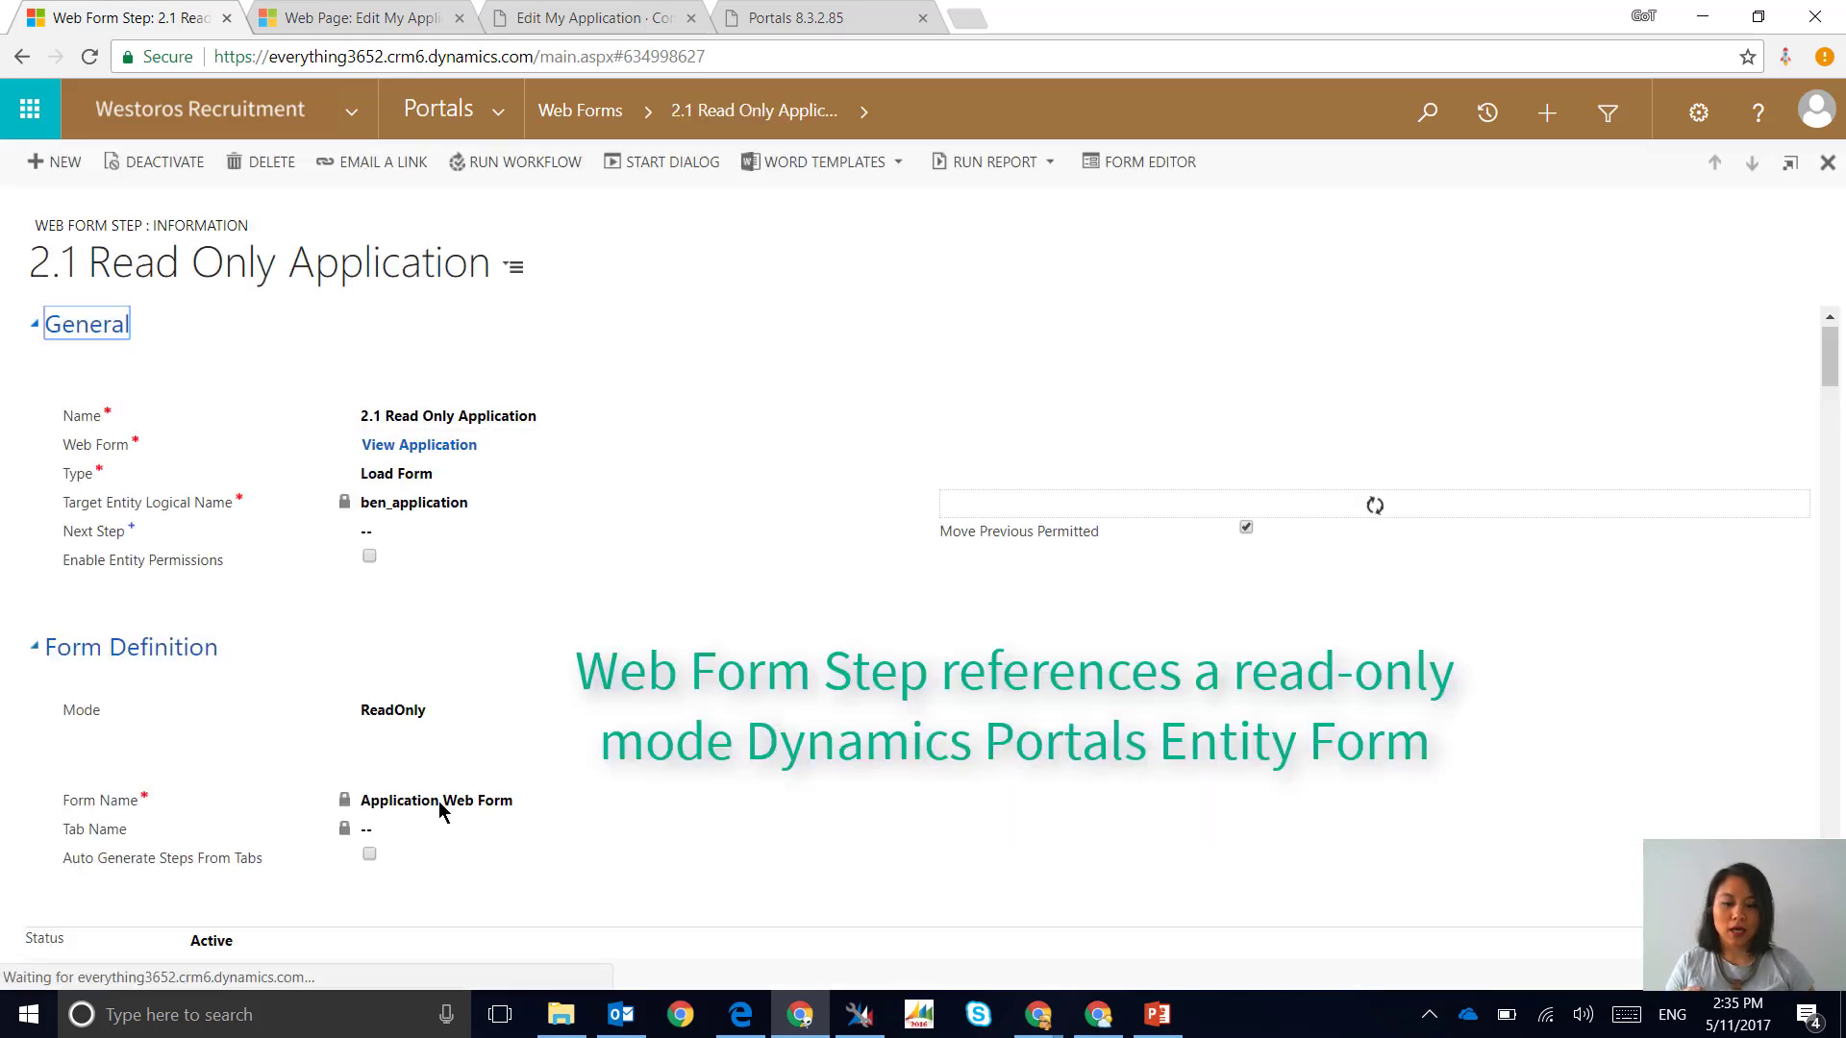
{"action": "left_click", "coordinate": [435, 801]}
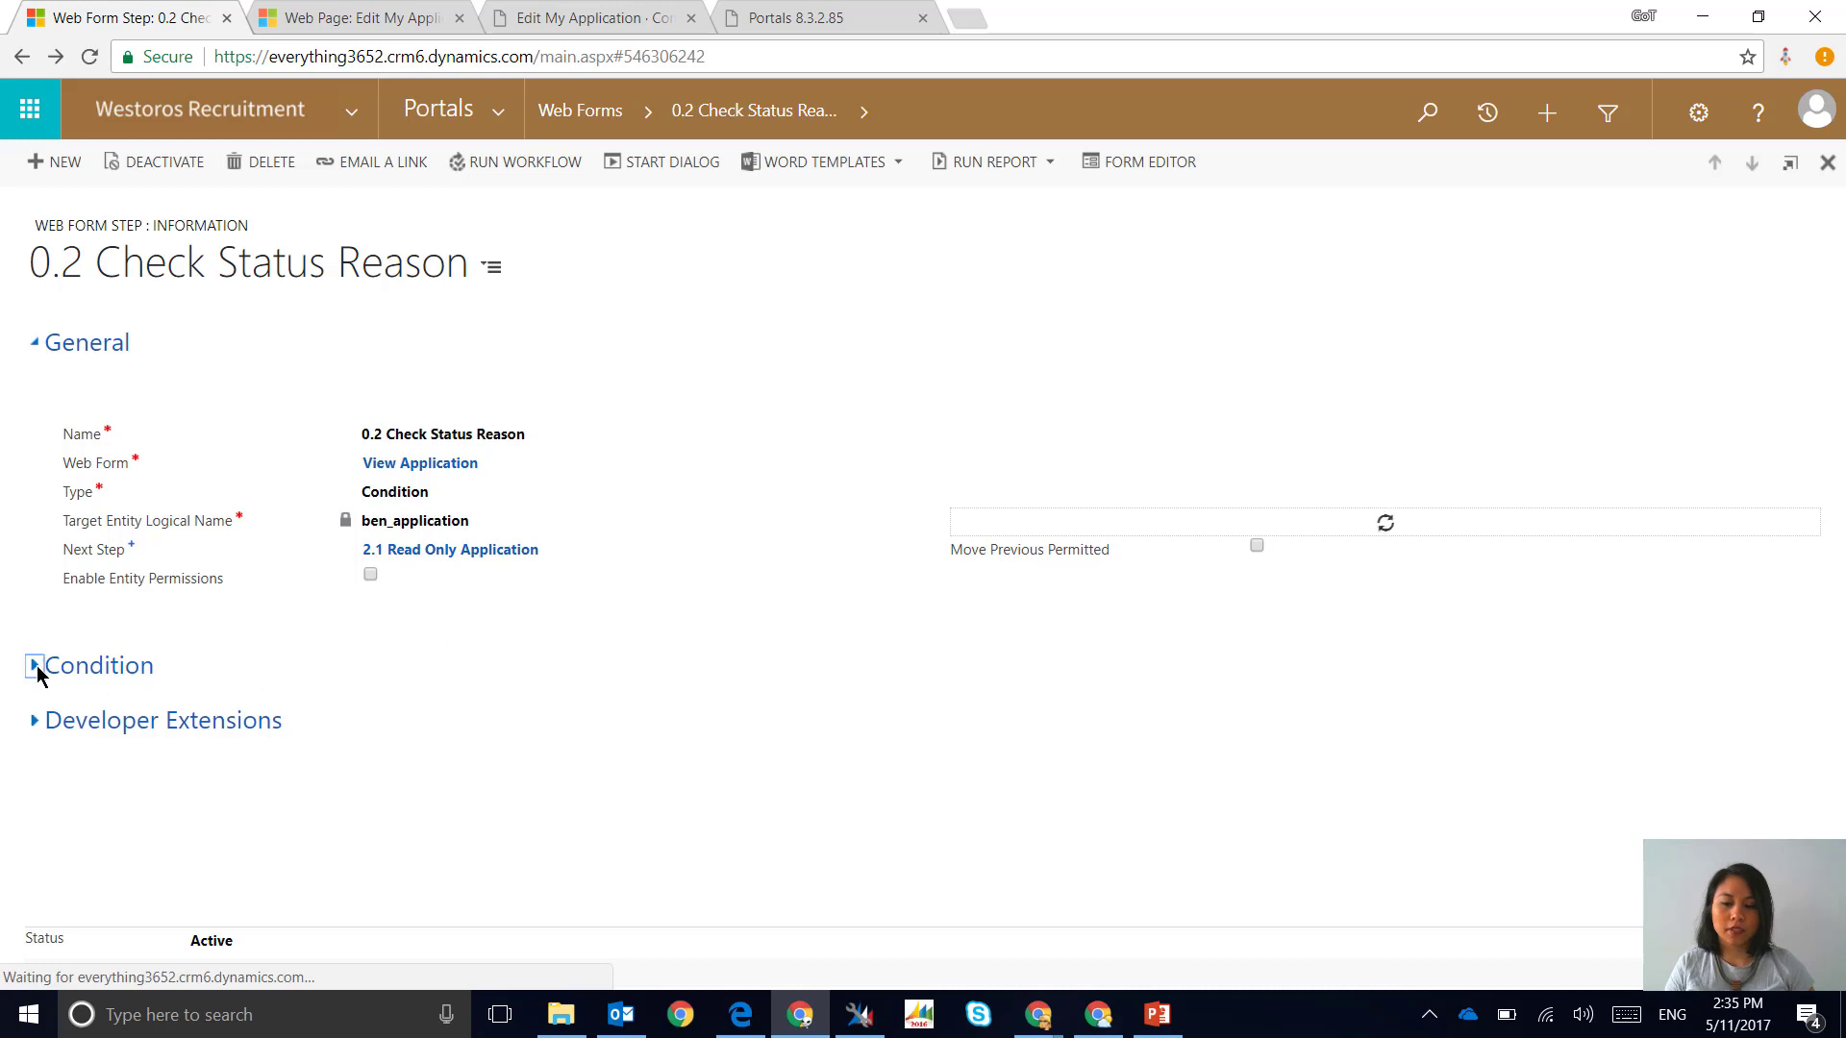
Review the statuscode != 1 condition, then open the View Application web form
{"action": "left_click", "coordinate": [33, 665]}
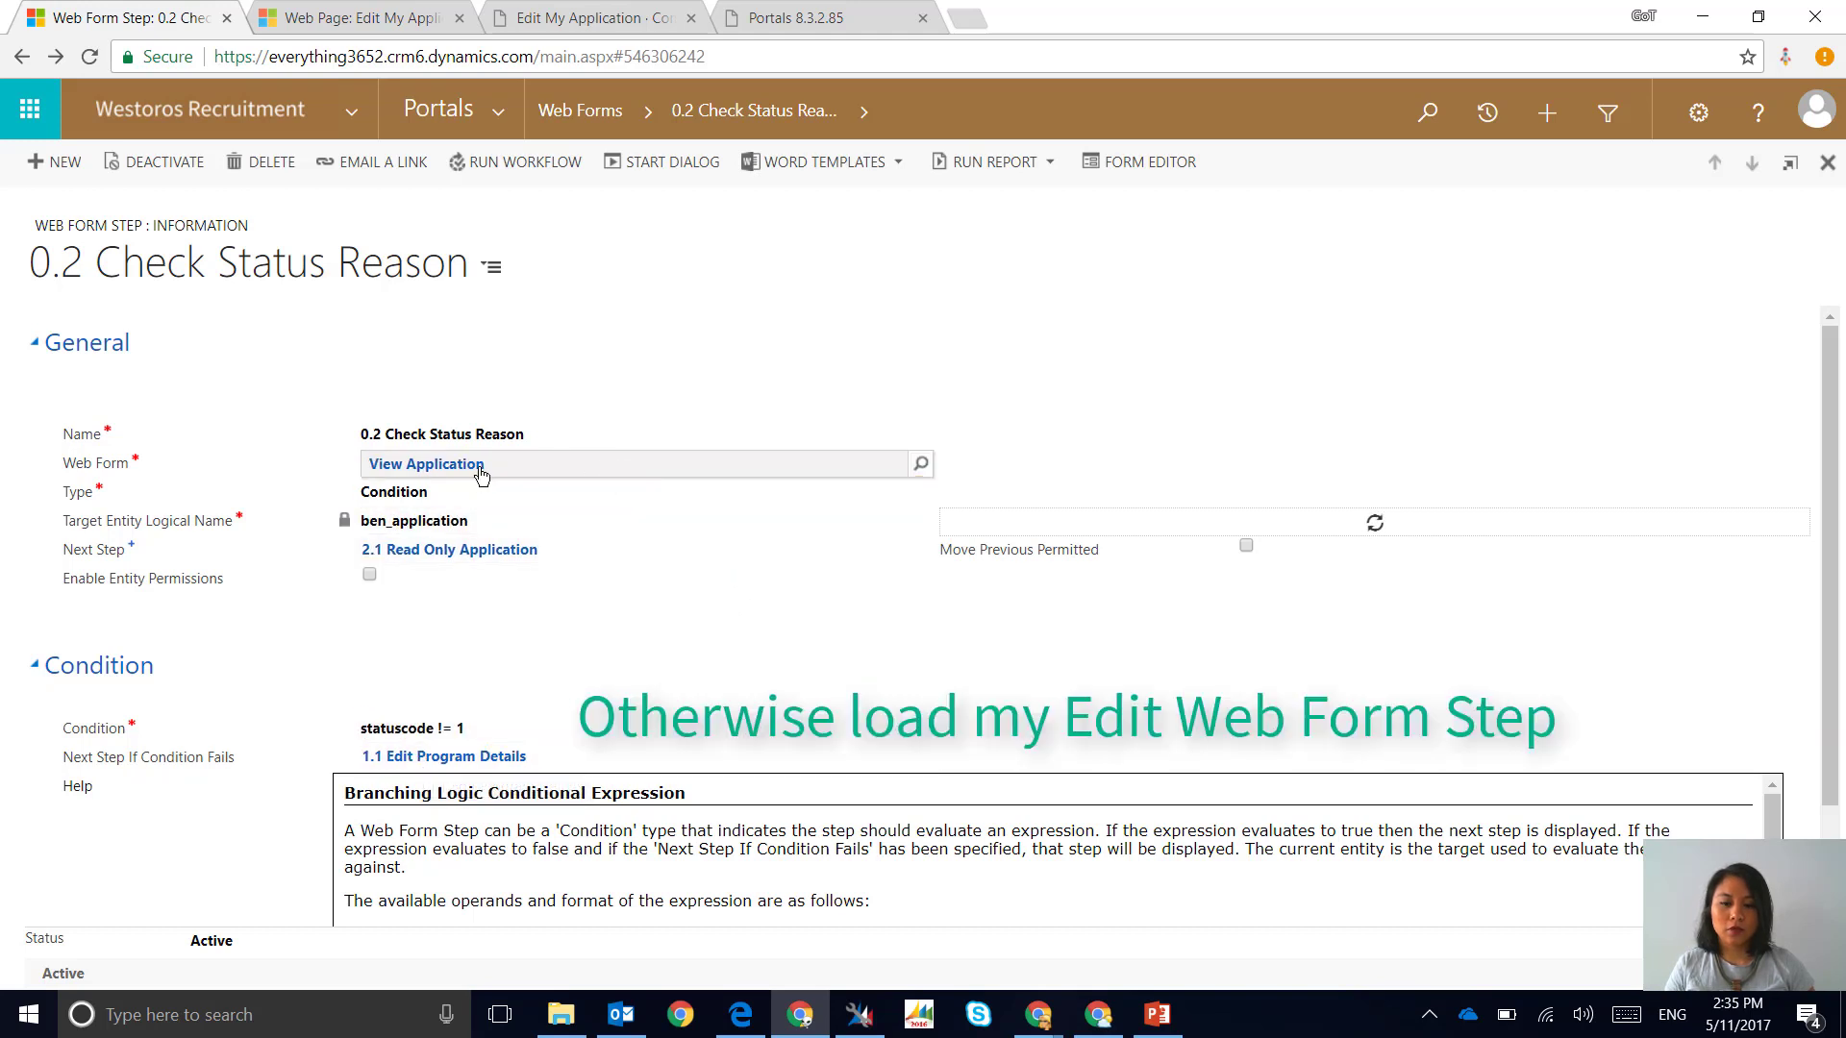
{"action": "left_click", "coordinate": [424, 463]}
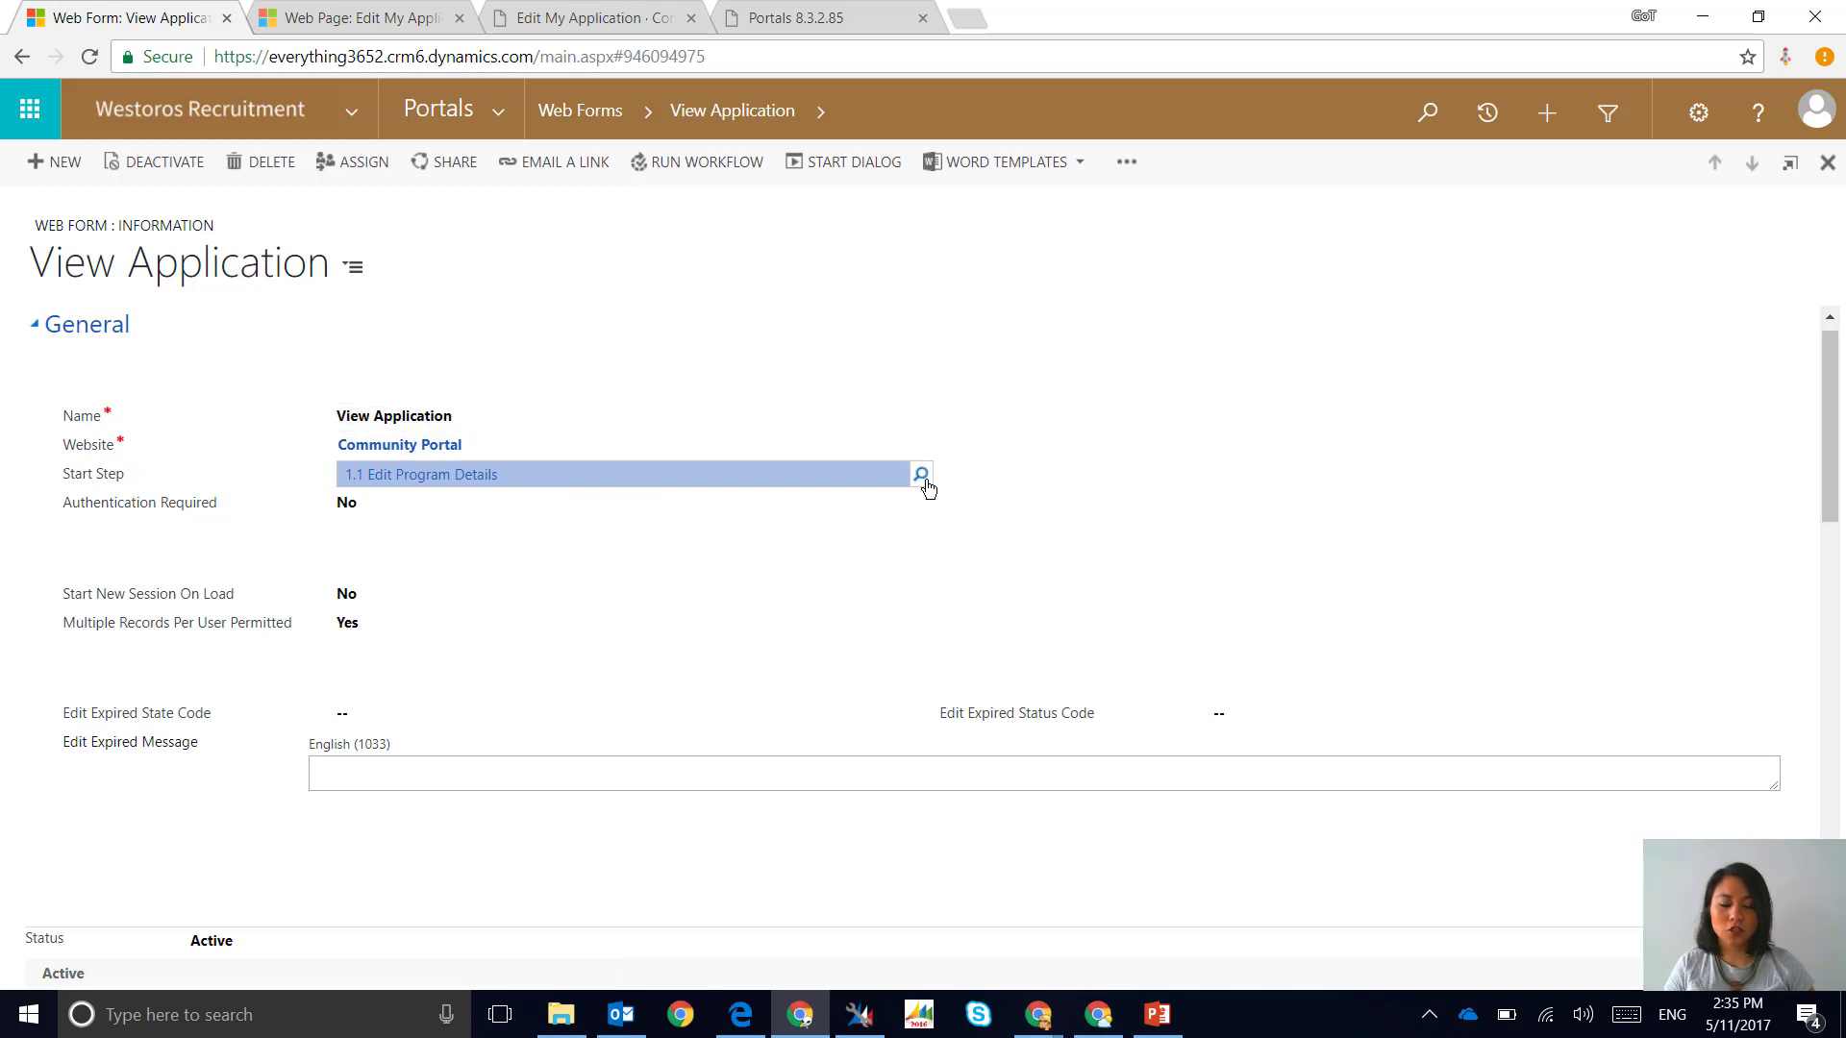
Replace start step 1.1 Edit Program Details with 0.1 Load General tab
{"action": "left_click", "coordinate": [922, 473]}
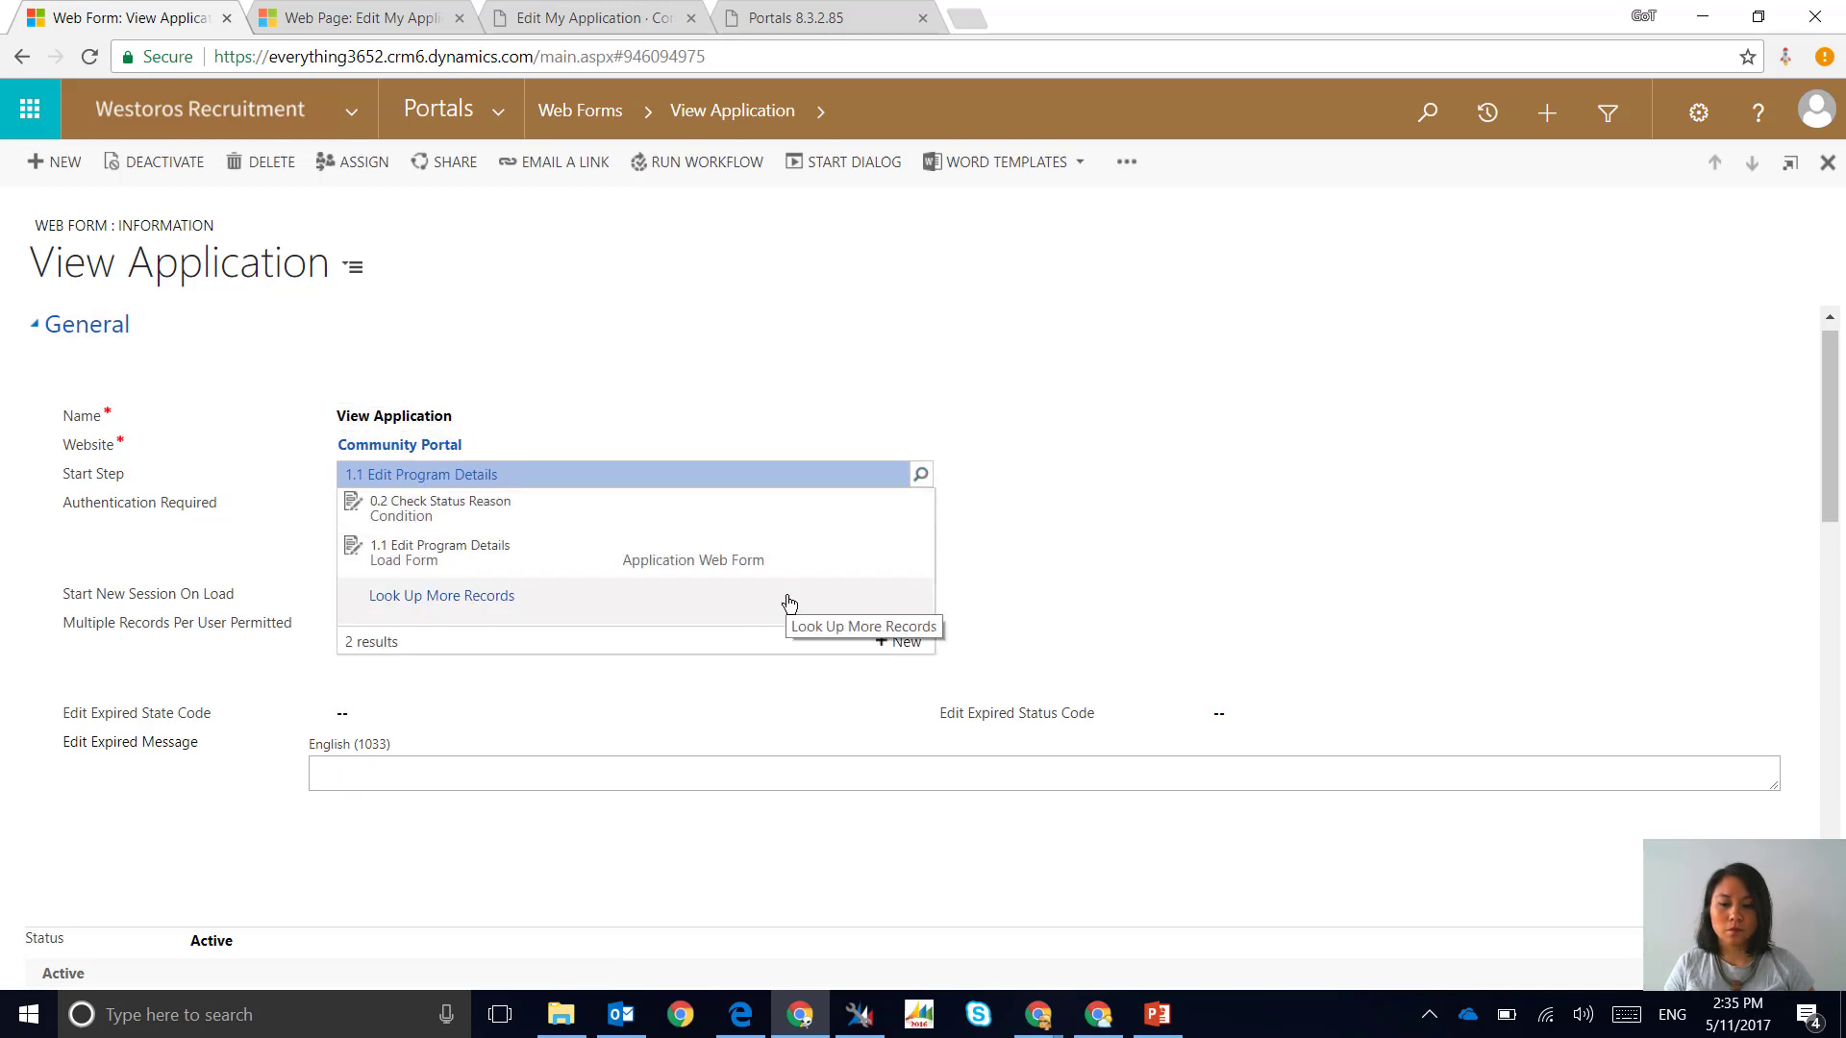
{"action": "left_click", "coordinate": [441, 596]}
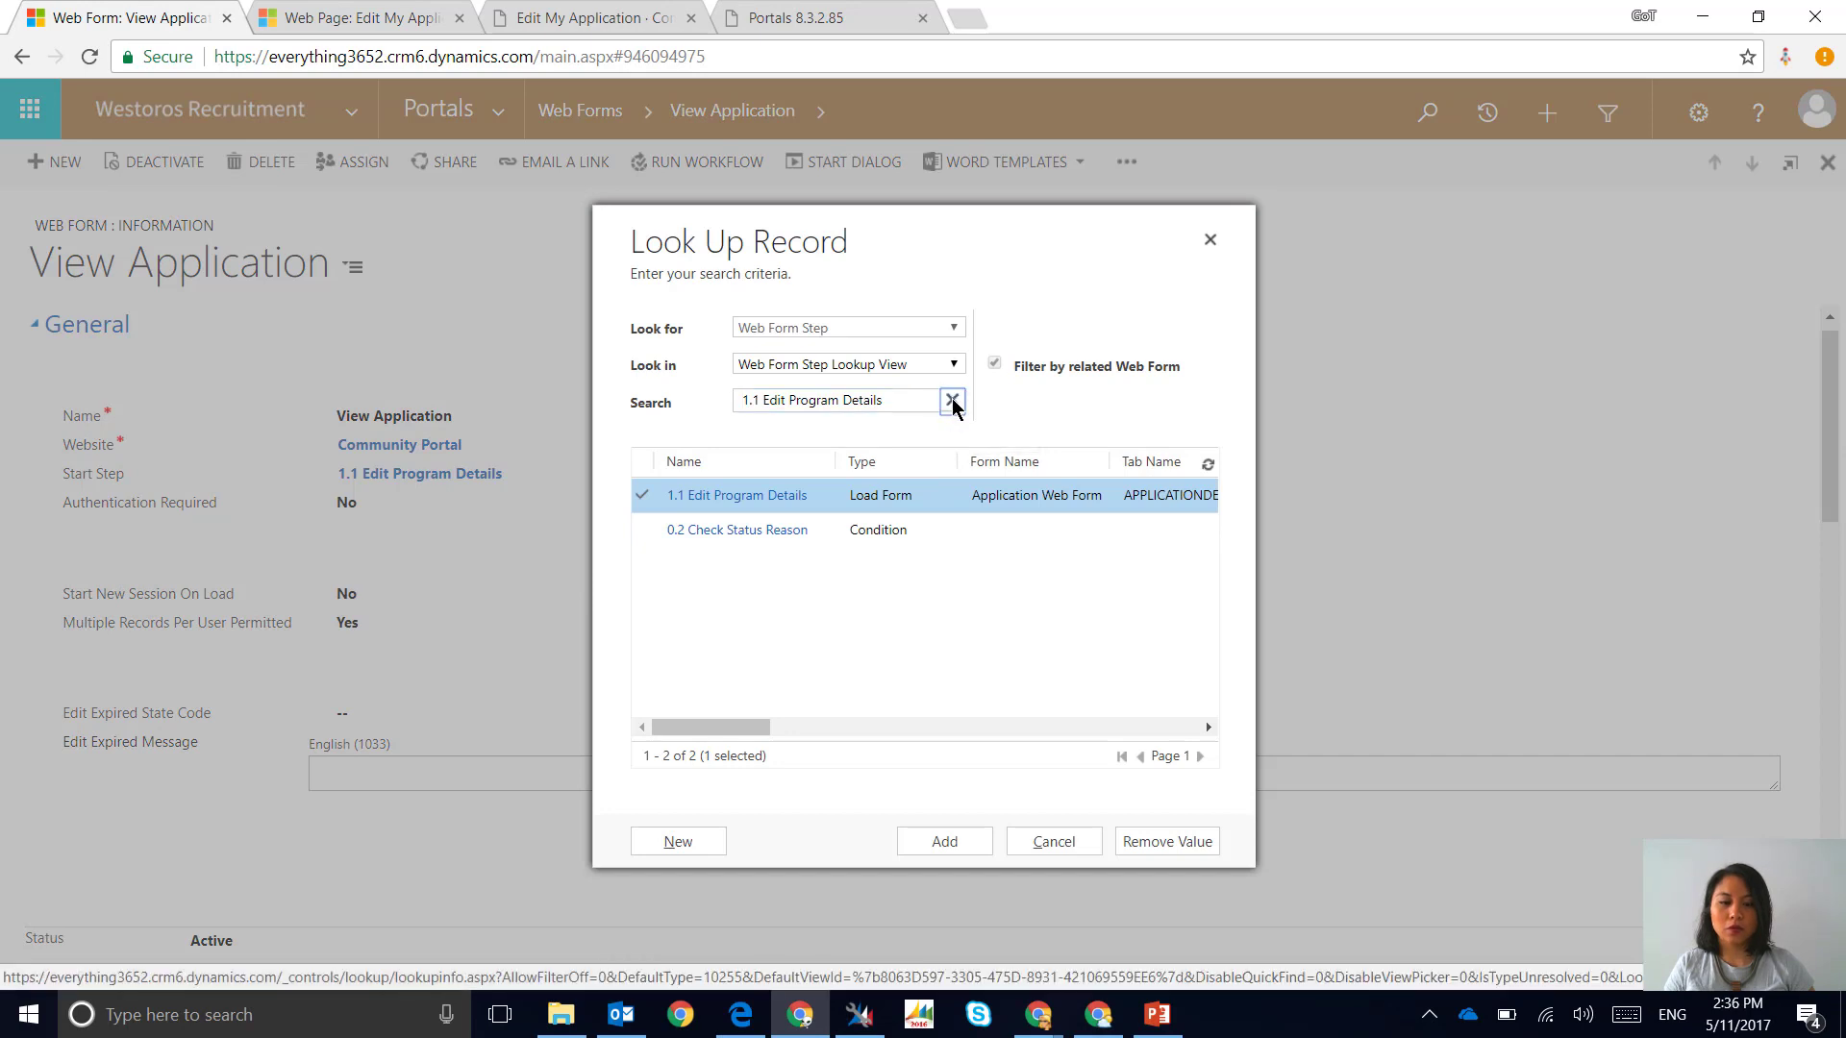
{"action": "mouse_move", "coordinate": [956, 408]}
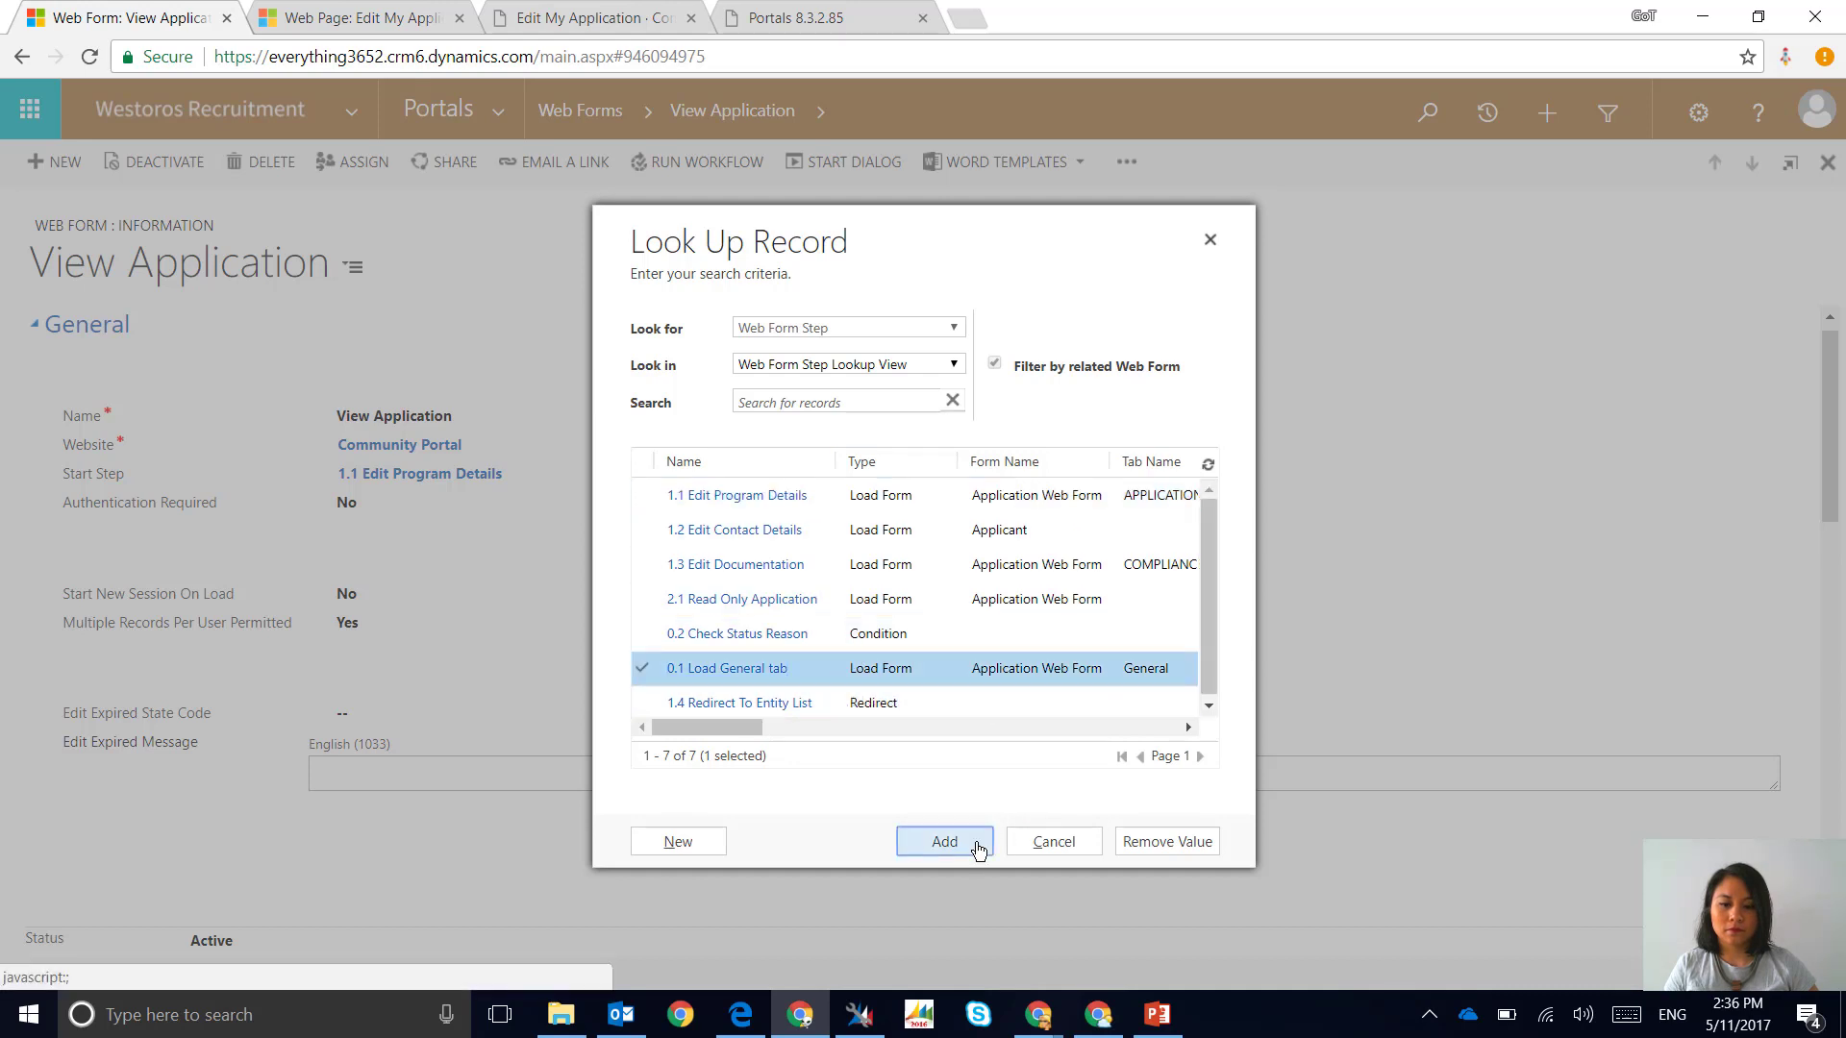
{"action": "left_click", "coordinate": [943, 841]}
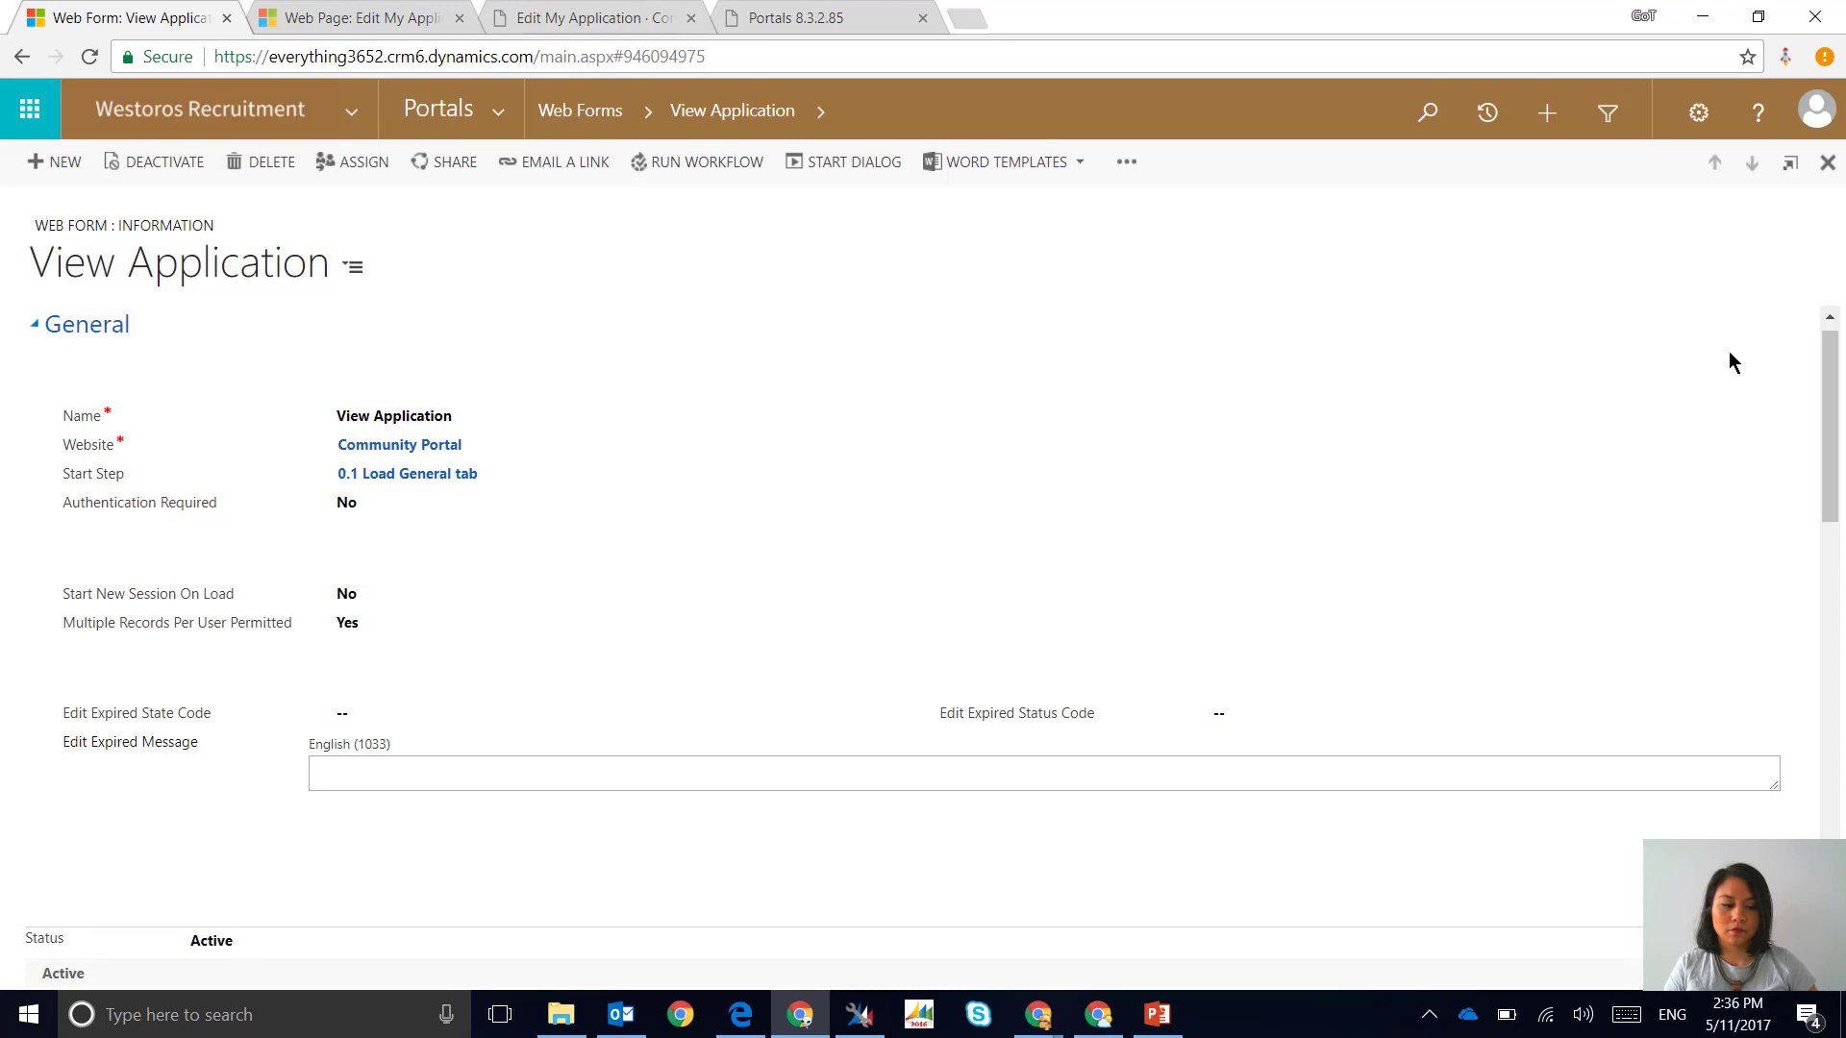
Scroll the Web Form Steps subgrid, then go to the Portals 8.3.2.85 about page
{"action": "scroll", "scroll_direction": "down", "scroll_amount": 3}
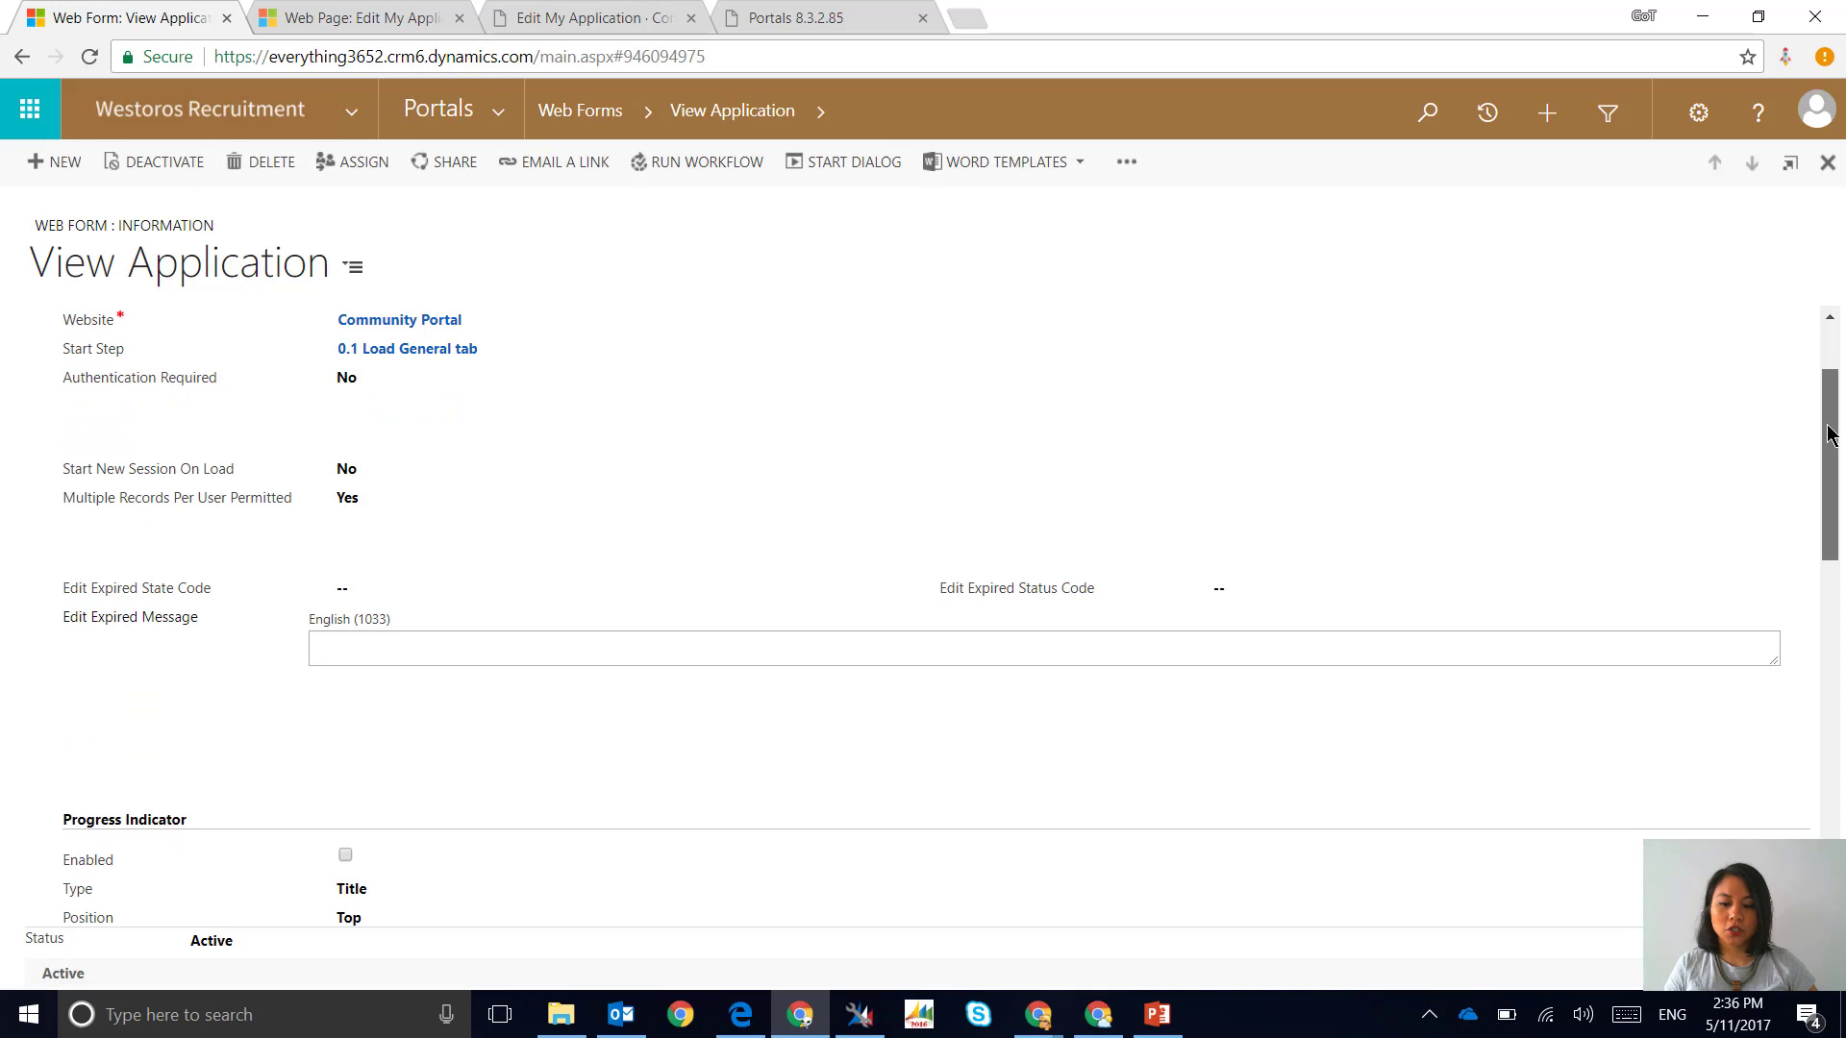
{"action": "scroll", "scroll_direction": "down", "scroll_amount": 3}
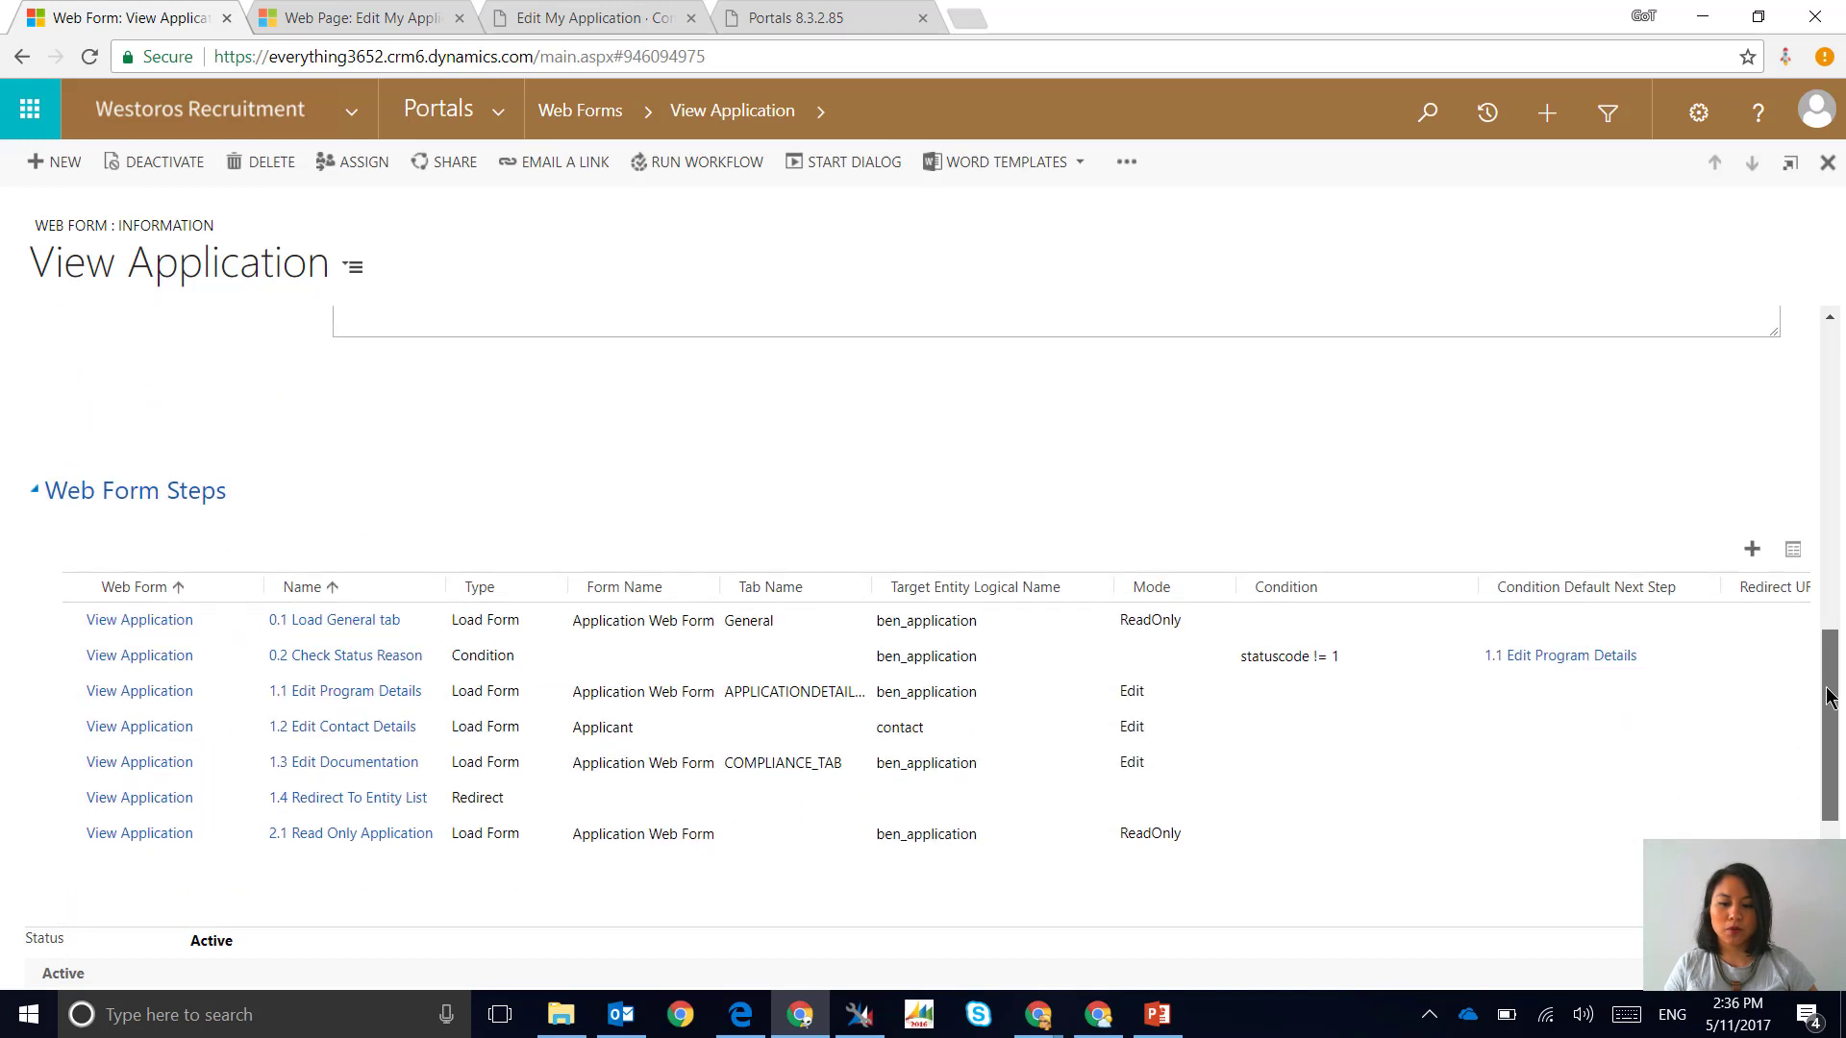
{"action": "scroll", "scroll_direction": "down", "scroll_amount": 3}
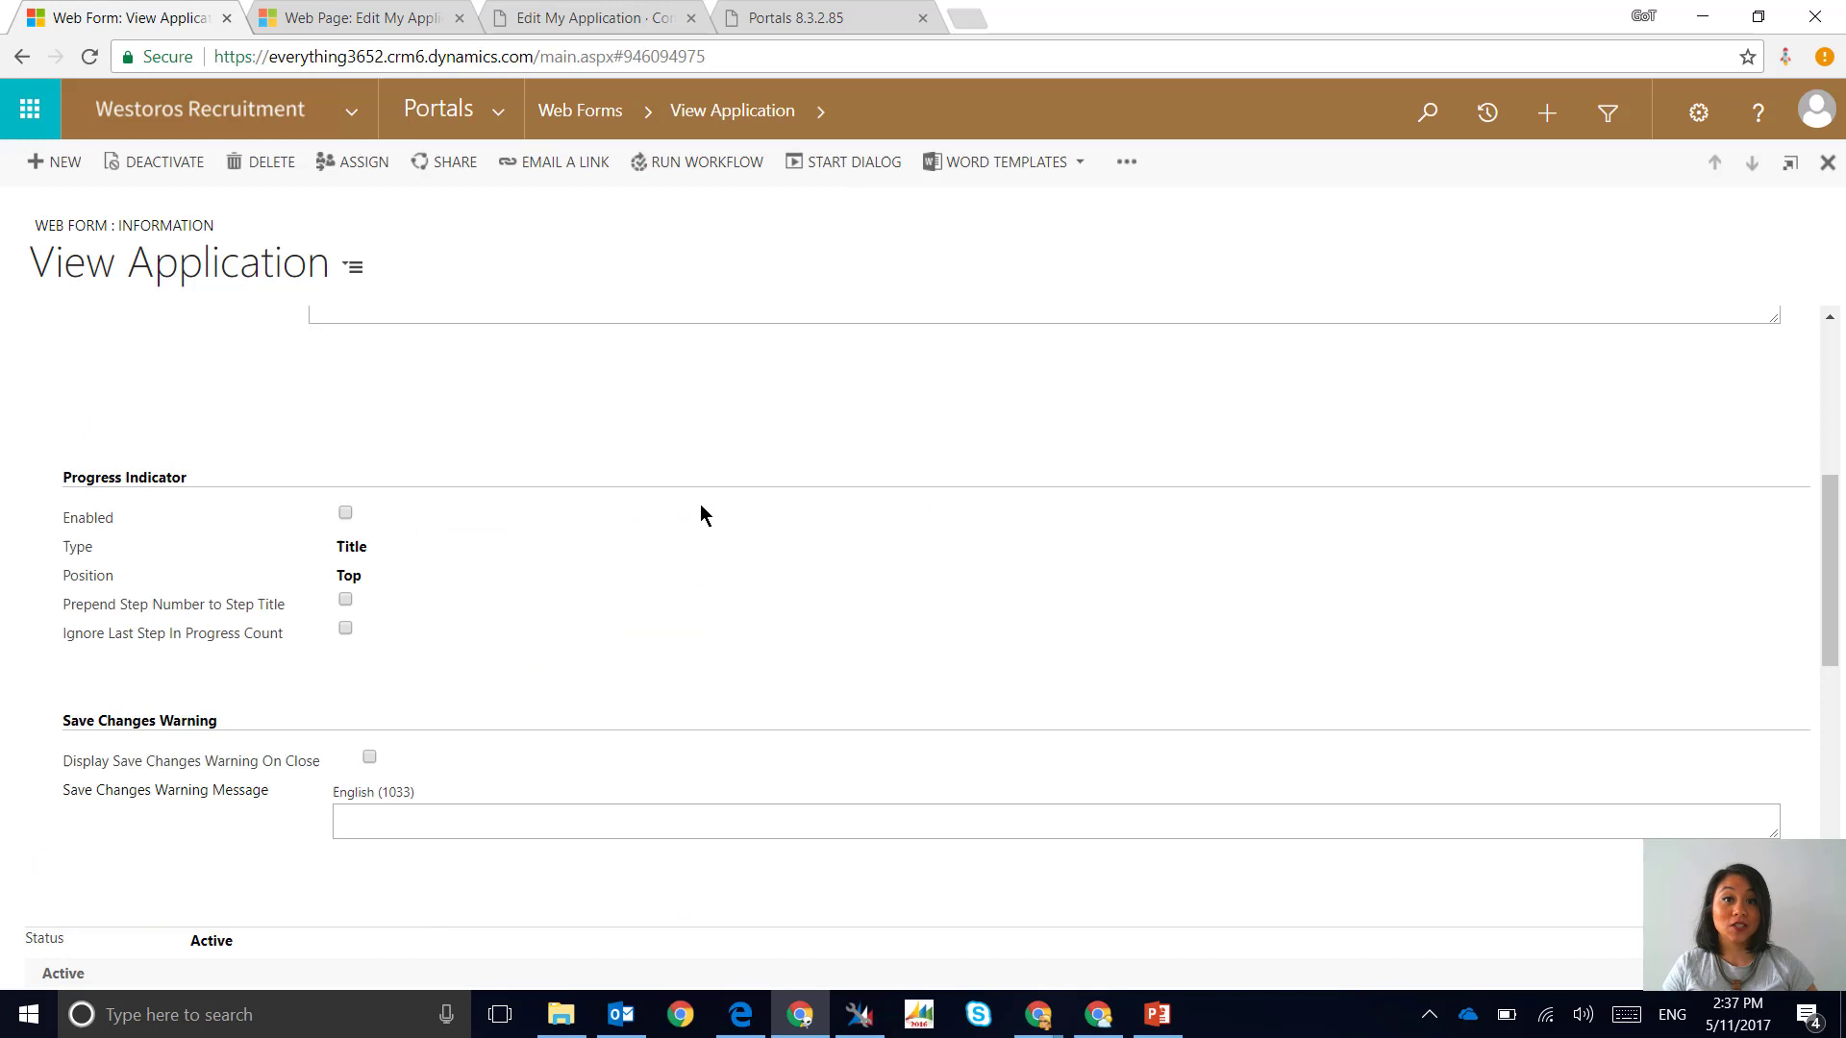
{"action": "left_click", "coordinate": [807, 16]}
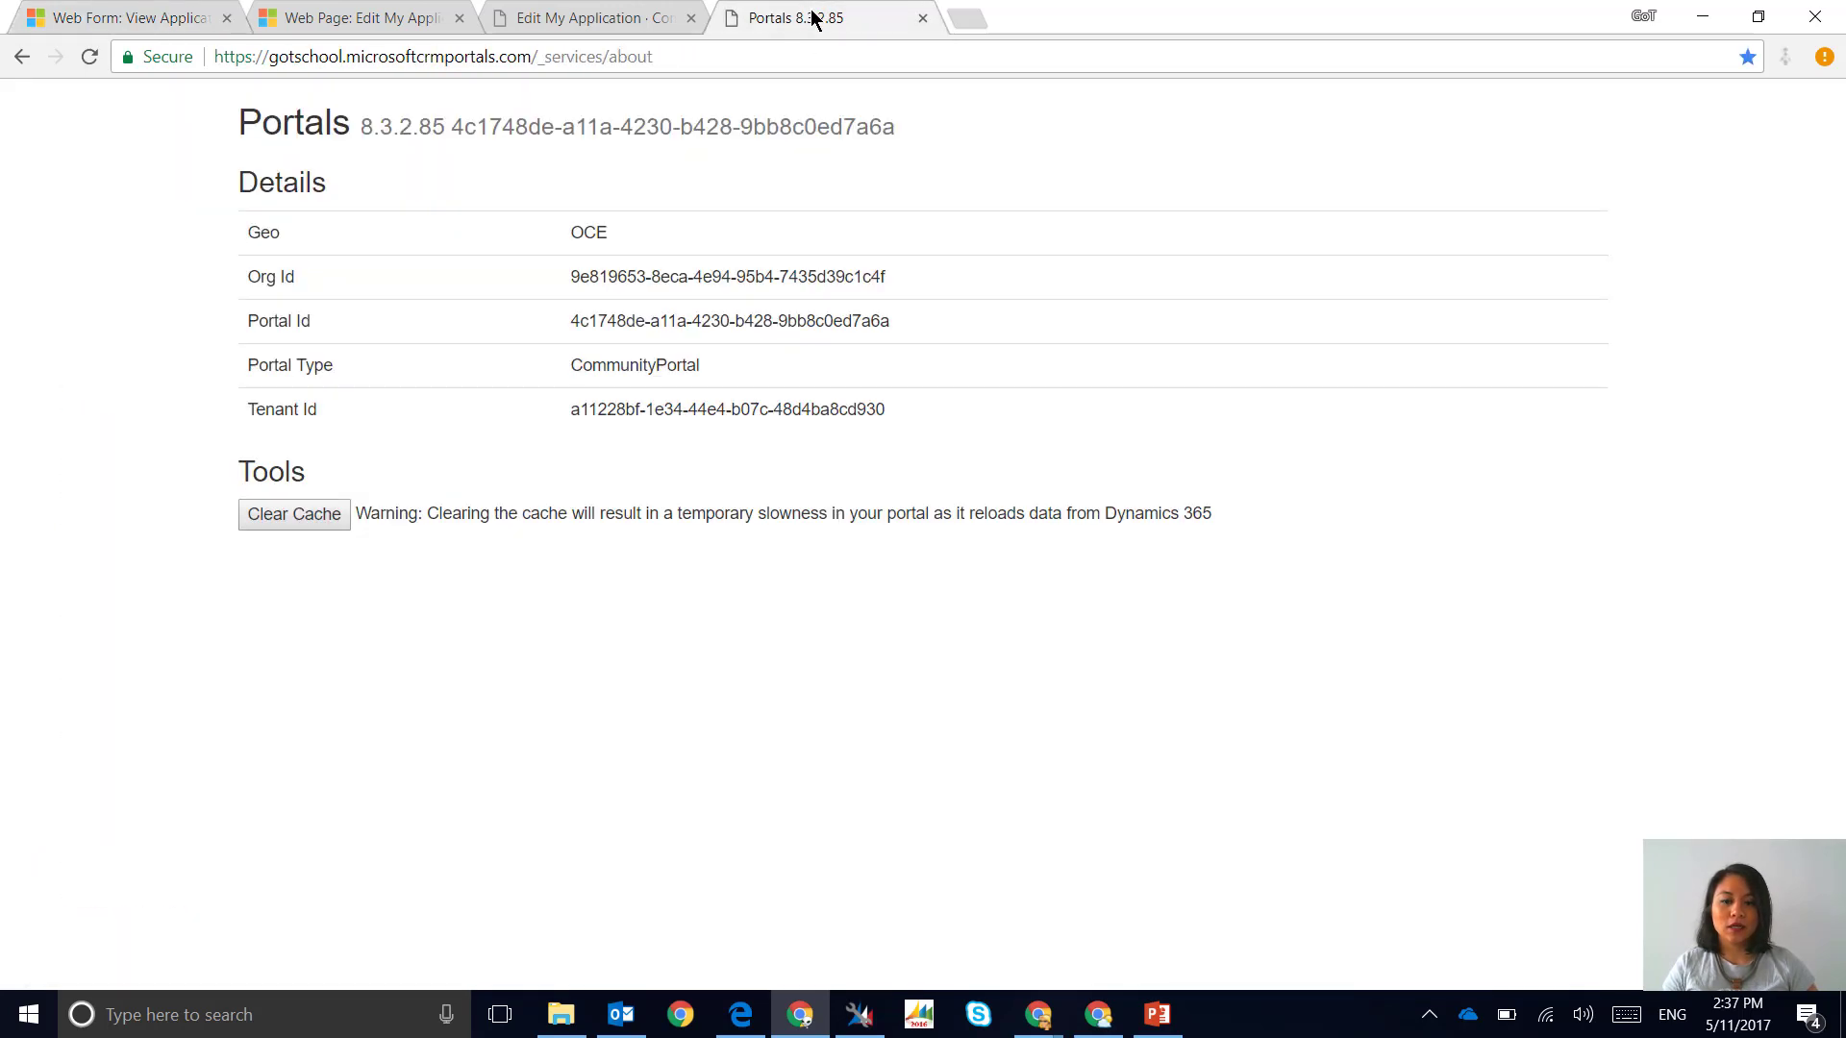
Clear the portal cache, then open and reload My Applications to show APP00039
{"action": "left_click", "coordinate": [293, 514]}
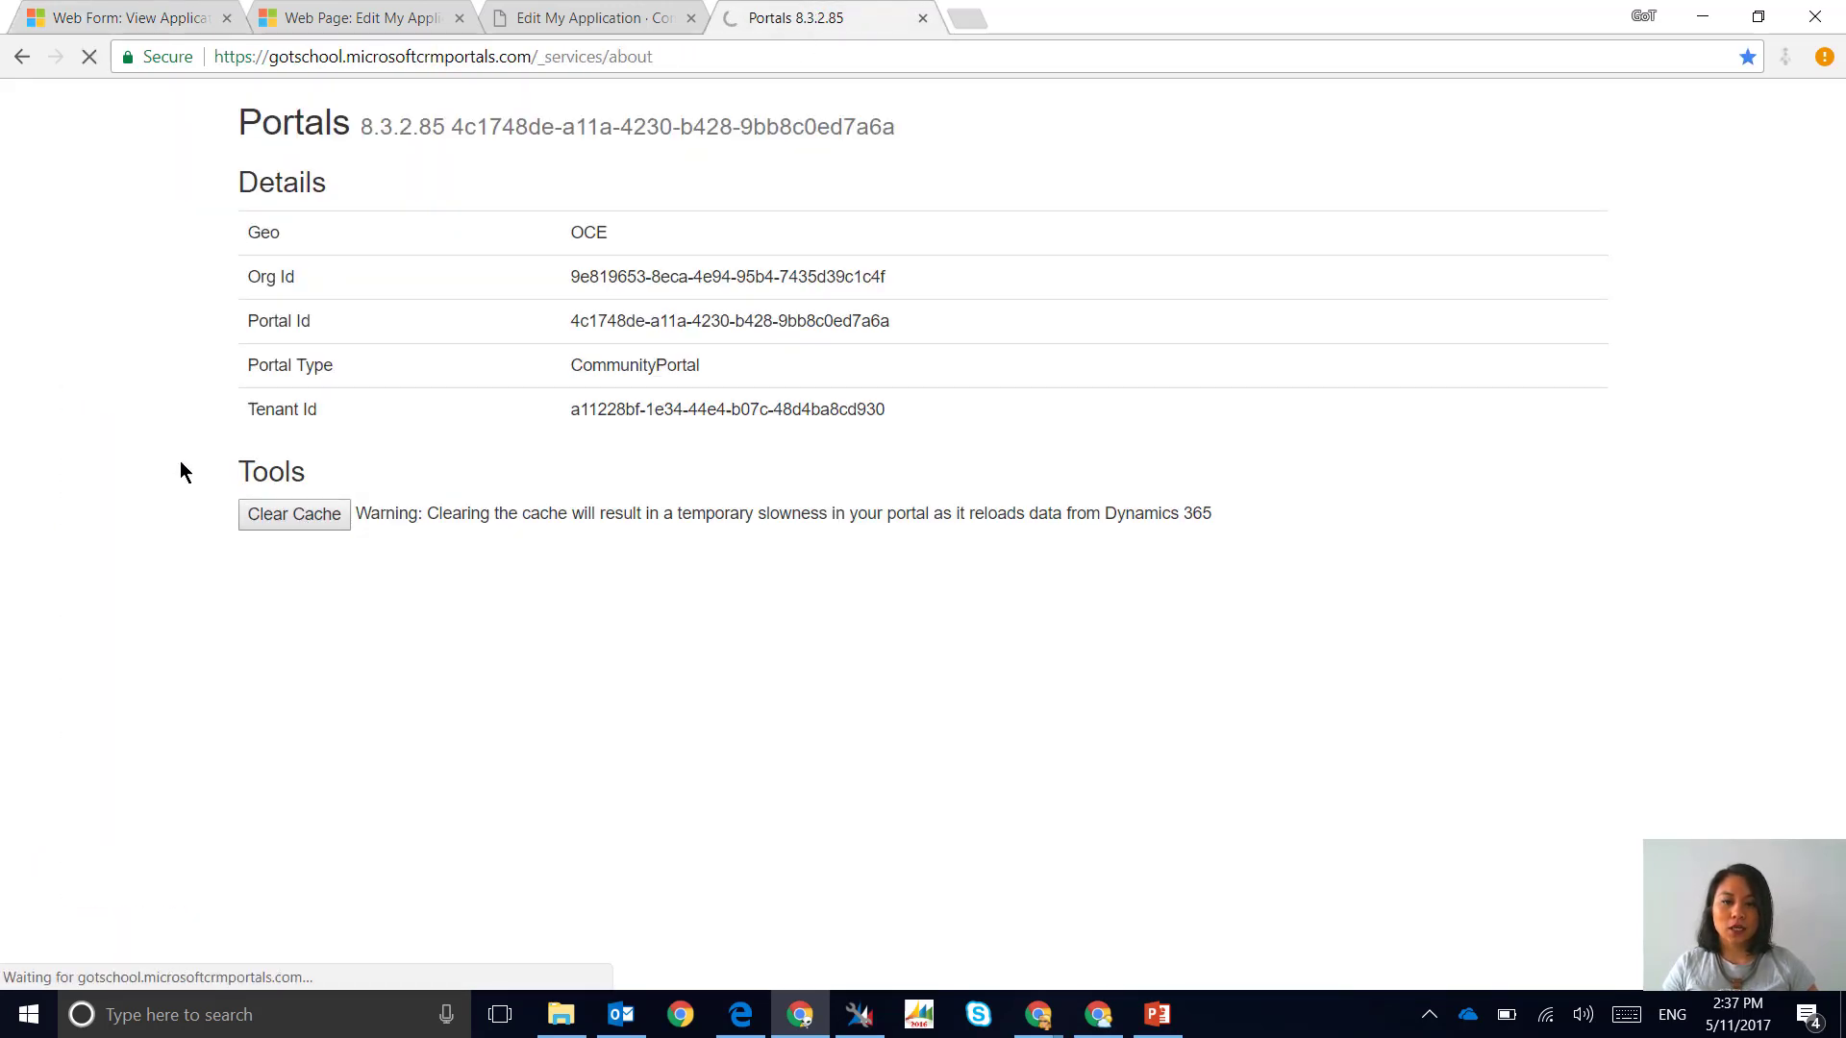
{"action": "left_click", "coordinate": [586, 17]}
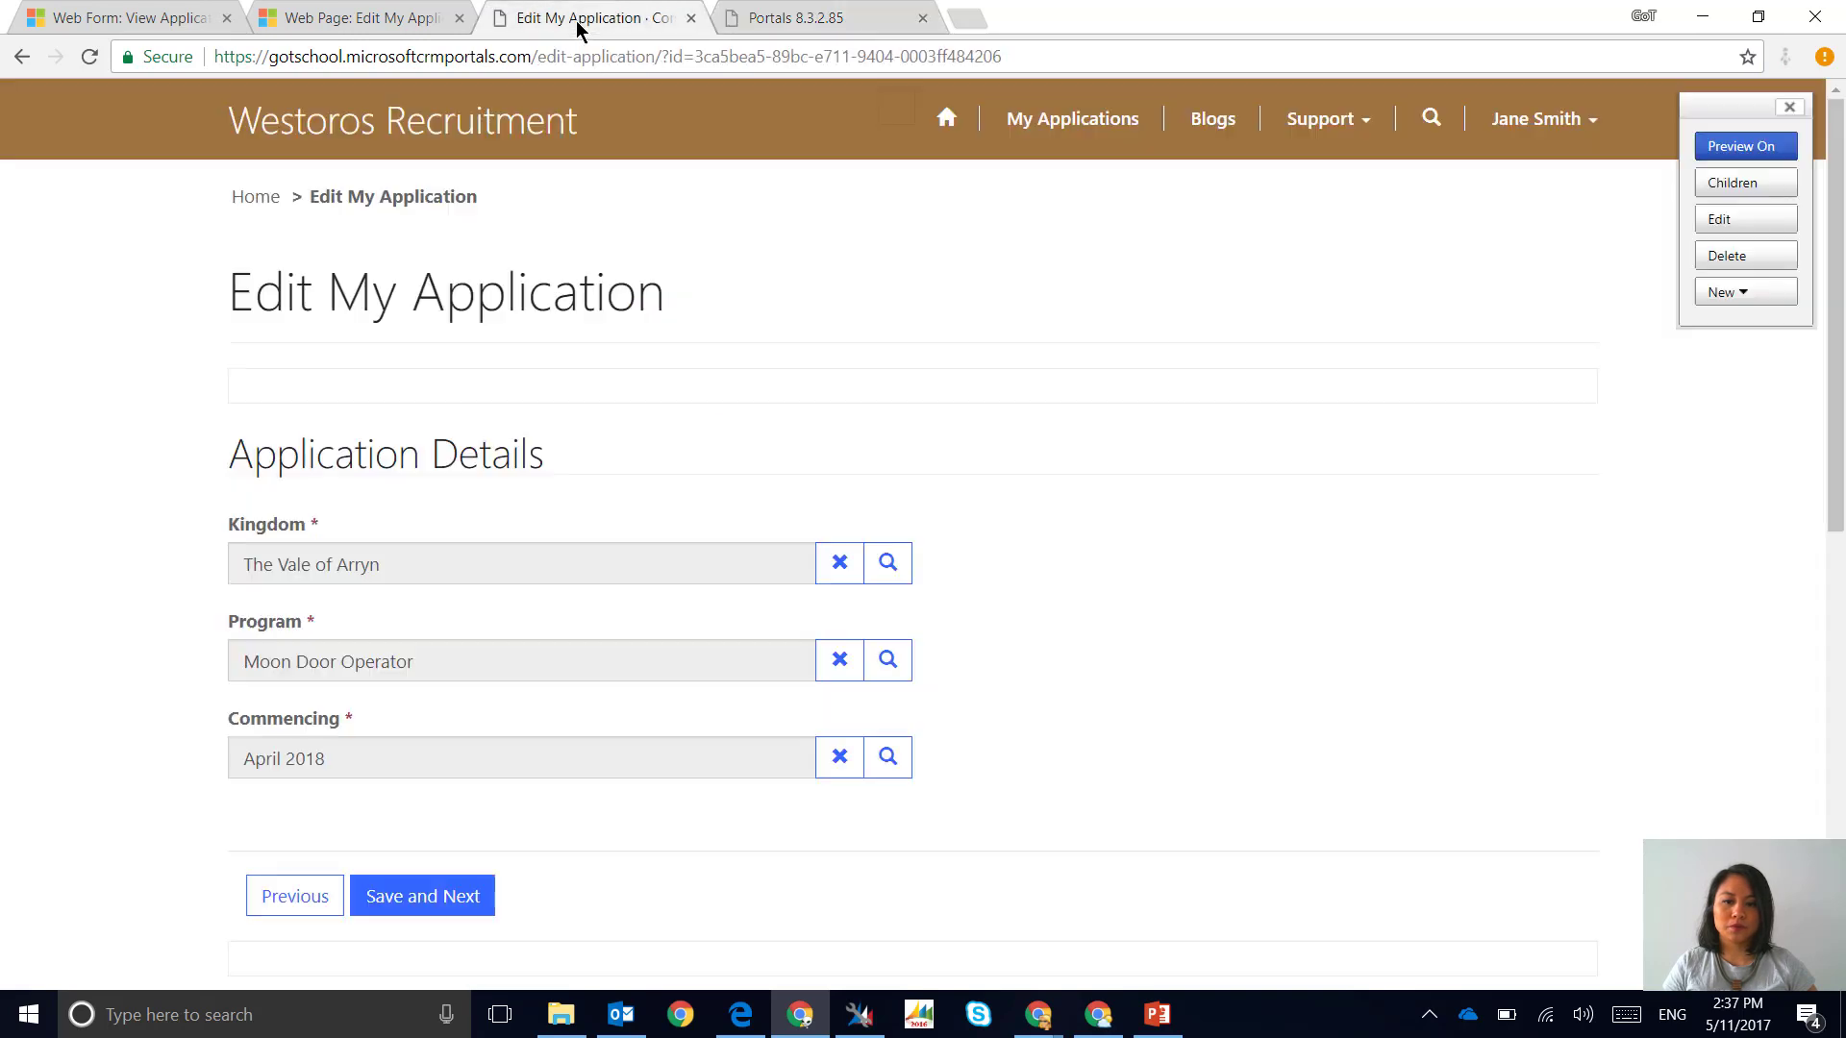
{"action": "left_click", "coordinate": [1071, 118]}
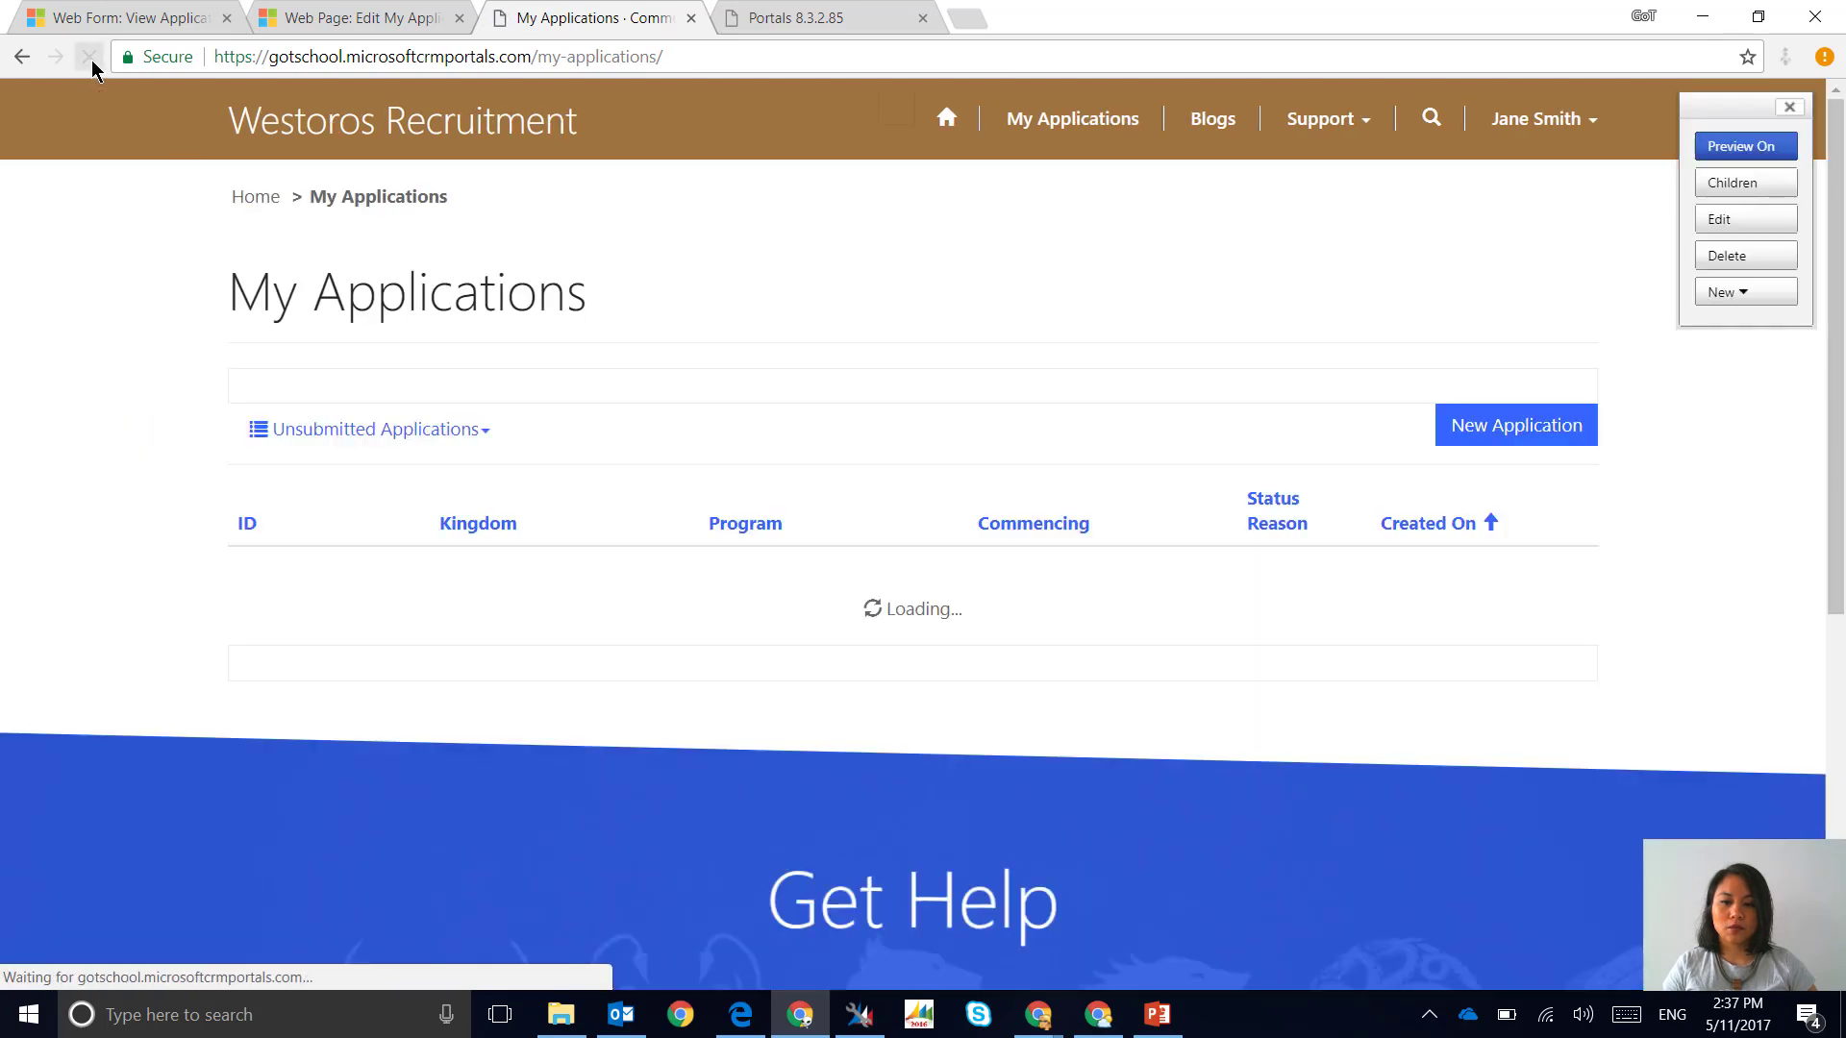
{"action": "left_click", "coordinate": [88, 57]}
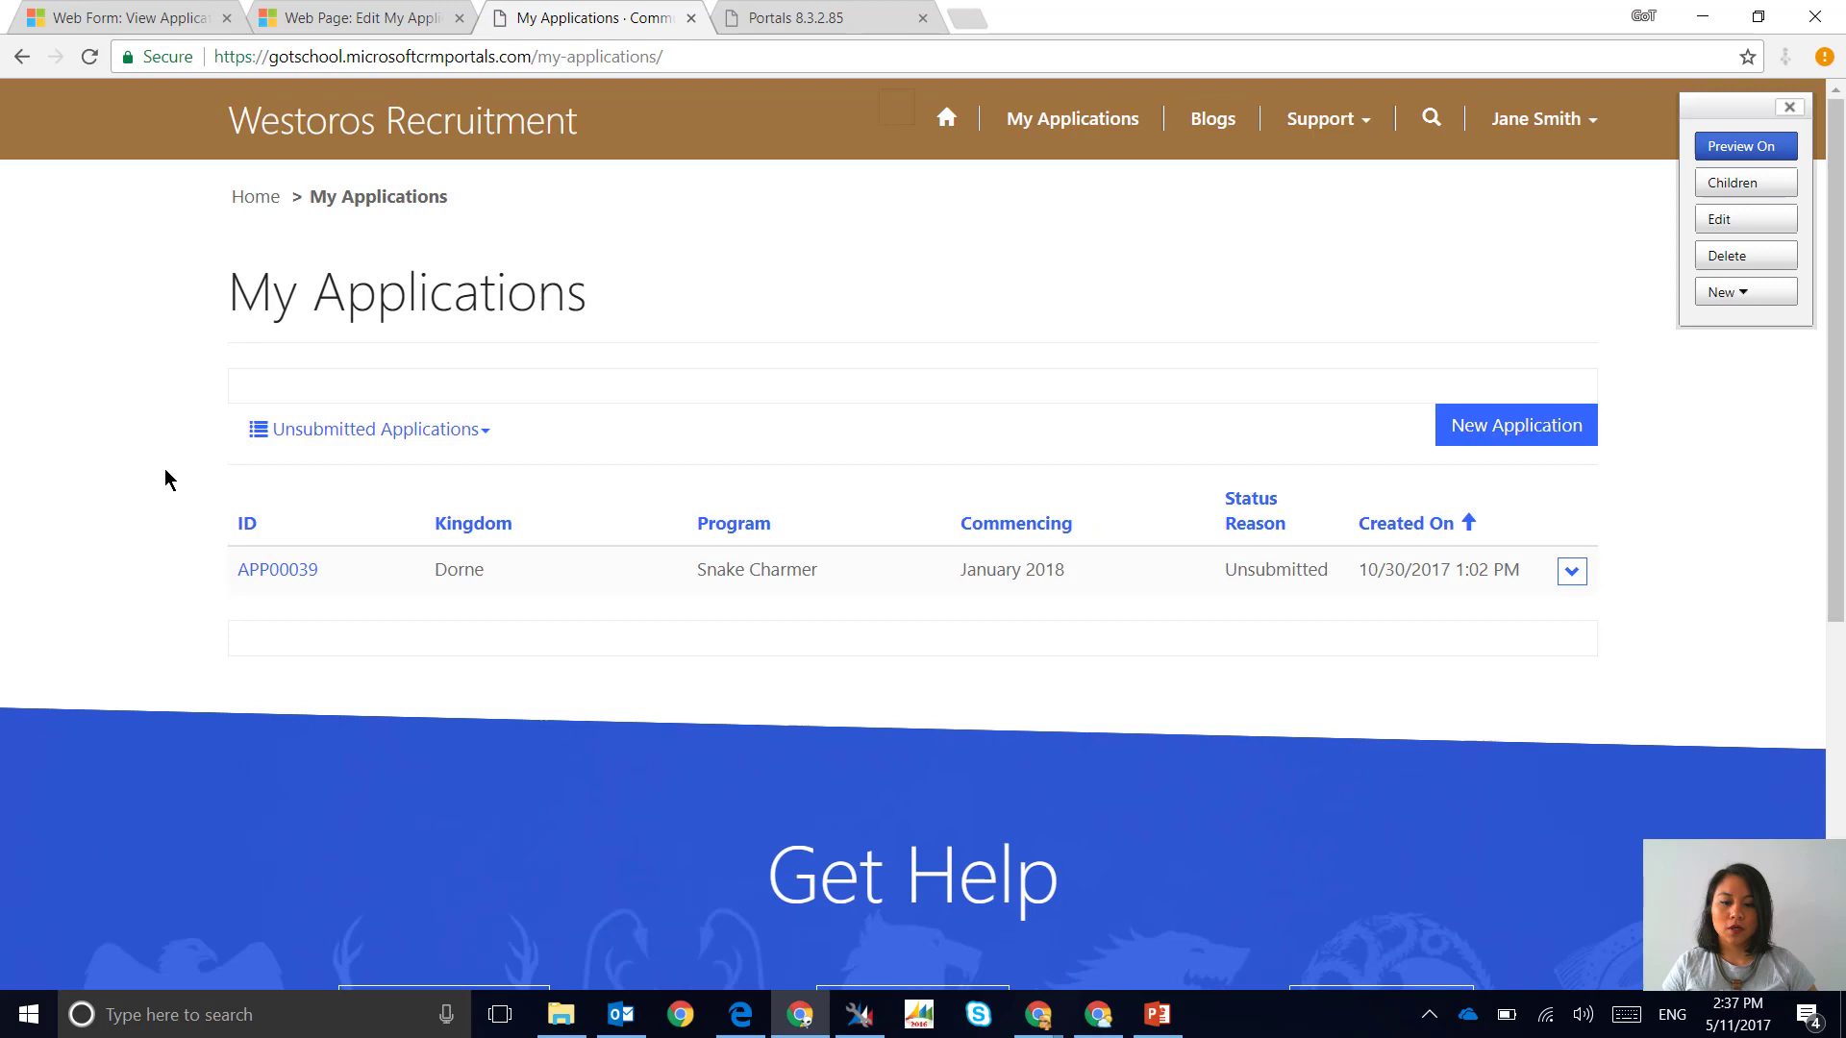
{"action": "mouse_move", "coordinate": [277, 571]}
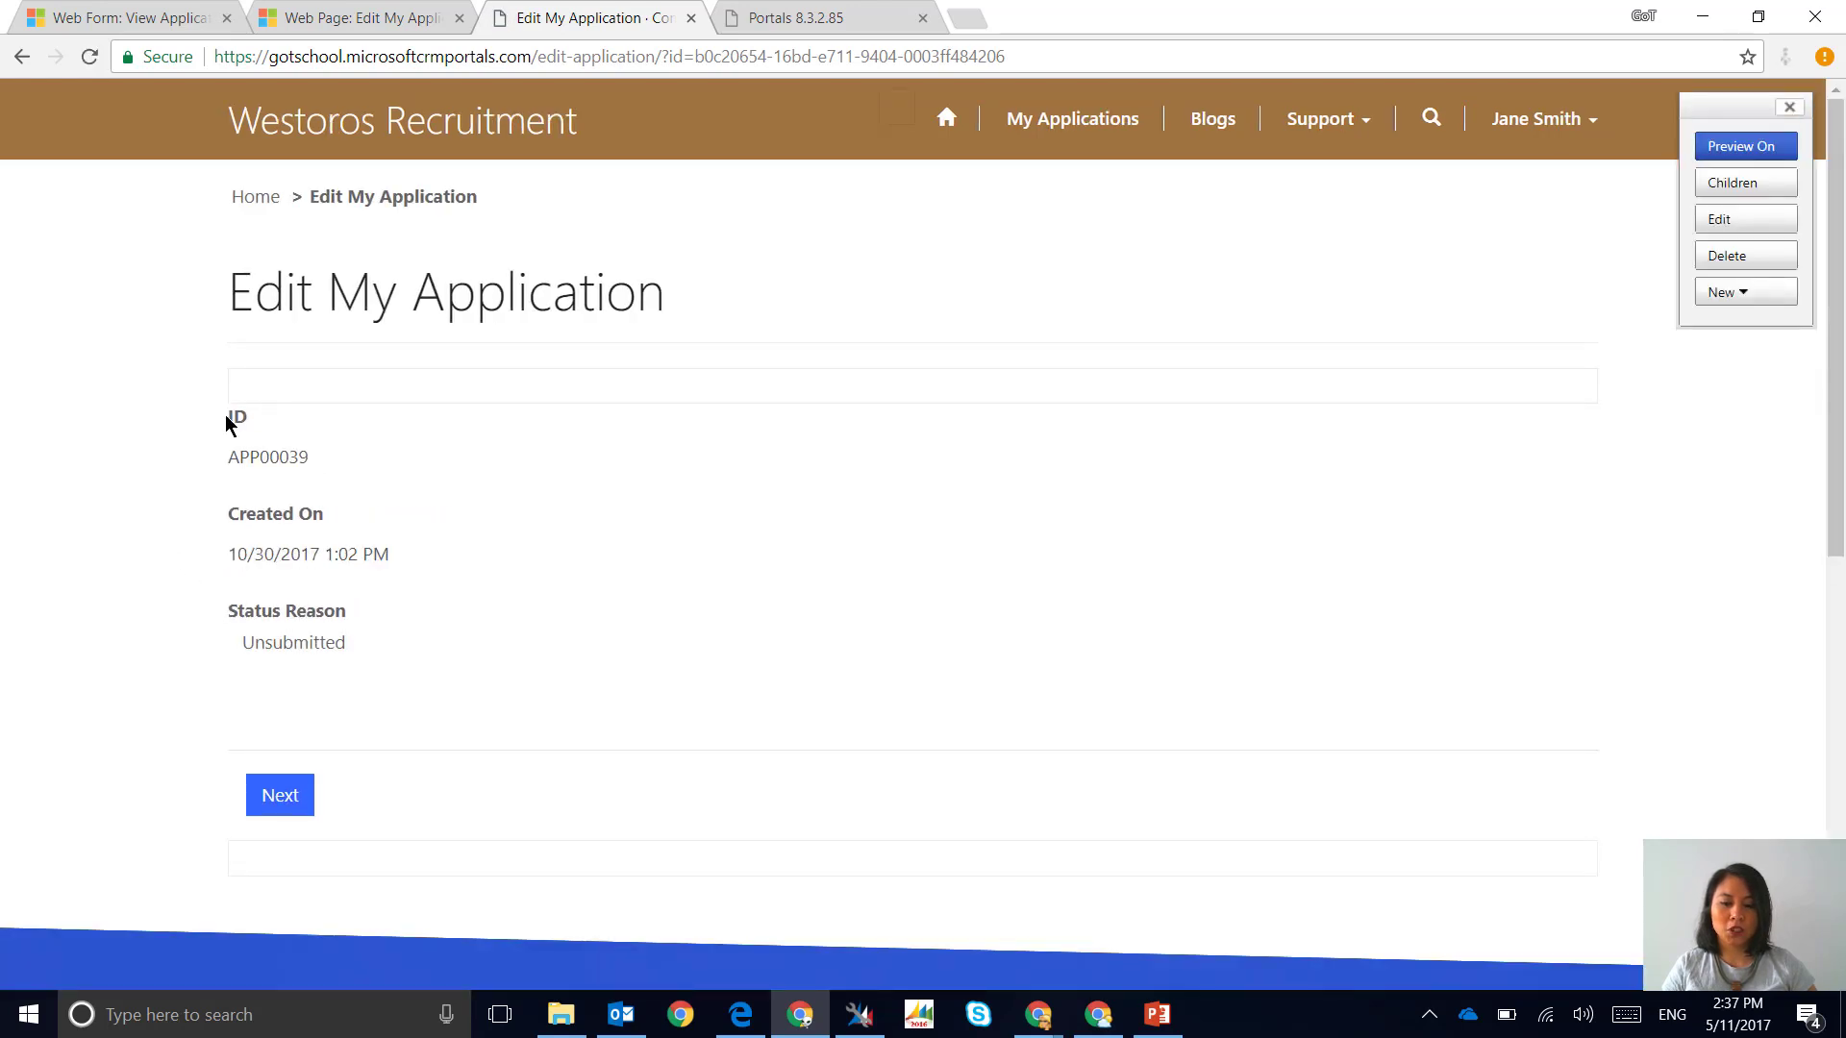
{"action": "mouse_move", "coordinate": [315, 440]}
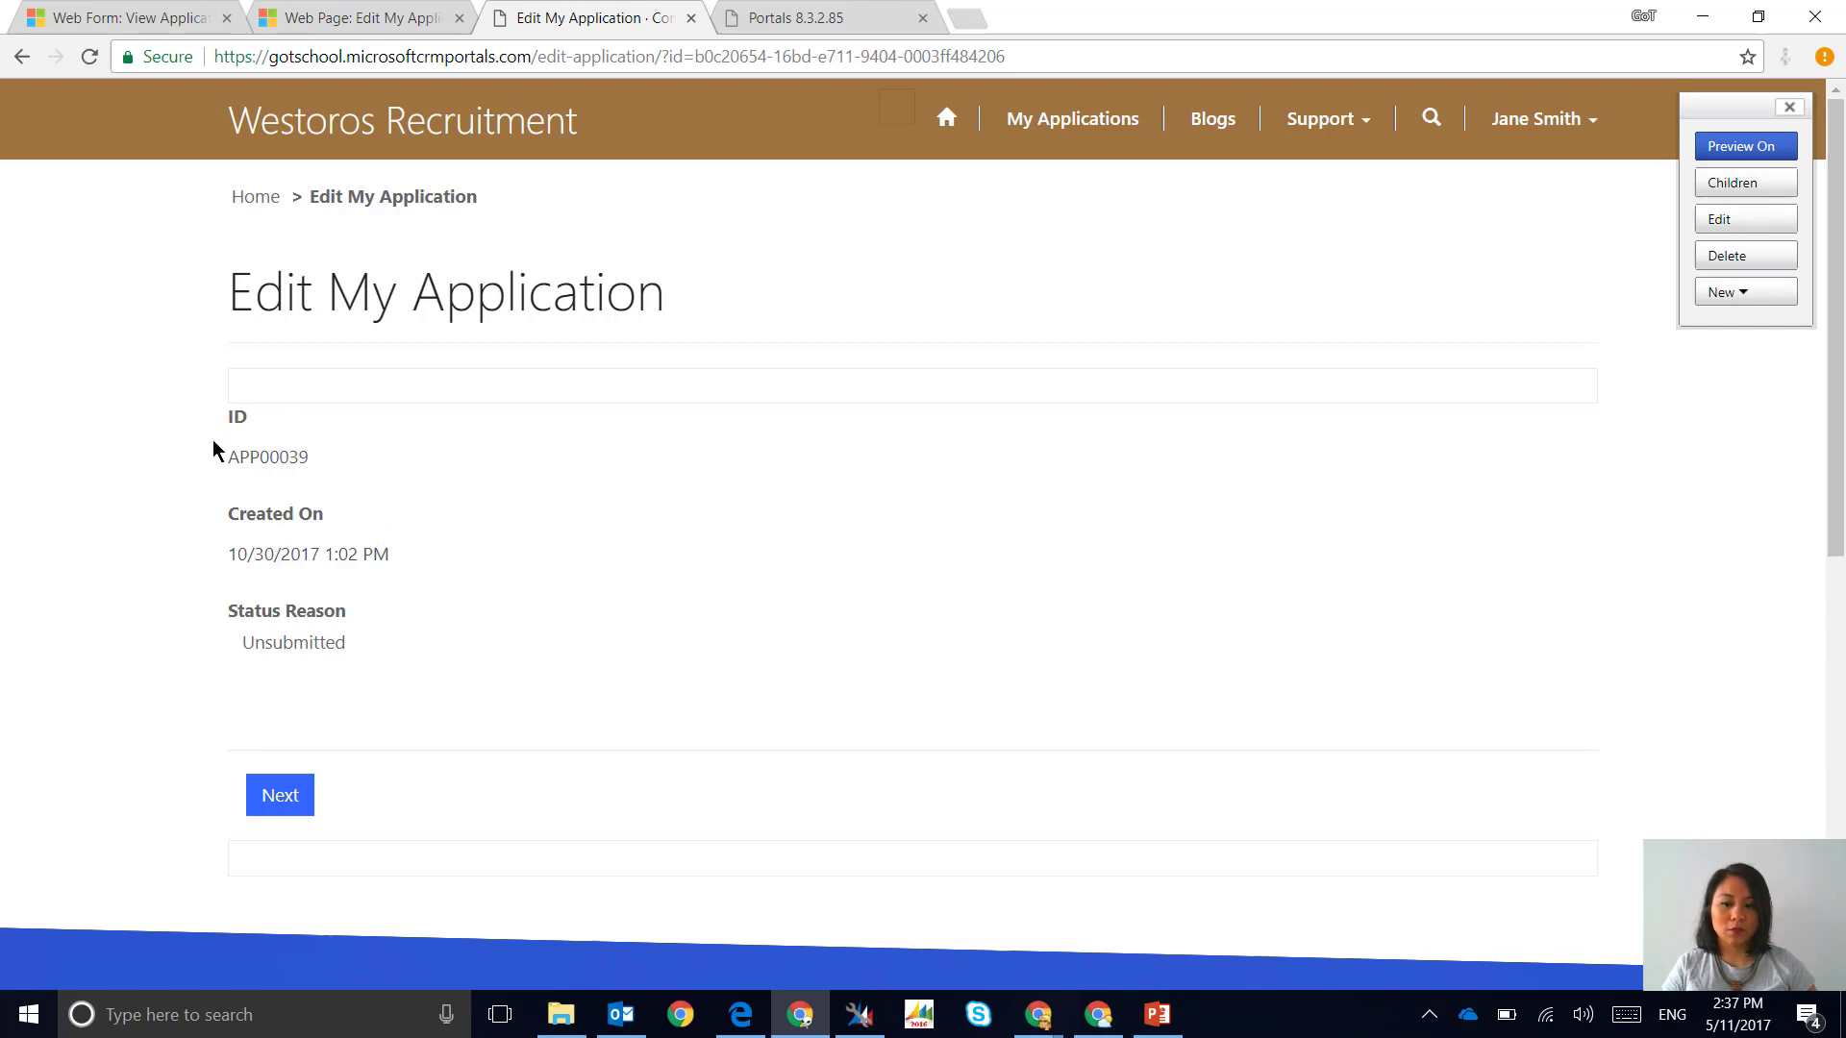
{"action": "mouse_move", "coordinate": [231, 587]}
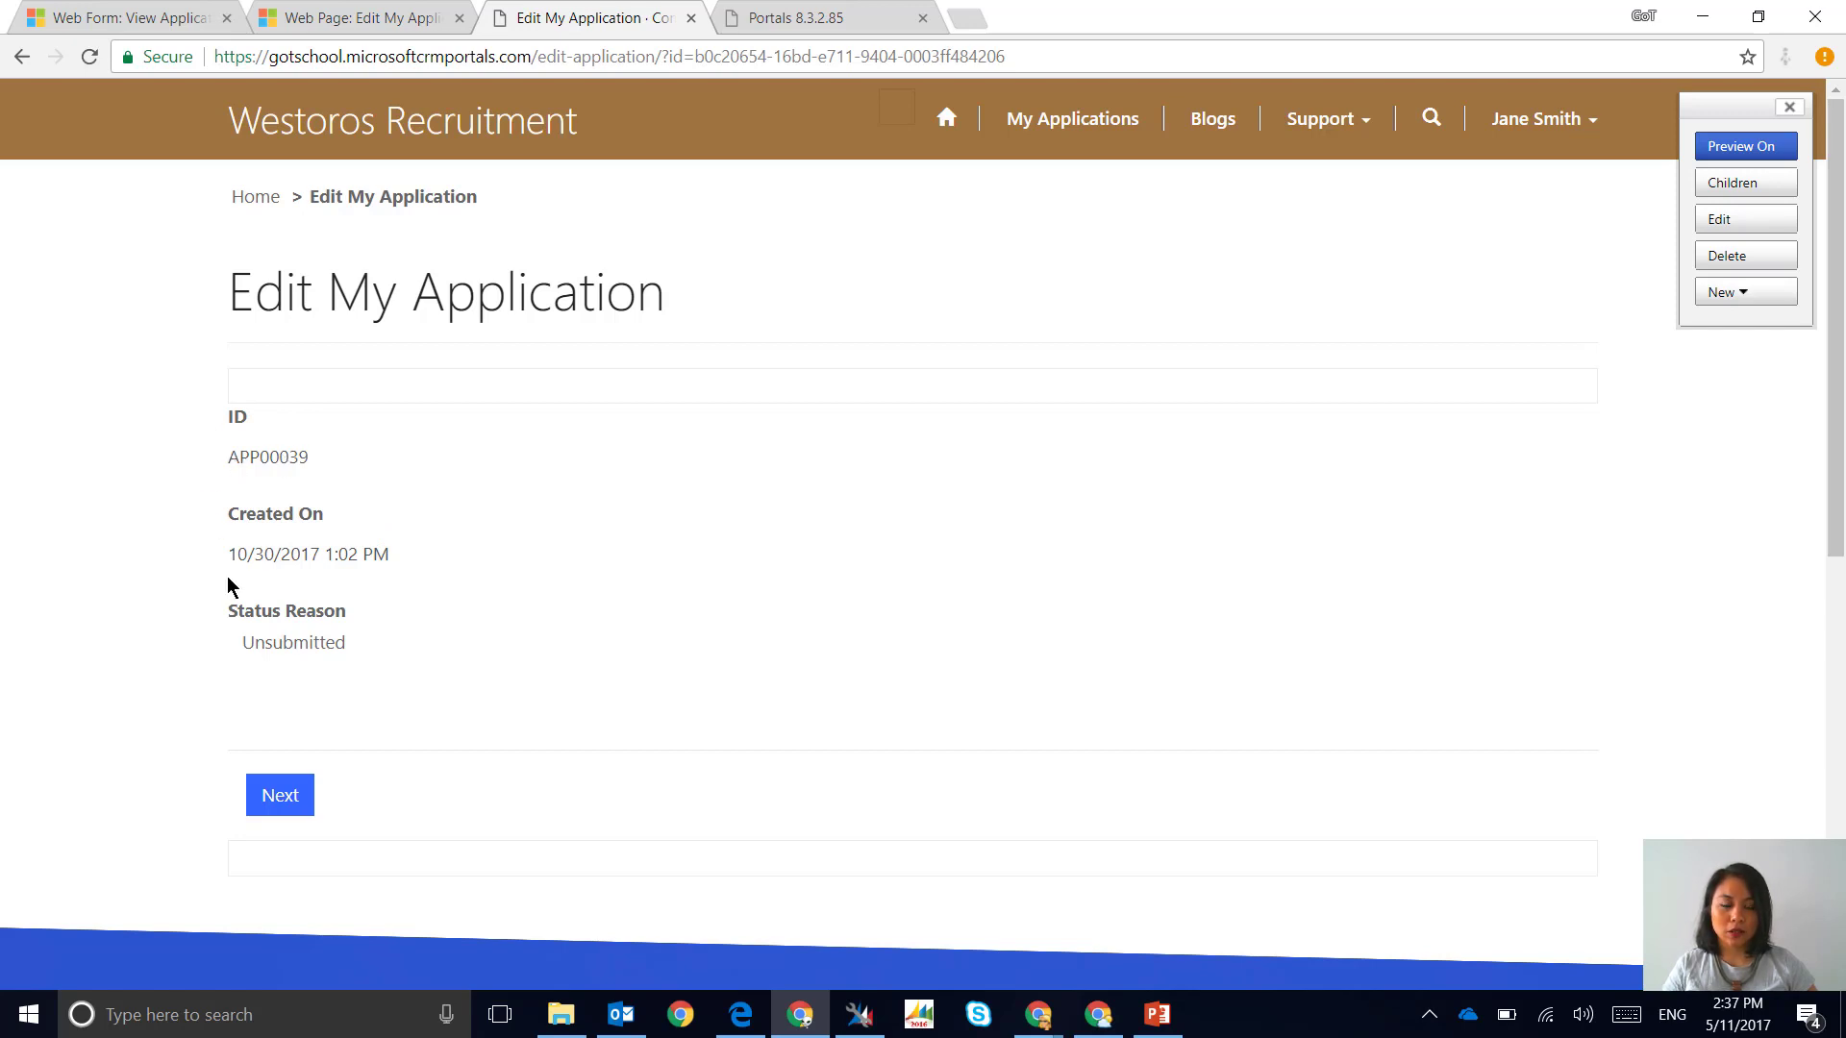
{"action": "mouse_move", "coordinate": [250, 602]}
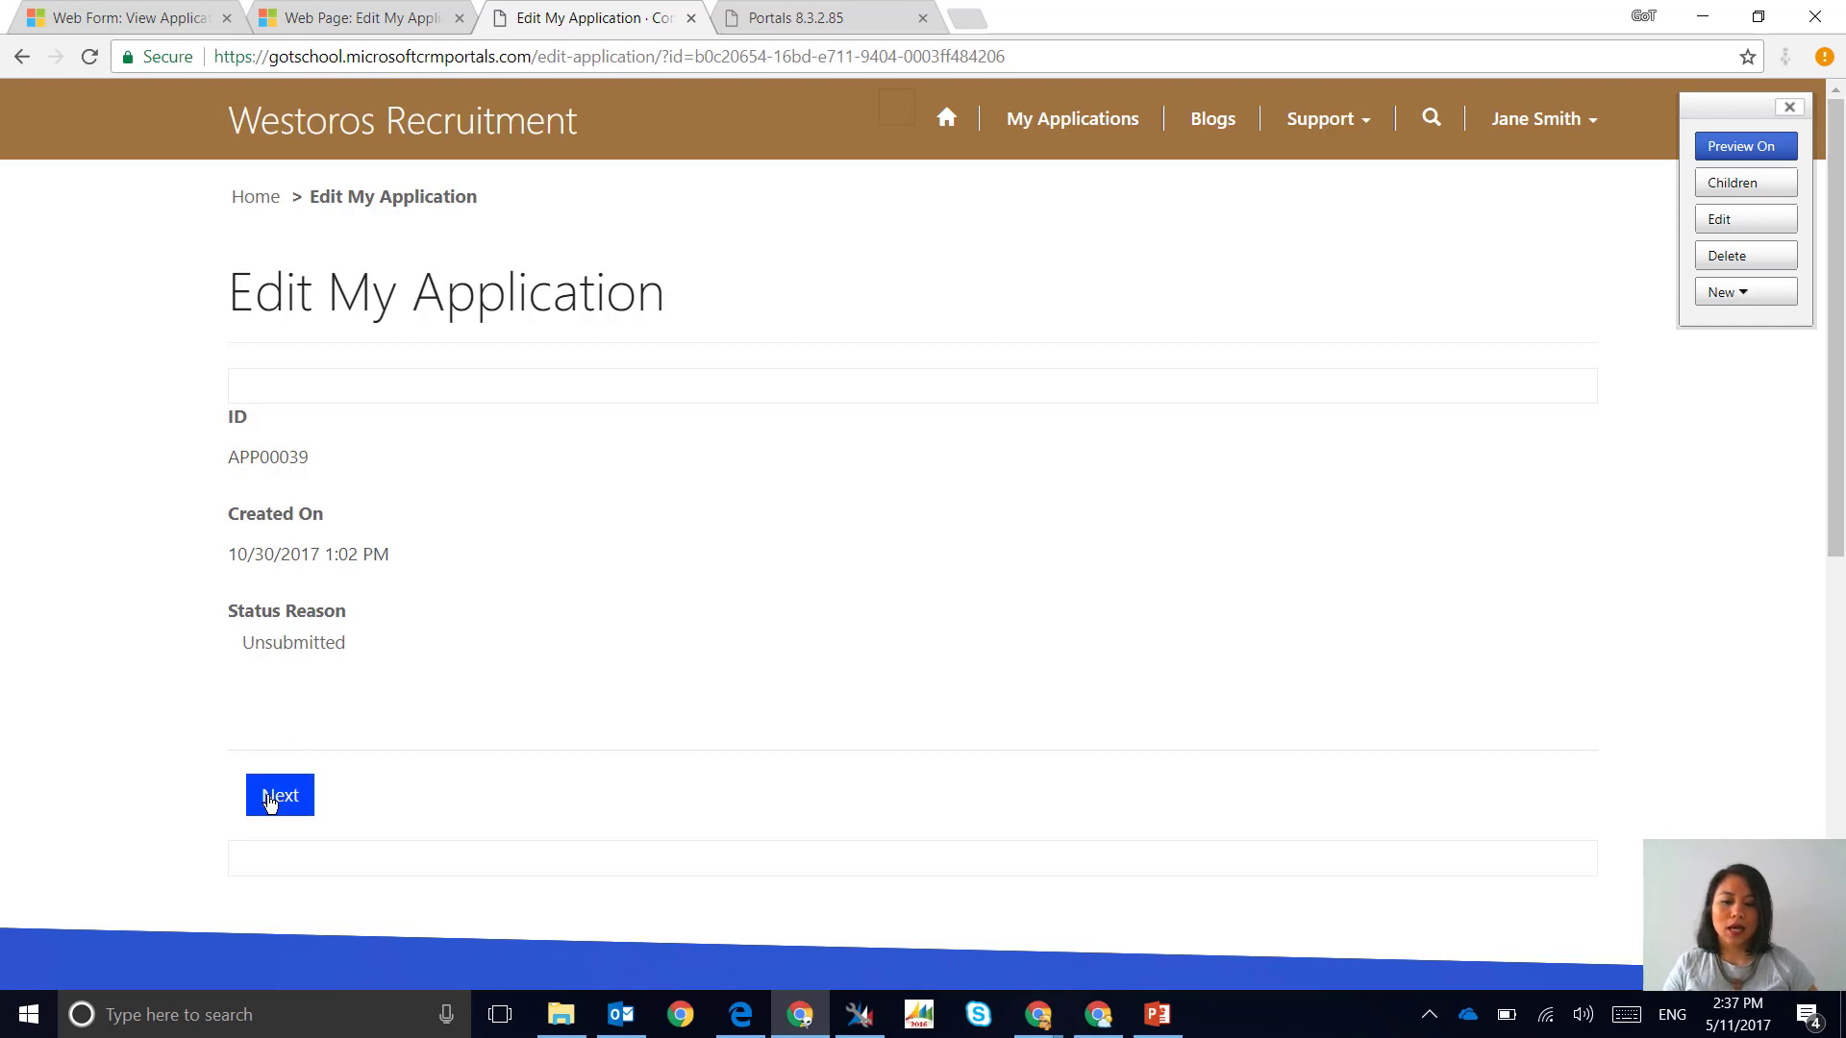
Move past APP00039's general details to its editable Dorne, Snake Charmer, January 2018 details
{"action": "left_click", "coordinate": [279, 795]}
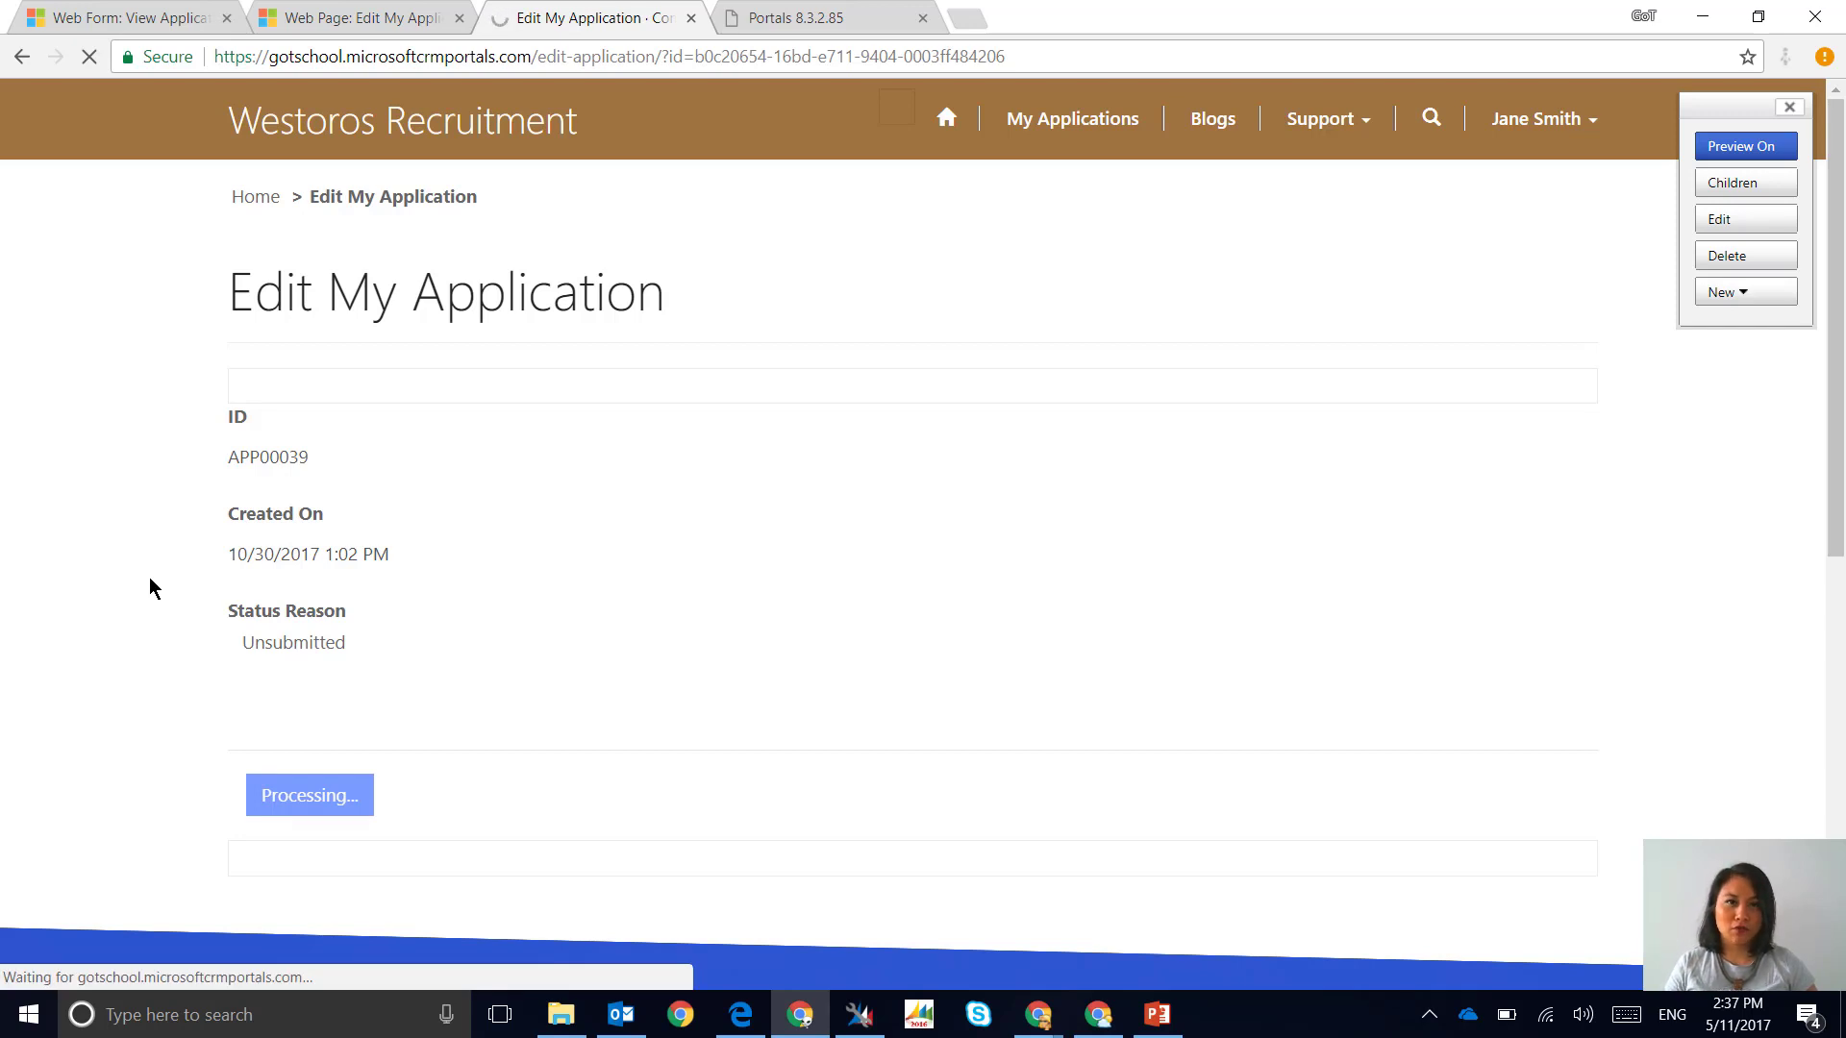
{"action": "left_click", "coordinate": [309, 795]}
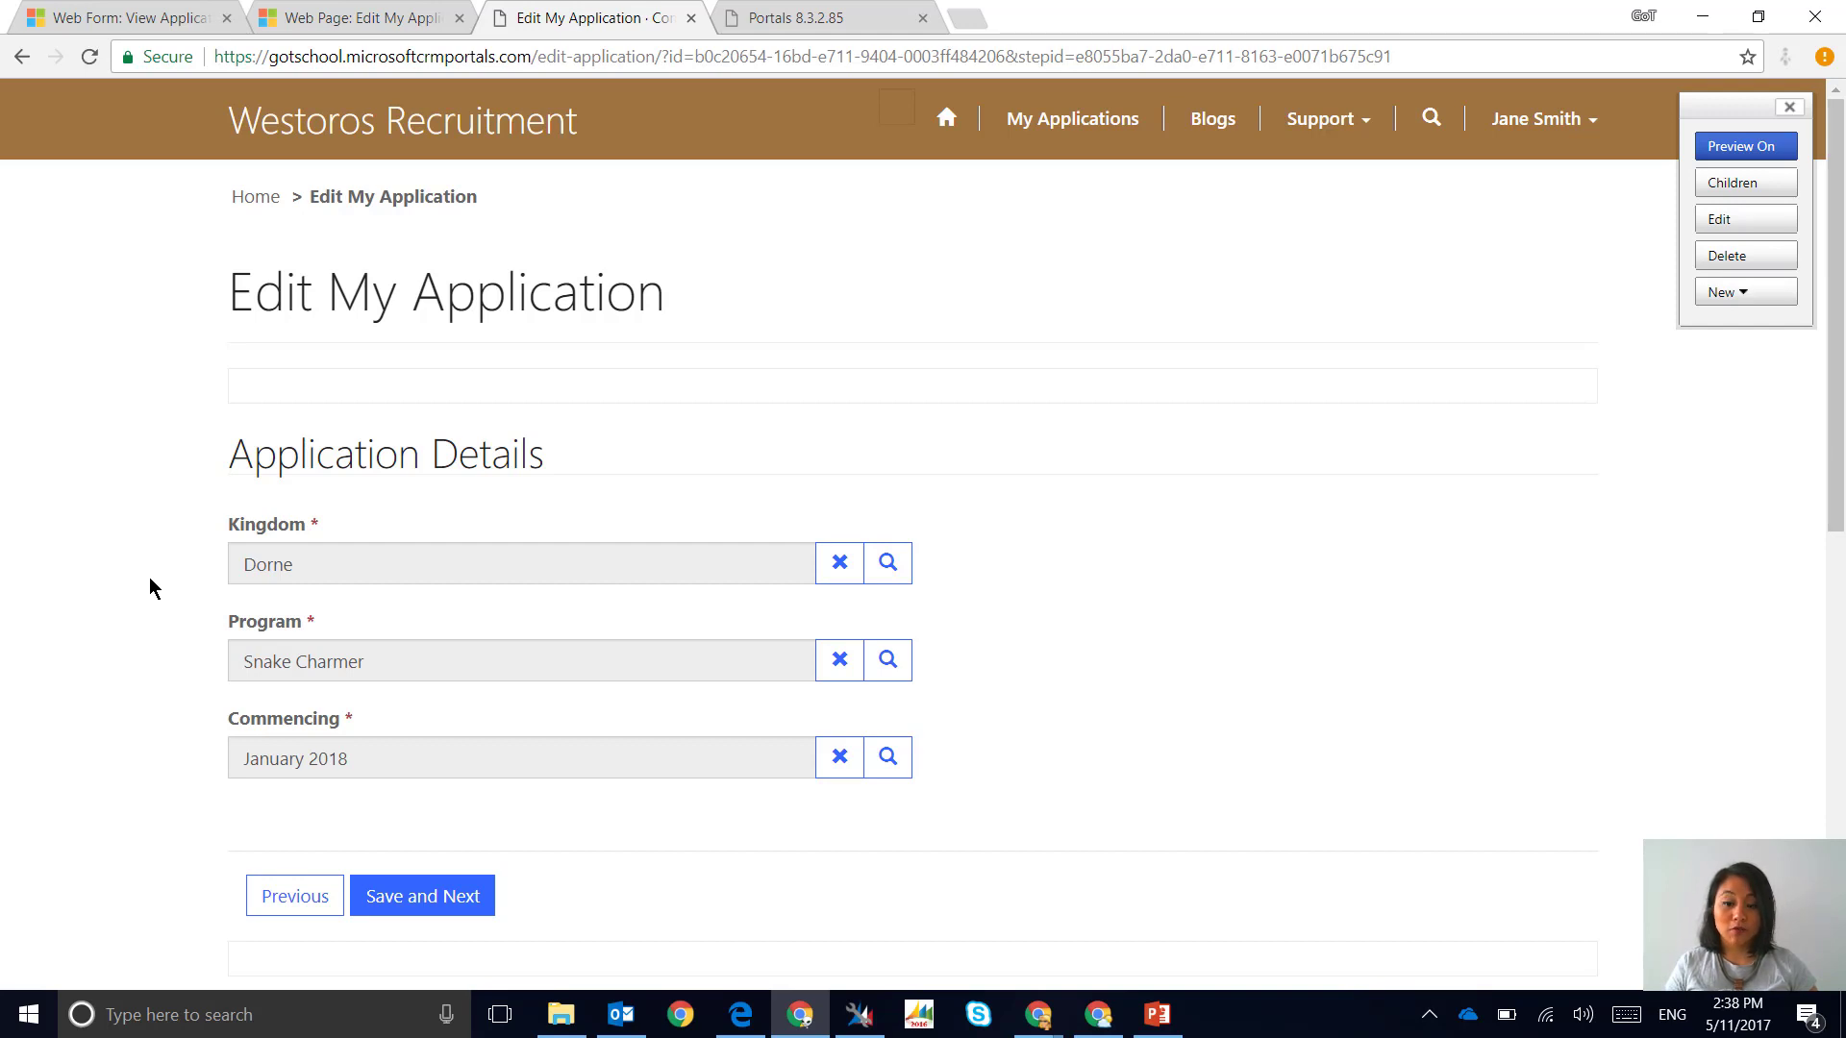
{"action": "mouse_move", "coordinate": [169, 645]}
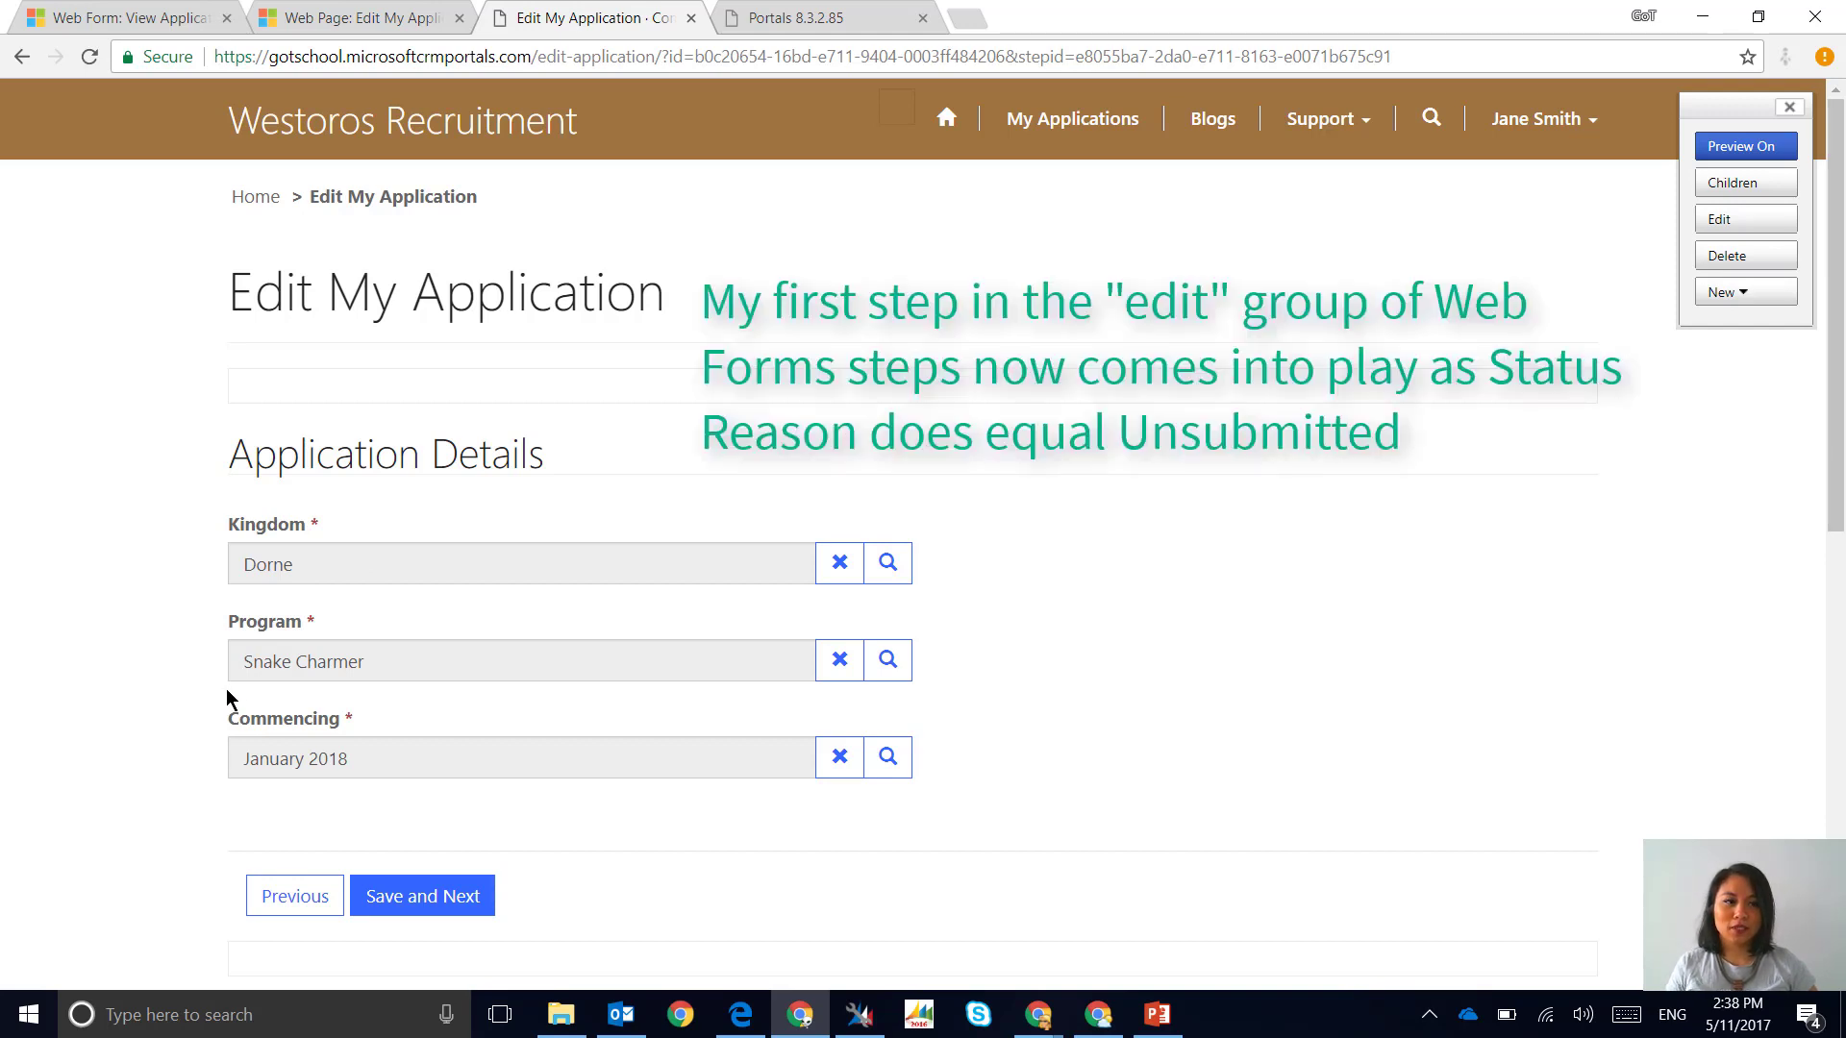
{"action": "mouse_move", "coordinate": [389, 718]}
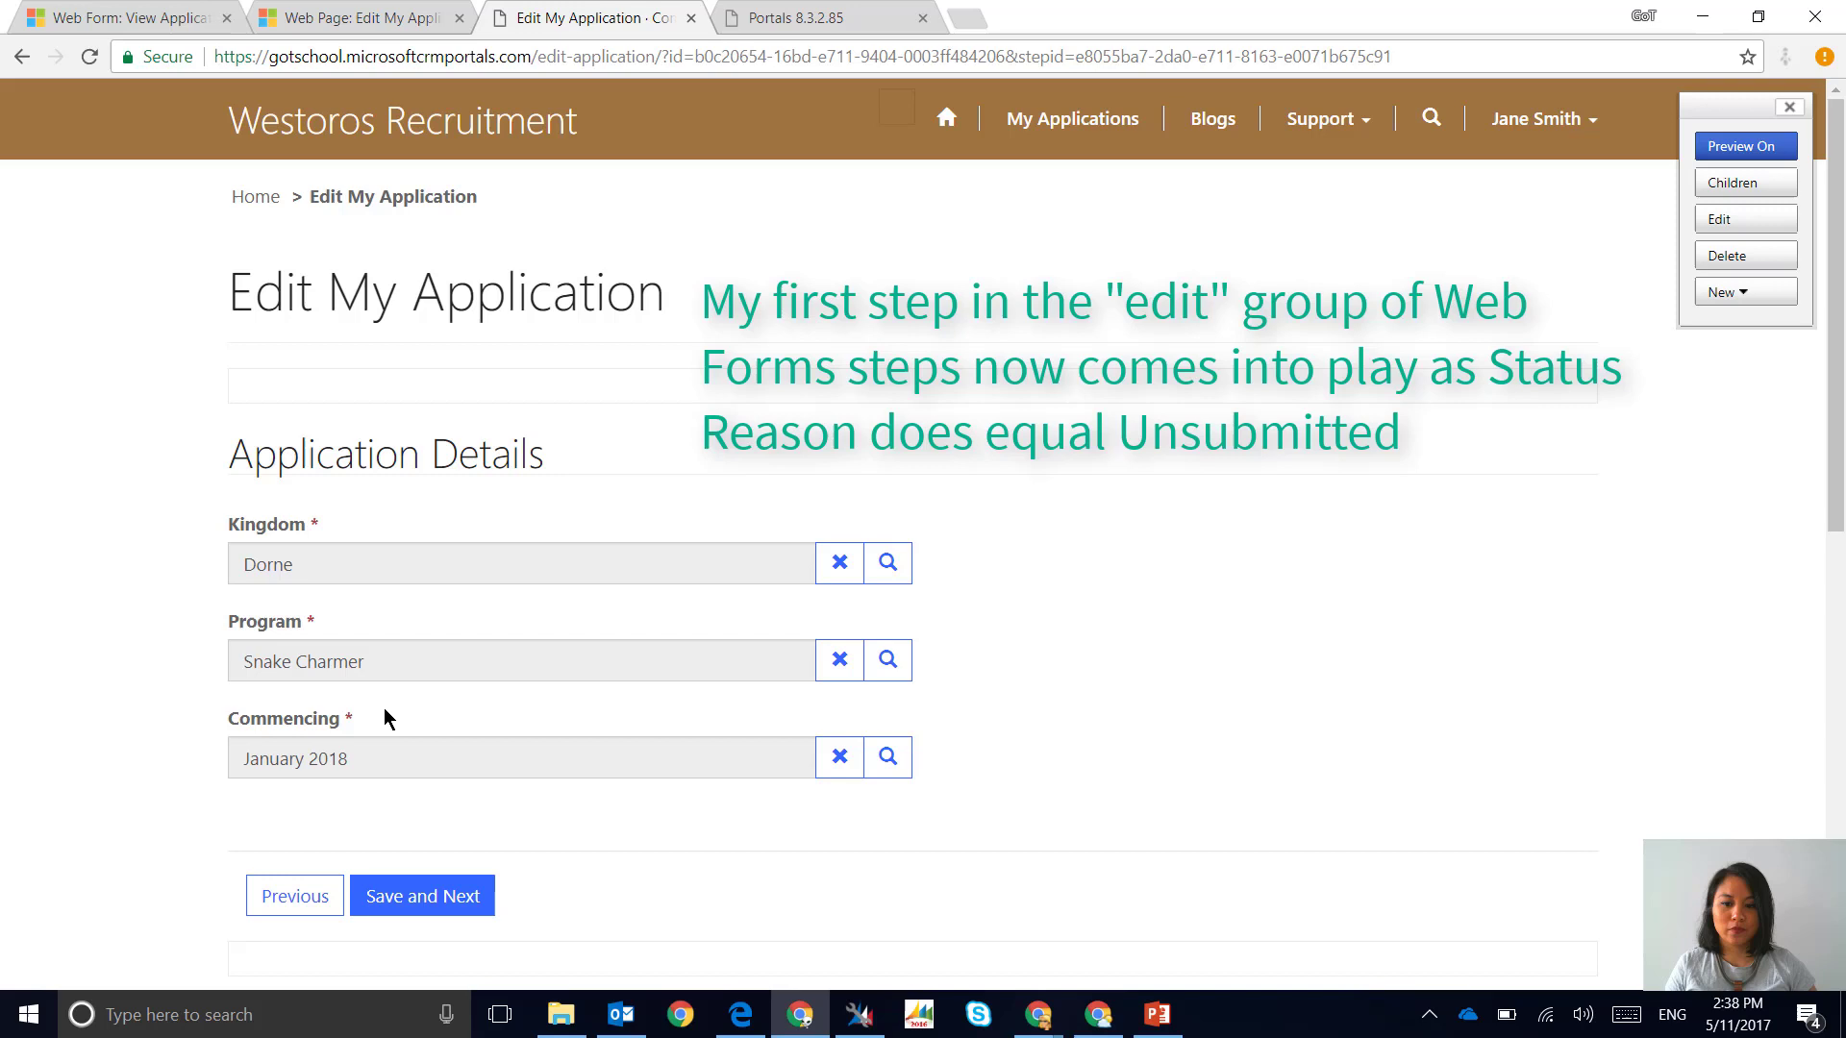
{"action": "mouse_move", "coordinate": [394, 834]}
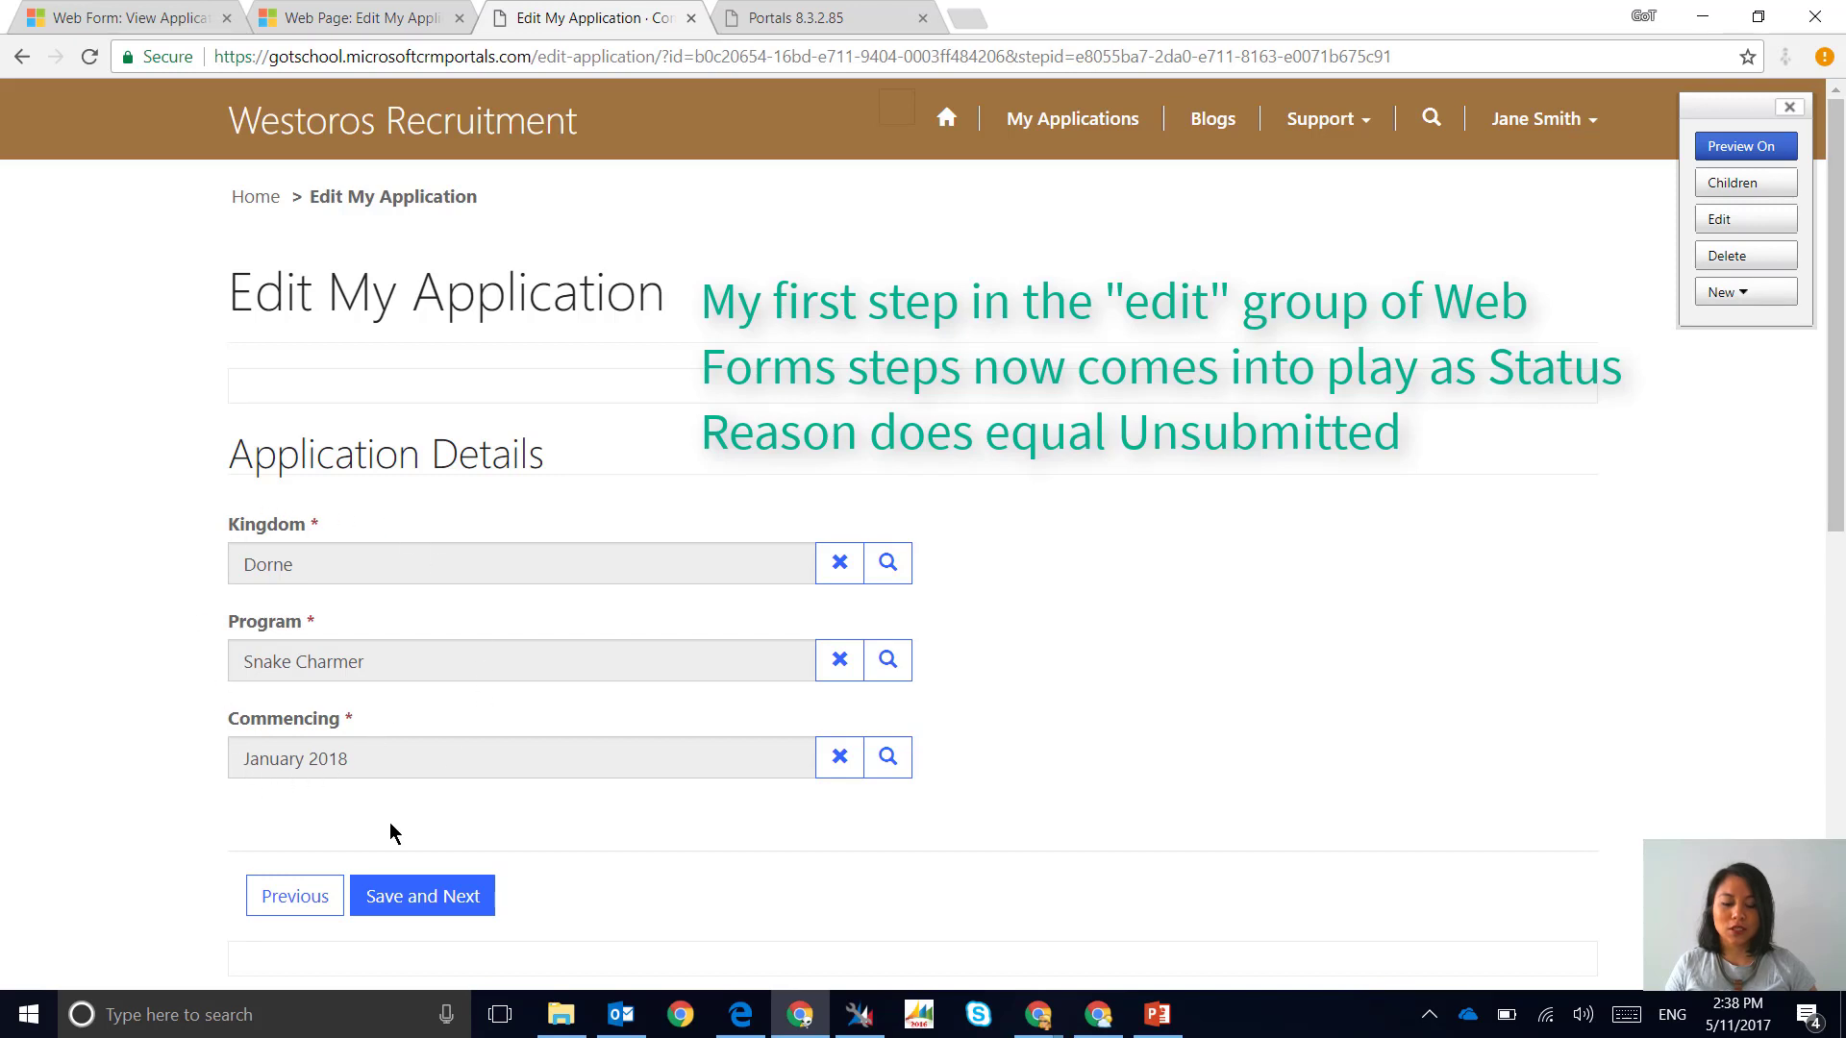
{"action": "mouse_move", "coordinate": [211, 783]}
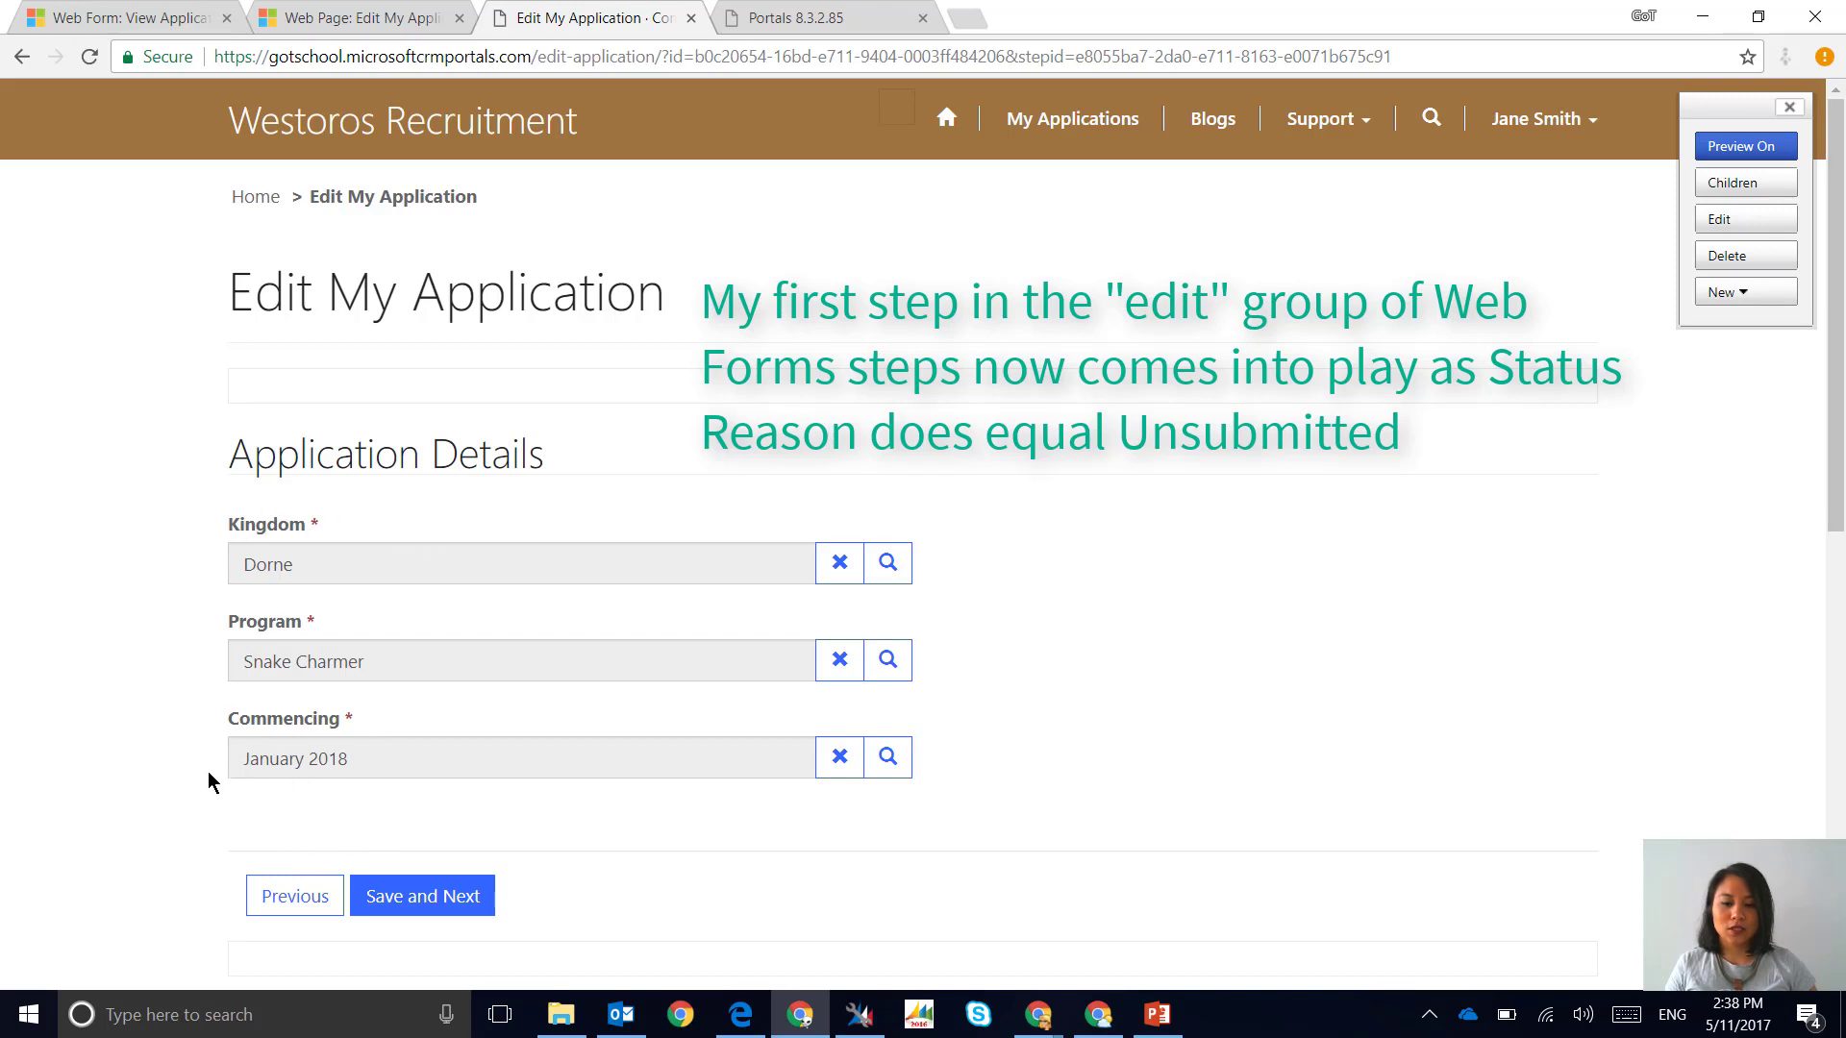
Save APP00039's application details and contact details, continuing to the Compliance step
{"action": "left_click", "coordinate": [421, 896]}
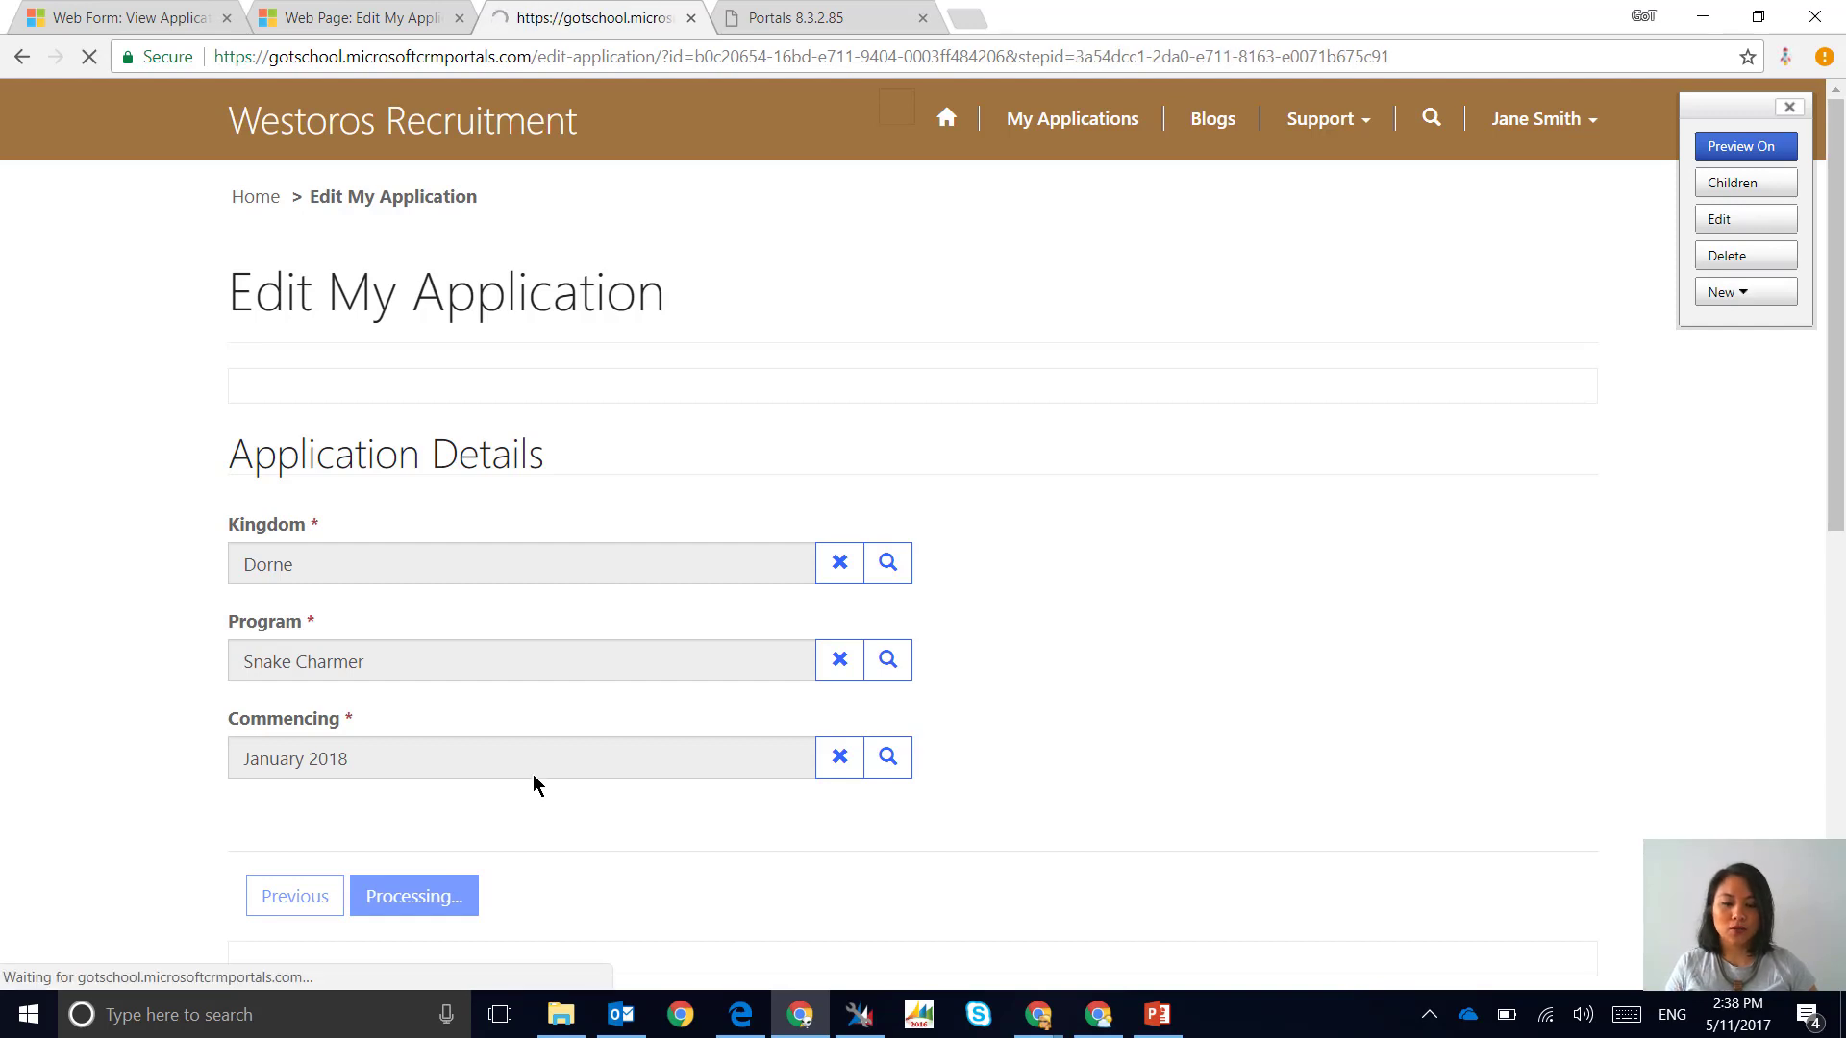
{"action": "left_click", "coordinate": [413, 896]}
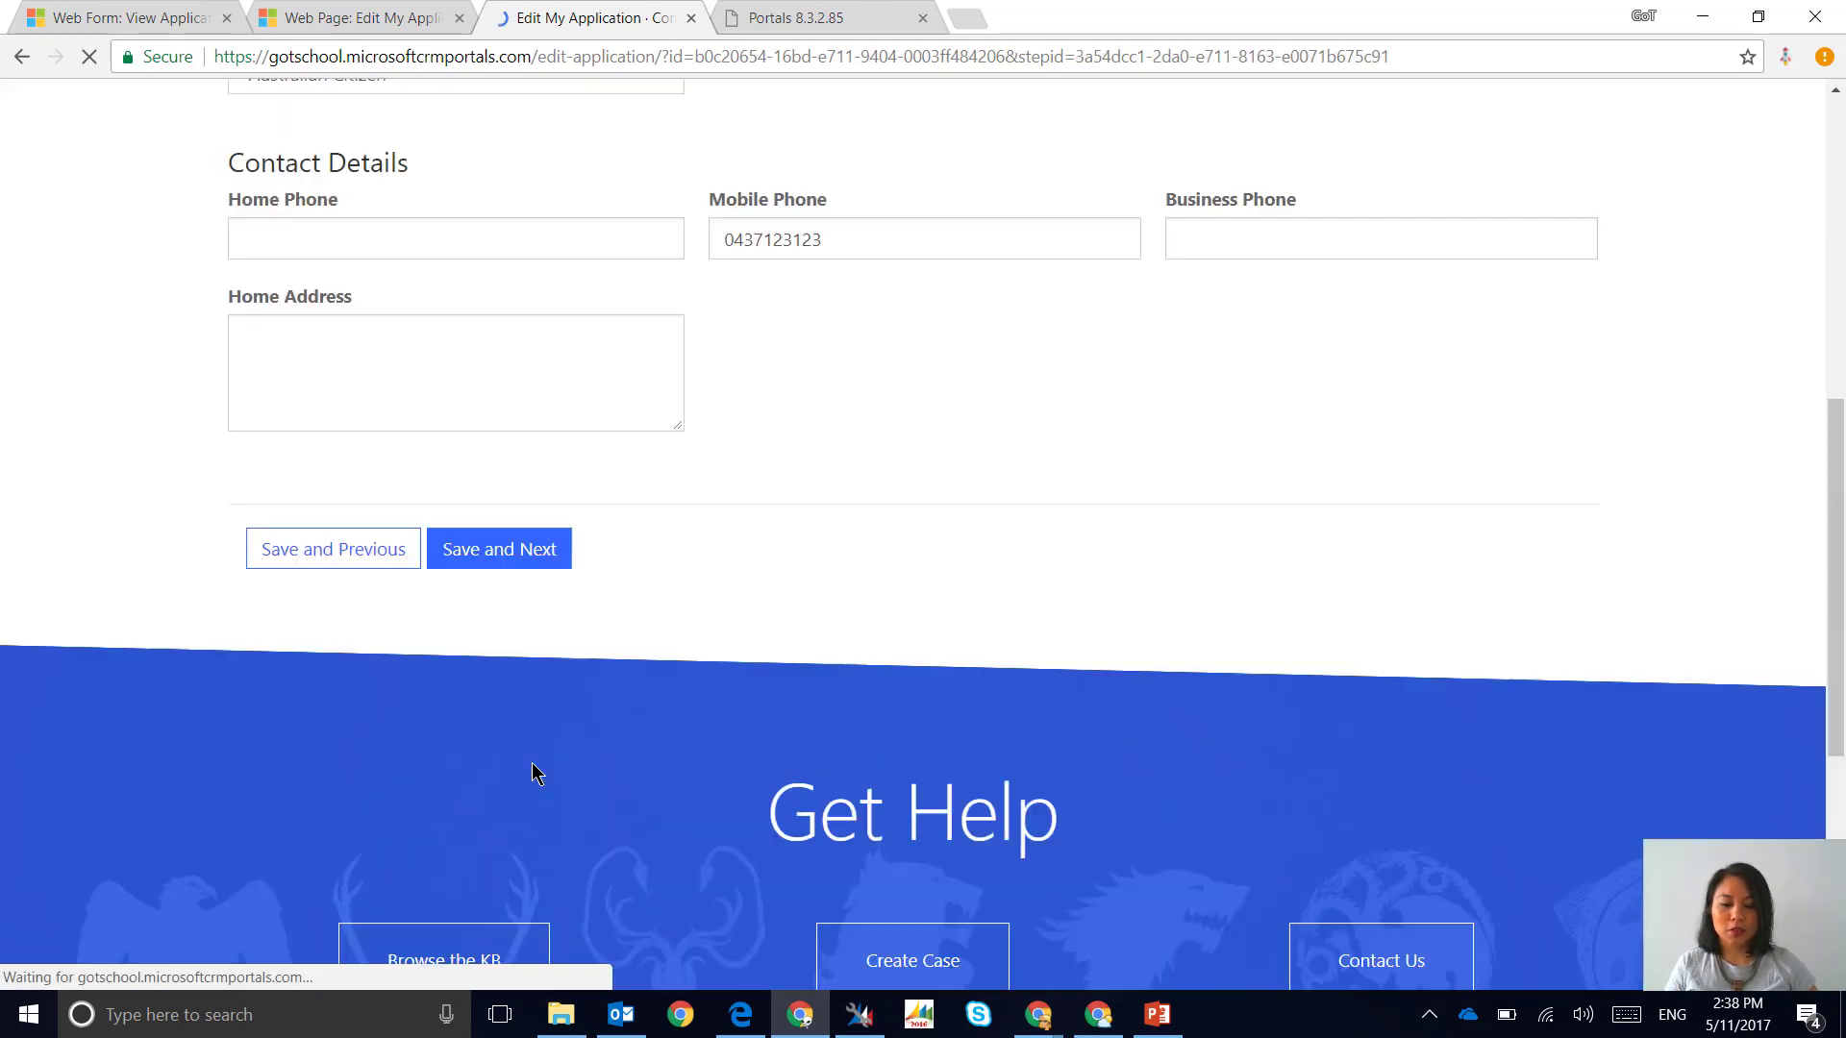
{"action": "left_click", "coordinate": [498, 549]}
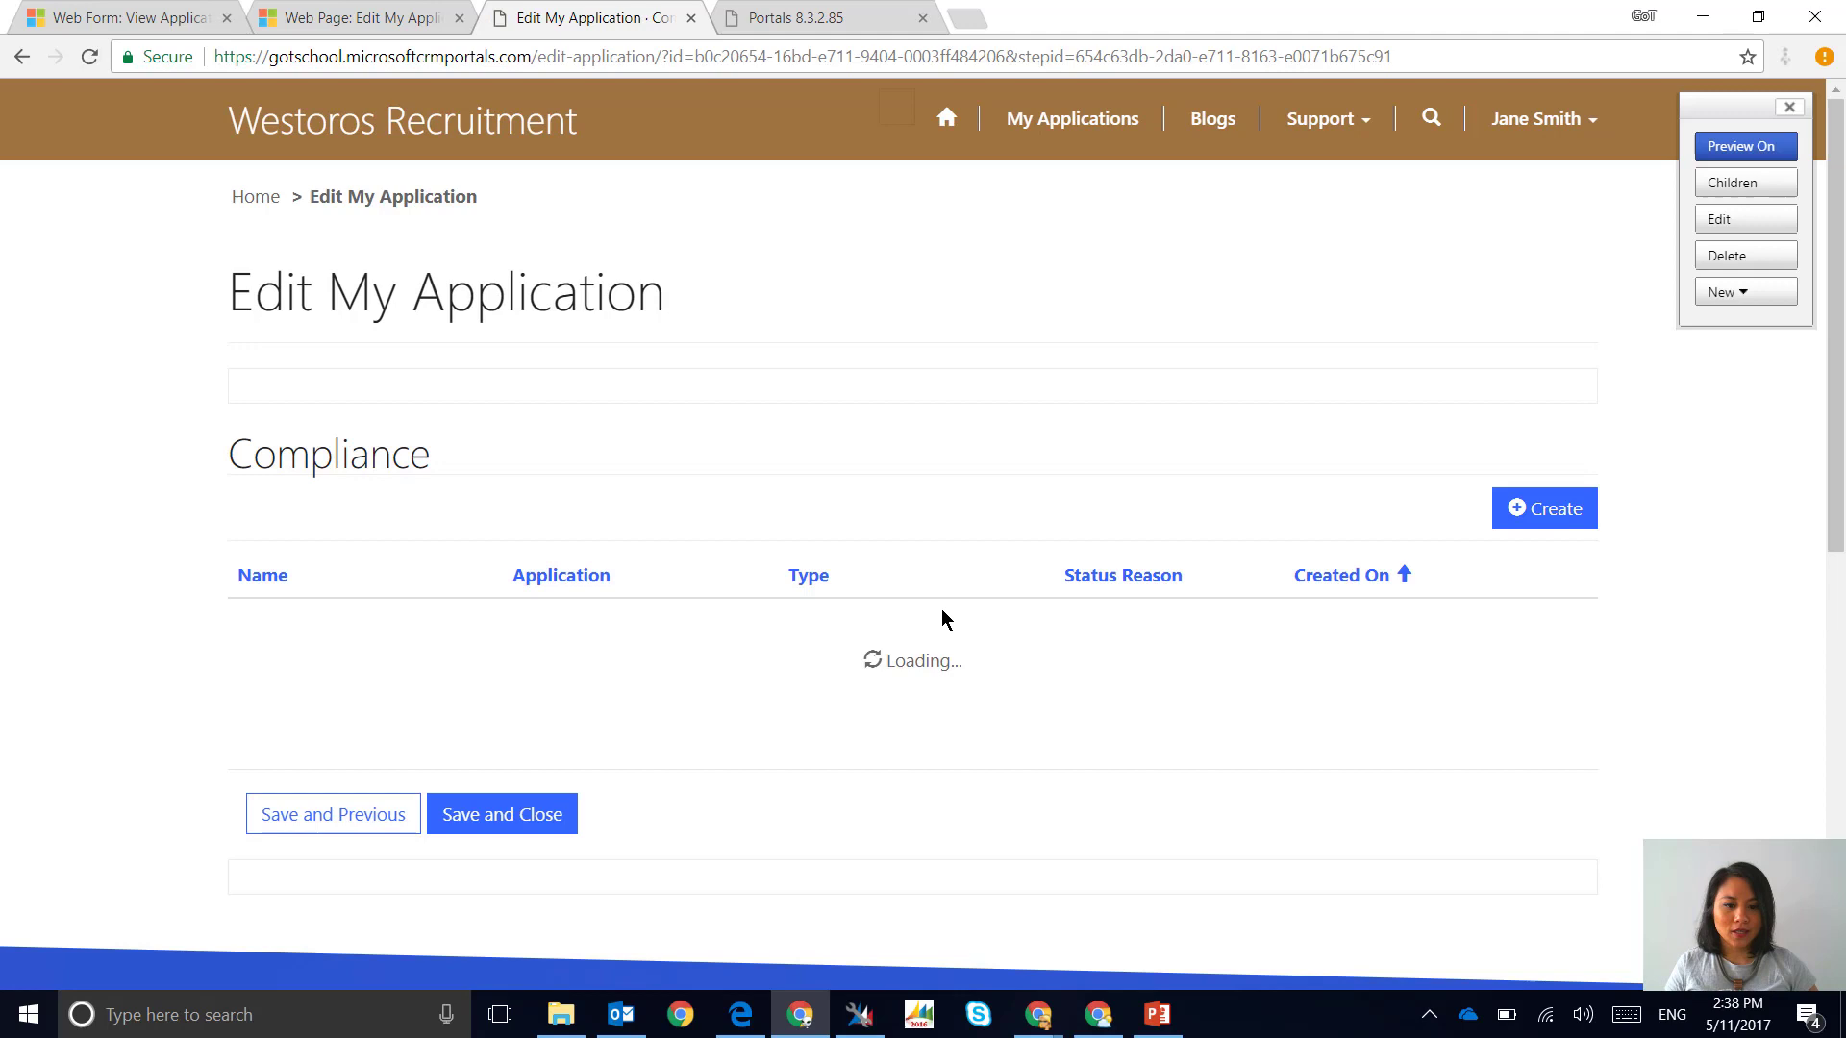
Save and close the Compliance step, returning to the My Applications list
{"action": "left_click", "coordinate": [500, 813]}
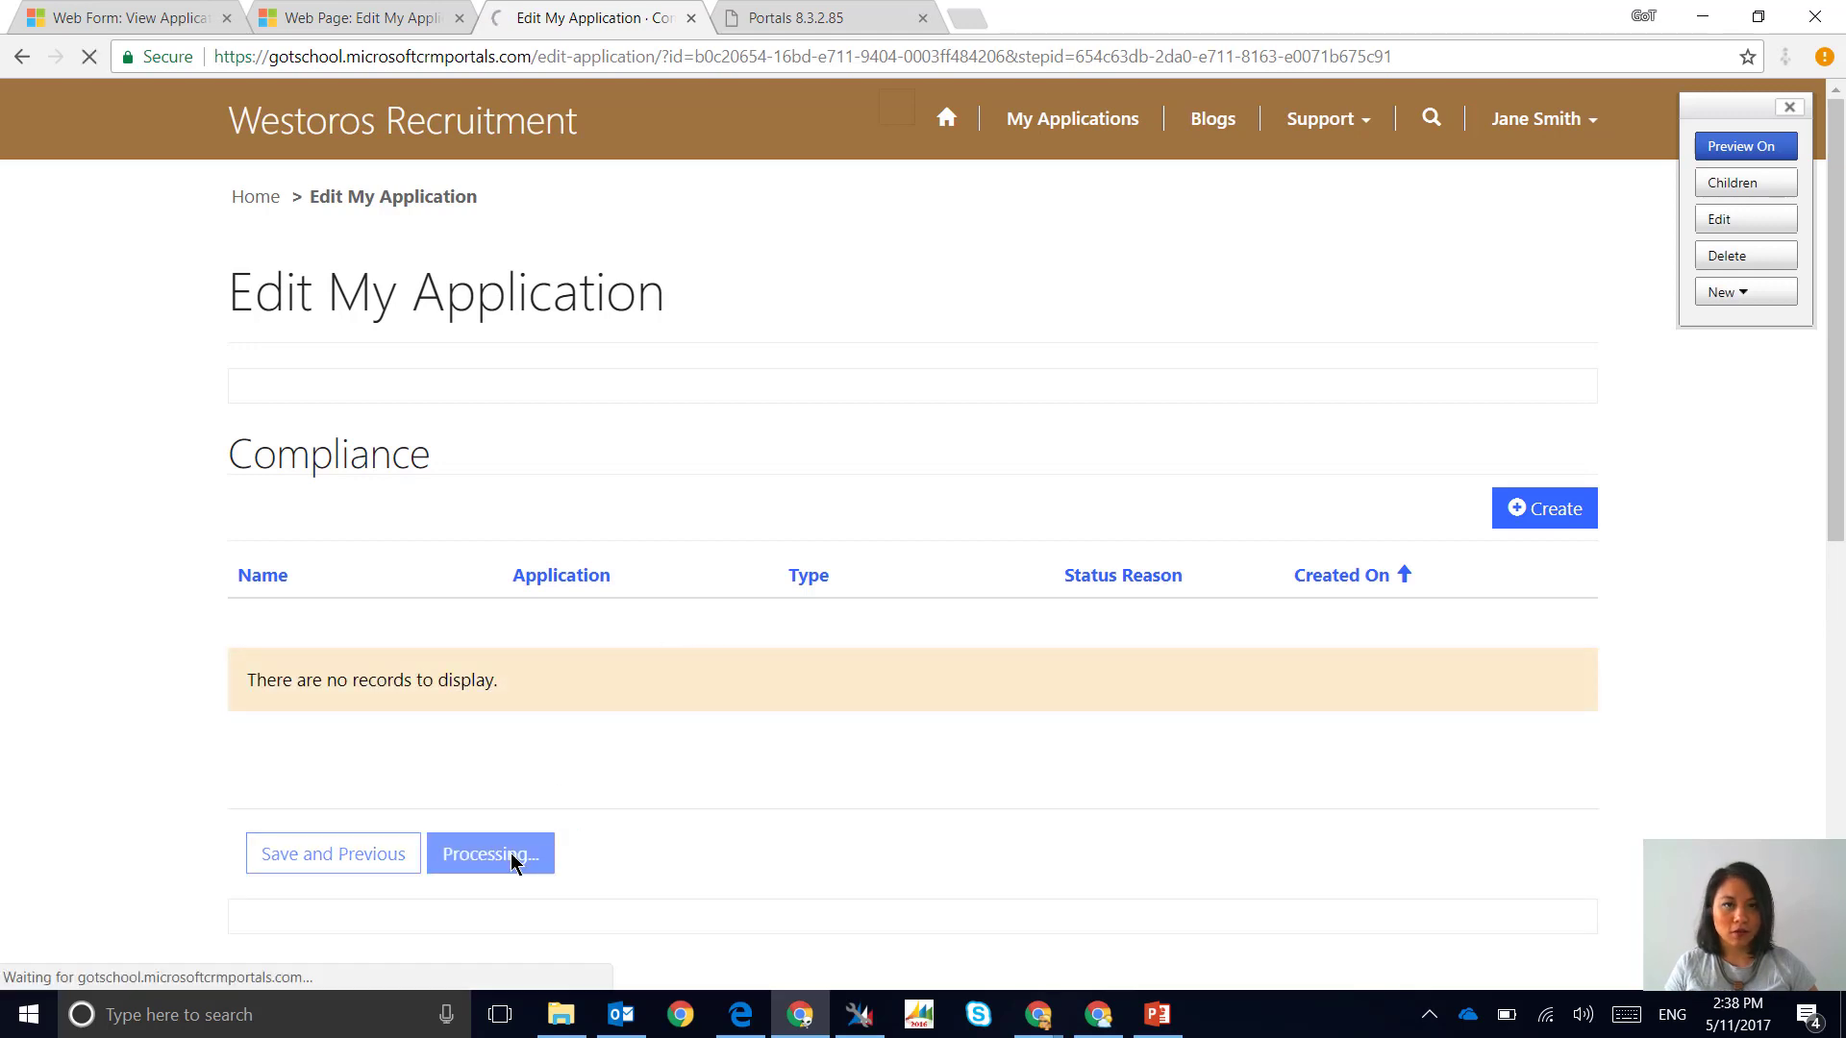
{"action": "left_click", "coordinate": [489, 854]}
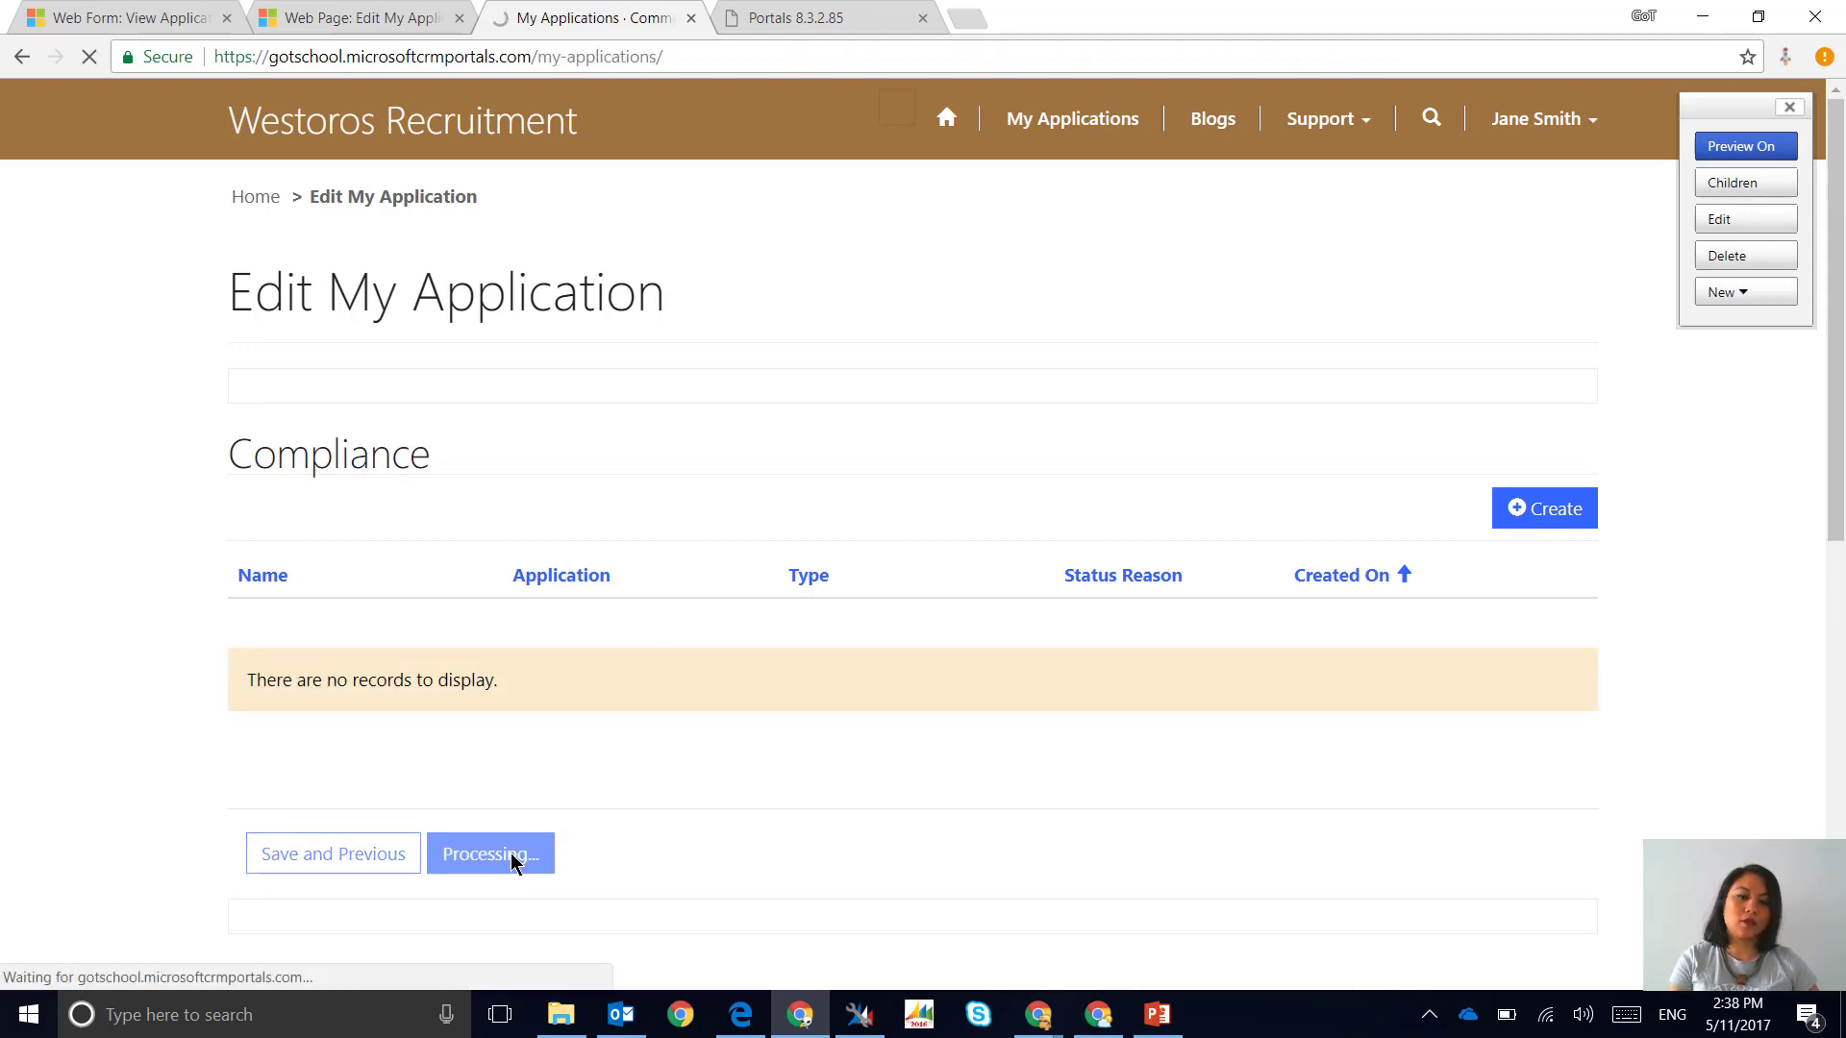
{"action": "left_click", "coordinate": [489, 853]}
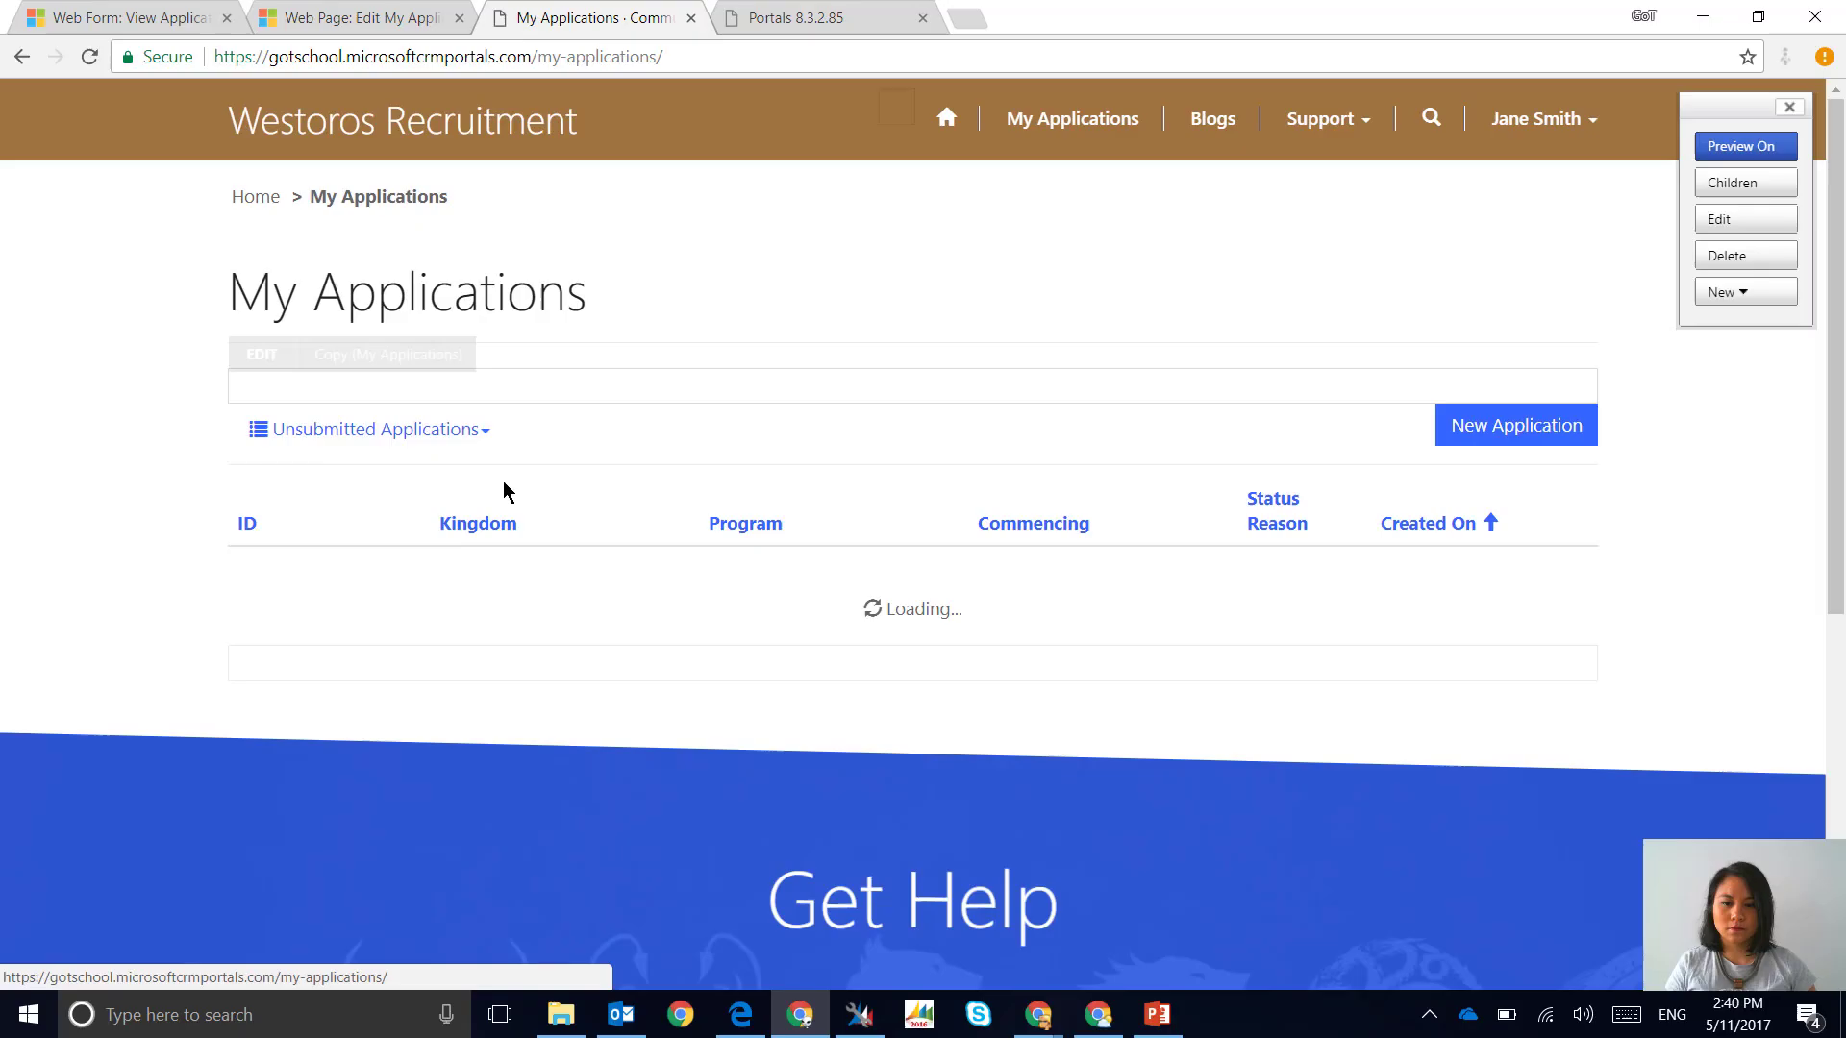
{"action": "left_click", "coordinate": [367, 427]}
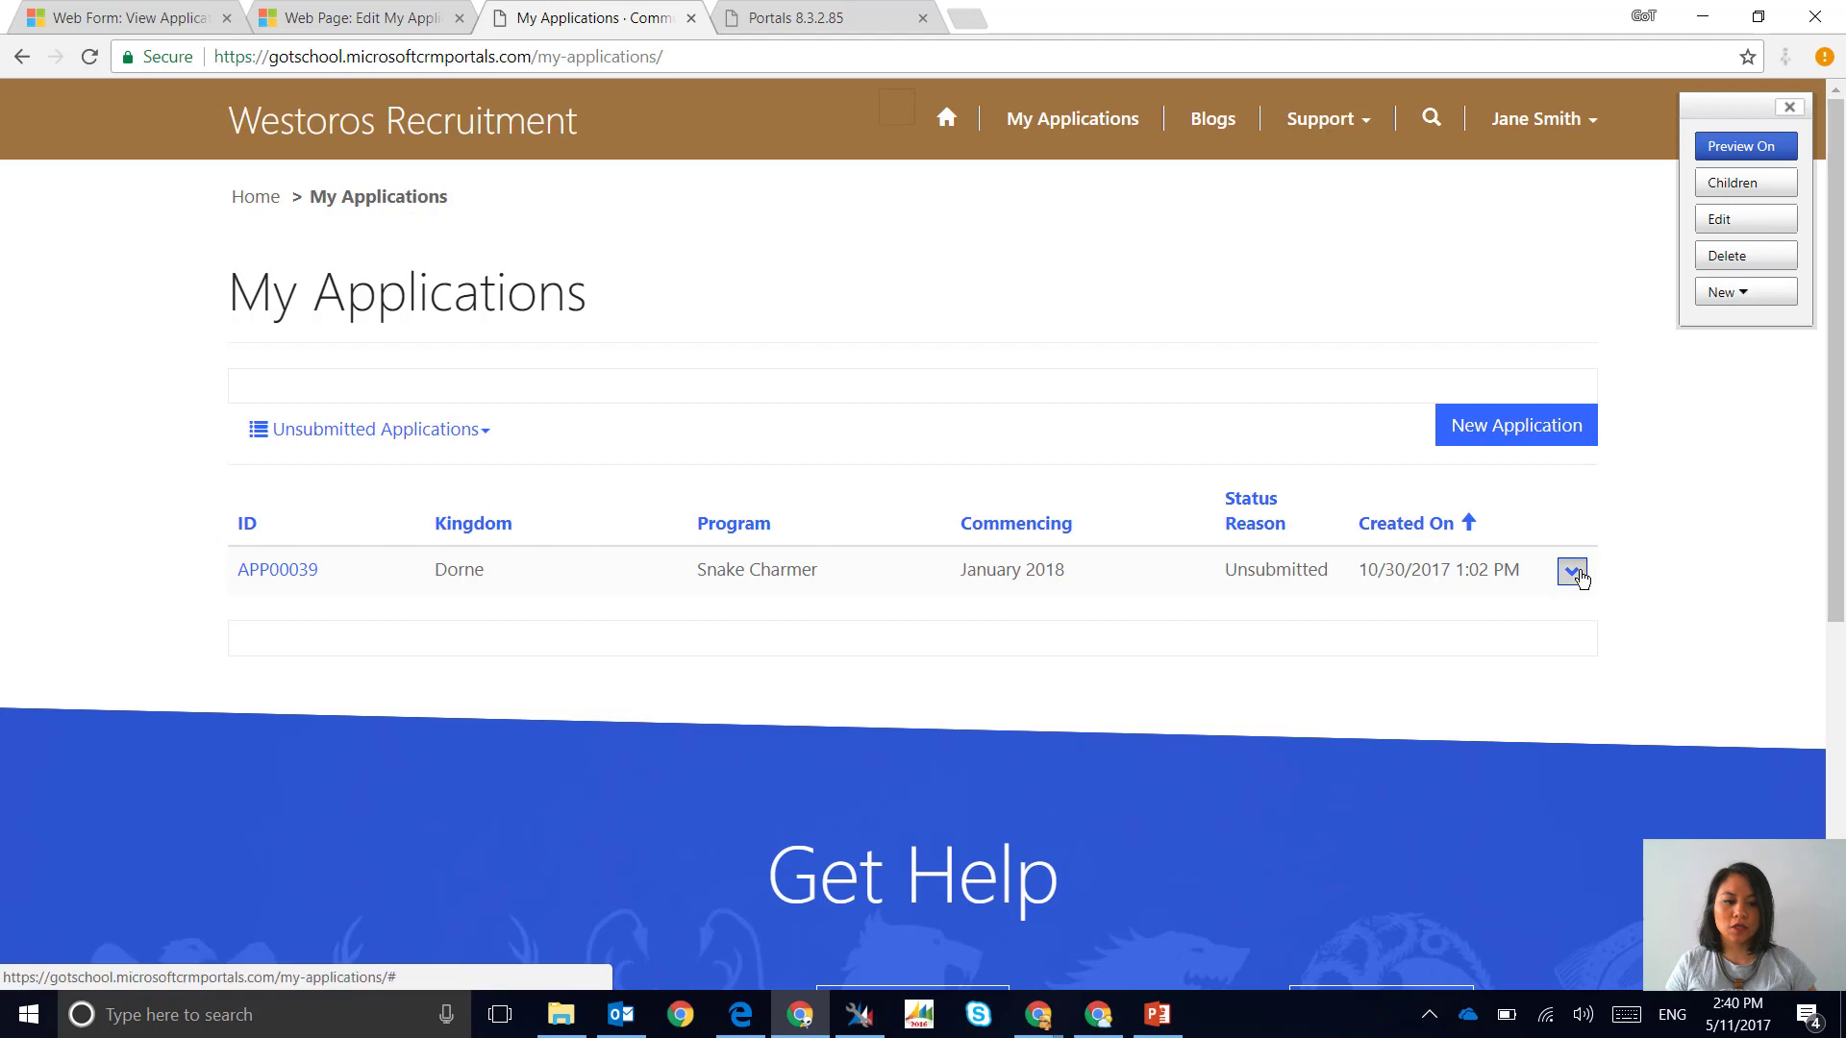
Submit APP00039 from its row actions, then switch to the Submitted Applications view
{"action": "left_click", "coordinate": [1573, 571]}
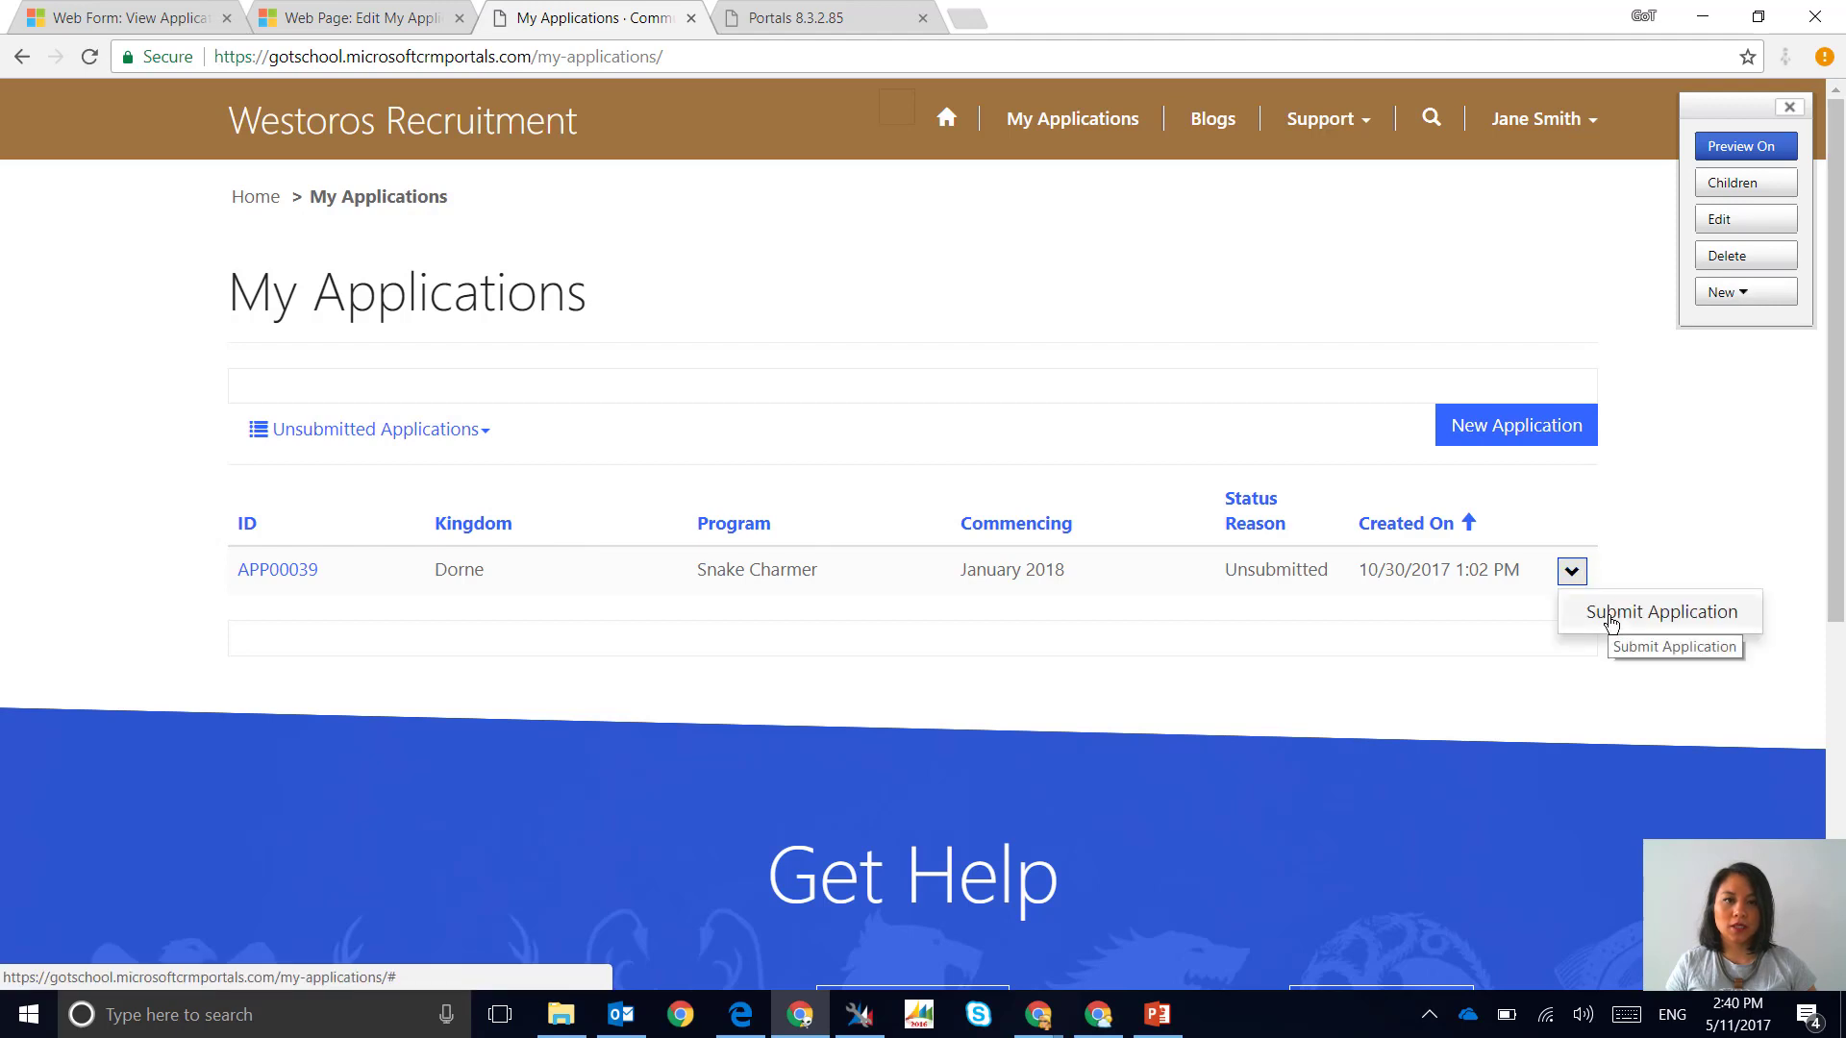
{"action": "left_click", "coordinate": [1660, 611]}
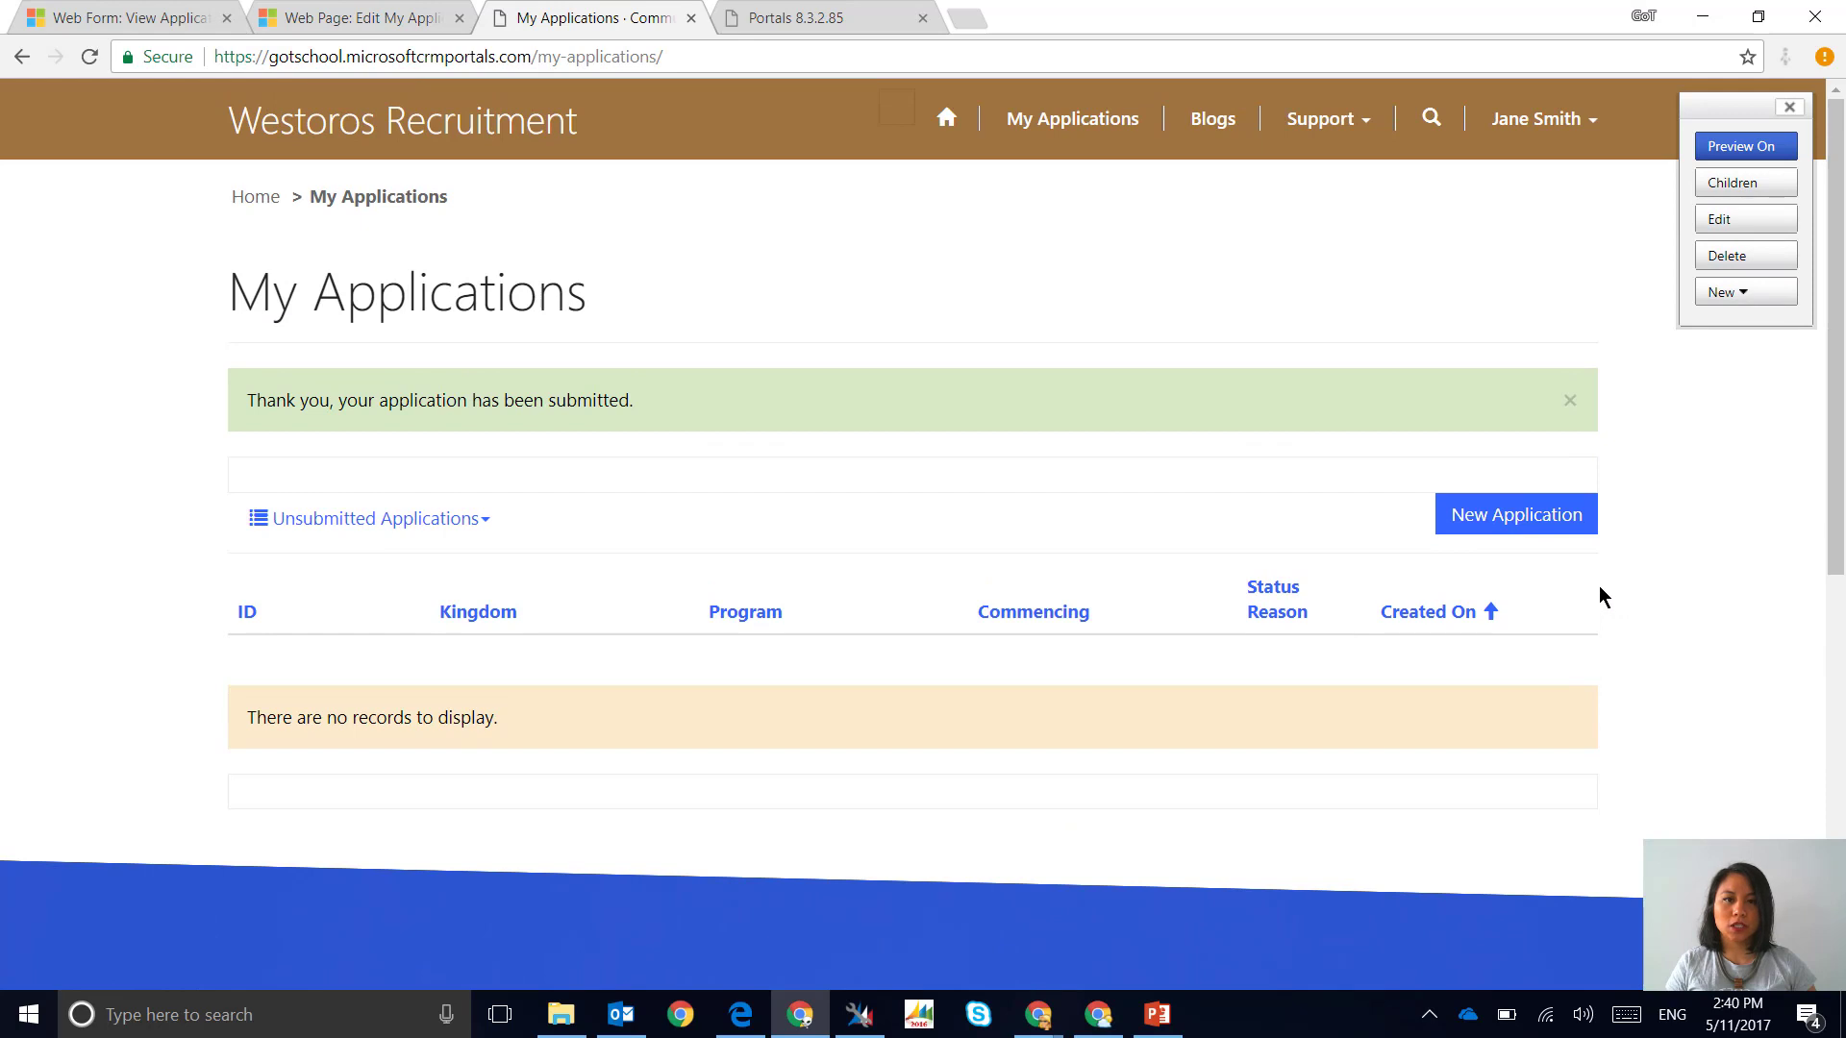
{"action": "left_click", "coordinate": [367, 518]}
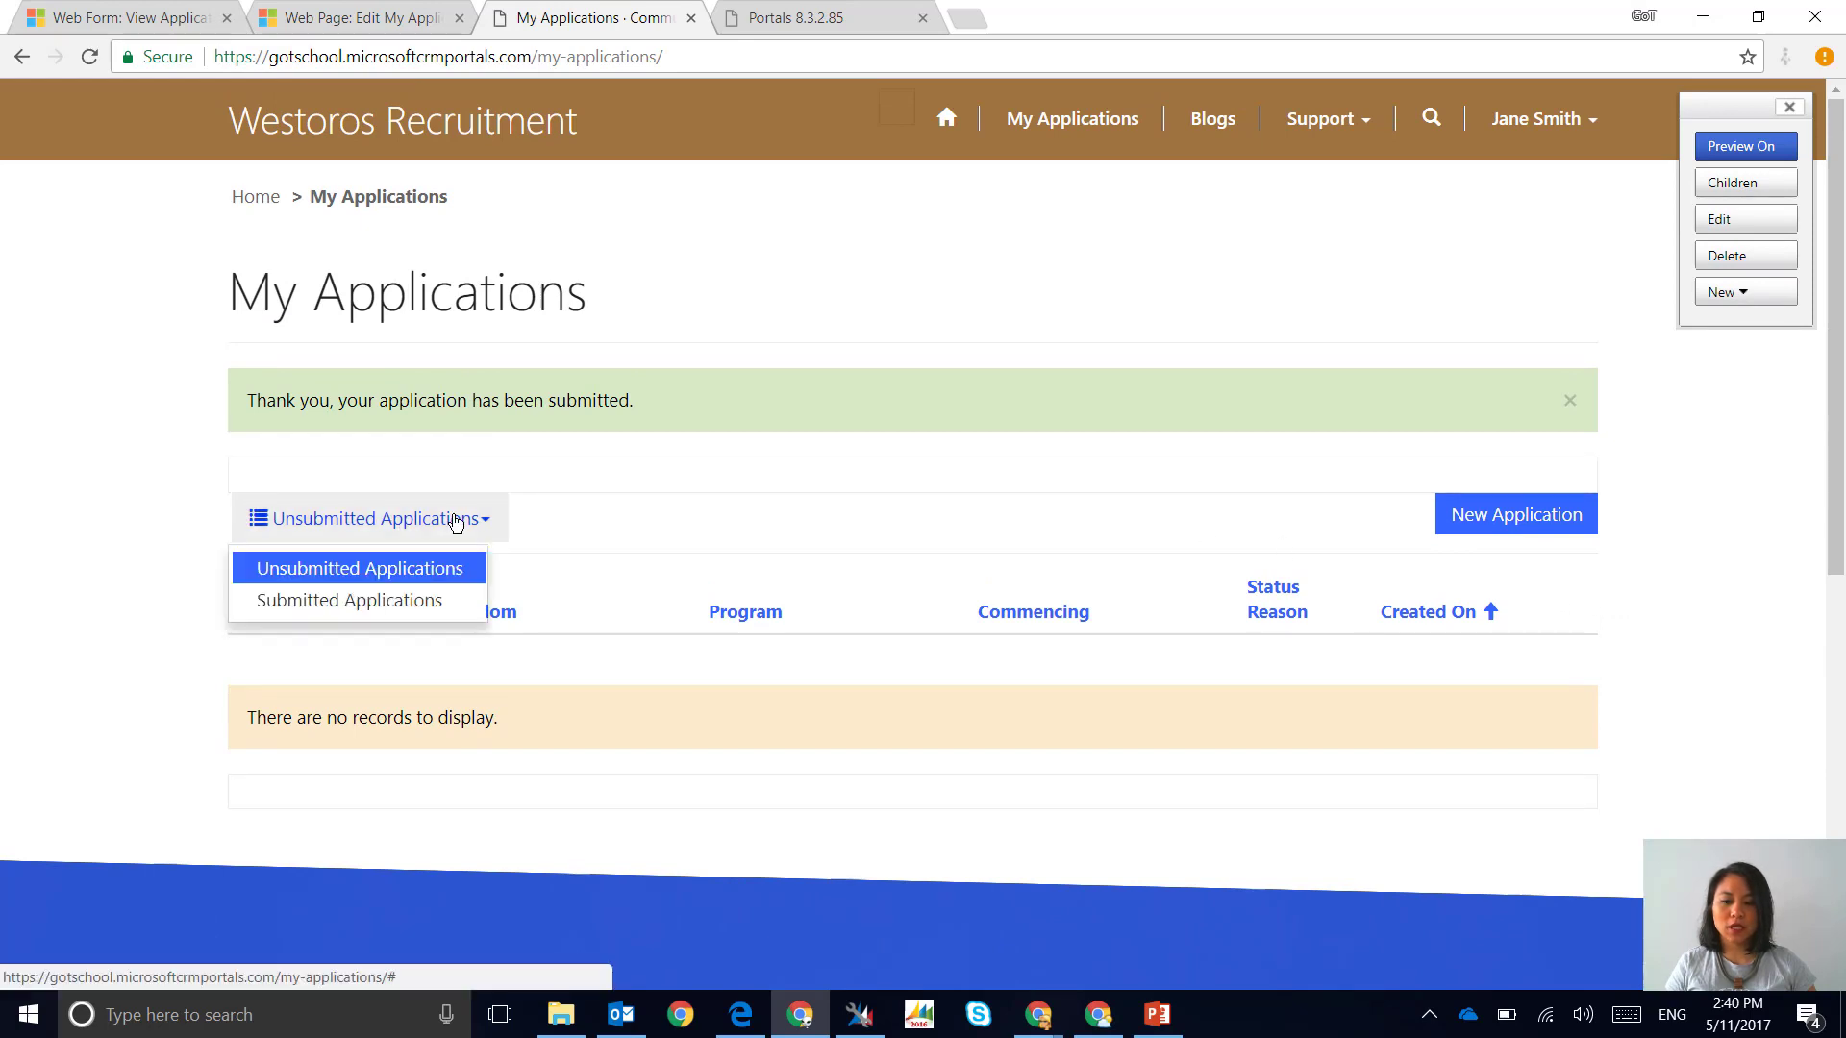
{"action": "left_click", "coordinate": [350, 600]}
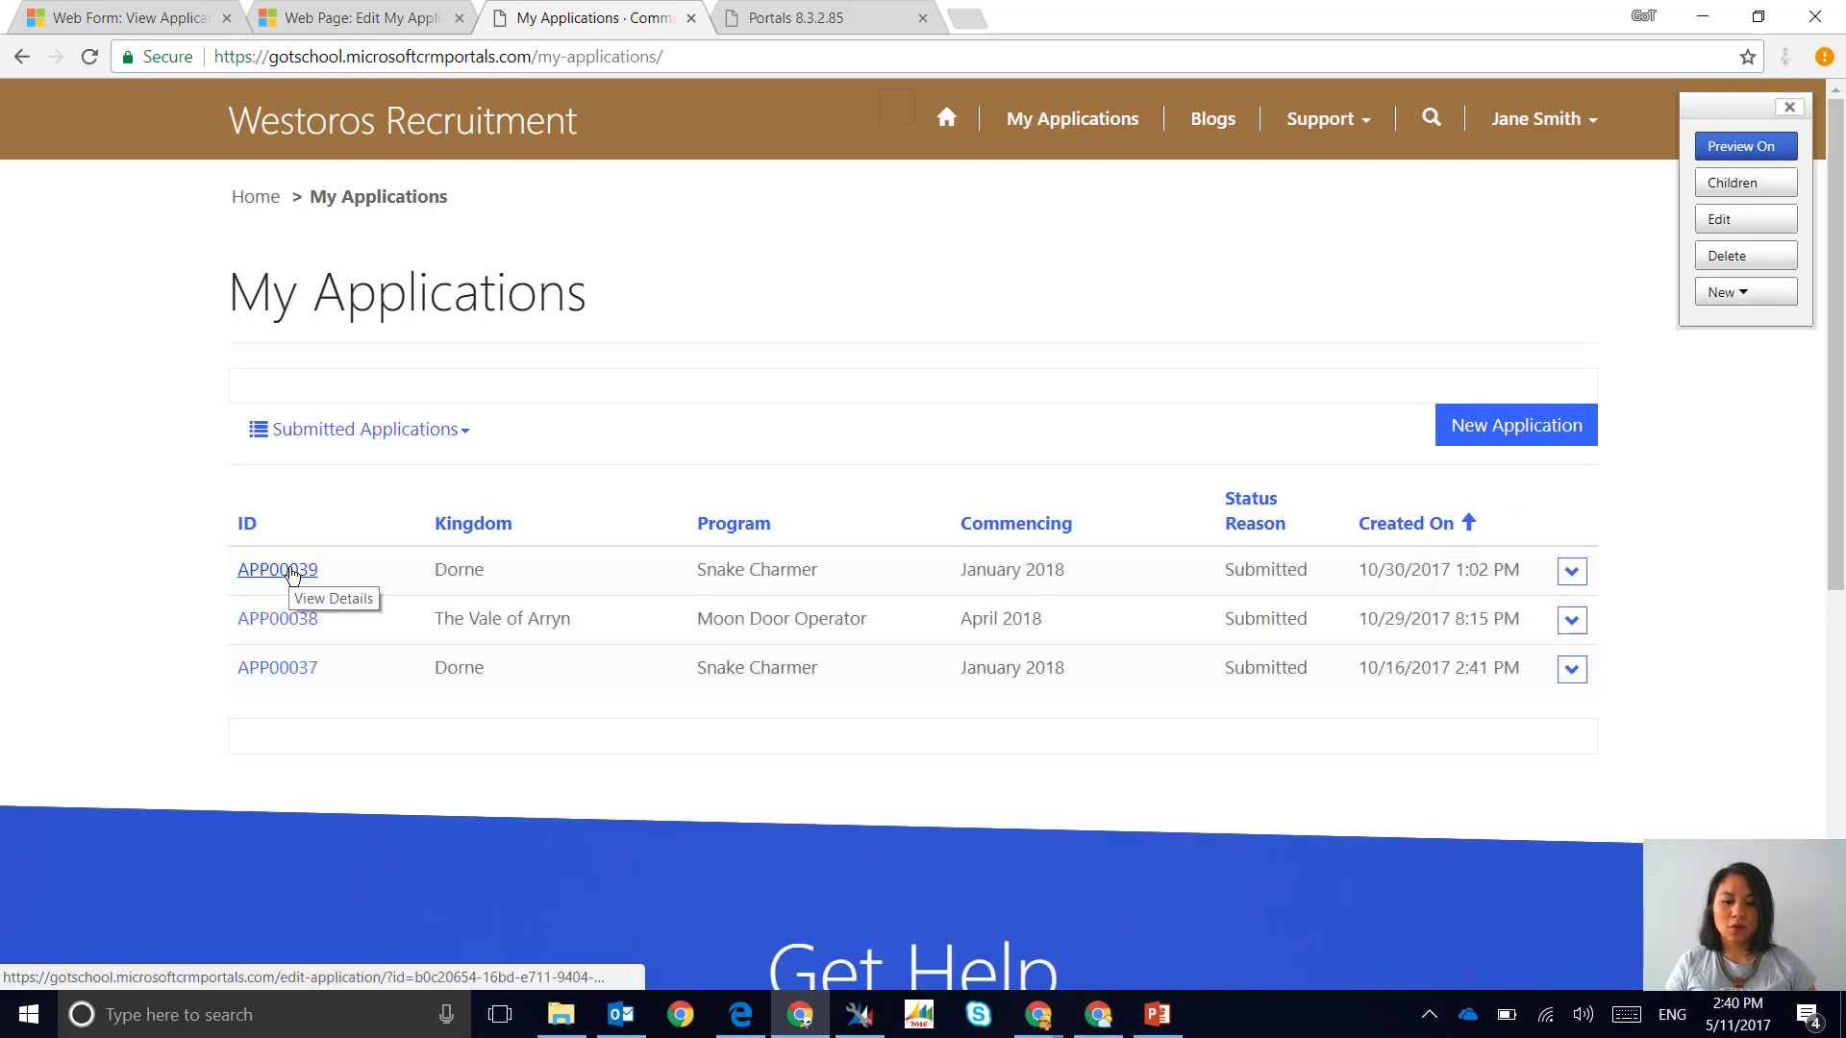
Reopen submitted APP00039 and view its read-only Dorne, Snake Charmer Application Details
{"action": "left_click", "coordinate": [277, 570]}
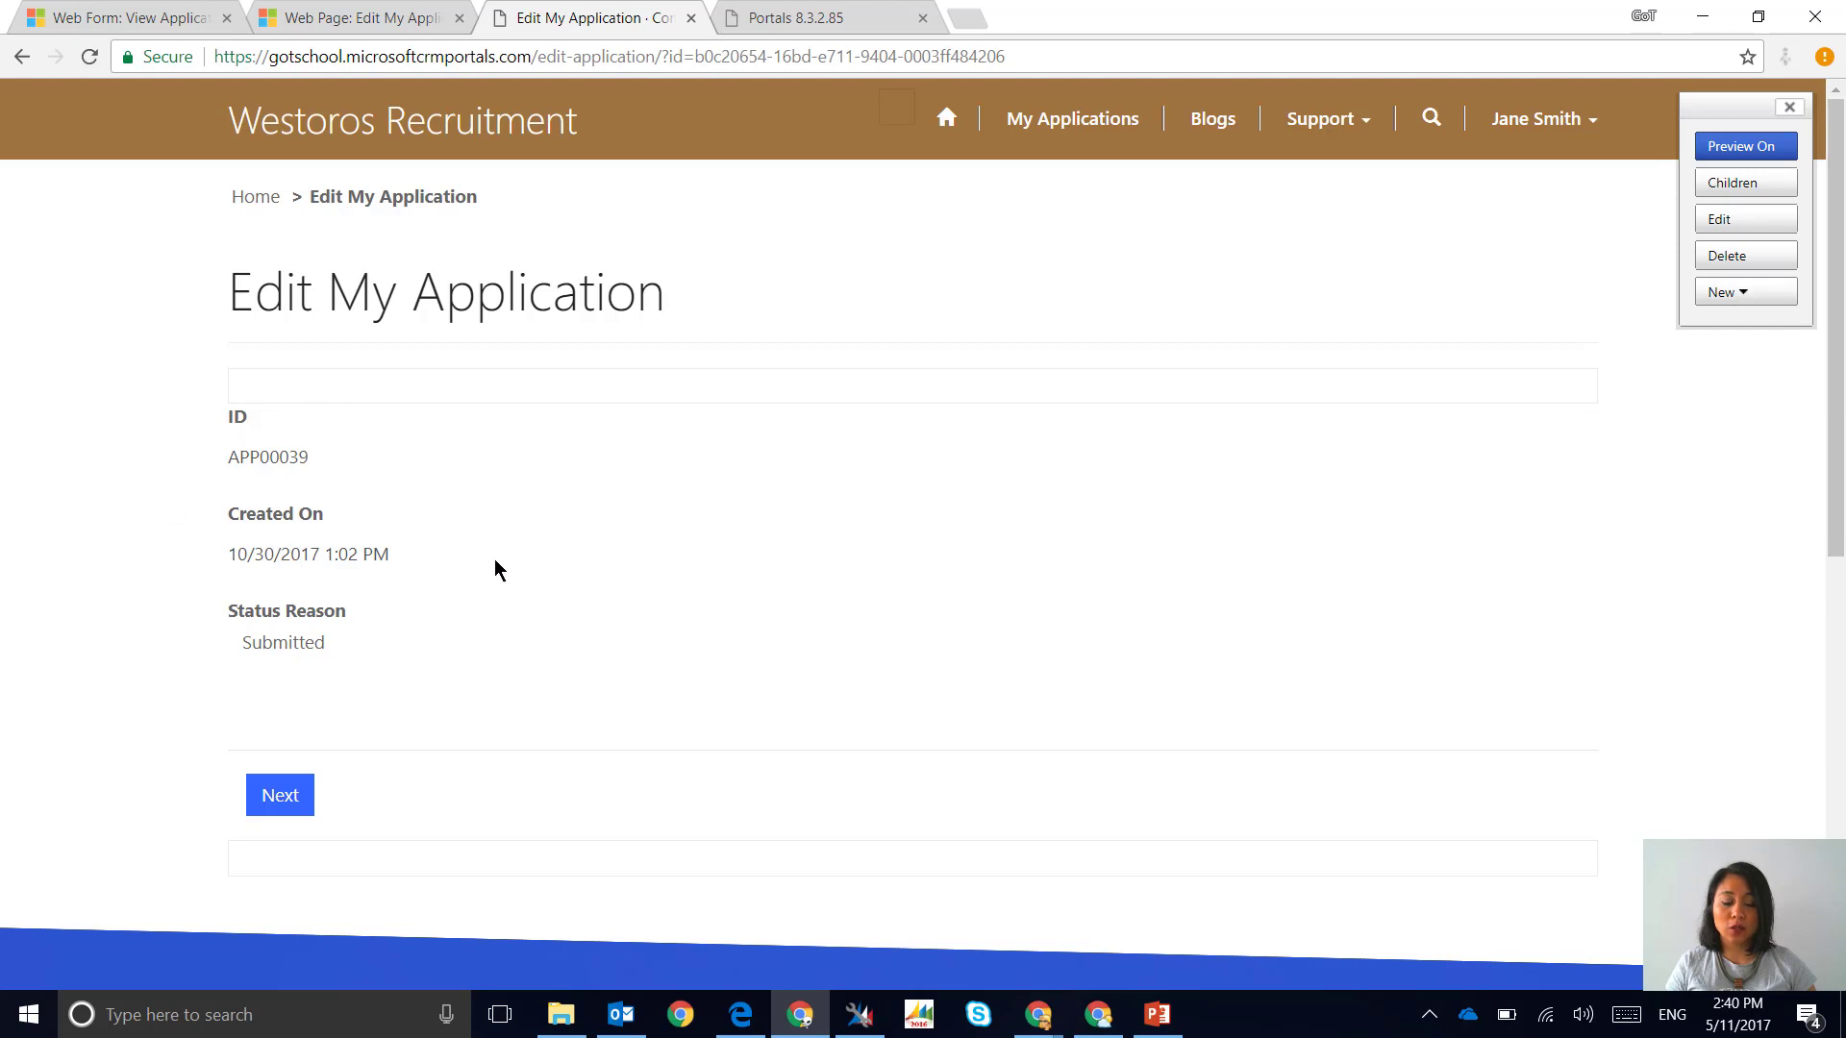
{"action": "left_click", "coordinate": [280, 795]}
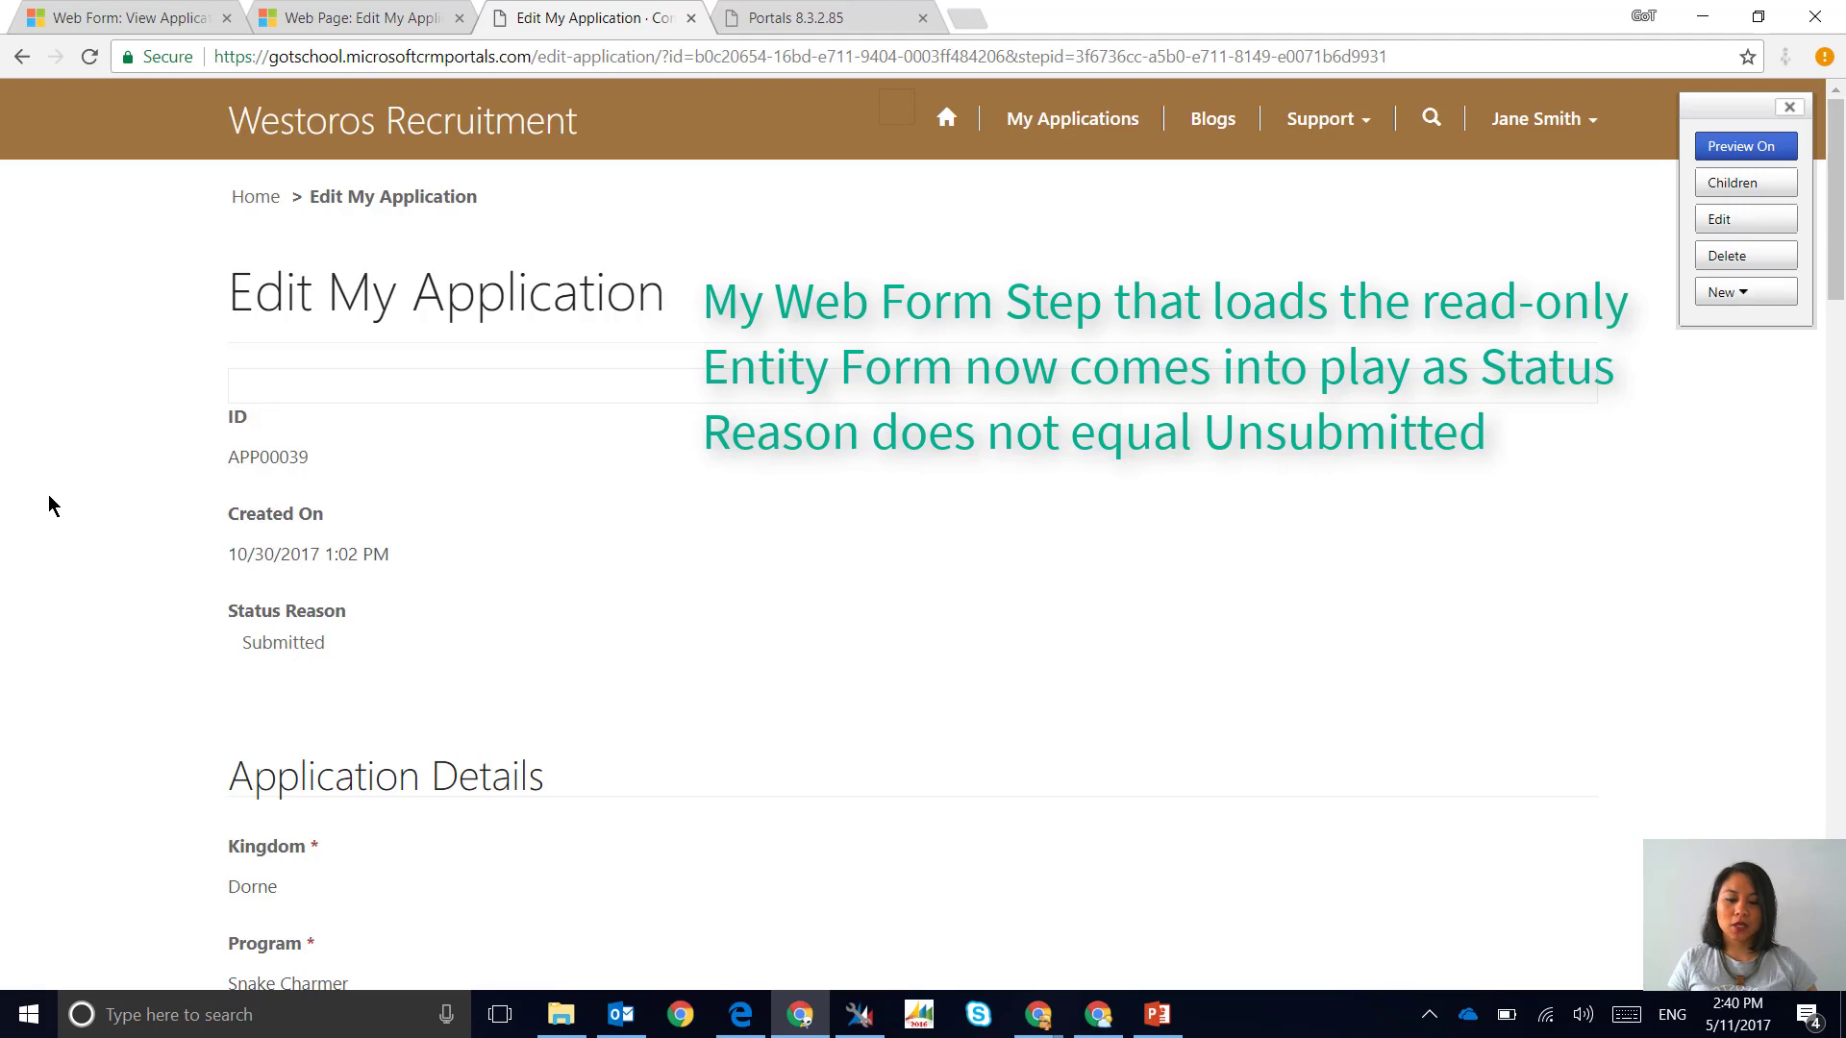
{"action": "scroll", "scroll_direction": "down", "scroll_amount": 3}
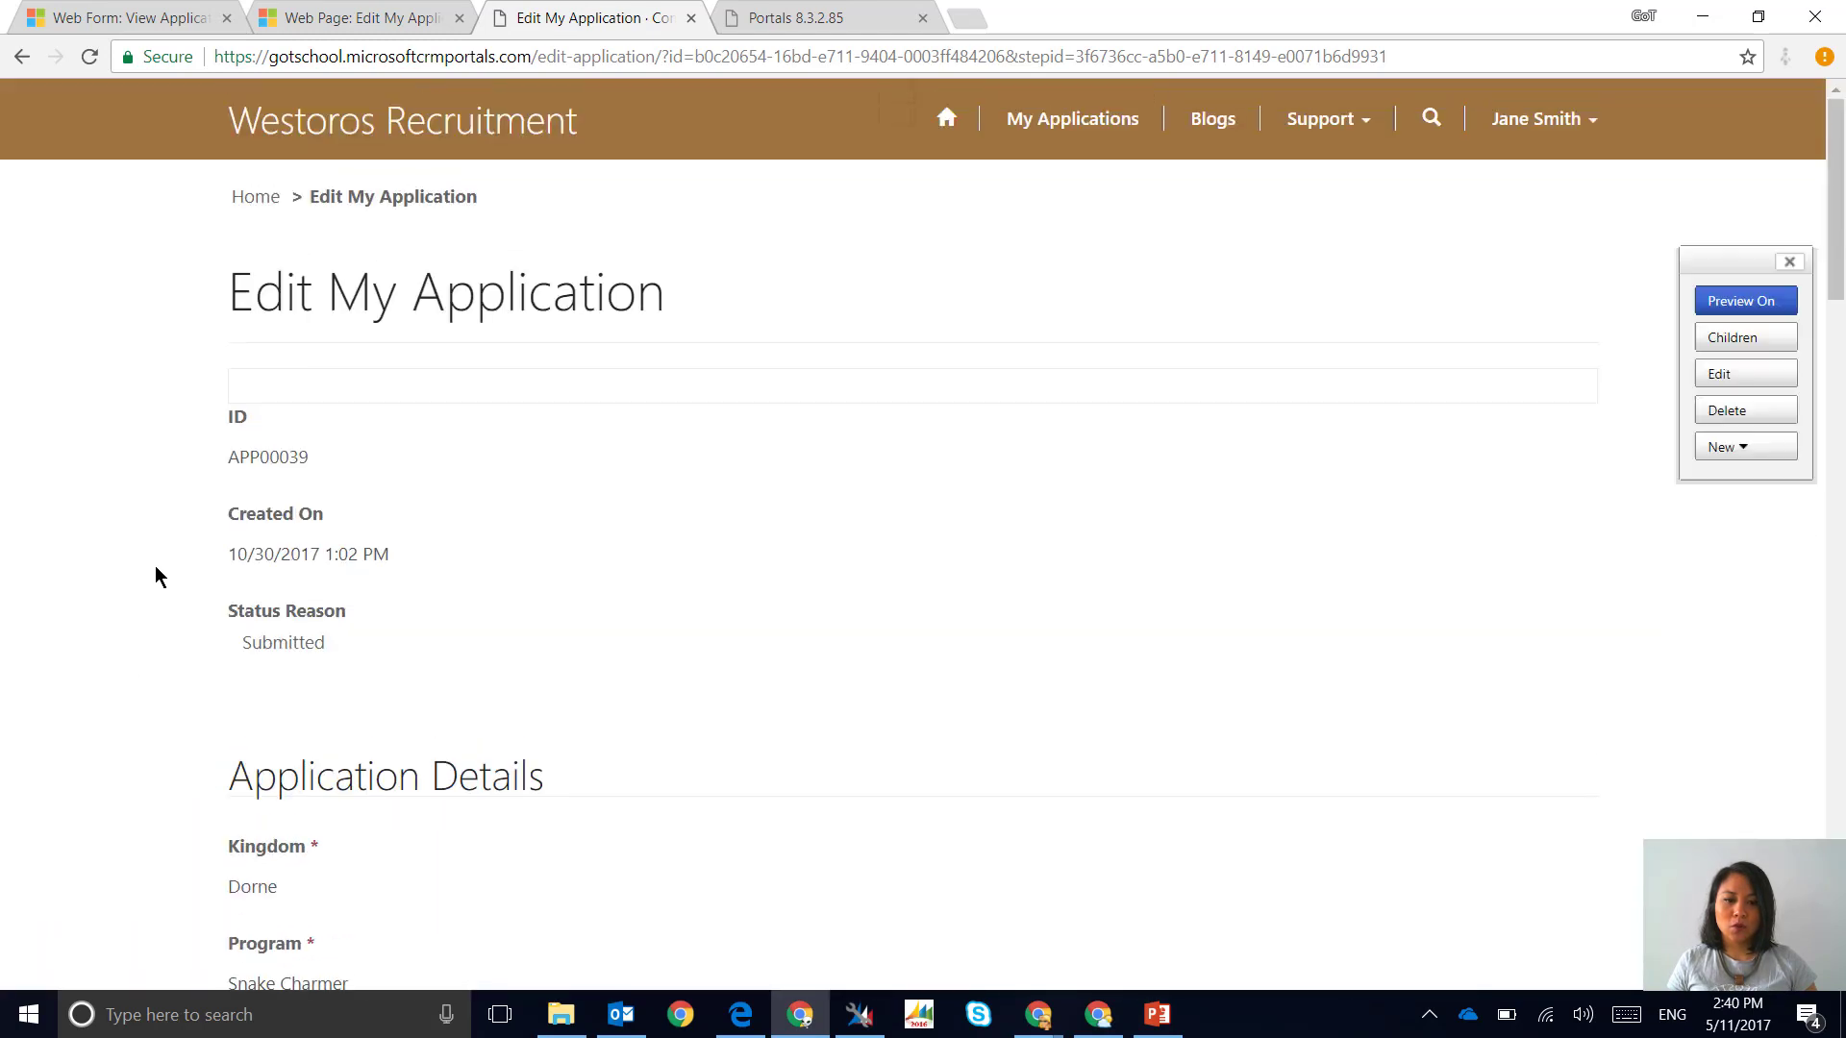
Create and save a new Moon Door Operator application for The Vale of Arryn
{"action": "left_click", "coordinate": [1071, 118]}
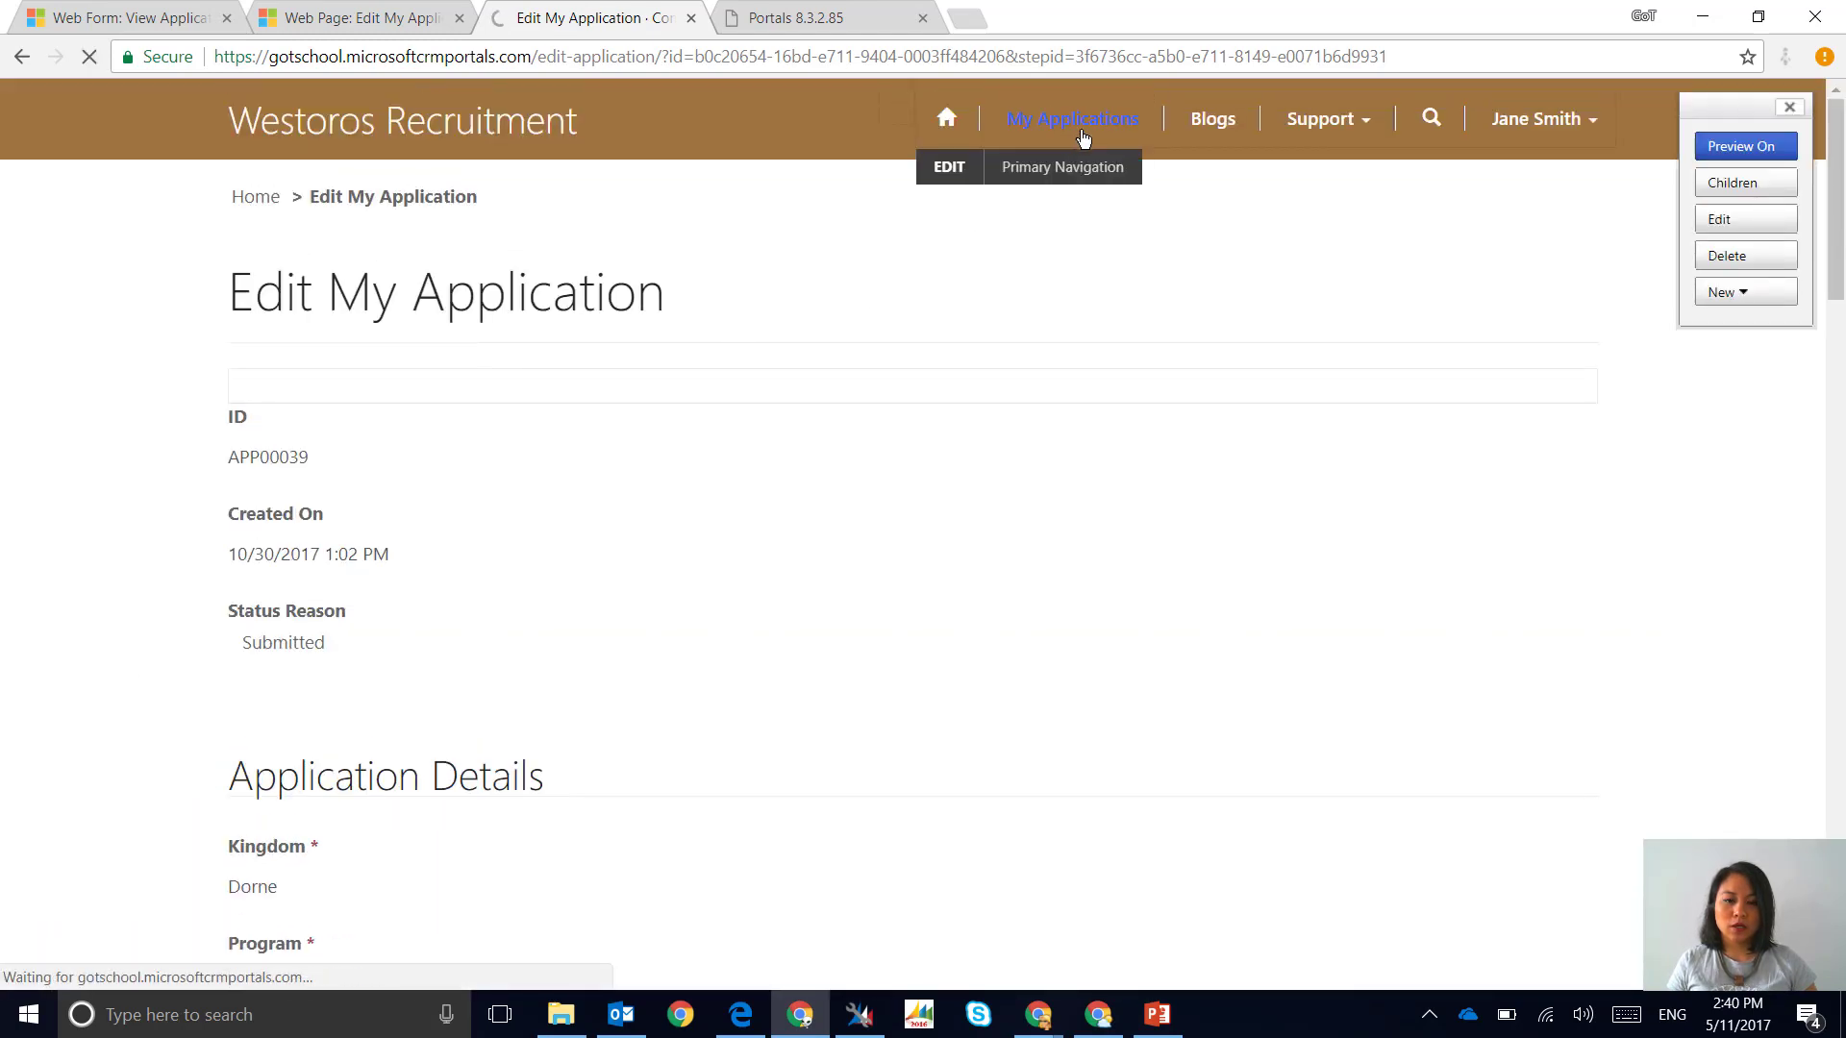
{"action": "left_click", "coordinate": [1072, 117]}
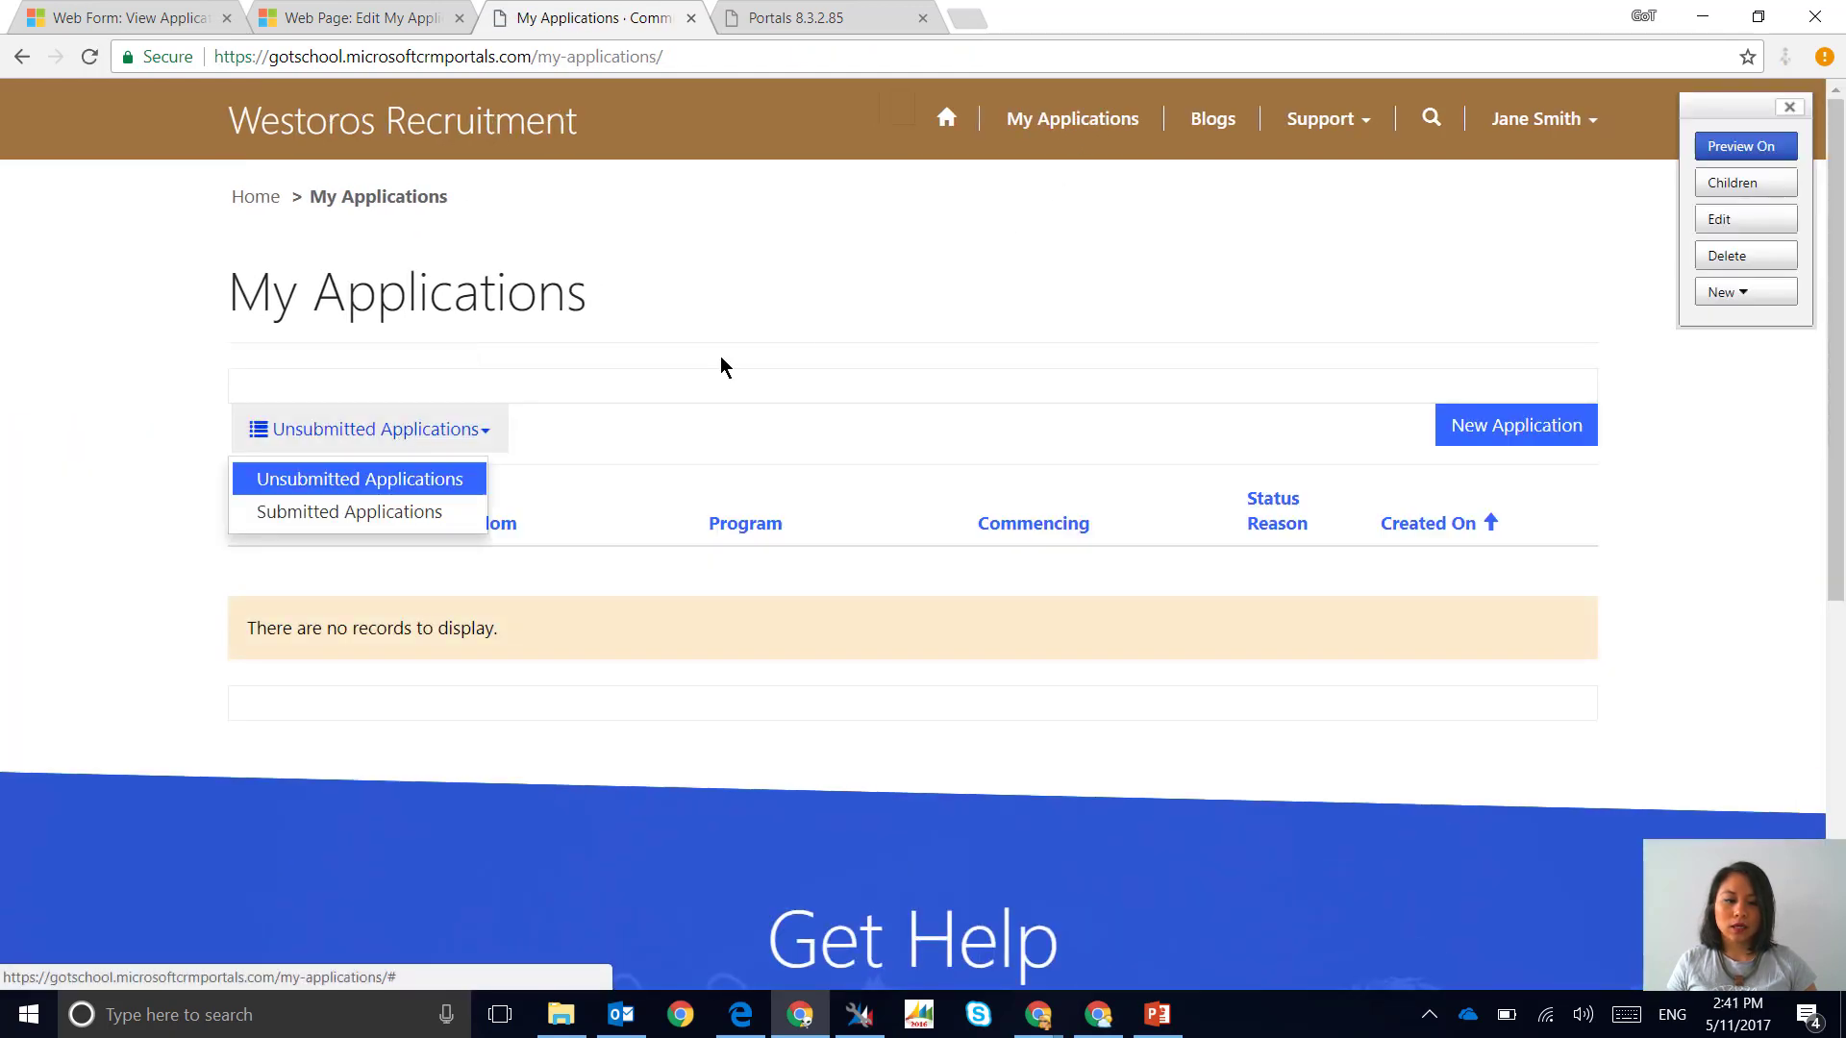
{"action": "left_click", "coordinate": [1515, 425]}
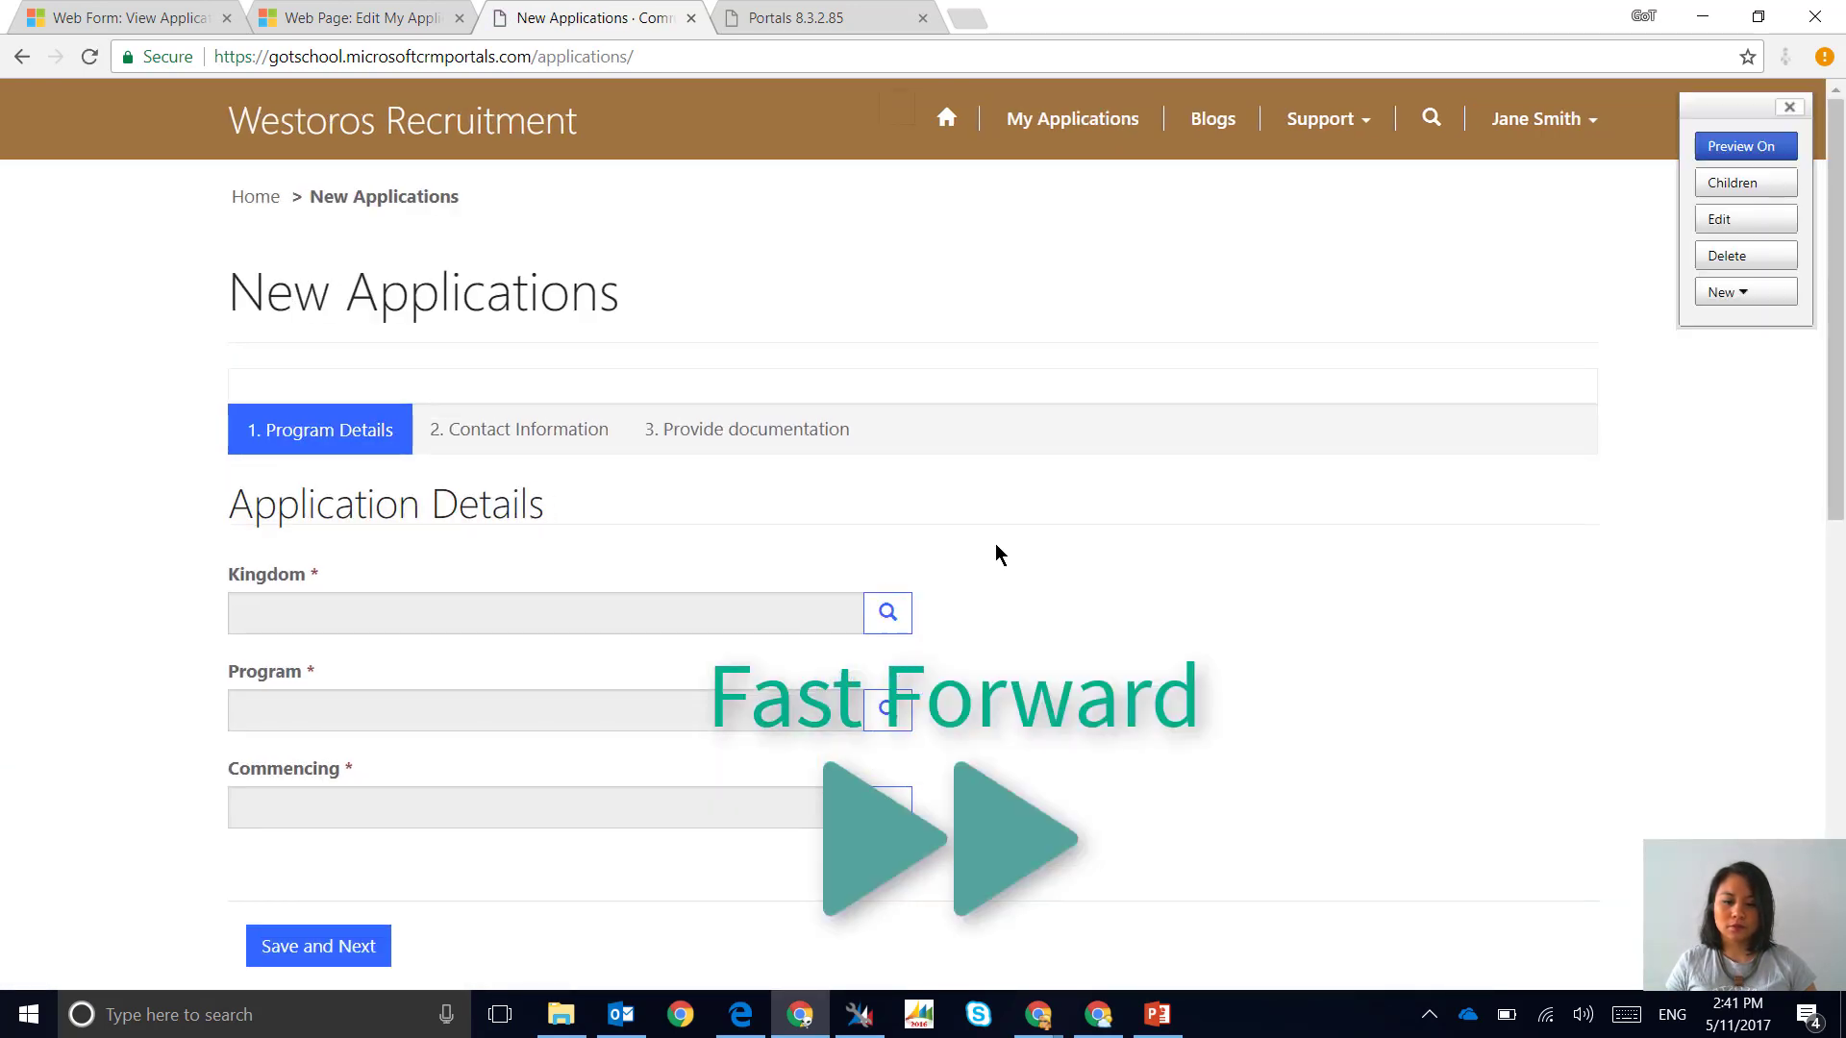
{"action": "left_click", "coordinate": [886, 709]}
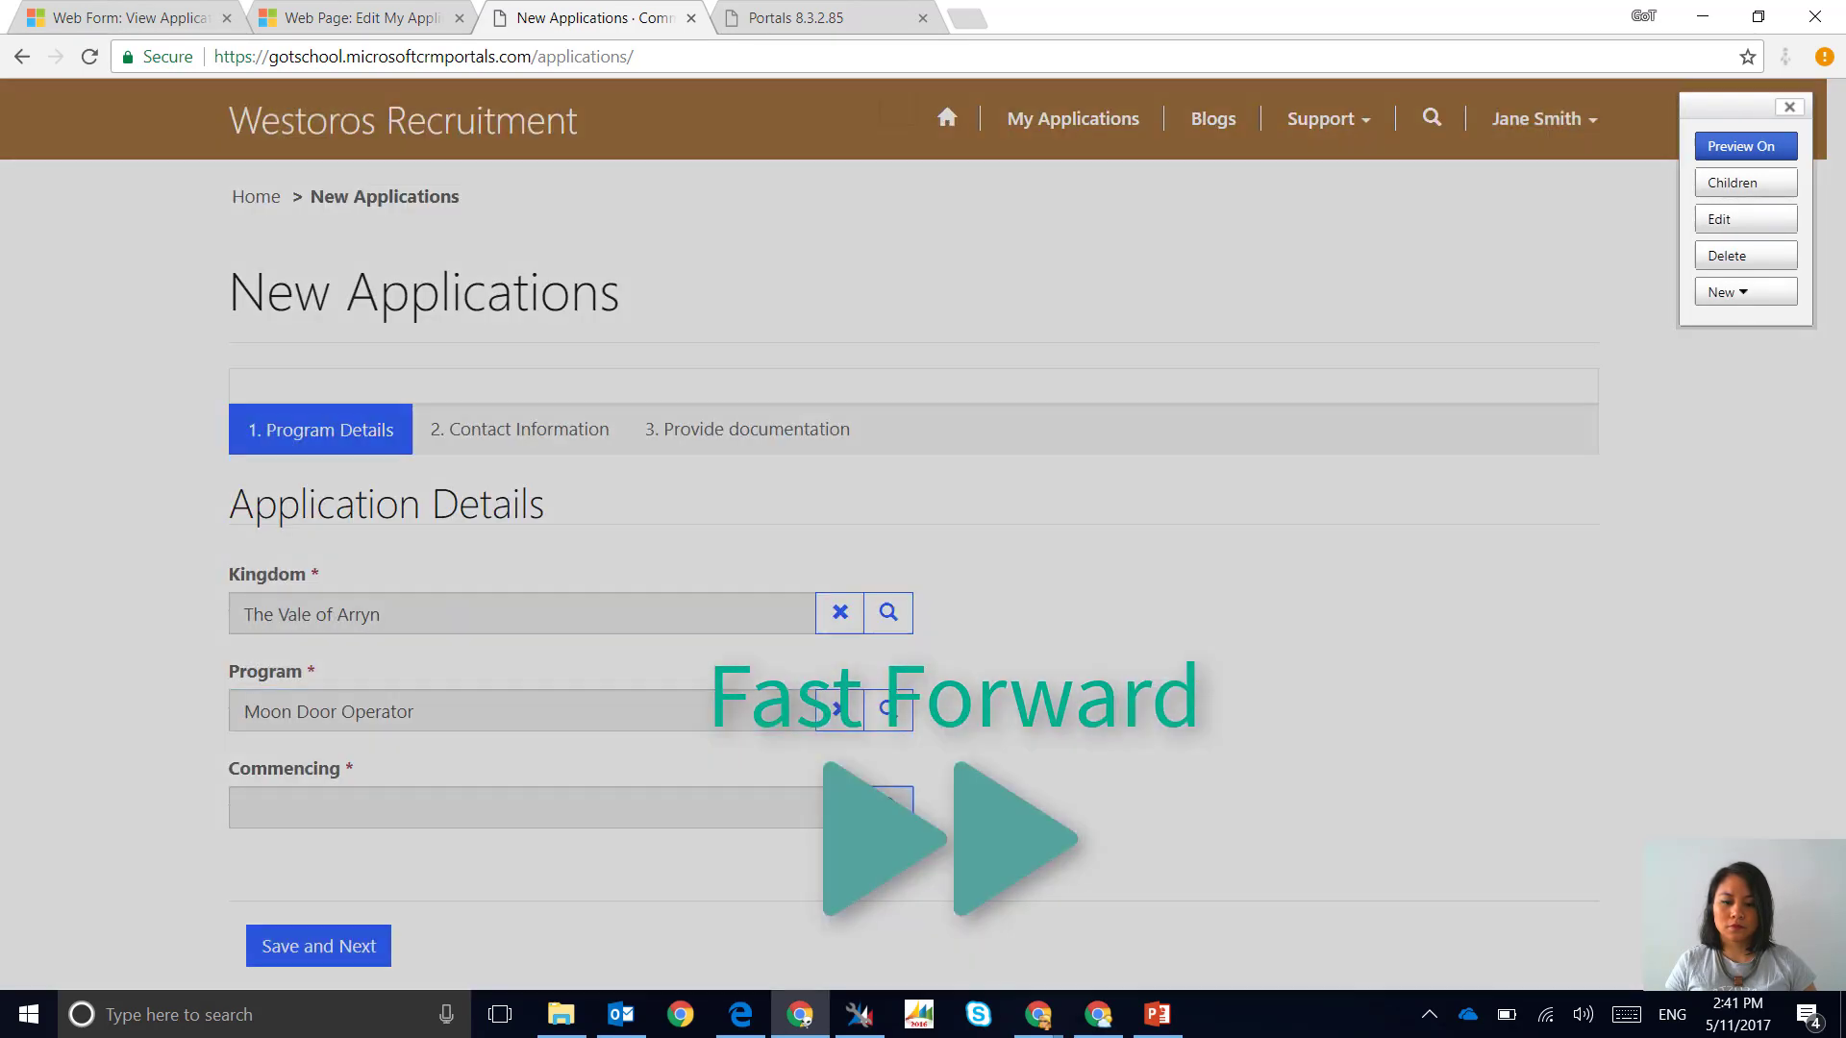
{"action": "left_click", "coordinate": [319, 945]}
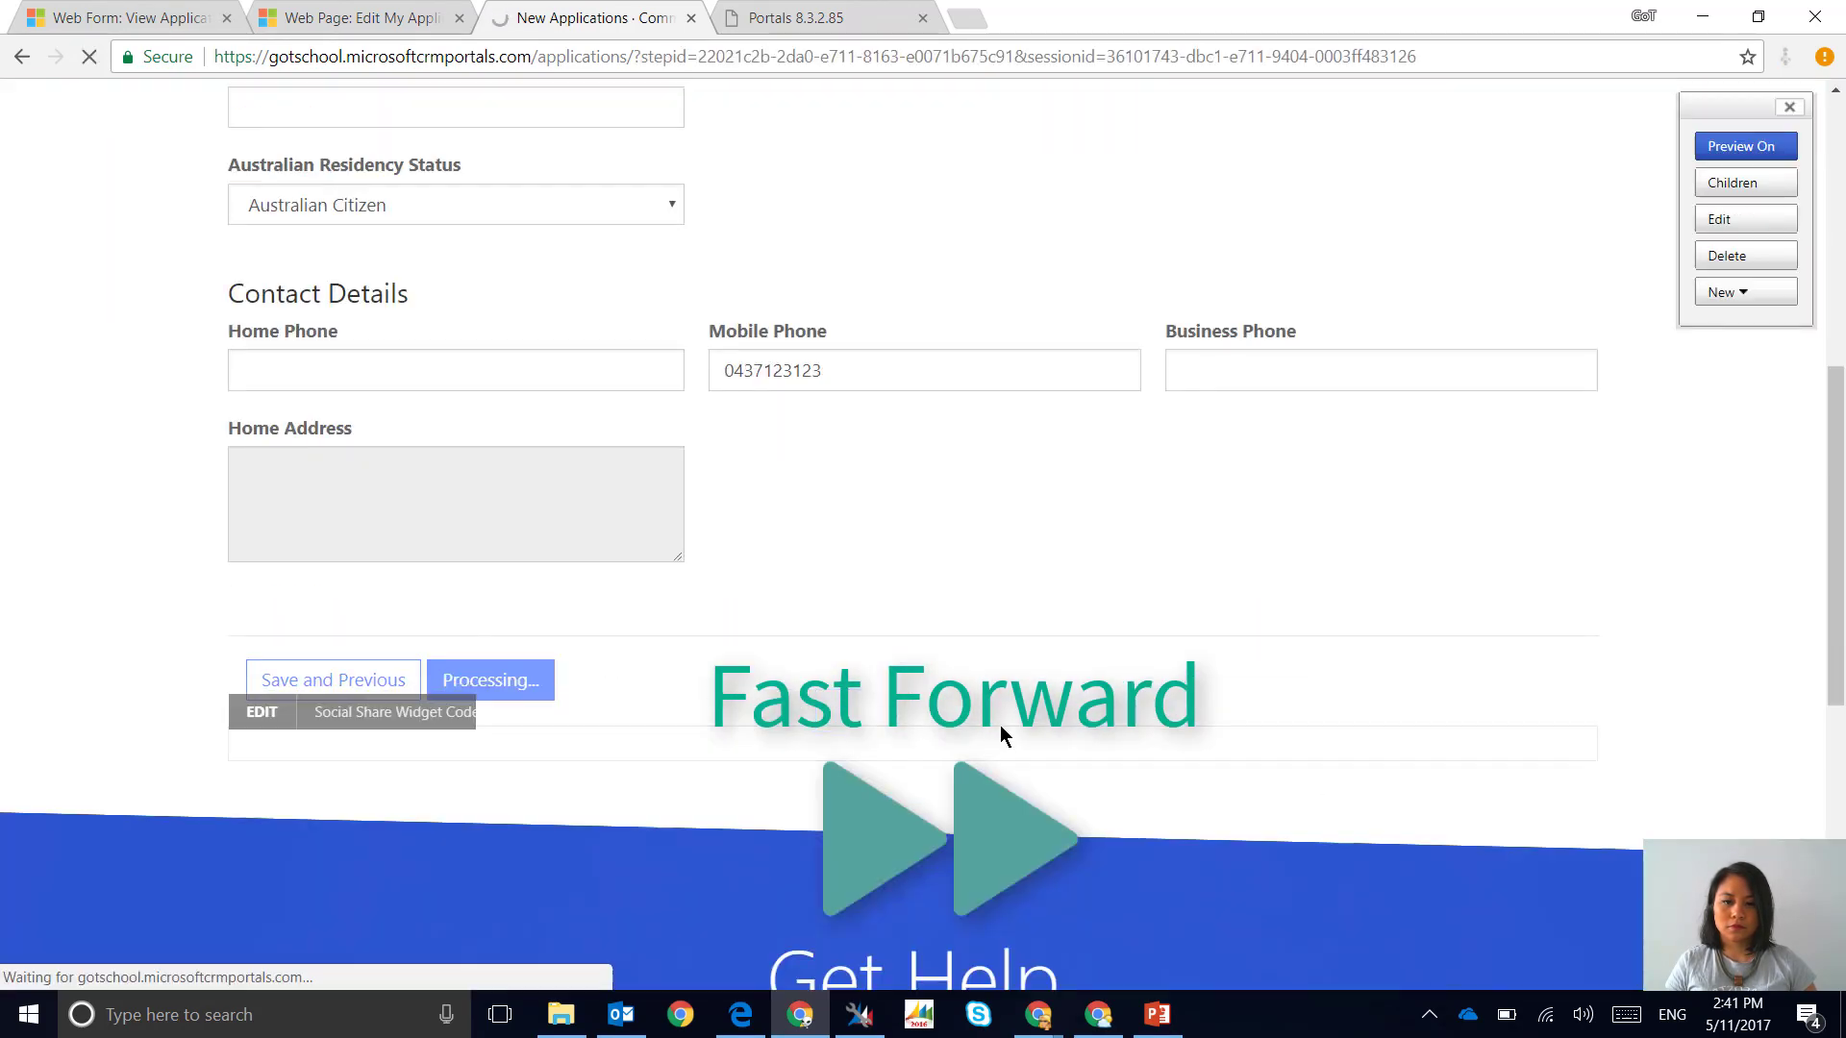
{"action": "left_click", "coordinate": [334, 679]}
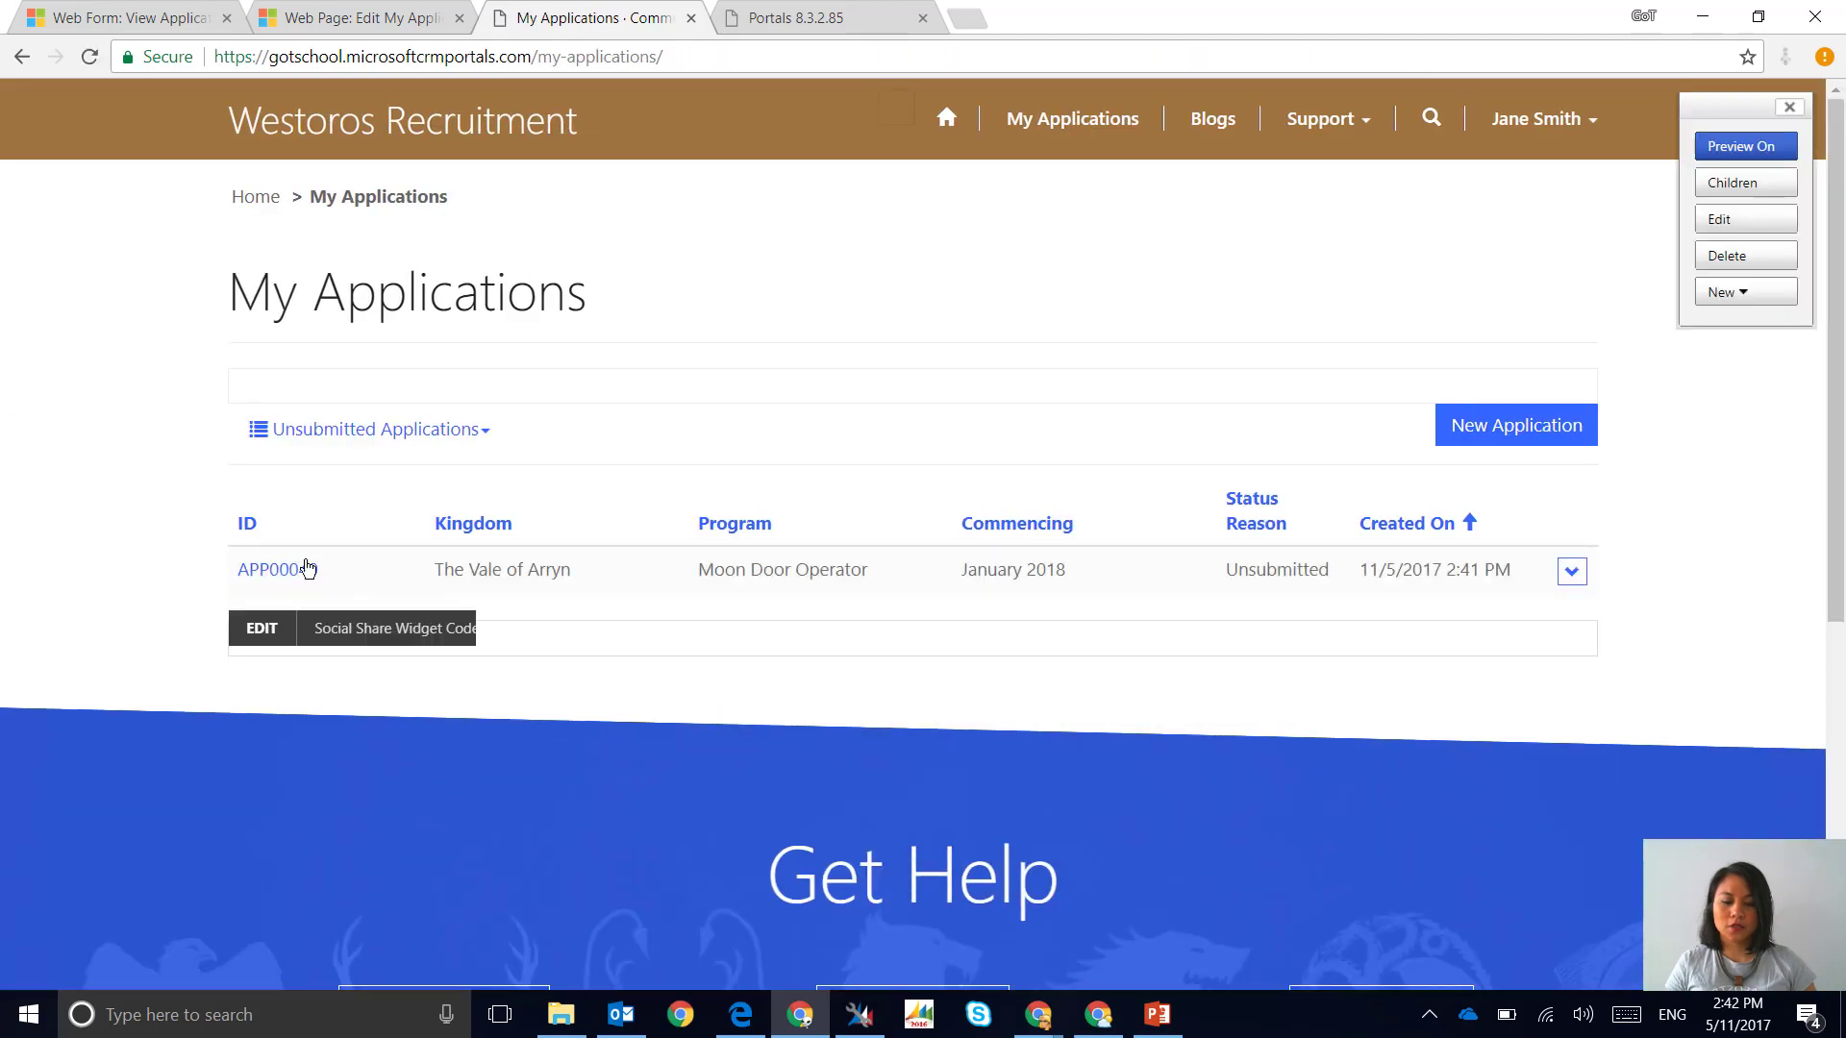
Open unsubmitted APP00040 to its editable details, then go to the View Application web form
{"action": "left_click", "coordinate": [277, 568]}
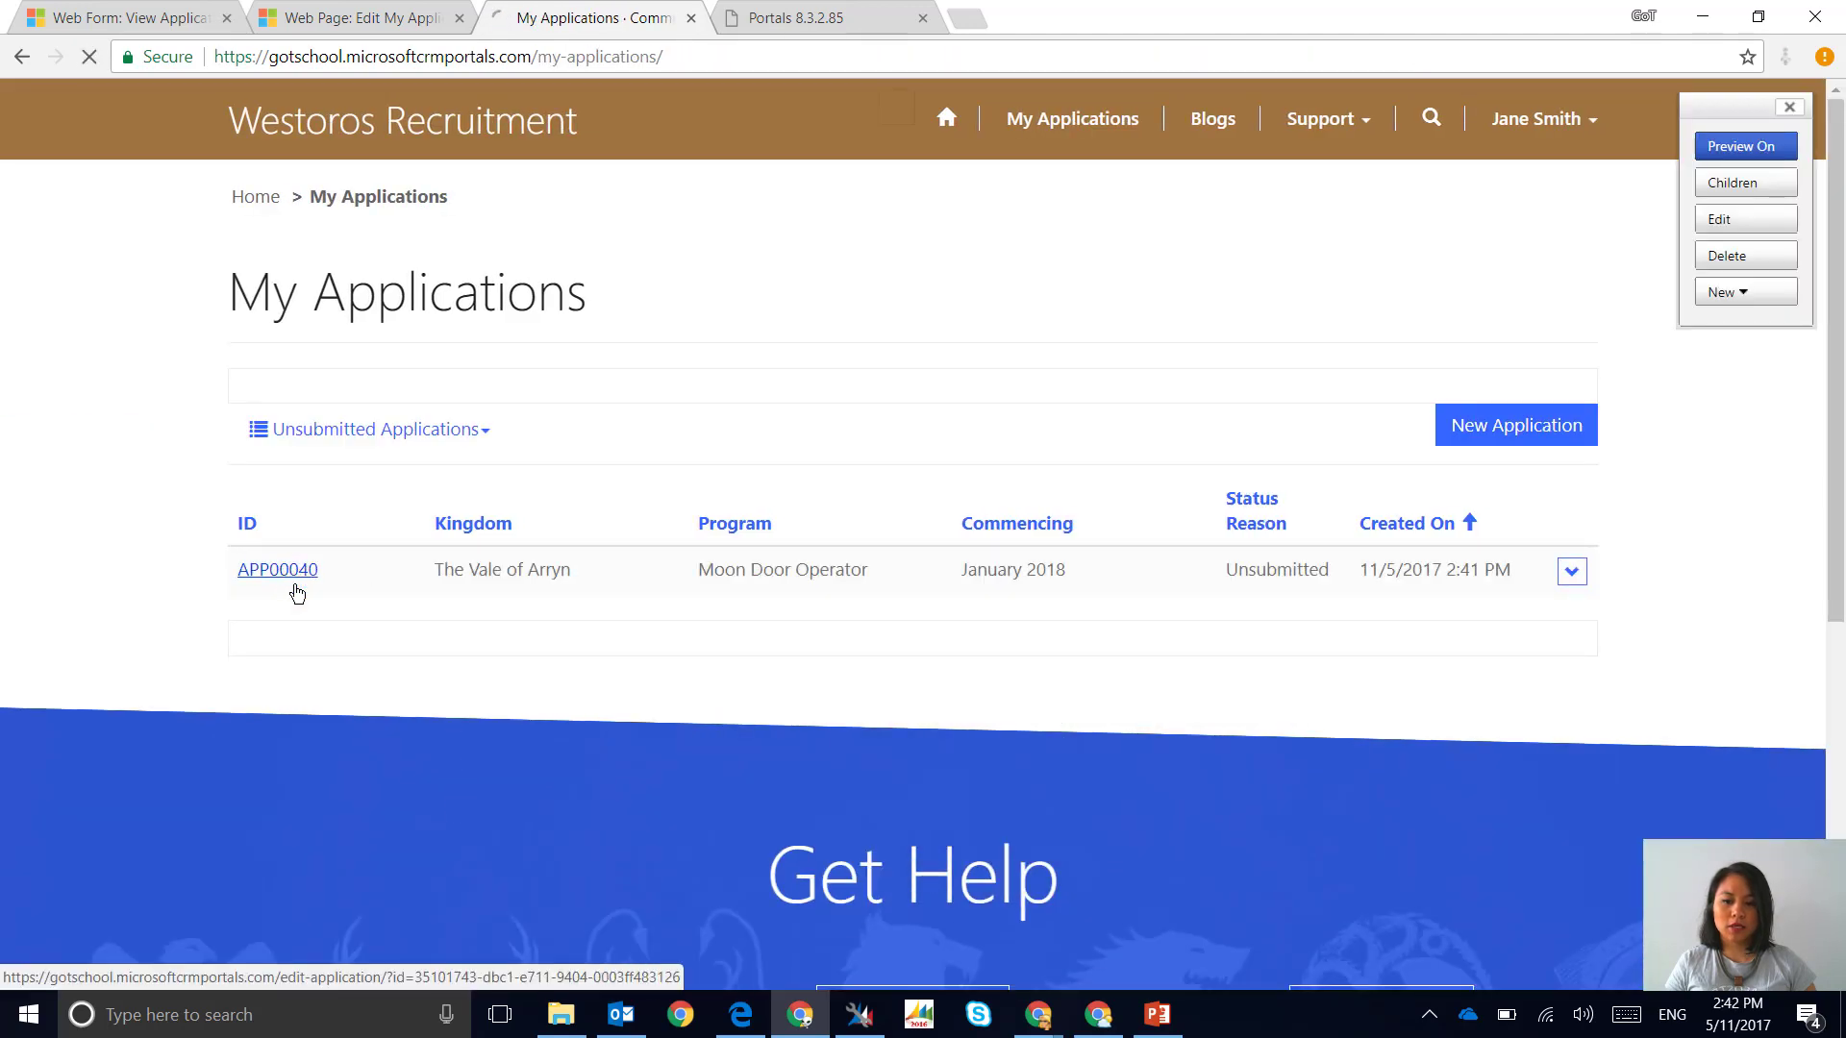
{"action": "left_click", "coordinate": [277, 568]}
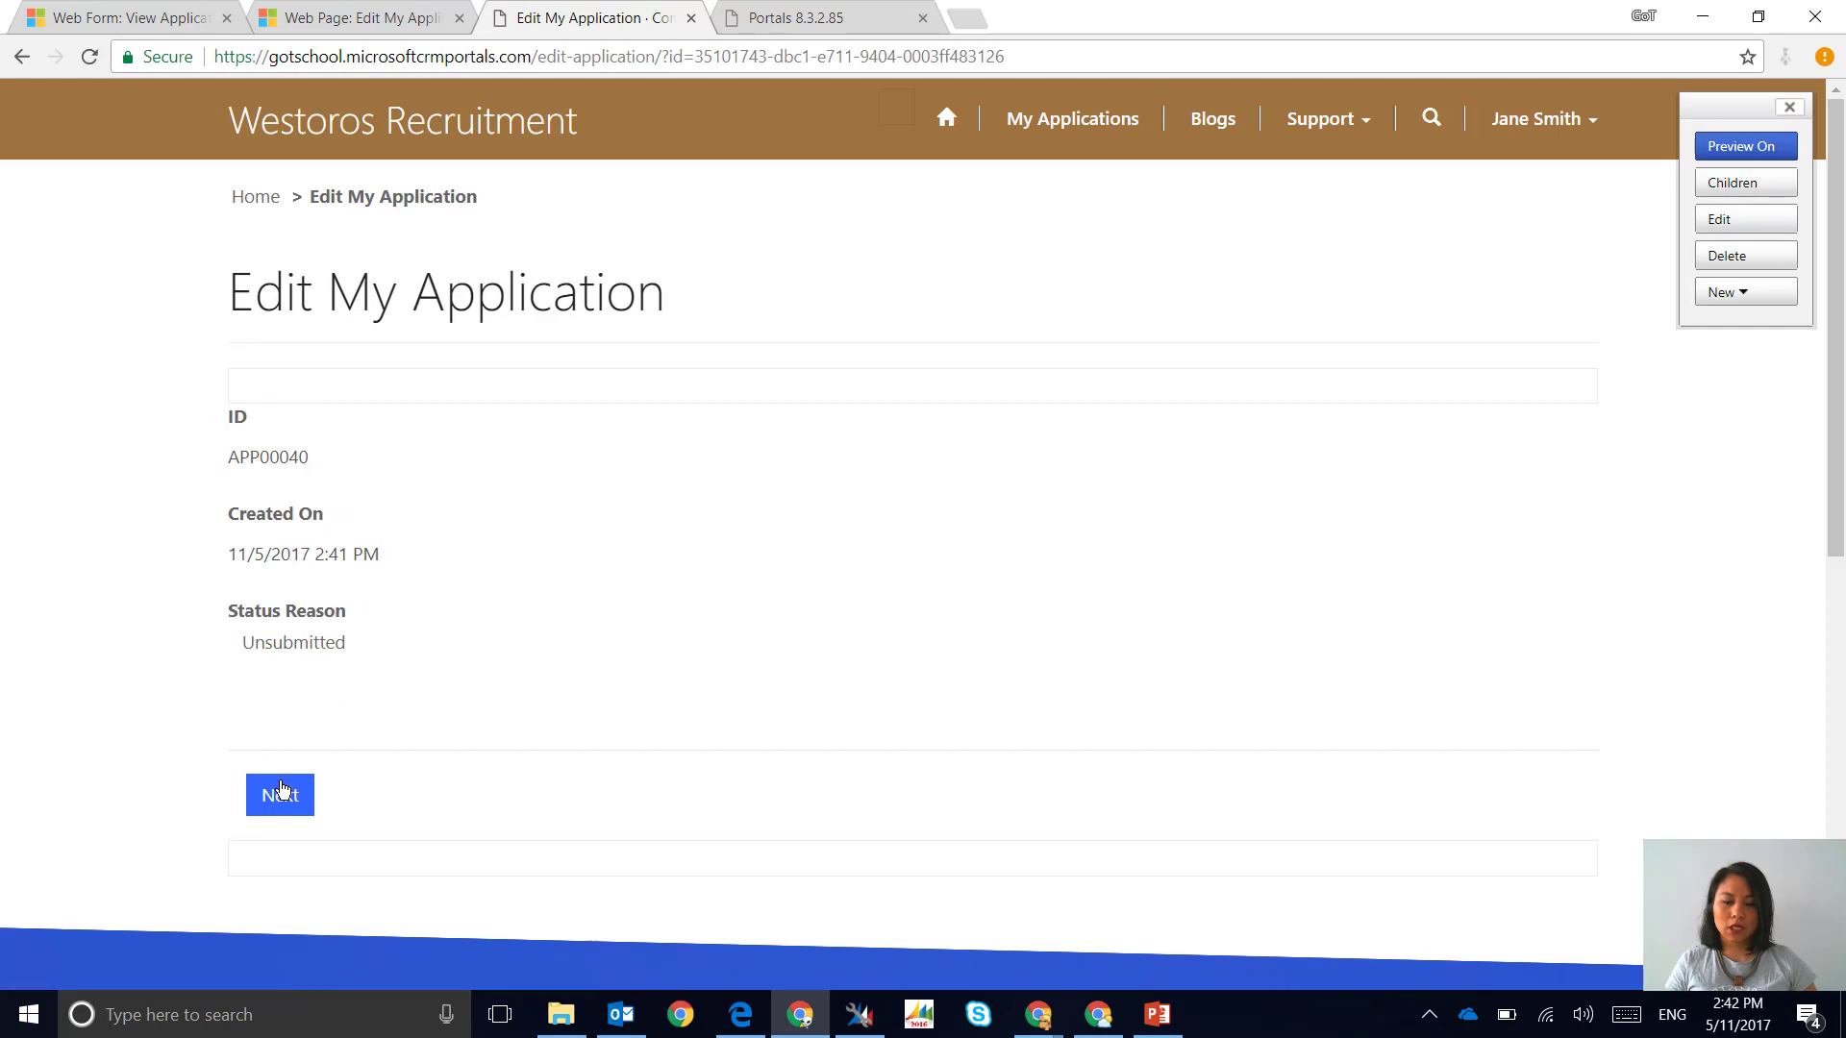
{"action": "left_click", "coordinate": [279, 795]}
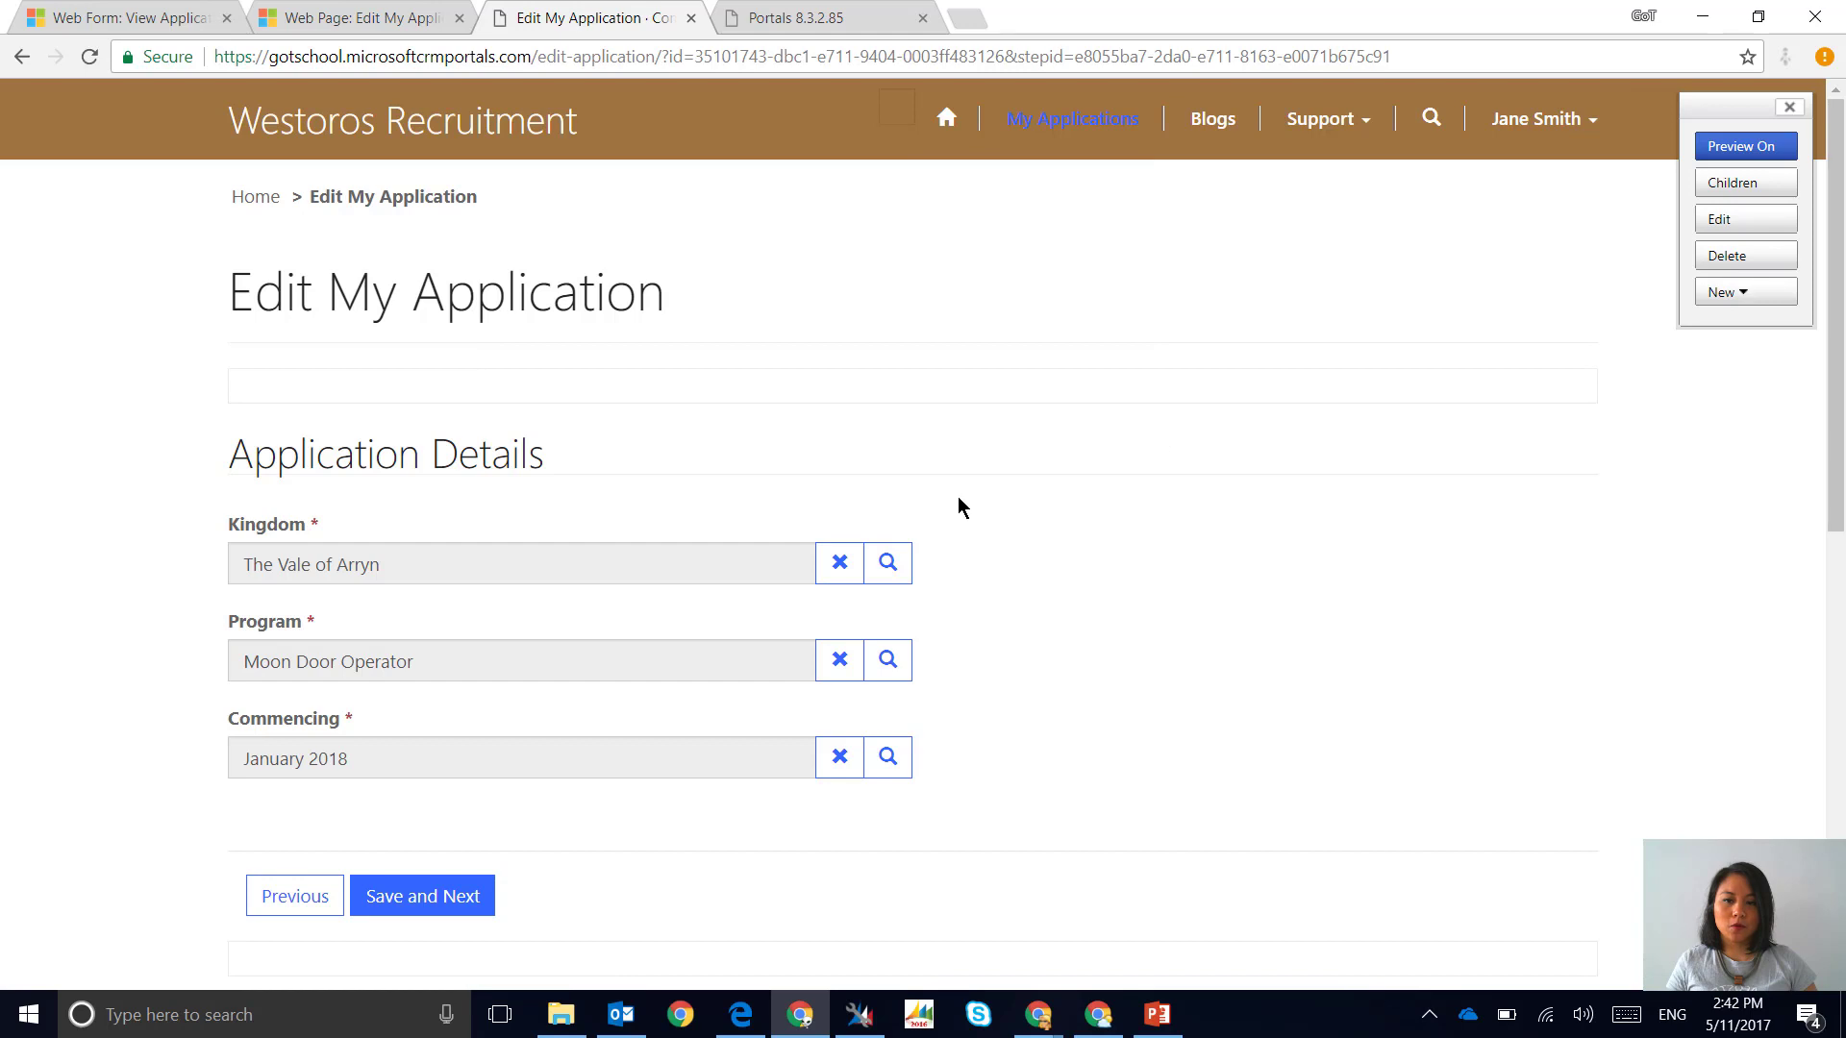
{"action": "left_click", "coordinate": [124, 17]}
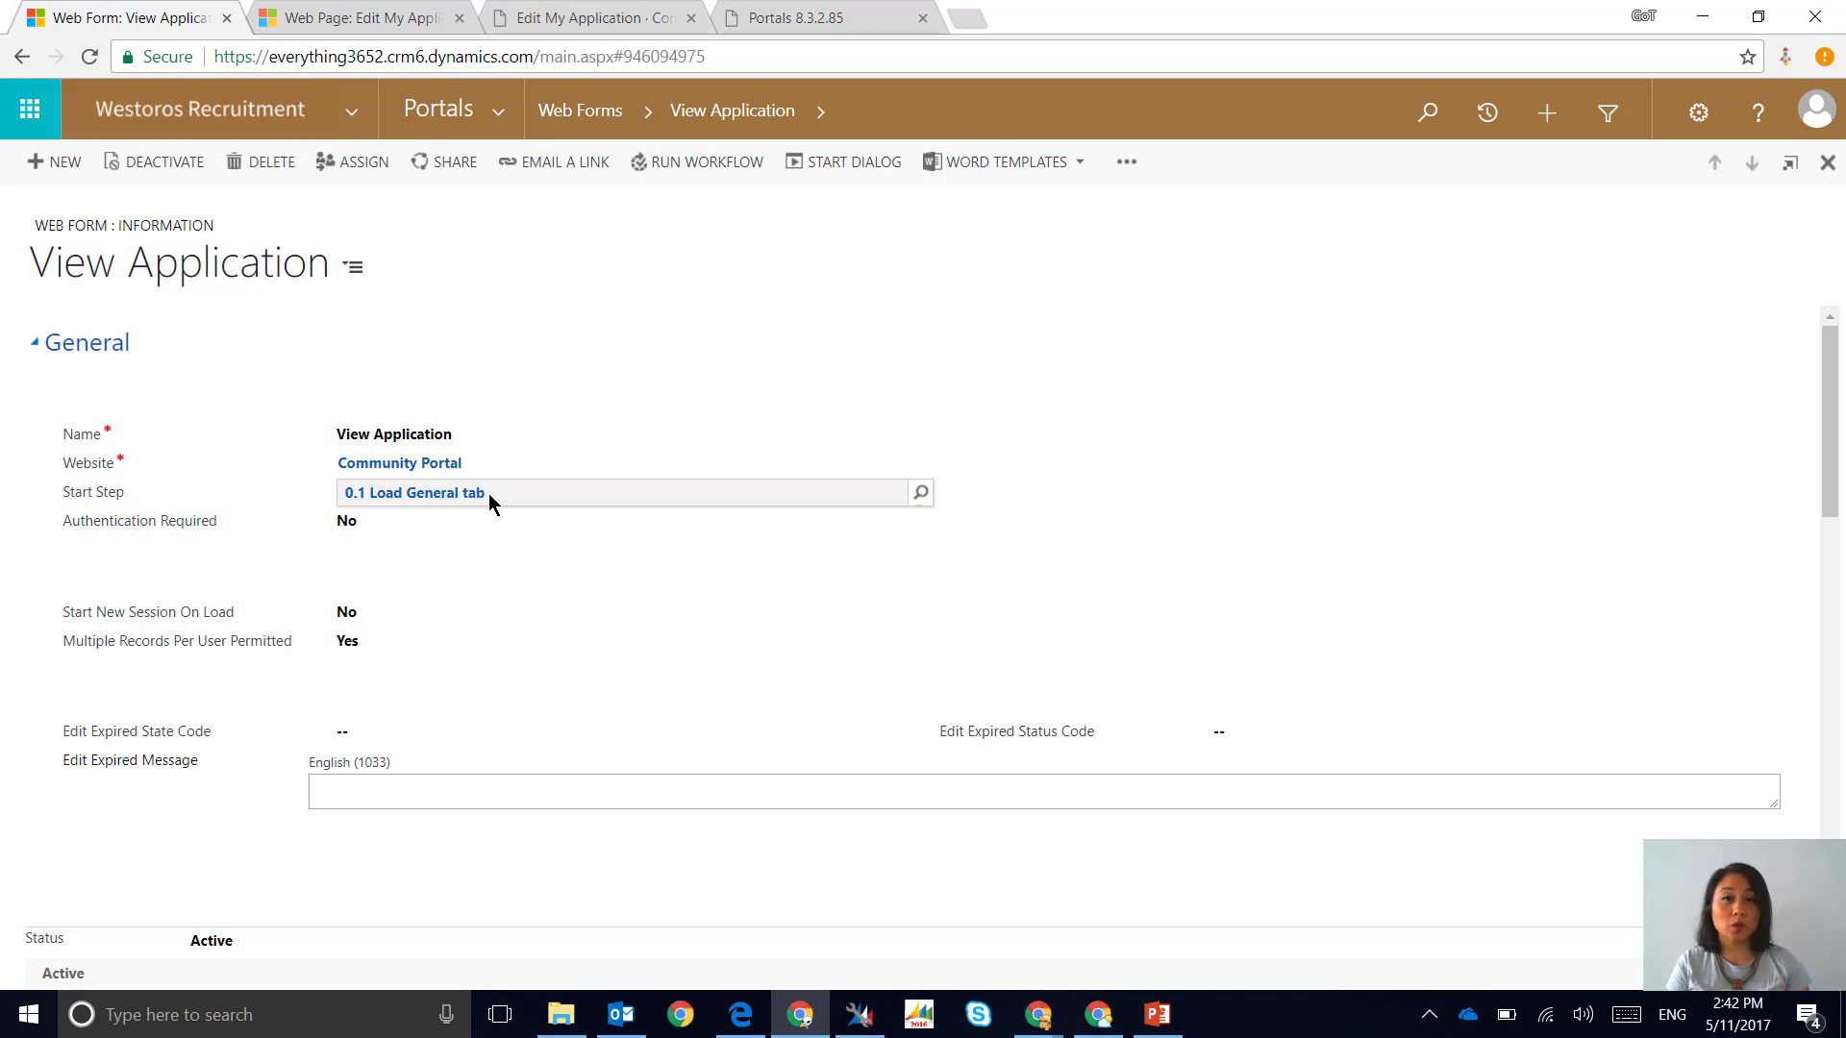
{"action": "mouse_move", "coordinate": [657, 483]}
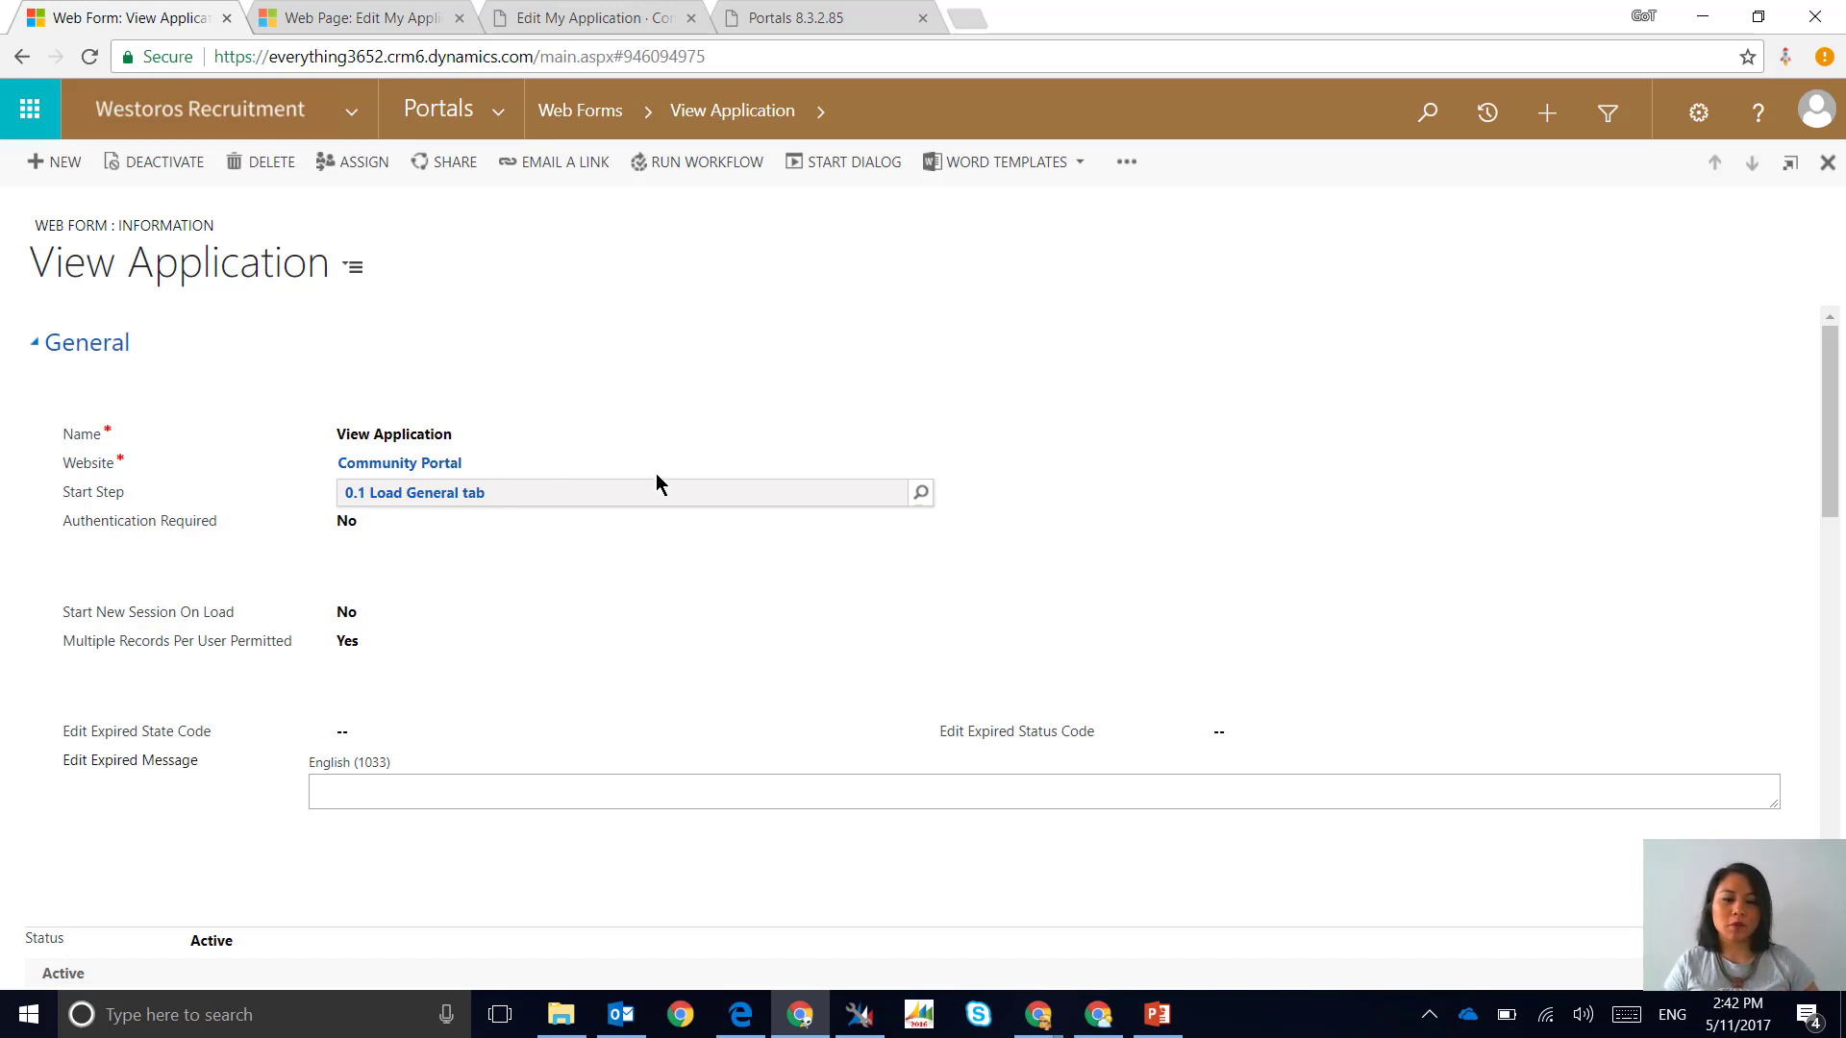
Bring the Web Form Steps list into view and select the 0.2 Check Status Reason step
{"action": "left_click", "coordinate": [39, 342]}
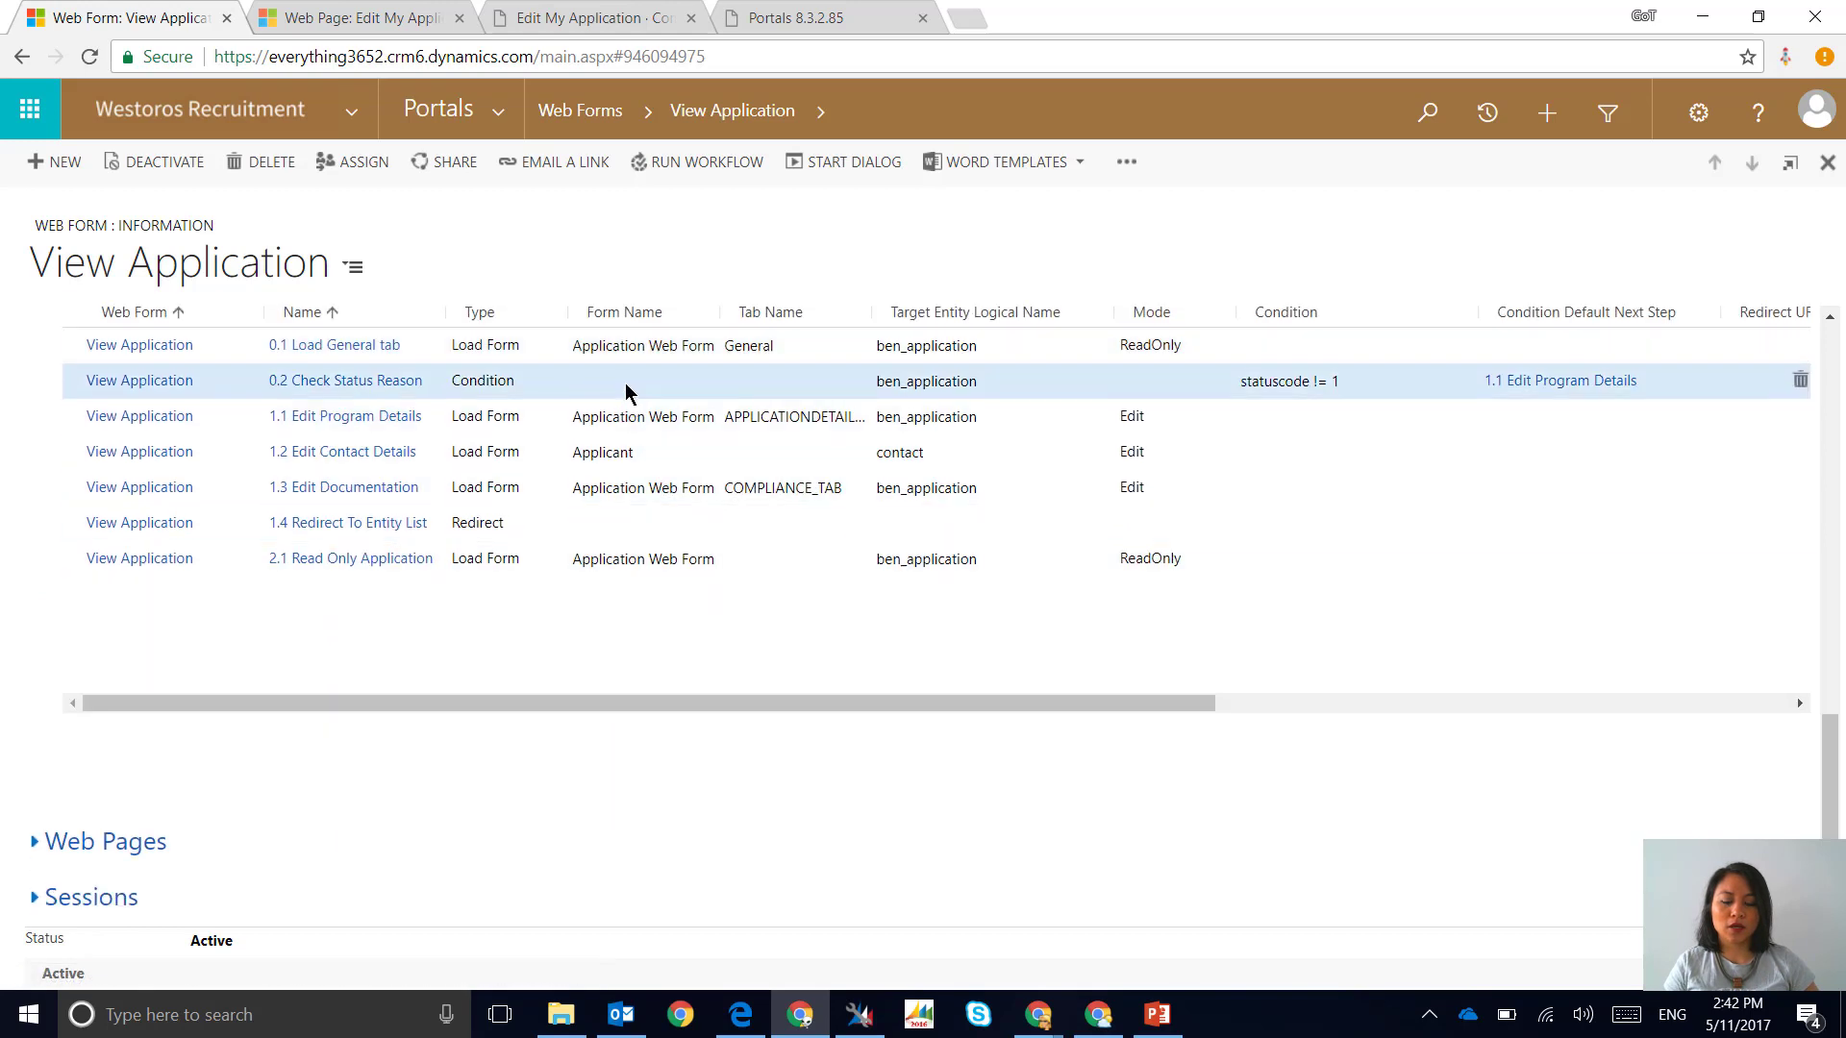
{"action": "left_click", "coordinate": [345, 379]}
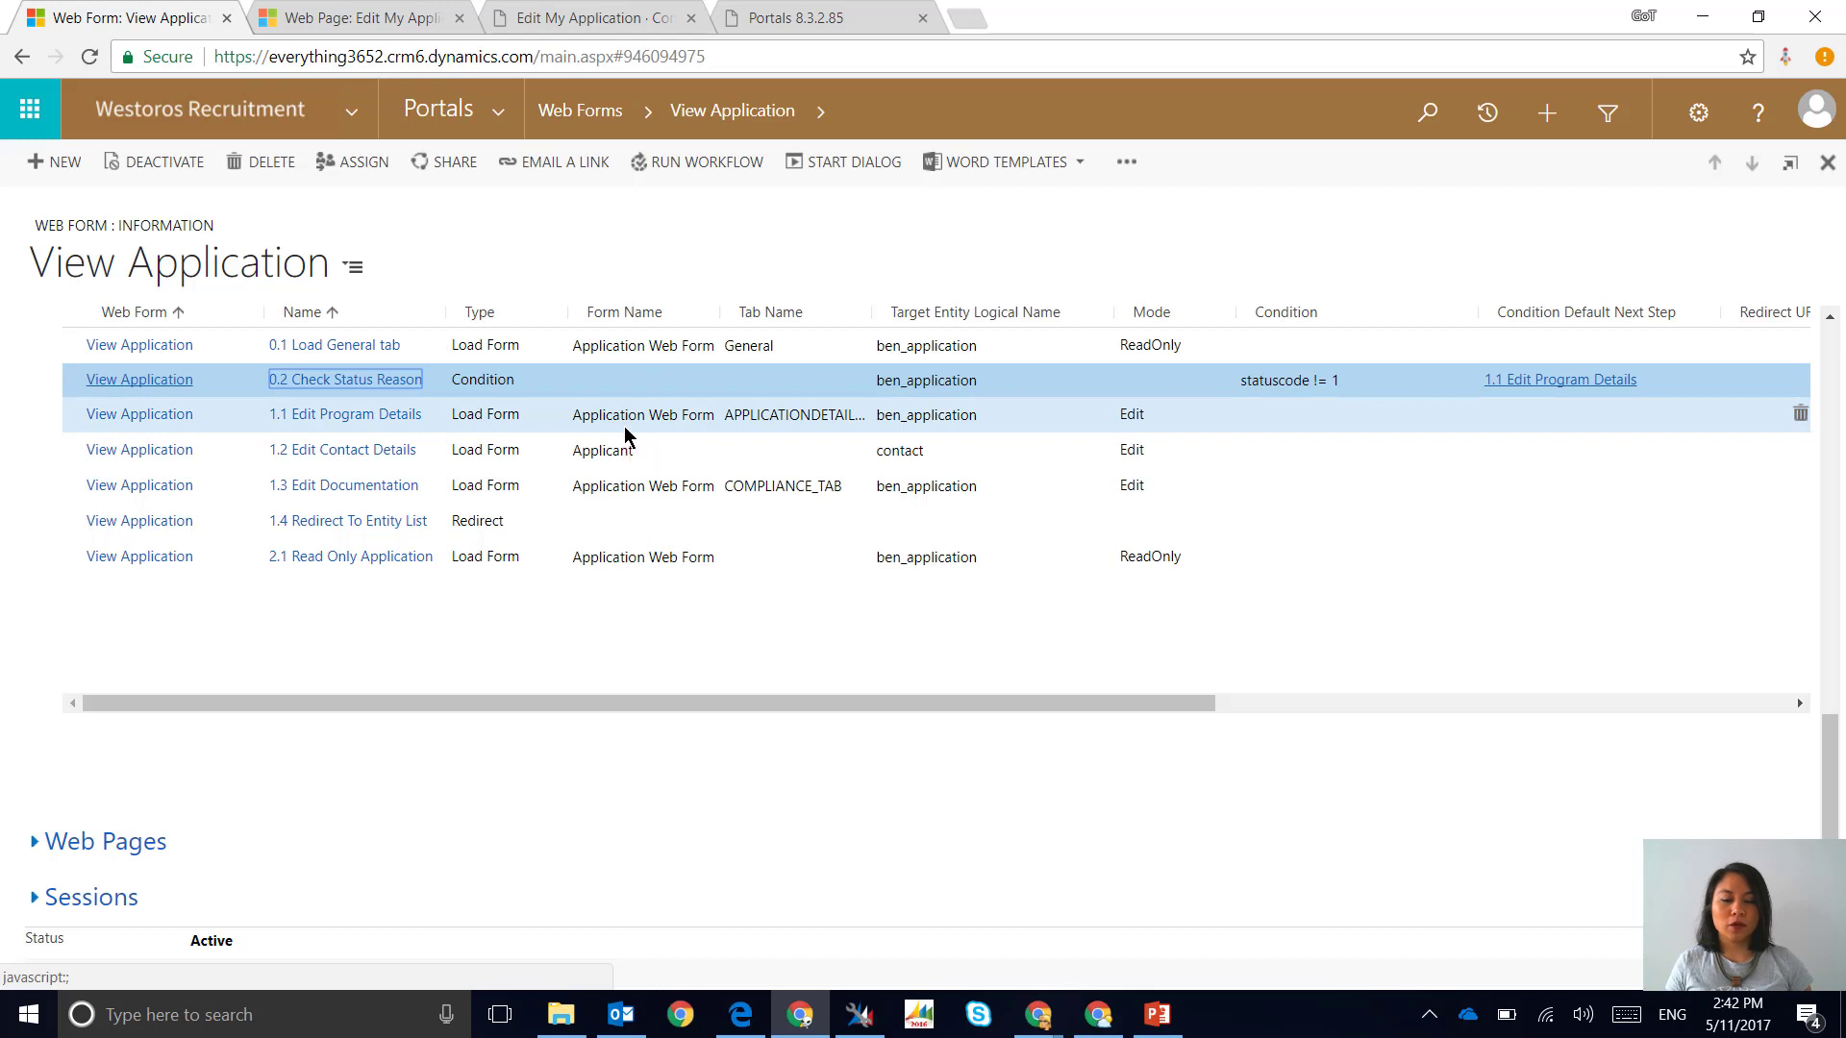
{"action": "mouse_move", "coordinate": [626, 437]}
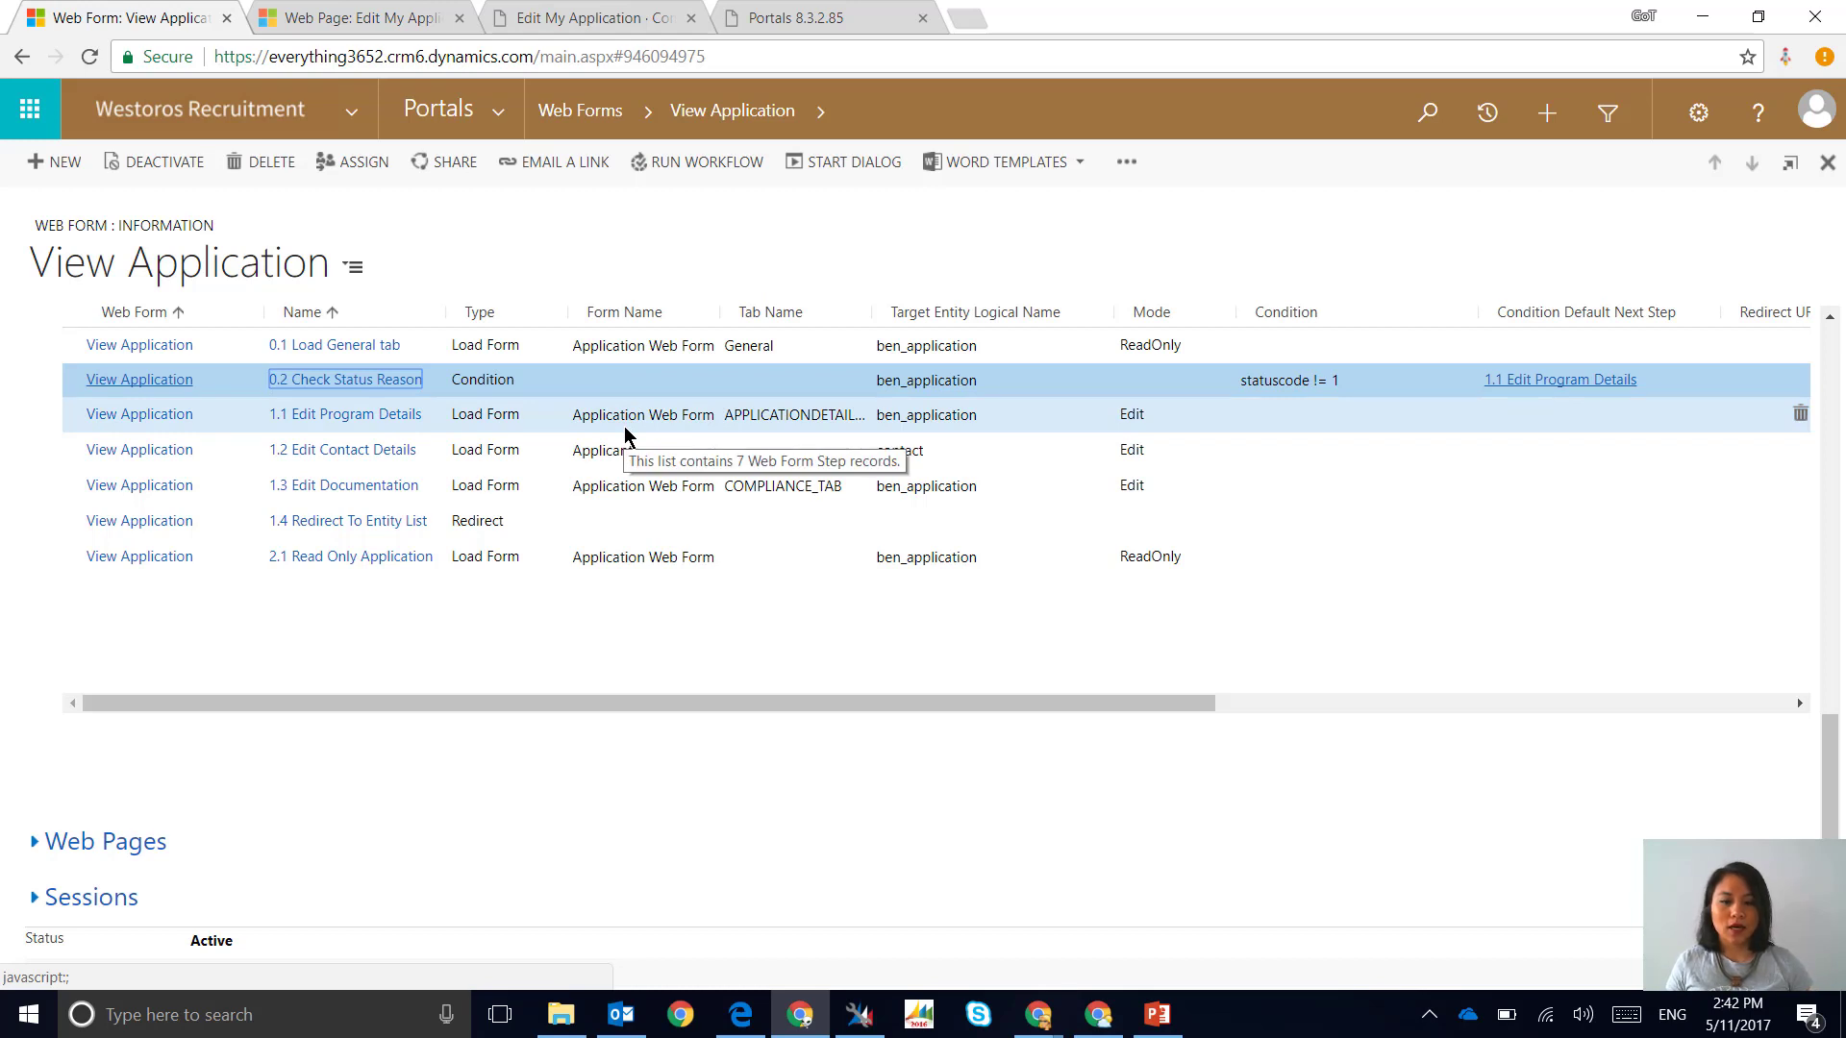